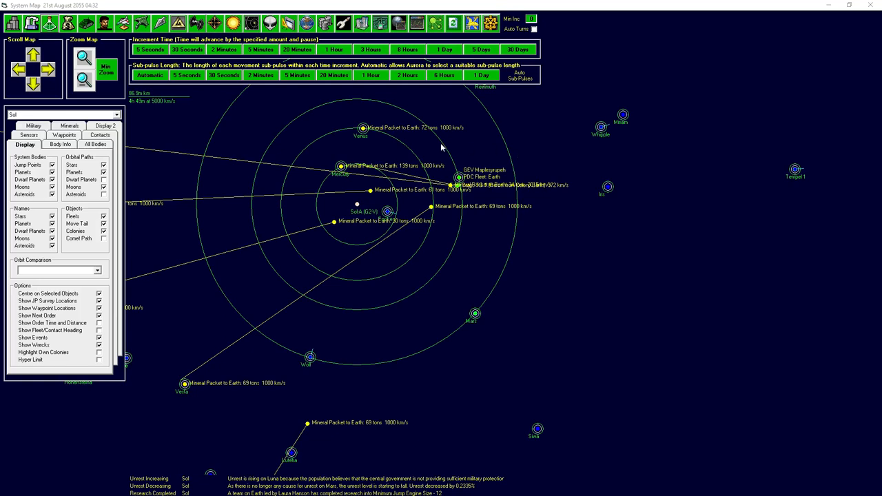
mouse_move(317, 131)
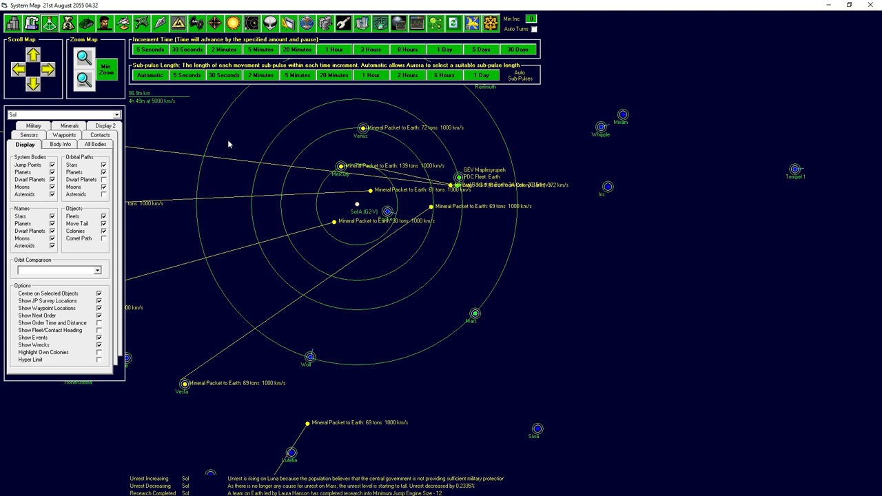
mouse_move(236, 141)
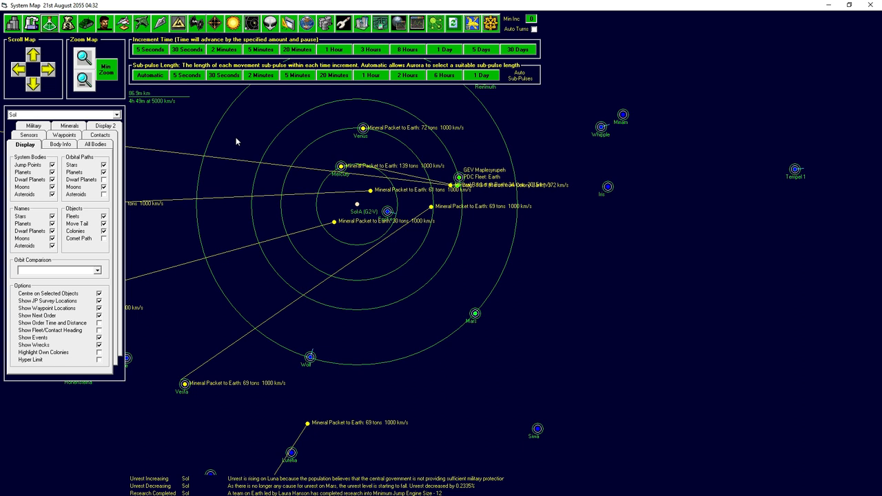
mouse_move(271, 188)
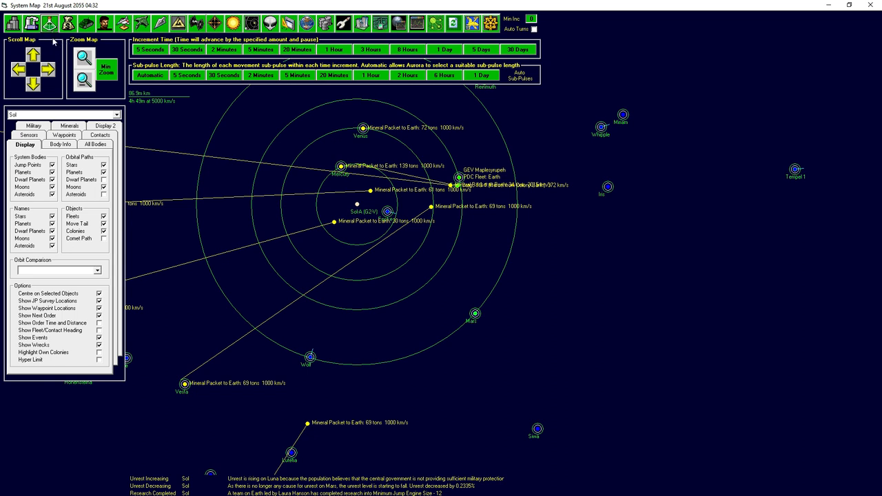
mouse_move(330, 197)
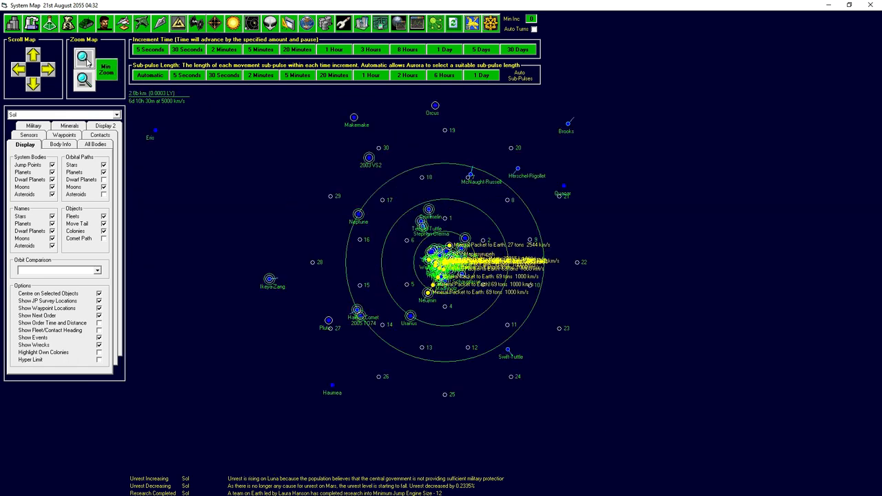
Zoom the Sol system map in one step.
click(82, 59)
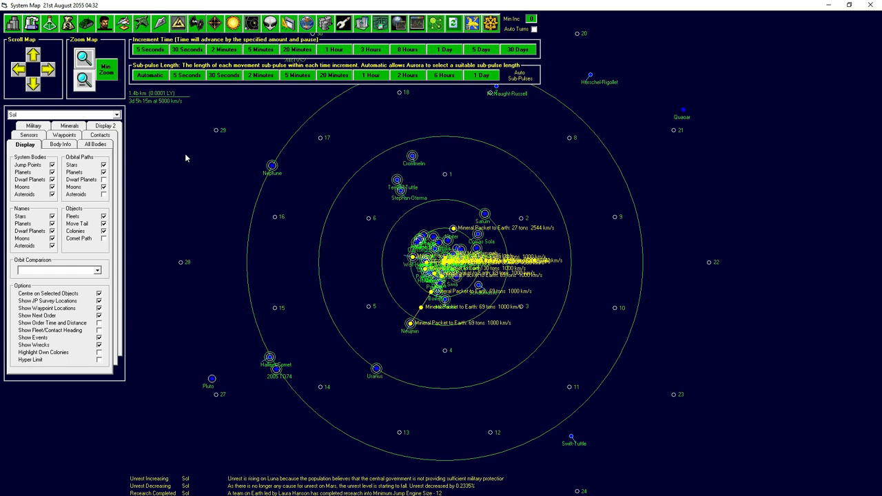
mouse_move(52, 48)
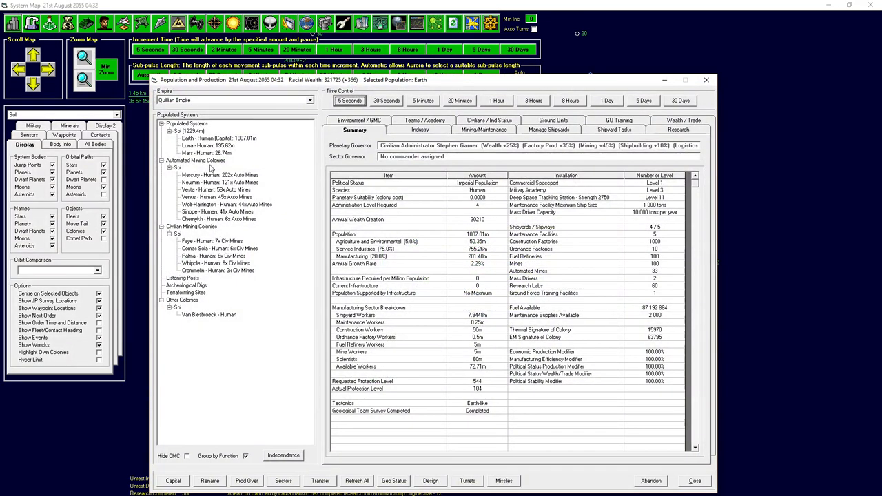
Browse Mercury's Summary, Industry and Mining/Maintenance tabs, then select the Mars colony.
click(219, 174)
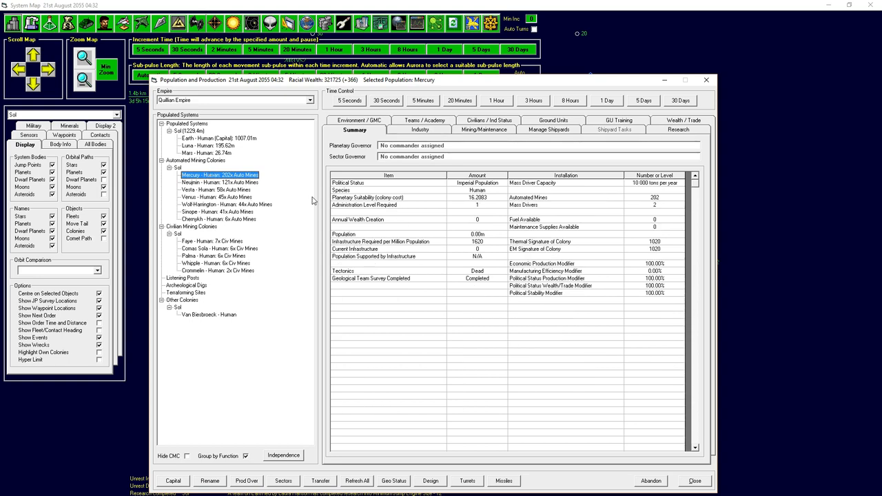
click(484, 130)
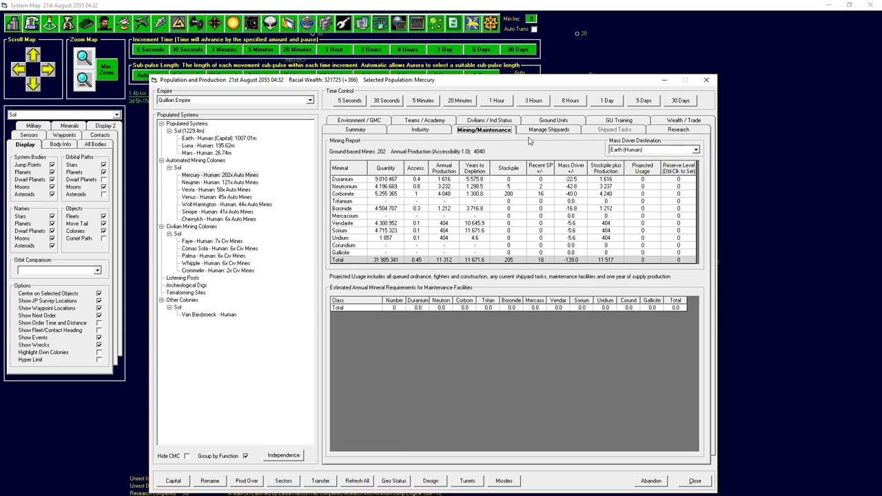
click(355, 130)
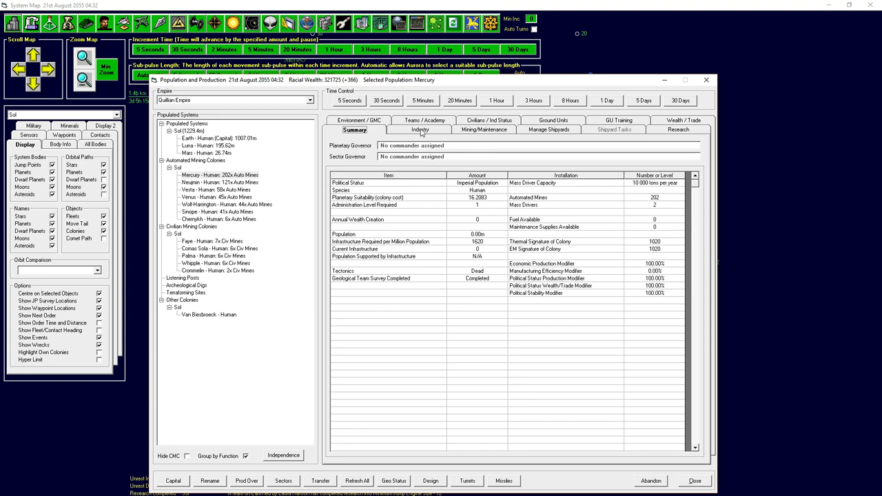
click(419, 129)
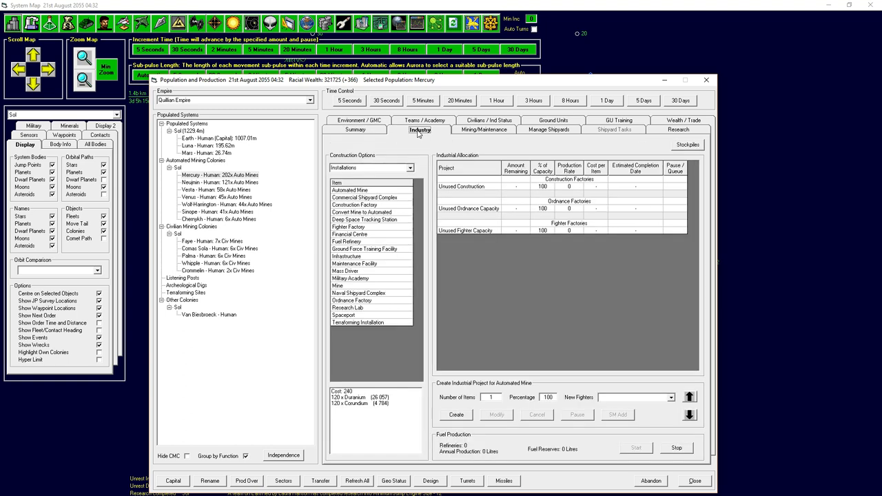
click(484, 129)
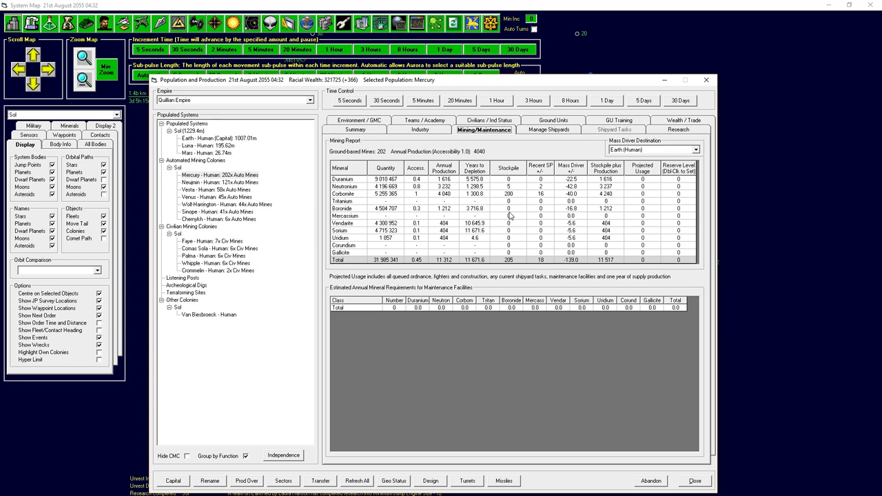
mouse_move(329, 275)
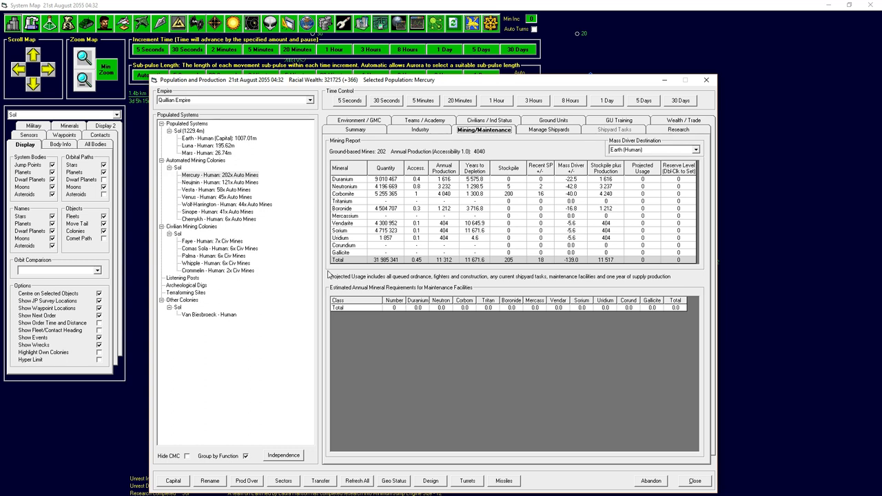
mouse_move(482, 178)
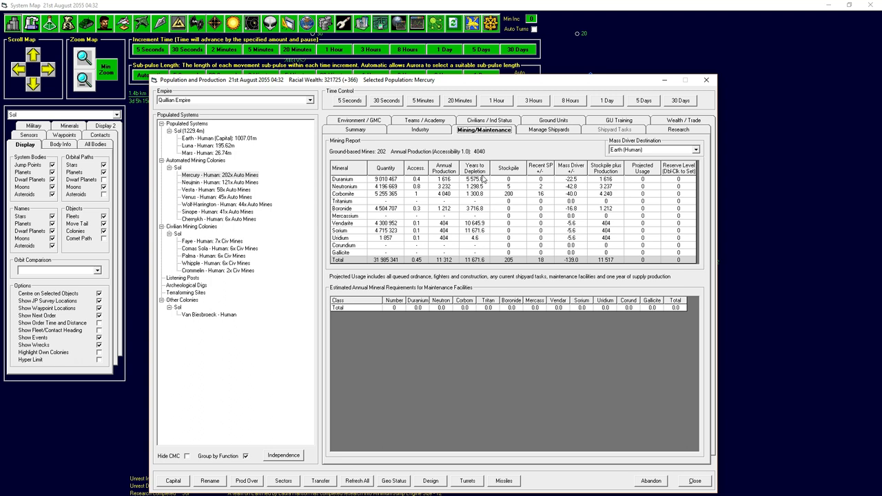
mouse_move(589, 180)
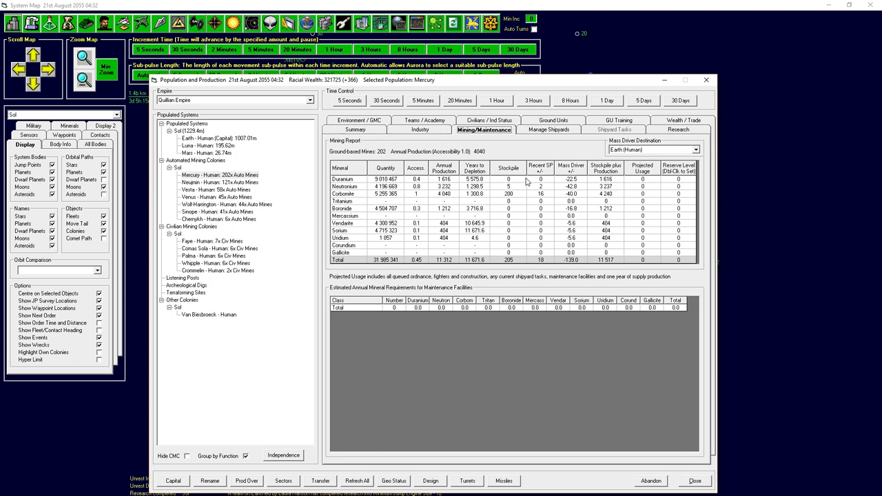
click(204, 153)
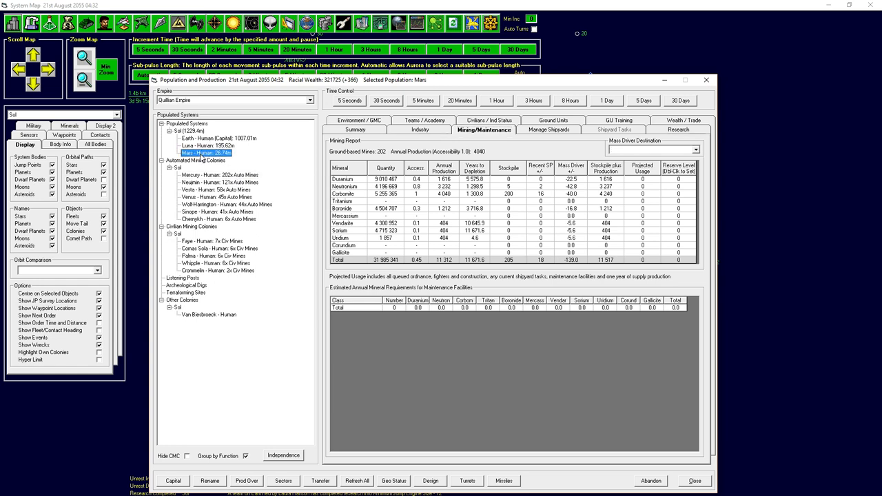
Check Mars's and Mercury's atmosphere and terraforming settings, then close the window.
click(356, 120)
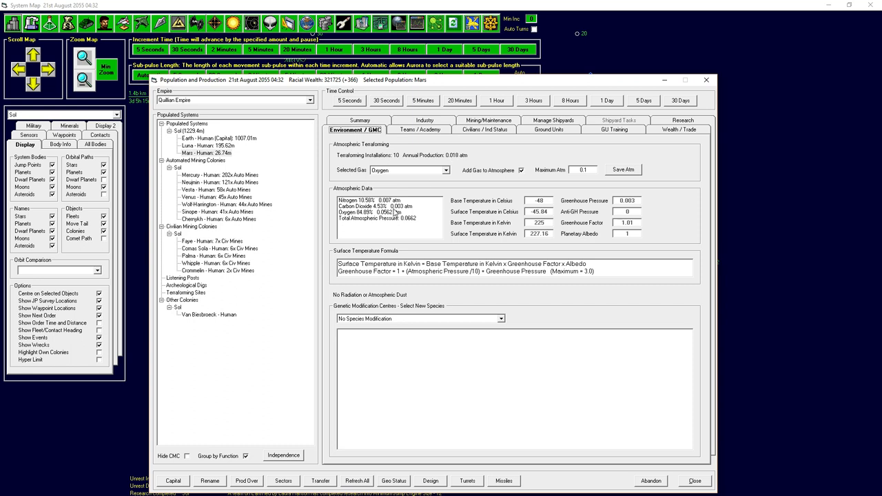
click(372, 212)
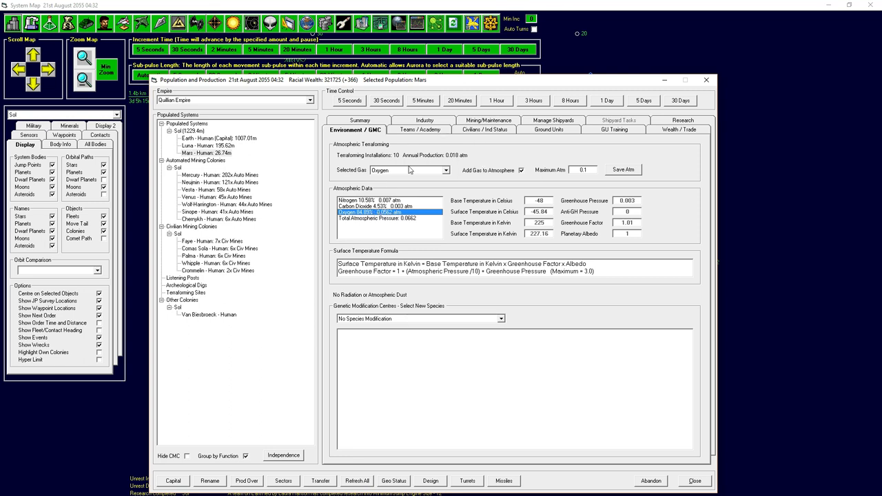
mouse_move(487, 158)
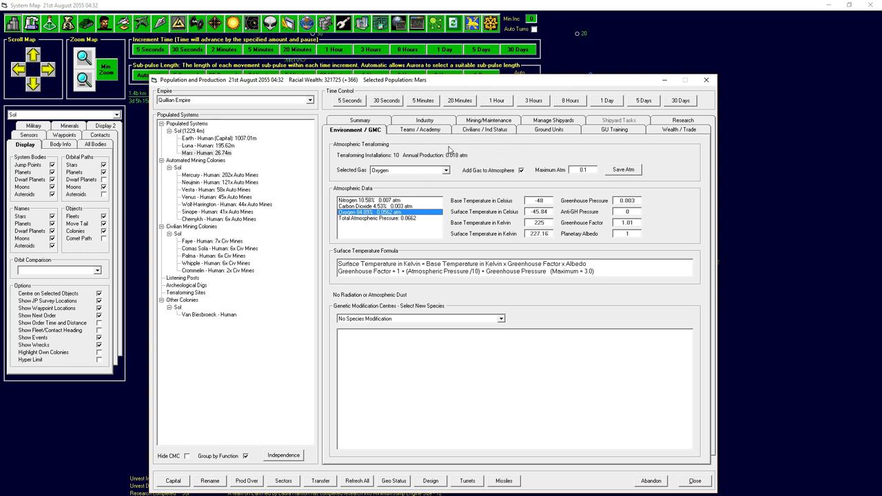
mouse_move(458, 172)
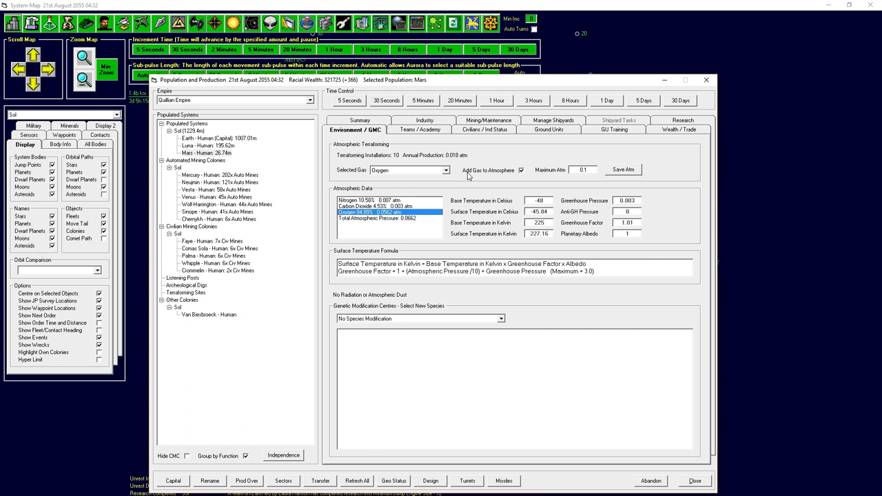
mouse_move(393, 218)
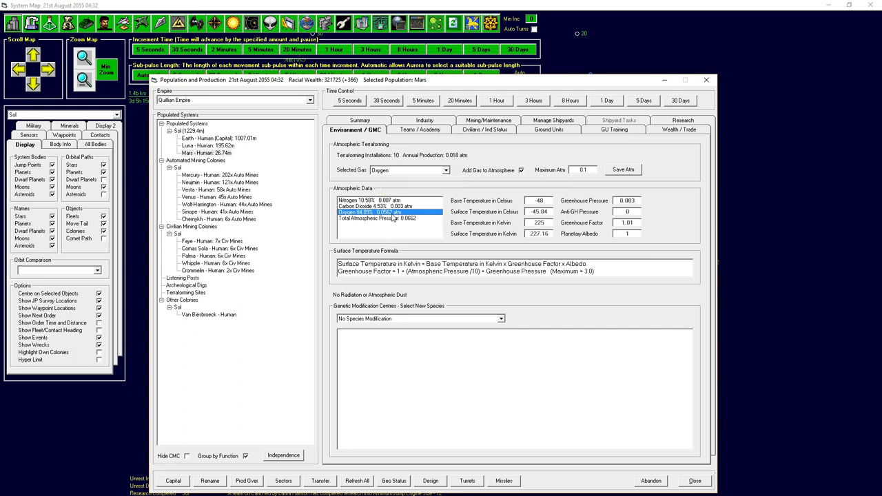
click(219, 175)
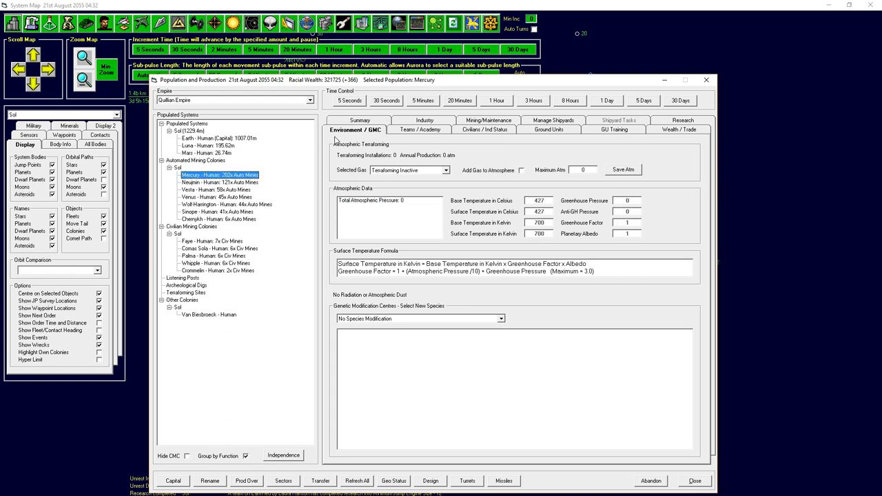
click(355, 129)
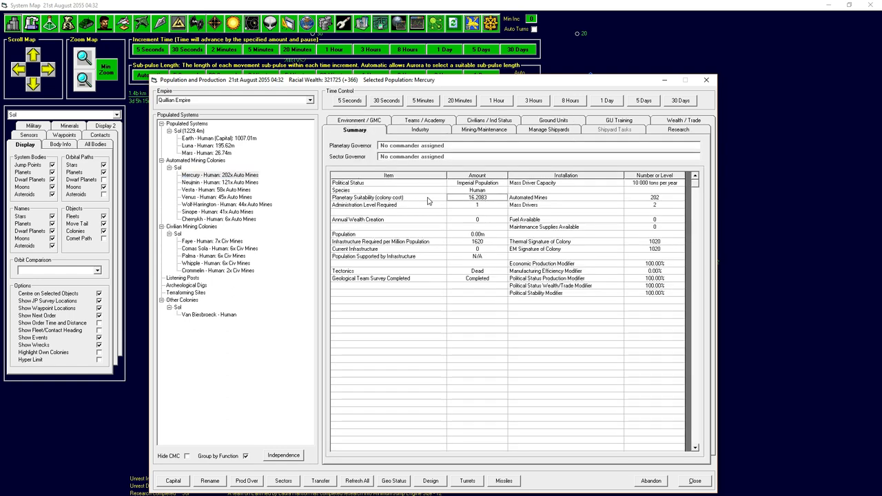
click(355, 120)
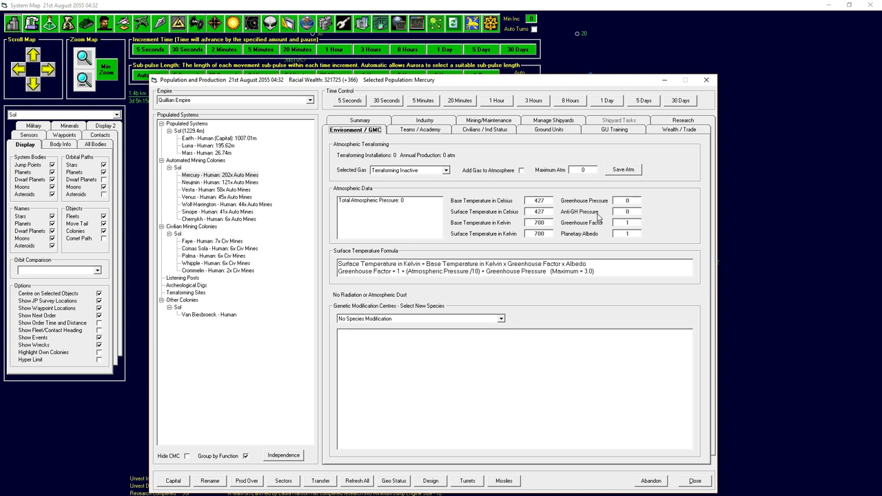
click(446, 171)
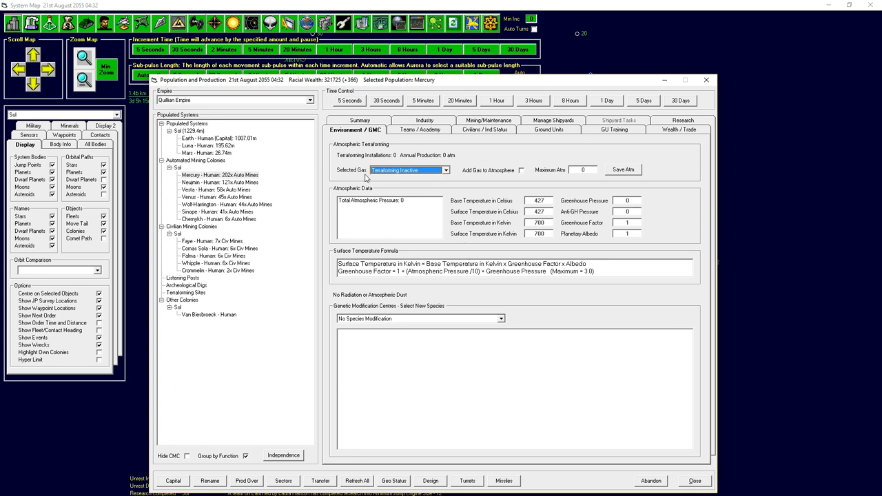
mouse_move(218, 137)
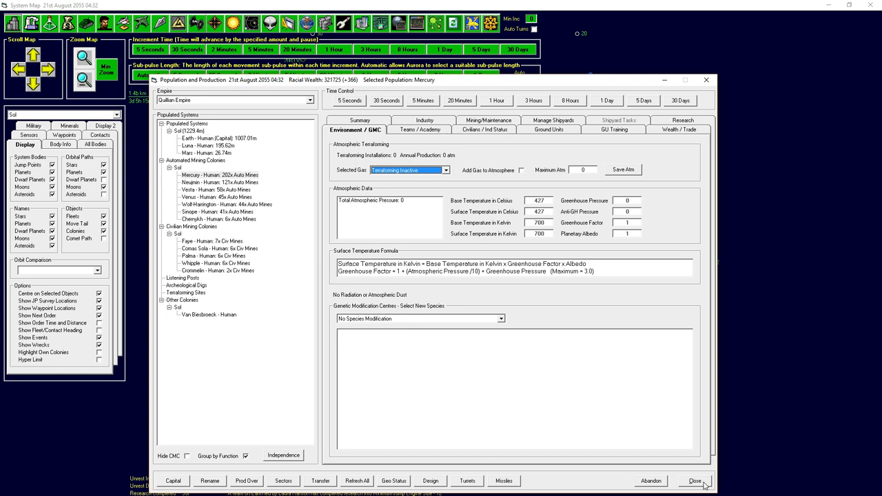
click(694, 480)
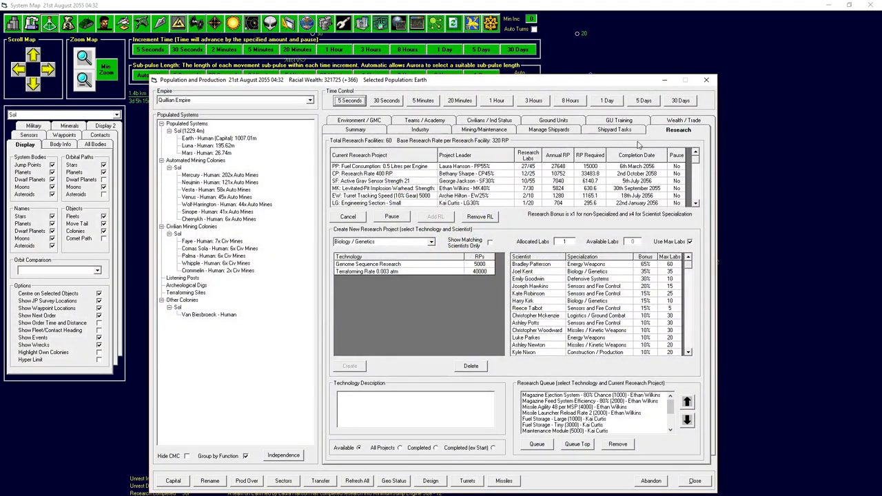
Move research labs from the research rate project onto Power and Propulsion, then close the overview.
click(384, 242)
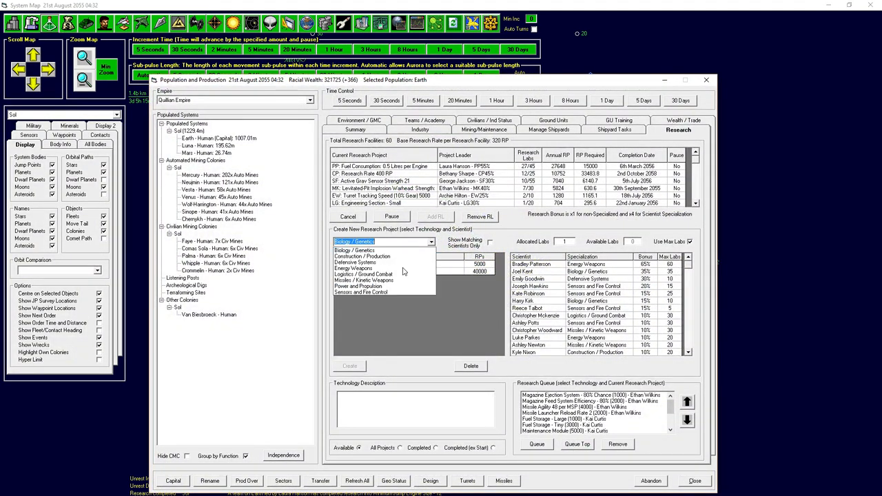
click(358, 286)
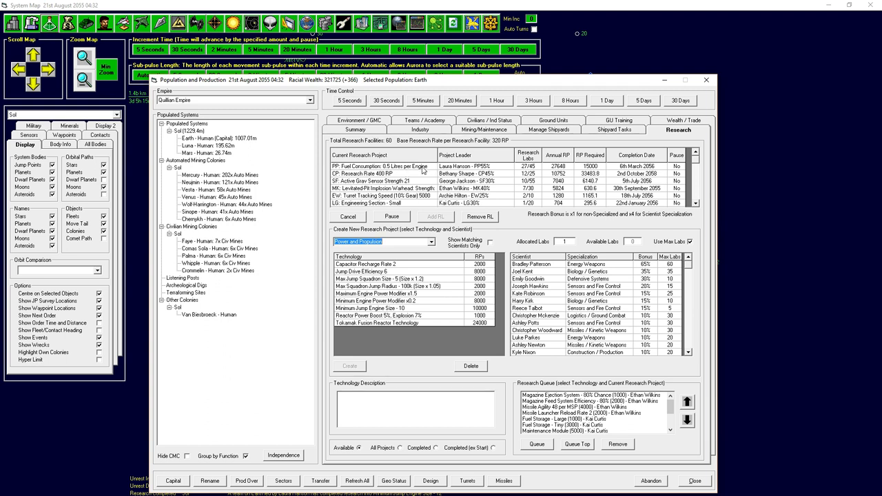
mouse_move(423, 170)
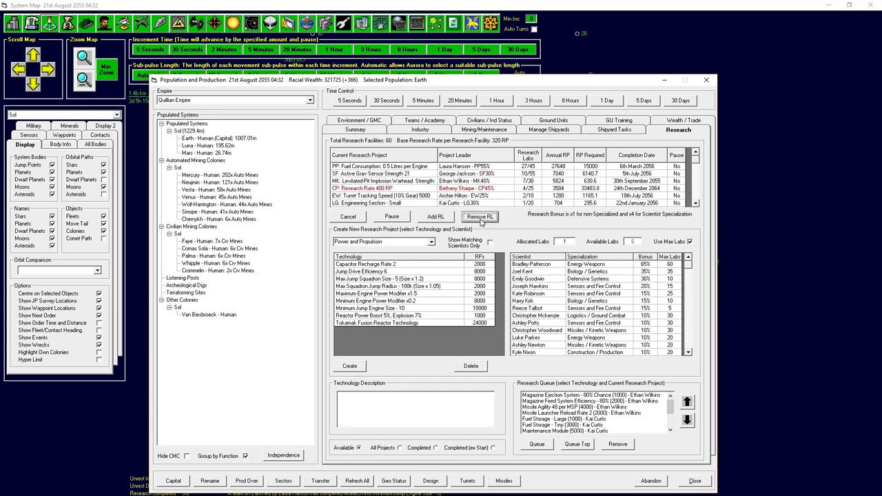
click(480, 216)
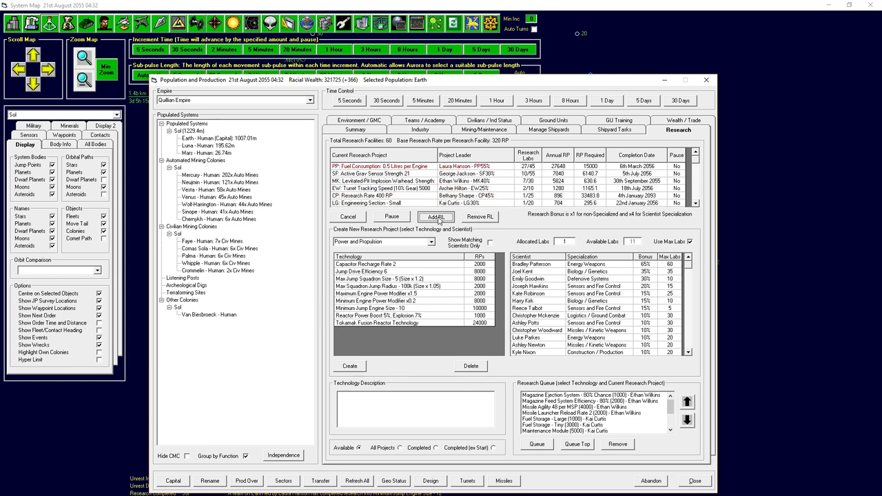
click(436, 217)
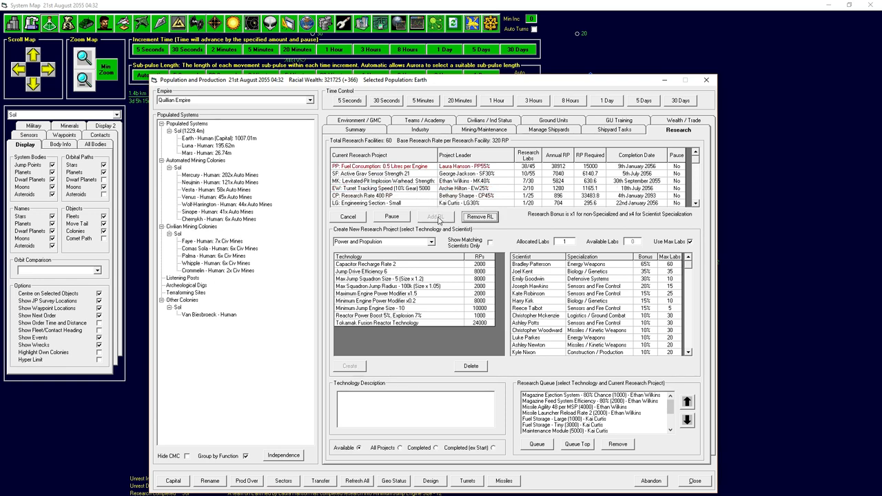
click(694, 480)
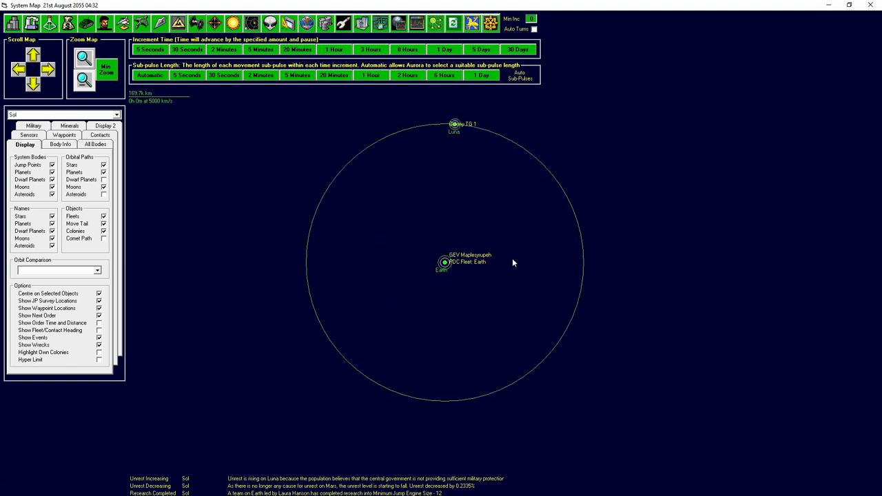
mouse_move(269, 219)
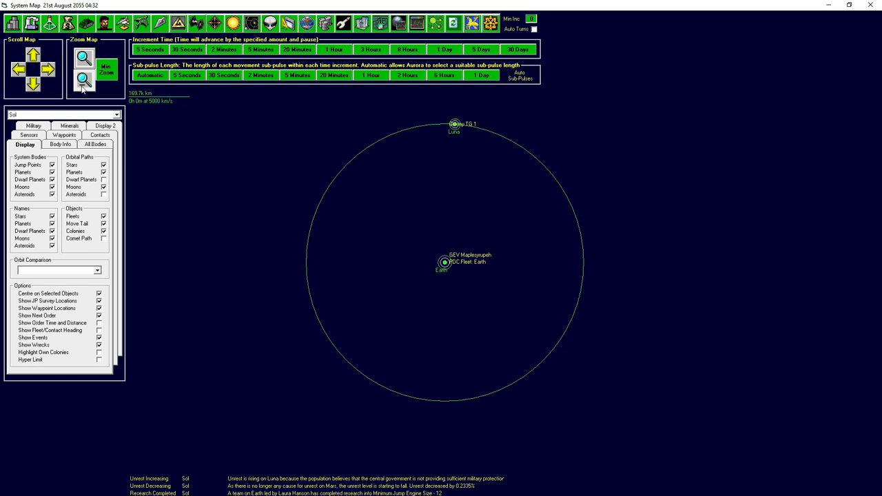
Zoom out and back in on Earth, enable Auto Turns, and advance 30 days.
click(83, 80)
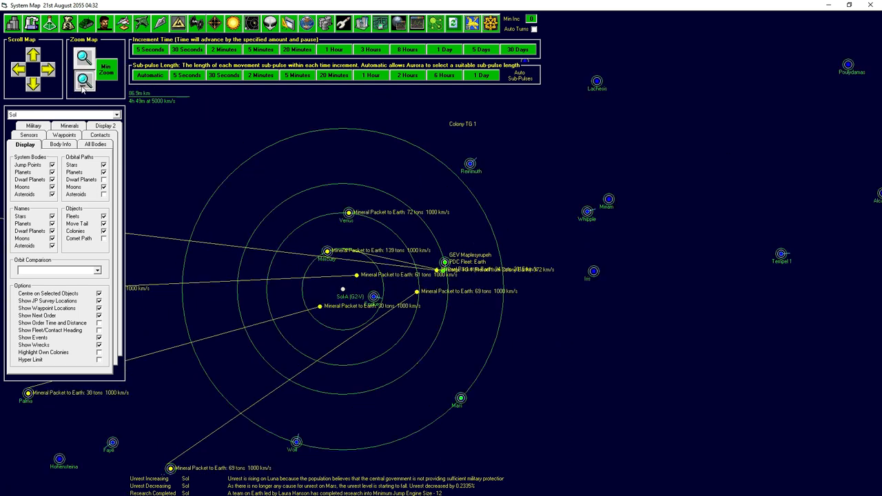
click(83, 80)
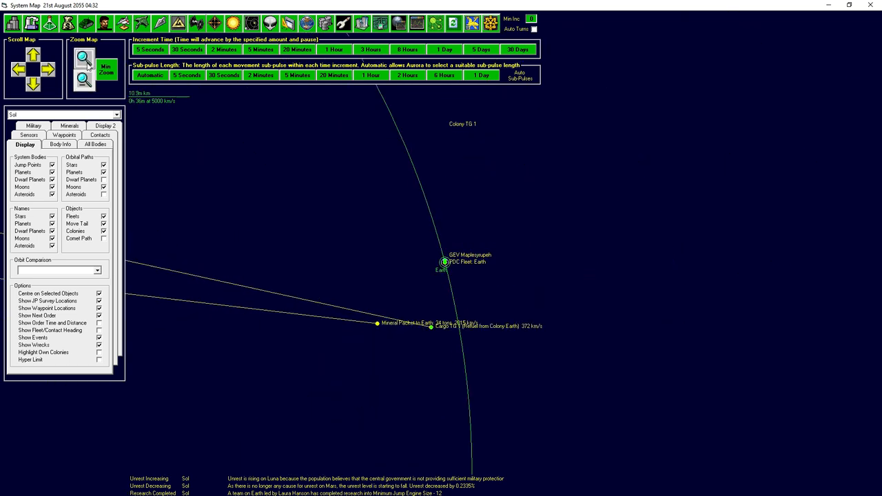
mouse_move(427, 208)
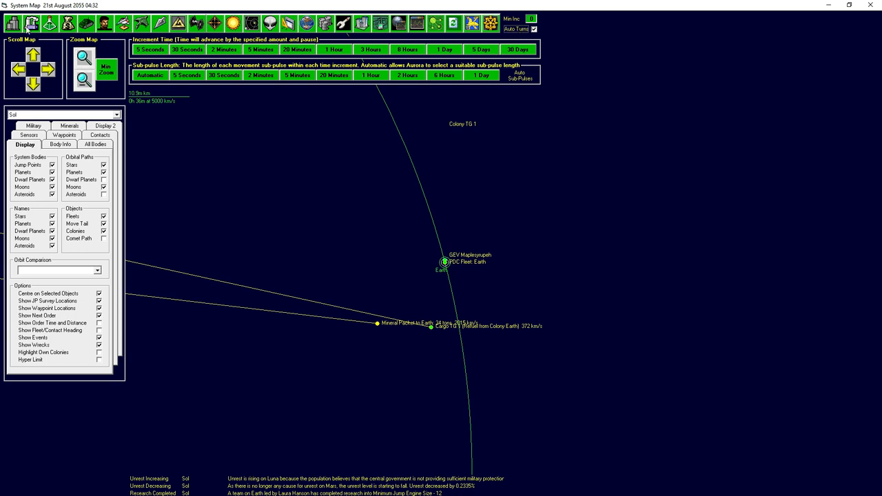
click(50, 22)
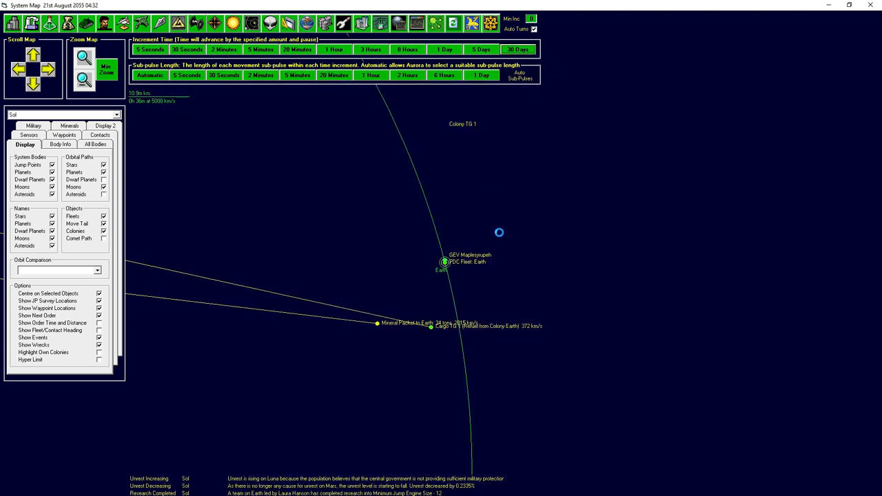
click(518, 49)
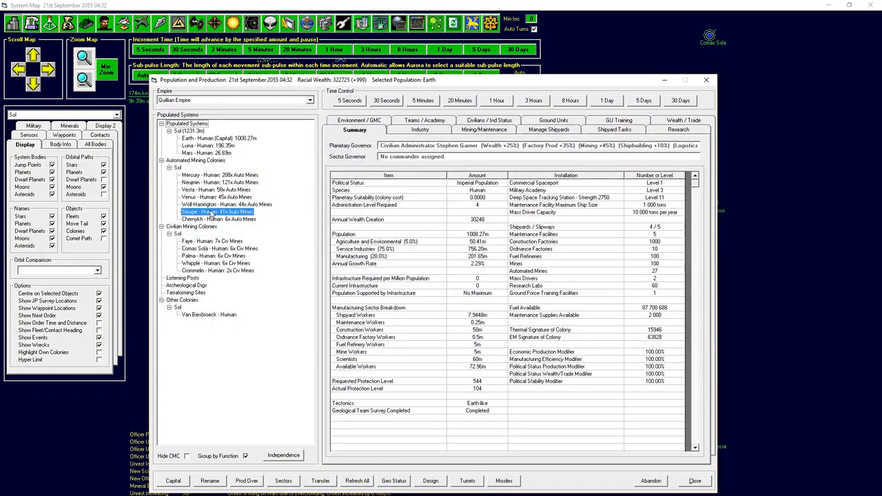
Review Sinope, Neujmin and Vesta mining reports grouped by function, then view Earth's industry.
click(216, 212)
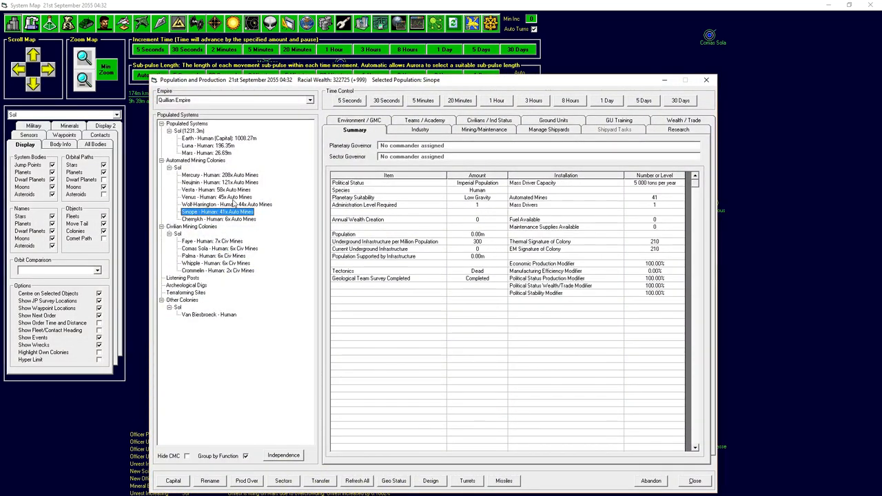
click(484, 129)
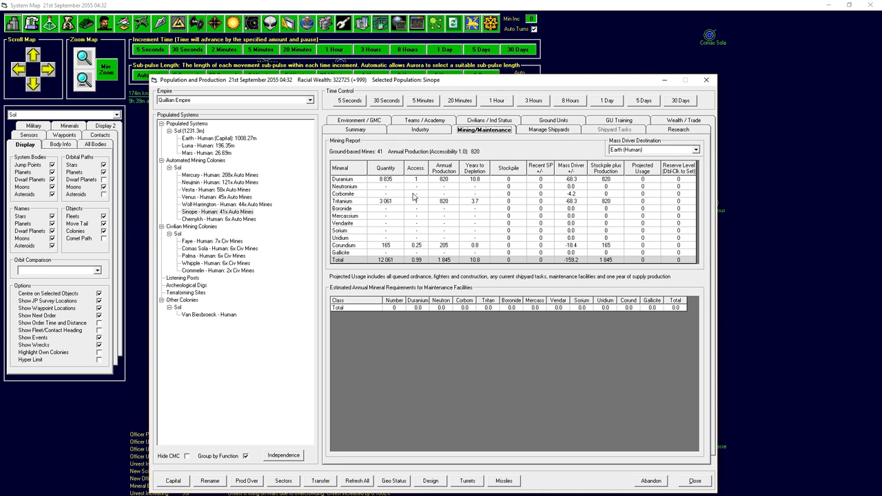
mouse_move(502, 158)
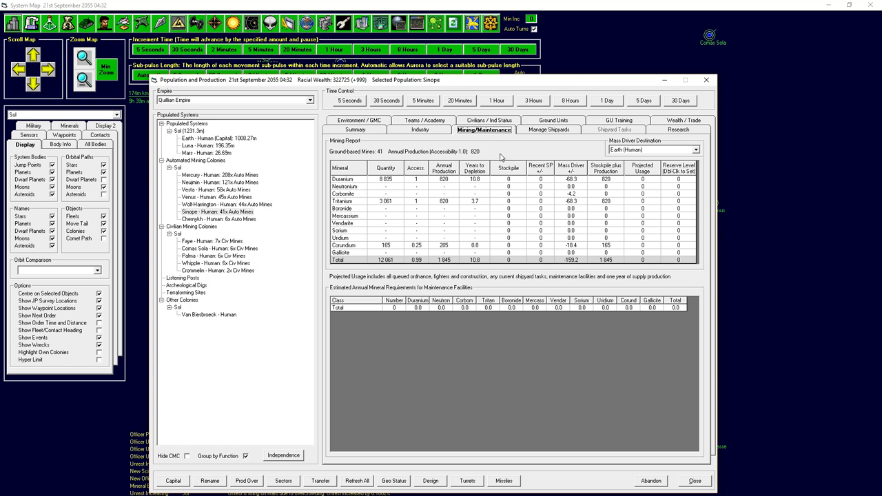
mouse_move(701, 422)
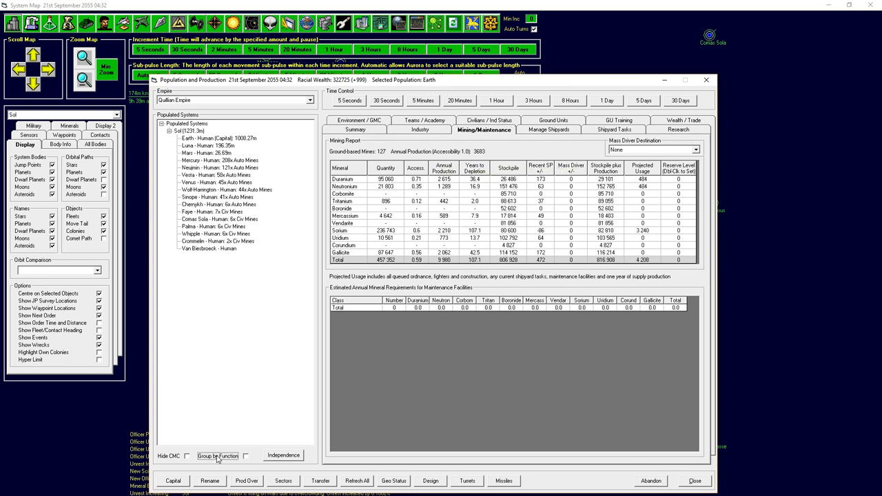
click(246, 456)
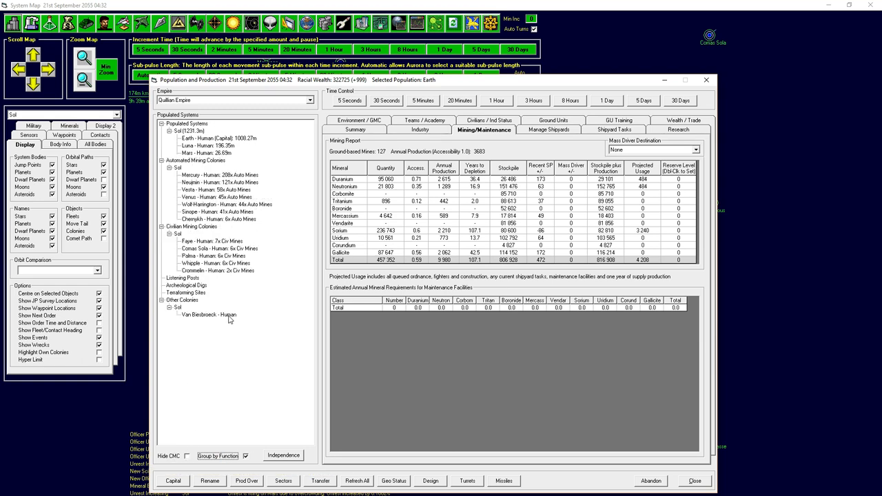
click(219, 182)
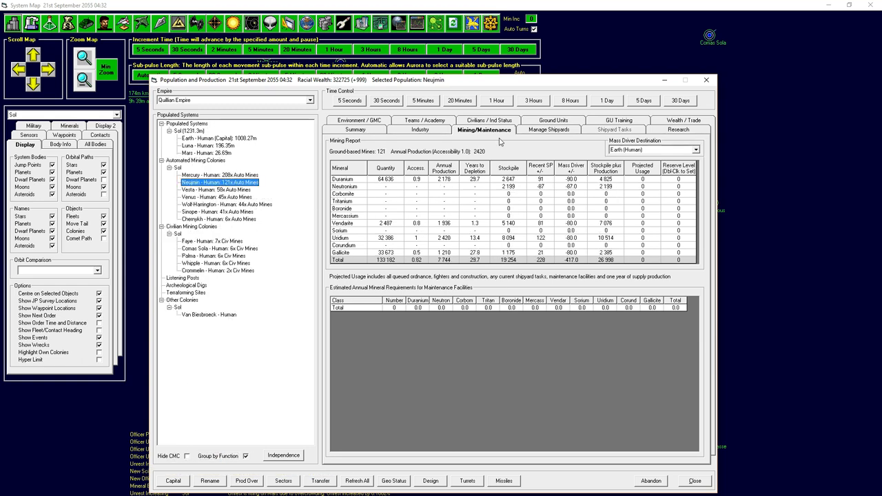
mouse_move(502, 246)
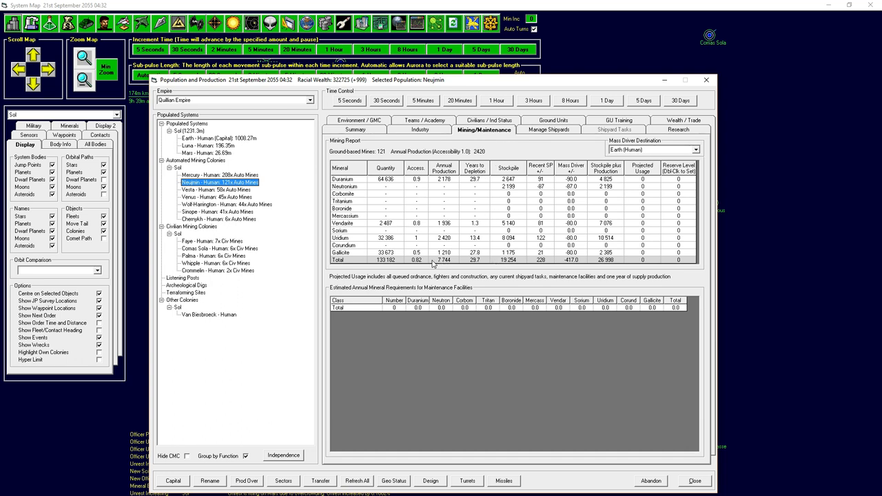
mouse_move(442, 264)
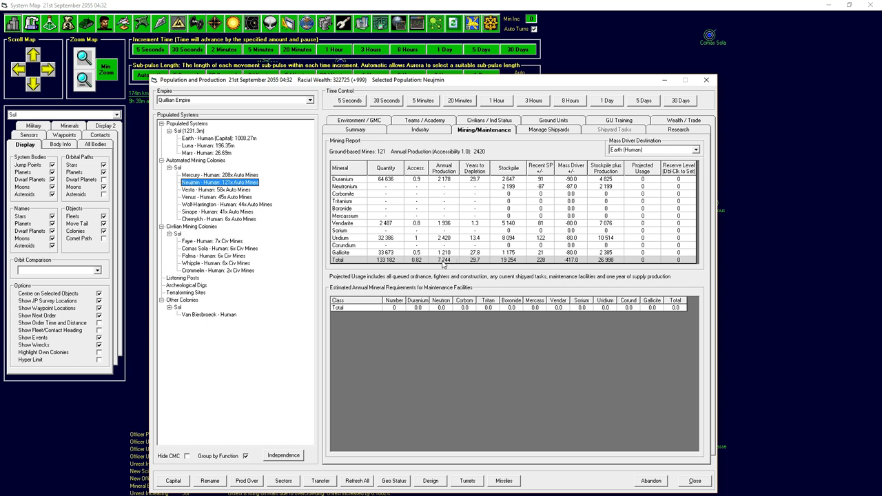
mouse_move(441, 264)
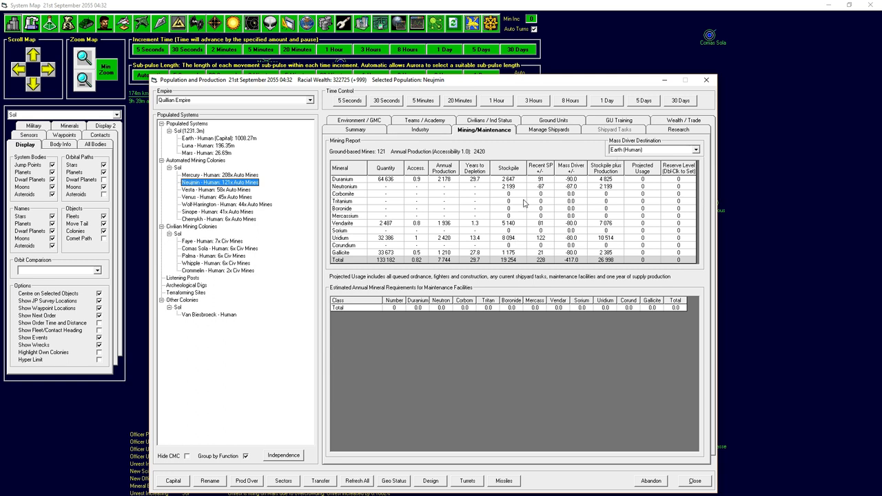
mouse_move(404, 237)
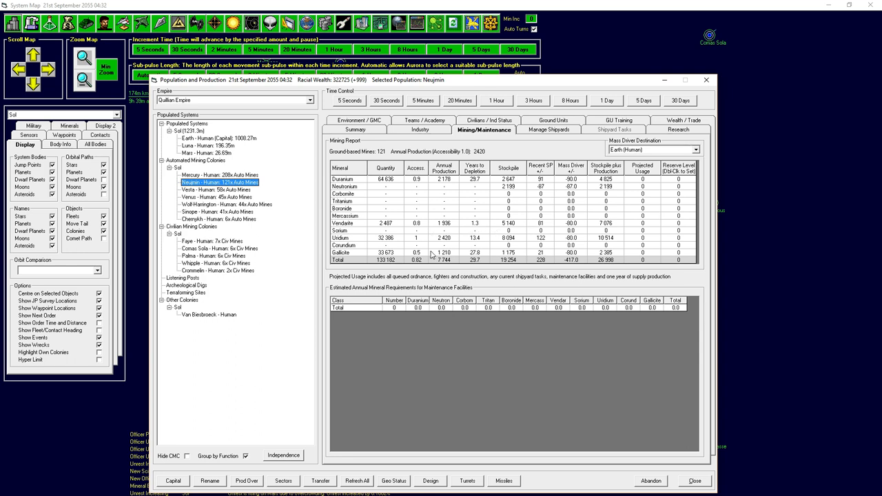
mouse_move(478, 184)
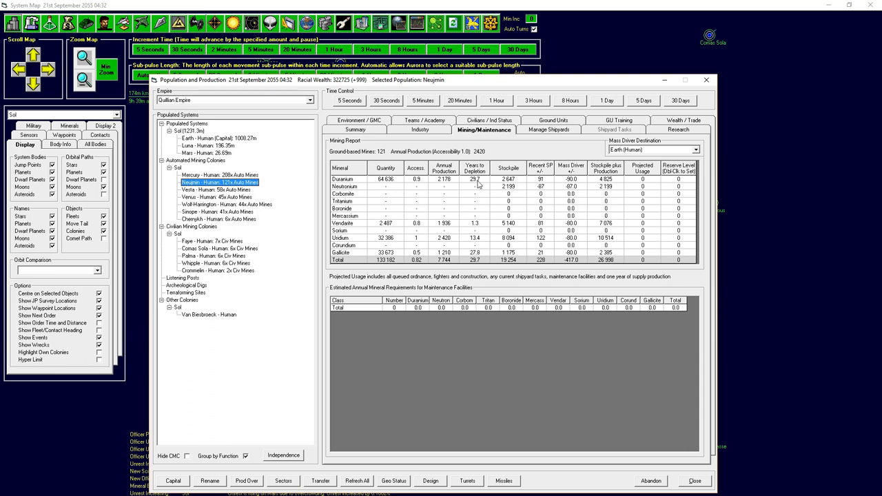
mouse_move(668, 450)
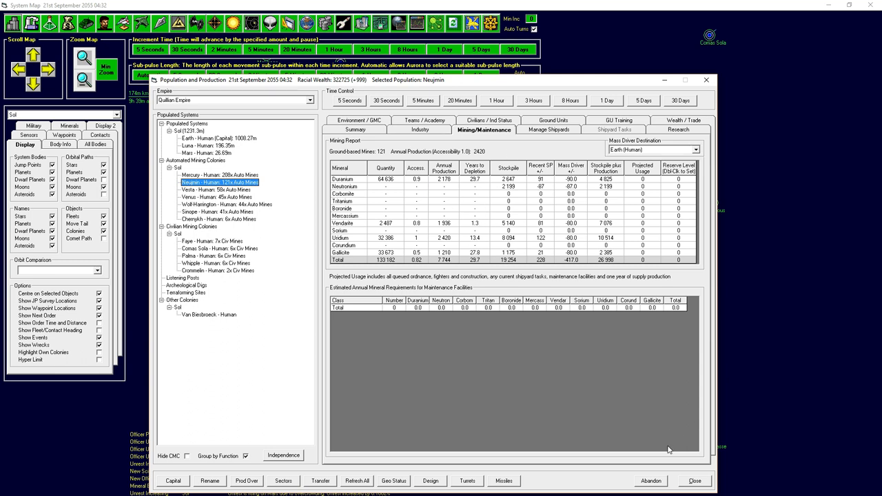
mouse_move(359, 214)
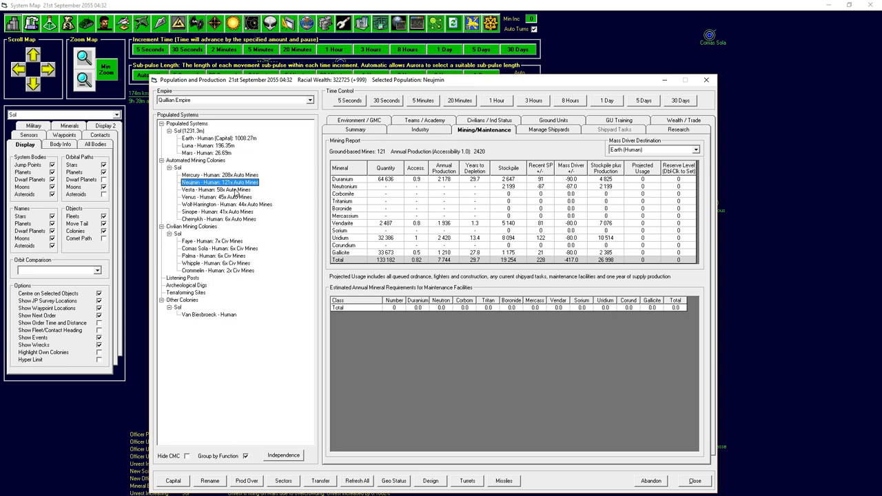
click(208, 189)
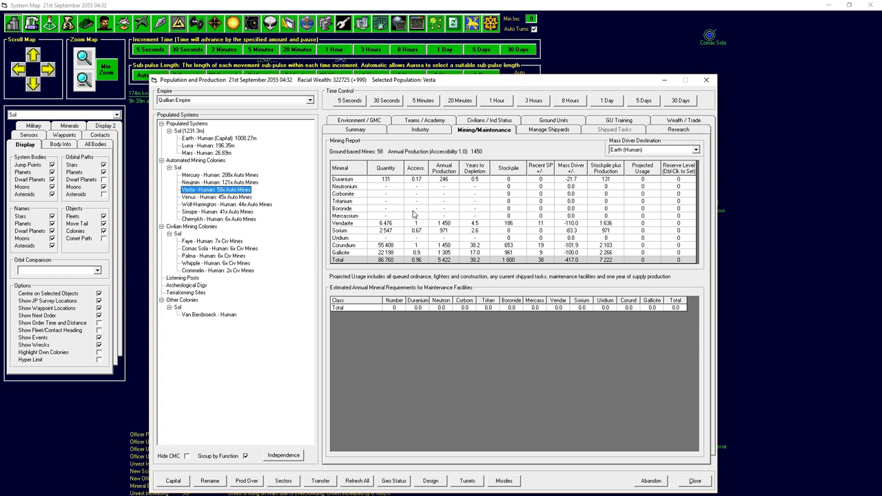
mouse_move(353, 252)
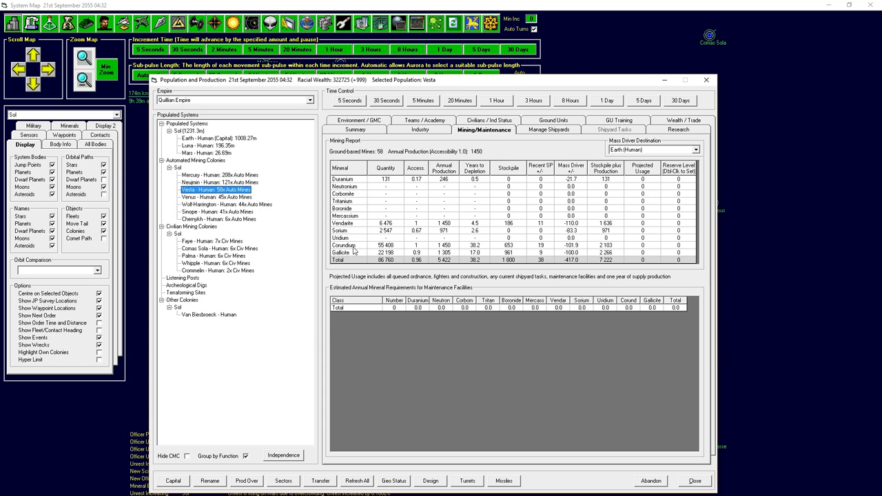
click(217, 139)
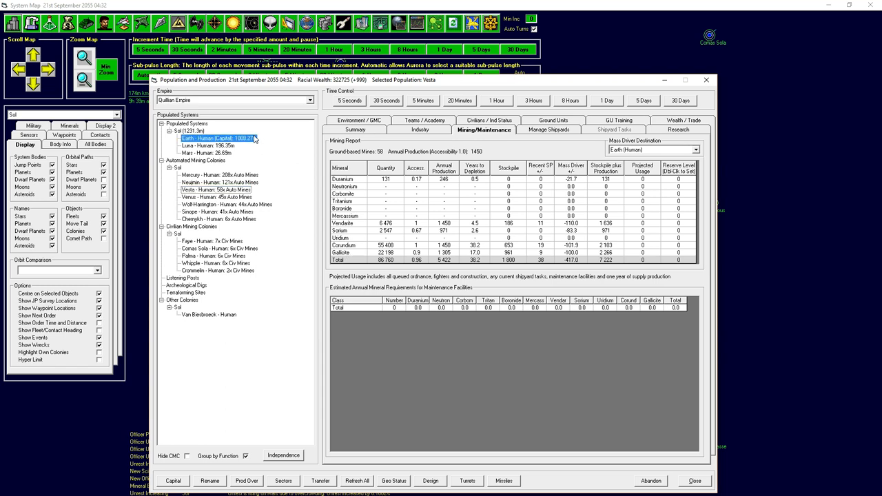
click(420, 130)
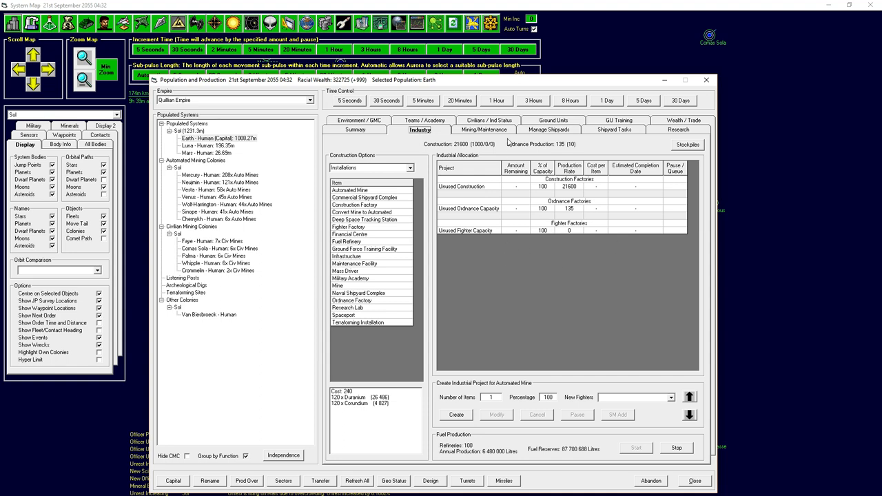
Show Earth's shipyards and select New Shipyard #724.
click(549, 129)
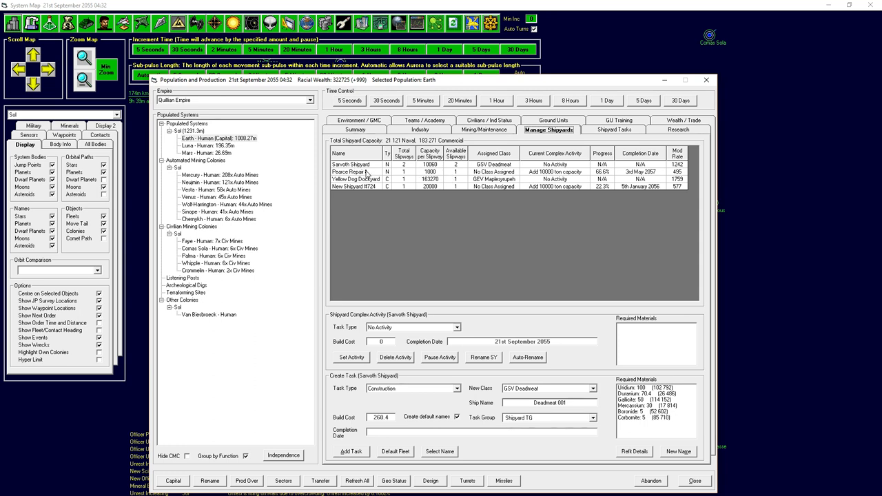
click(356, 187)
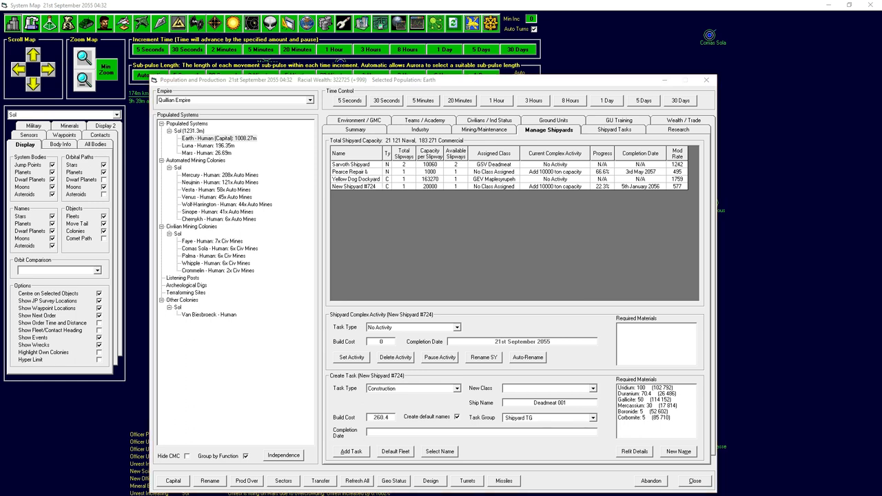
mouse_move(222, 91)
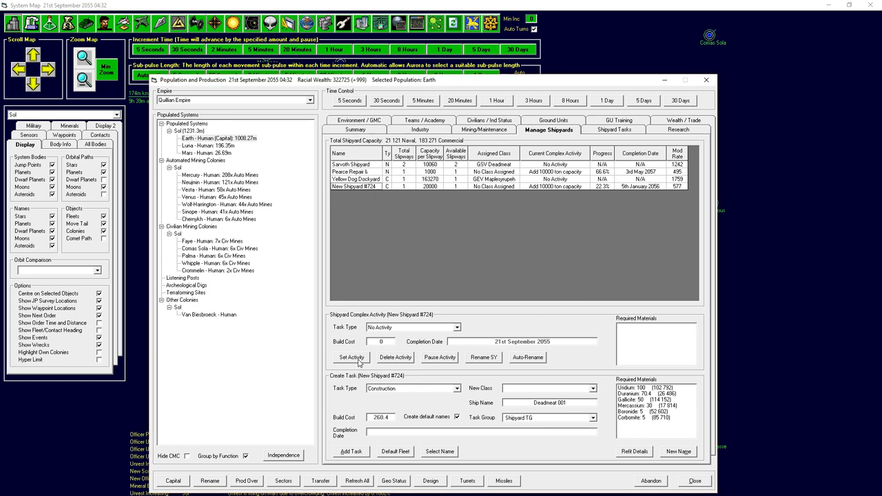
Rename the Peace Repair shipyard to 'Tobman10 Marine Services'.
click(483, 357)
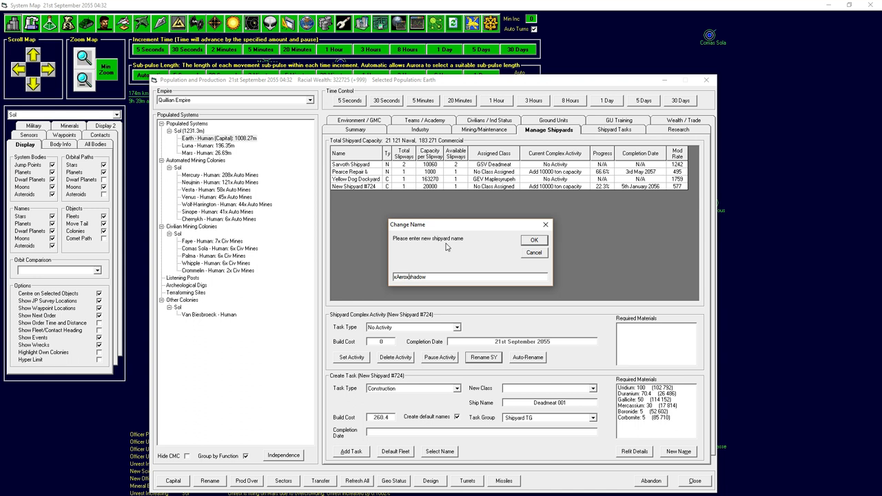
click(534, 240)
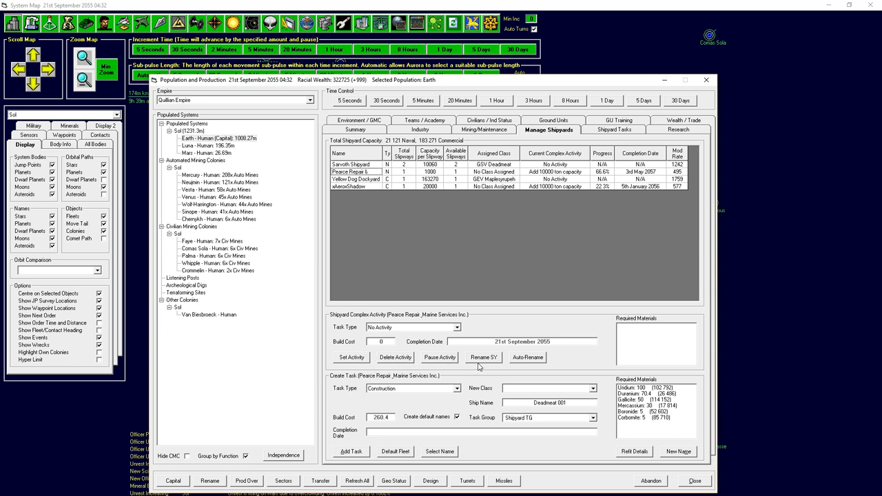
click(483, 356)
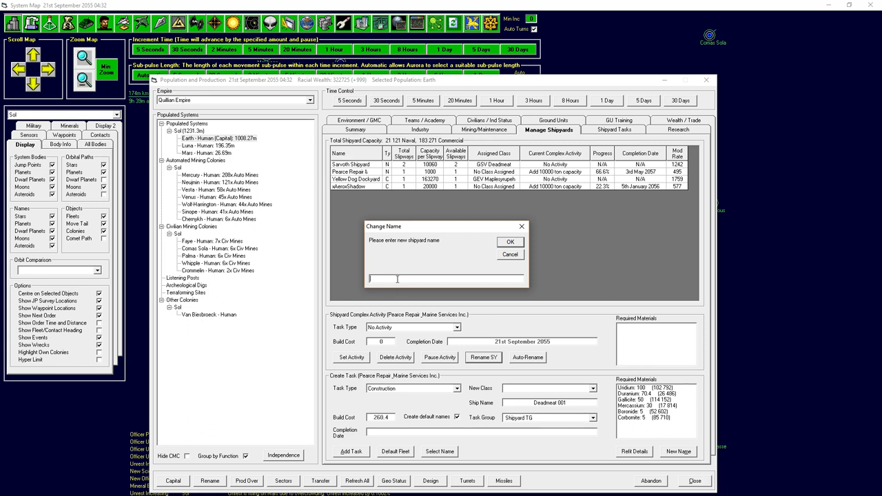
text(Tobman 10)
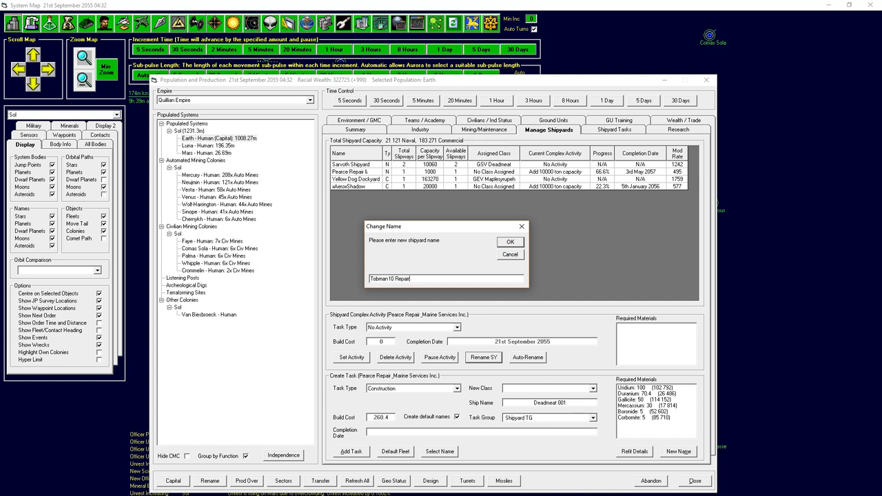
text(& Cons)
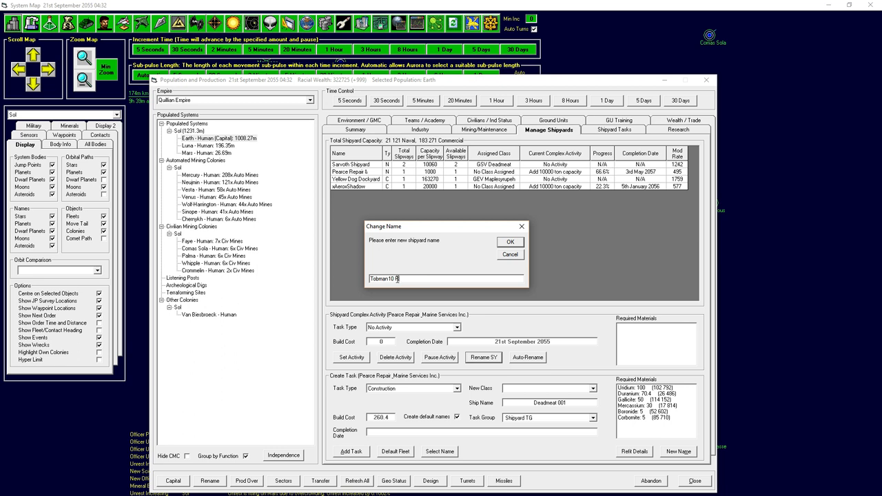
key(backspace)
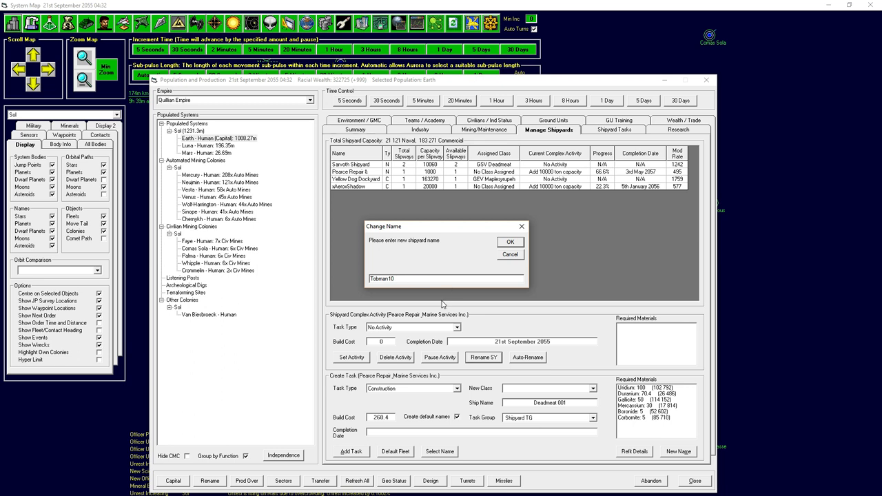
mouse_move(465, 319)
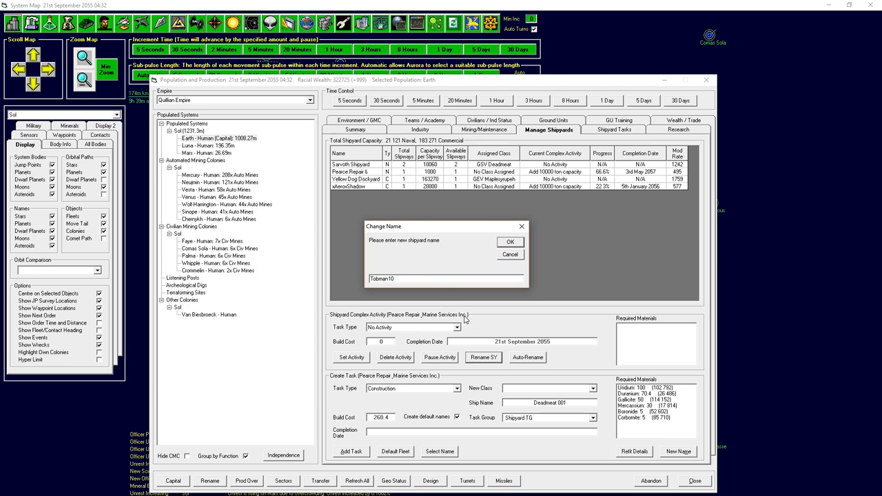
text(Marine)
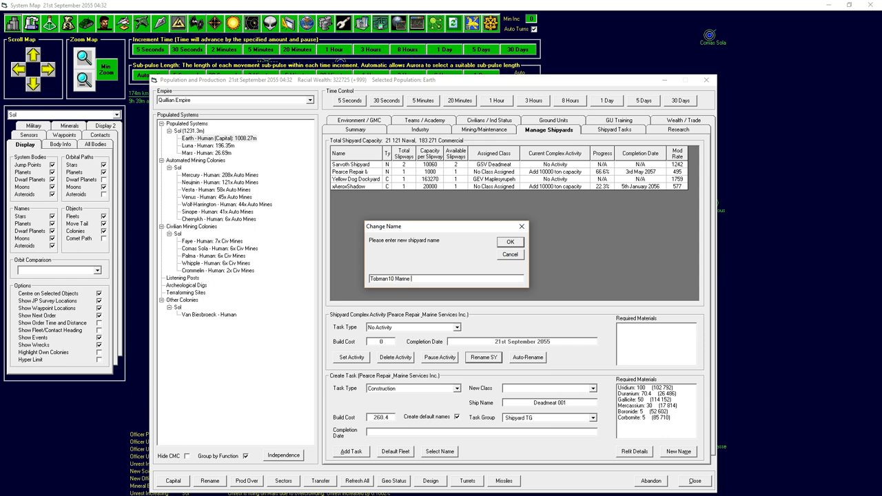
text(Services)
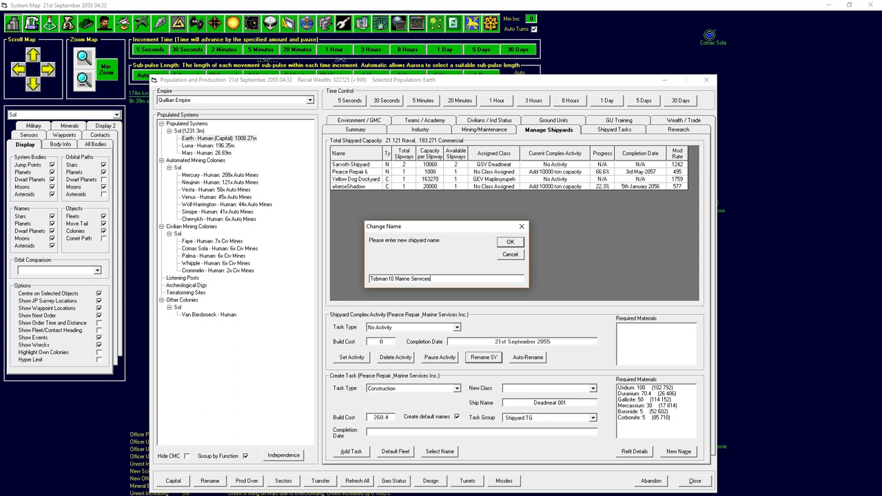
click(509, 241)
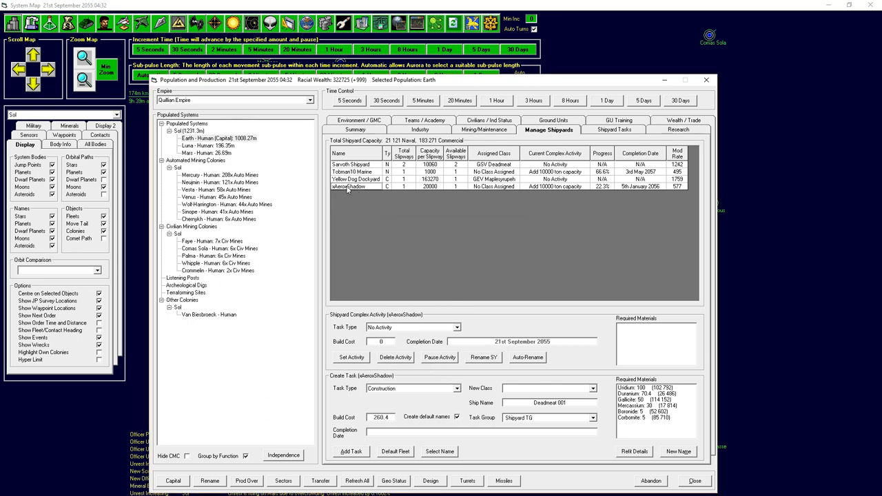
mouse_move(481, 359)
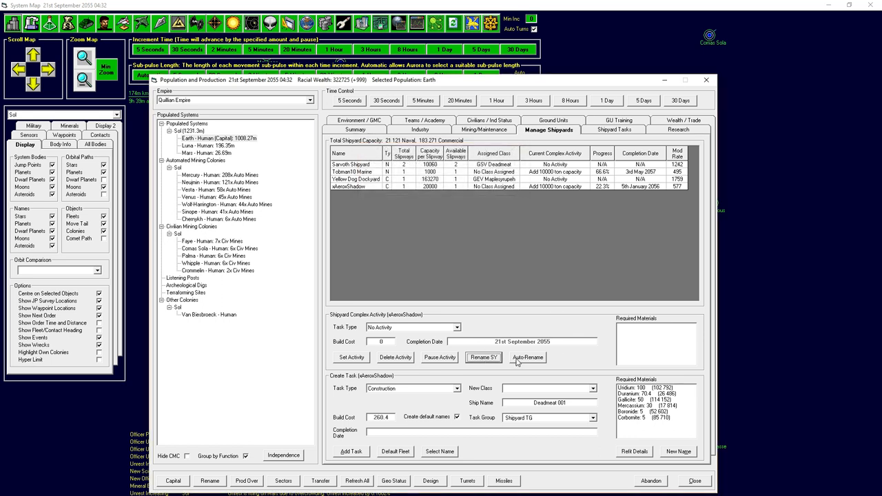
Auto-rename the xAeroxShadow yard, rename it to 'xAeroSshadow & Sons Ltd.', then check Tobman10 Marine.
click(527, 357)
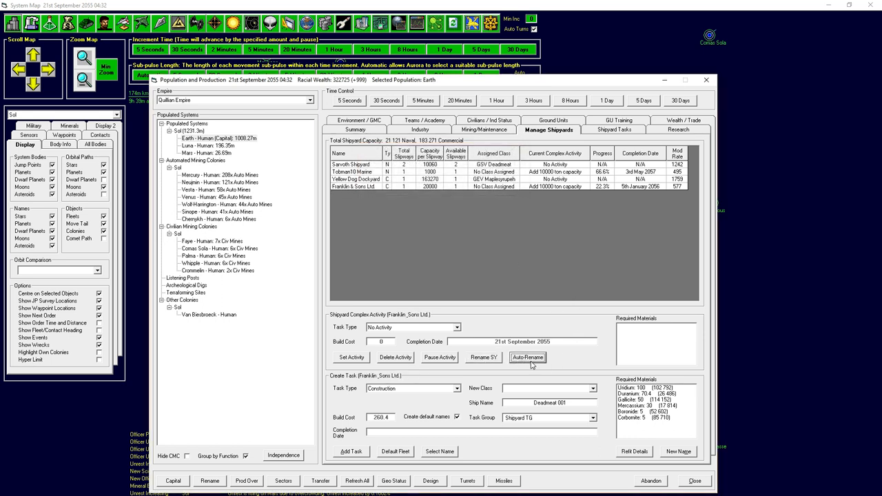
click(483, 356)
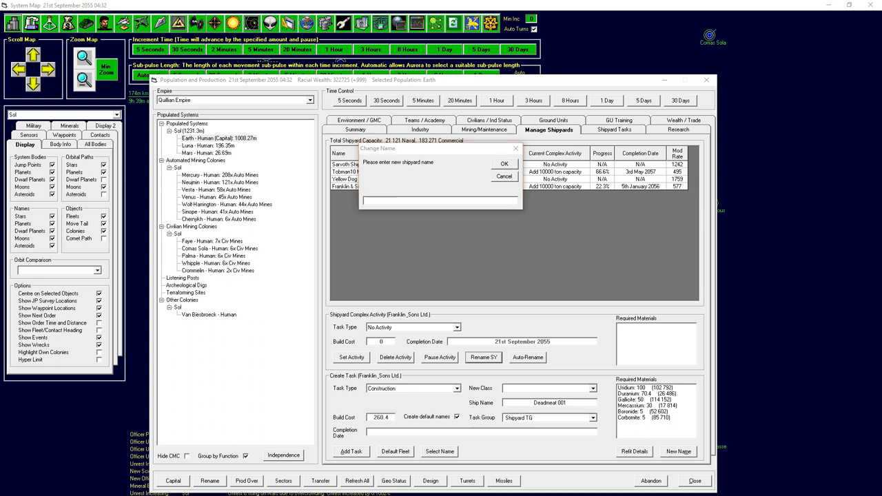
text(xaeroxshadow)
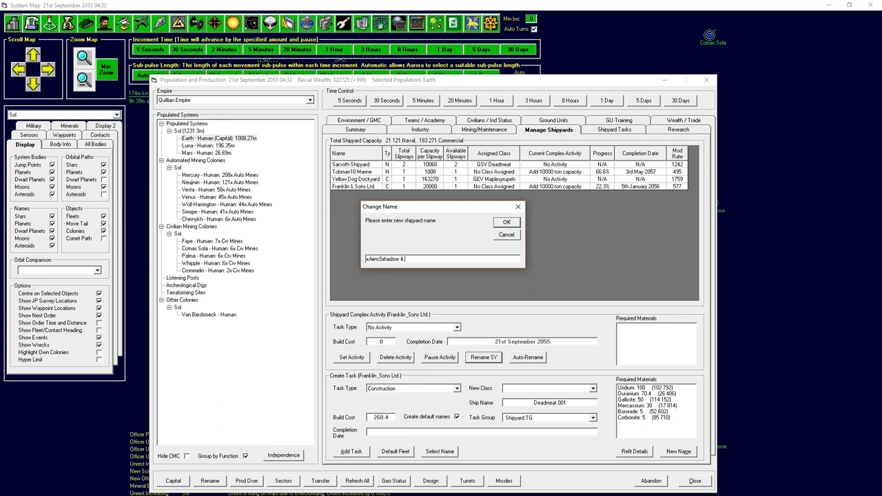
click(506, 222)
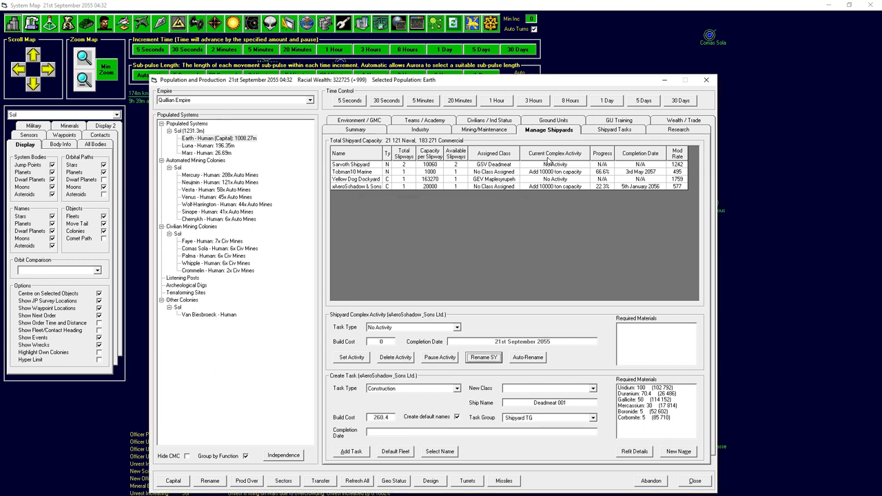
mouse_move(518, 208)
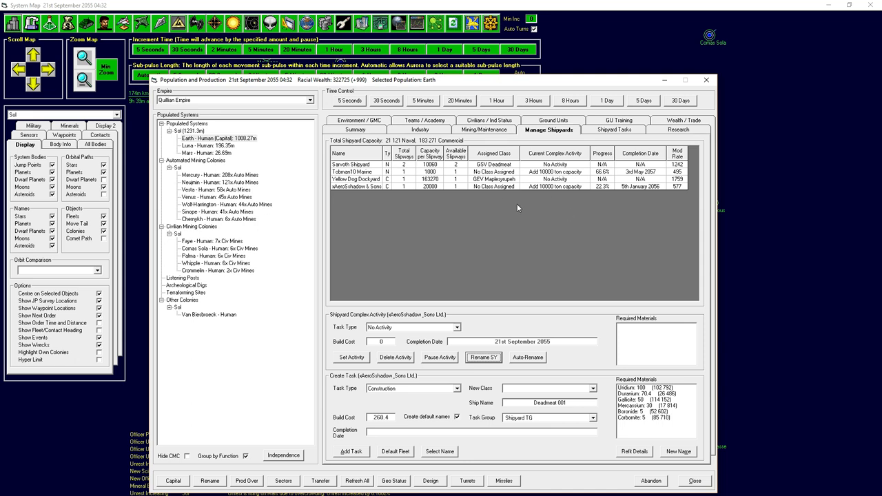
mouse_move(518, 208)
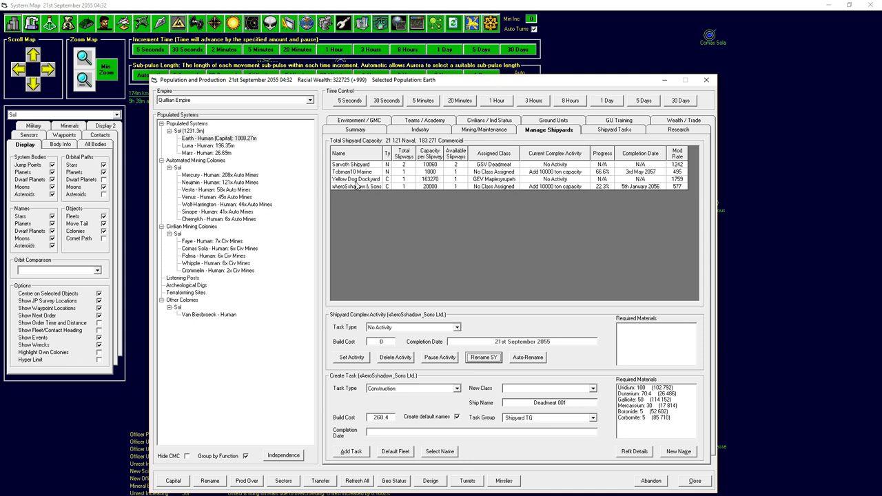
click(355, 172)
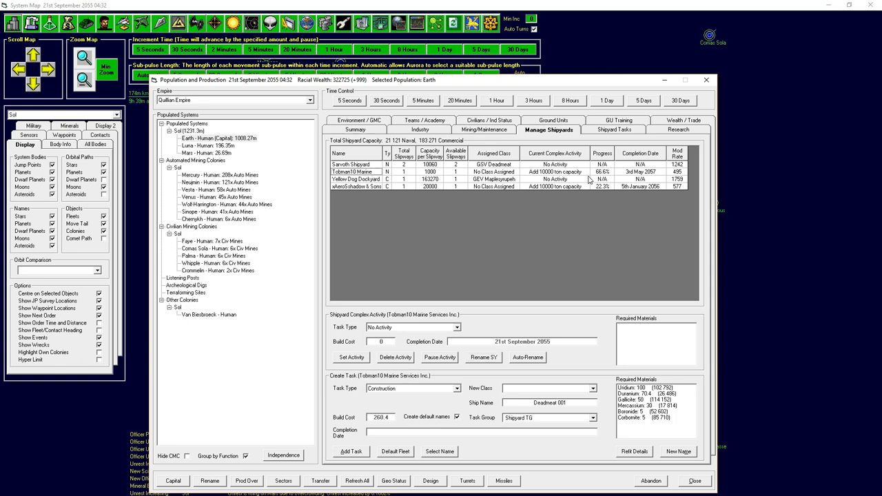
Close the production overview and advance through 30-day turns to 21 January 2056.
click(693, 480)
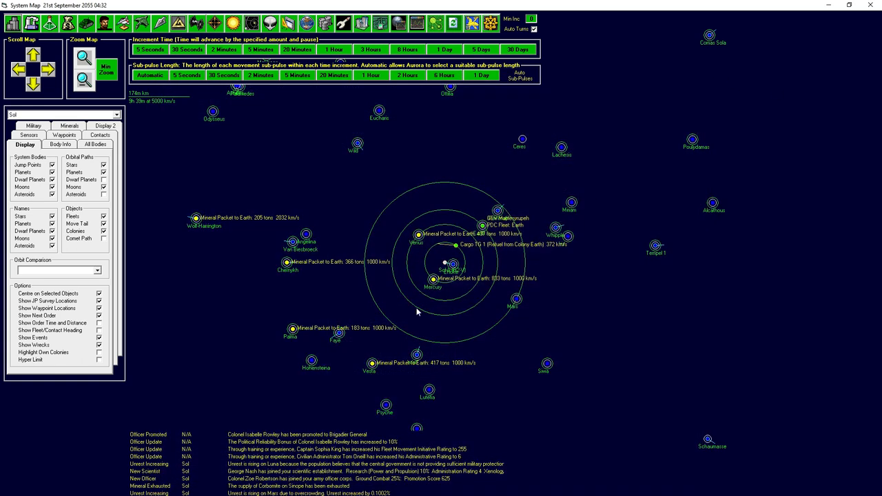
click(517, 49)
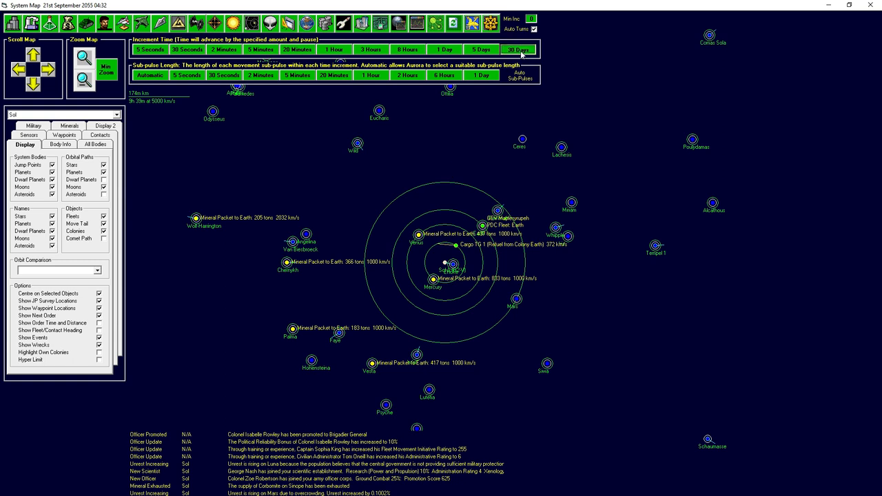
click(518, 49)
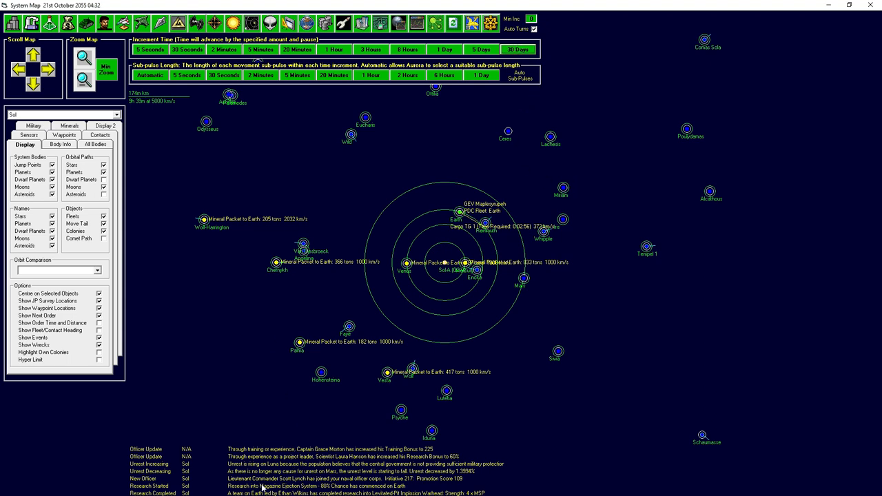
click(516, 49)
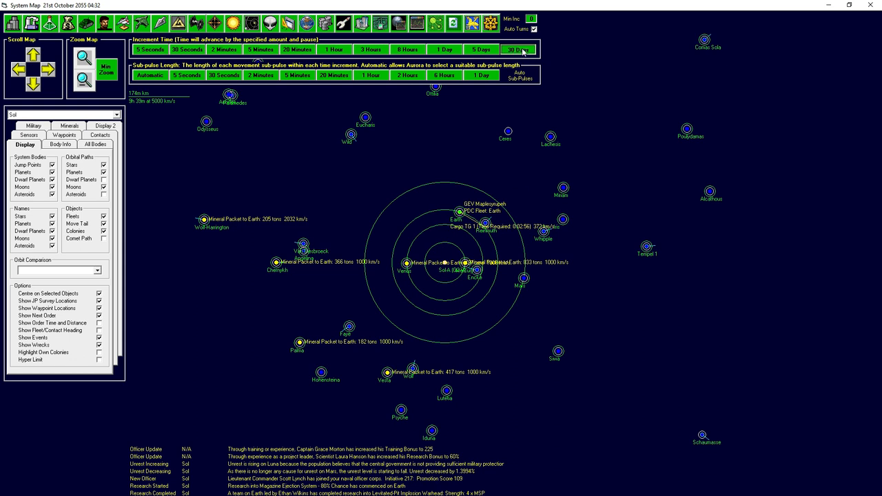
click(518, 49)
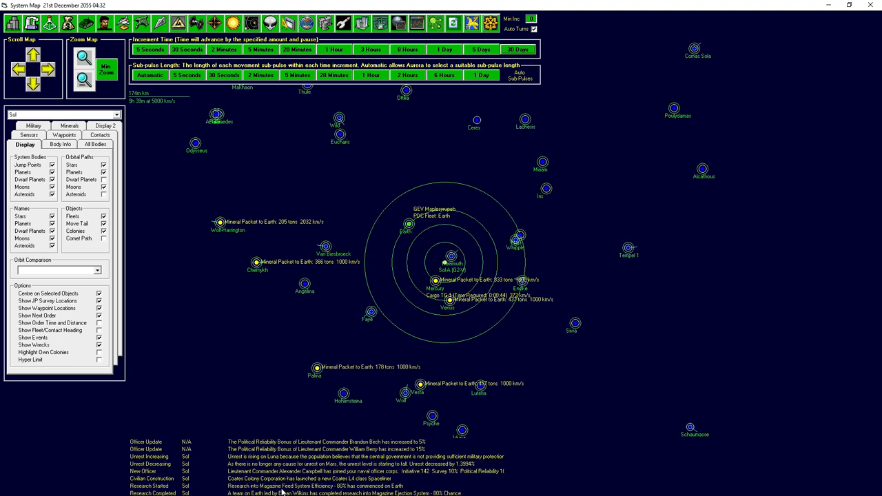
mouse_move(441, 489)
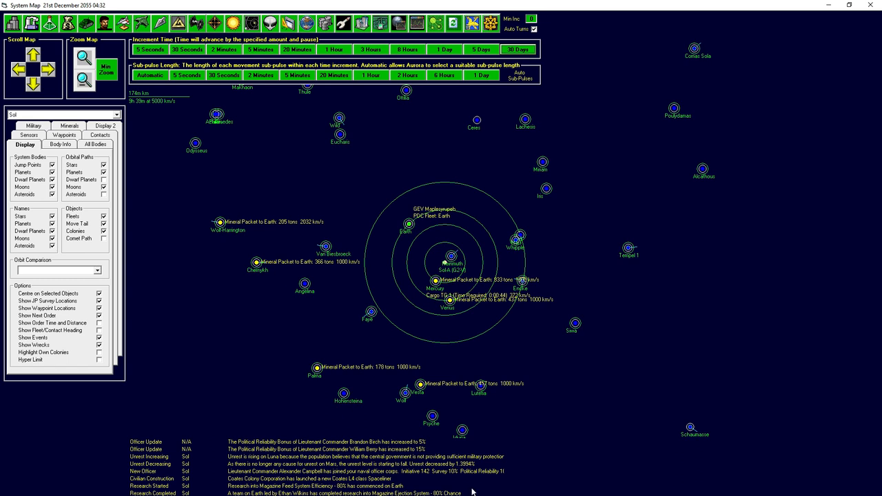
mouse_move(466, 283)
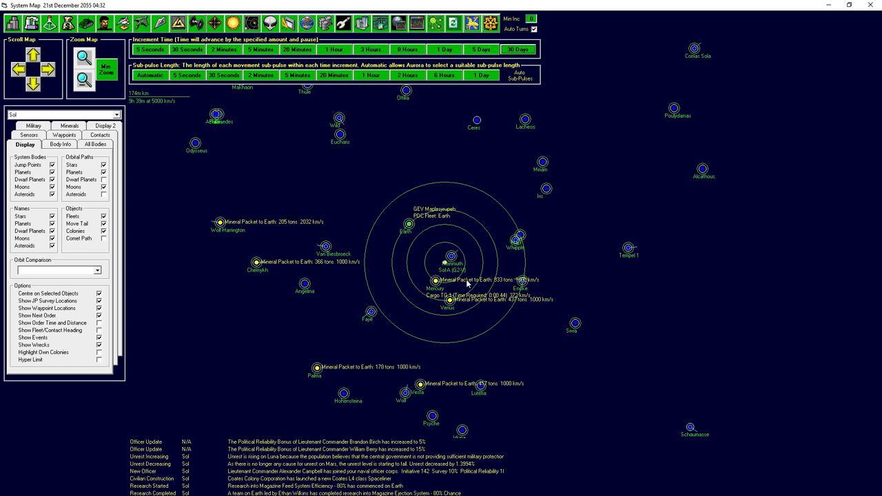
mouse_move(288, 483)
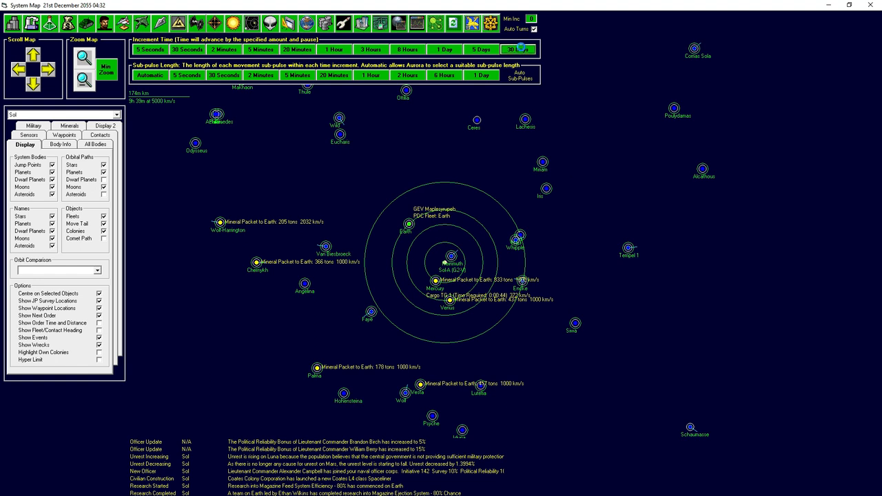
click(516, 49)
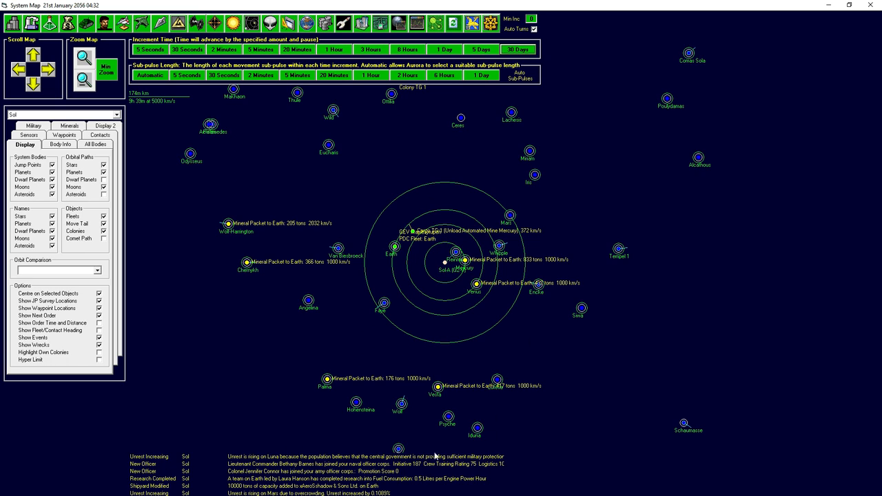
mouse_move(305, 488)
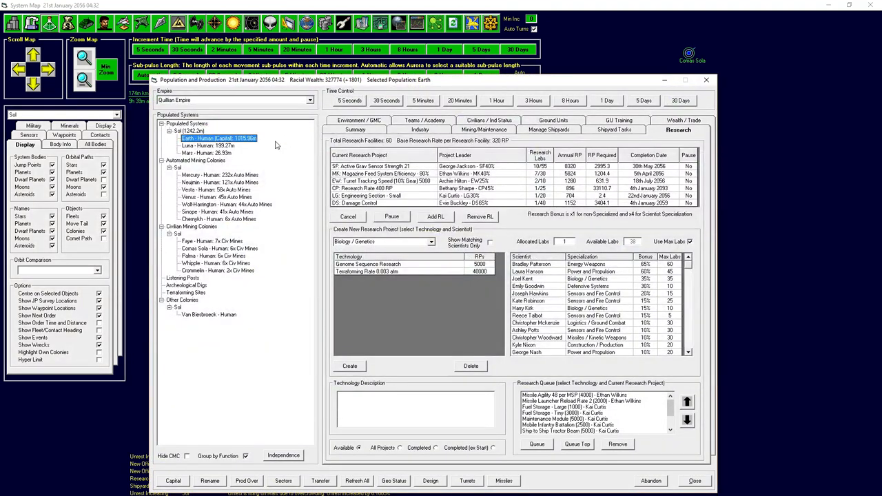
Have xAeroSshadow & Sons Ltd. add 10000 tons per slipway, due 19 May 2056.
click(549, 129)
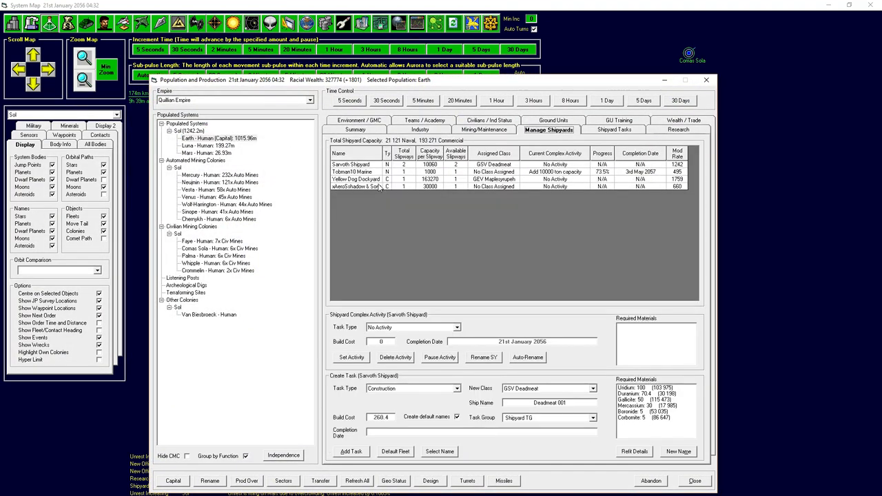
click(356, 187)
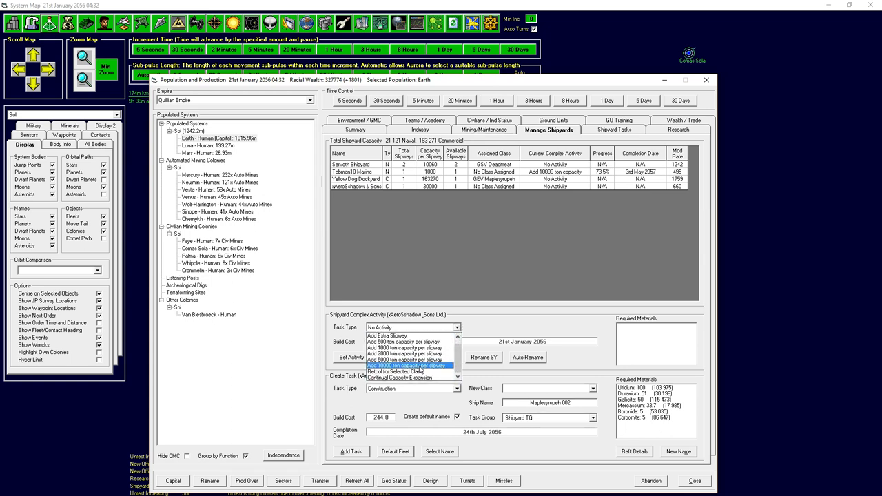
click(408, 365)
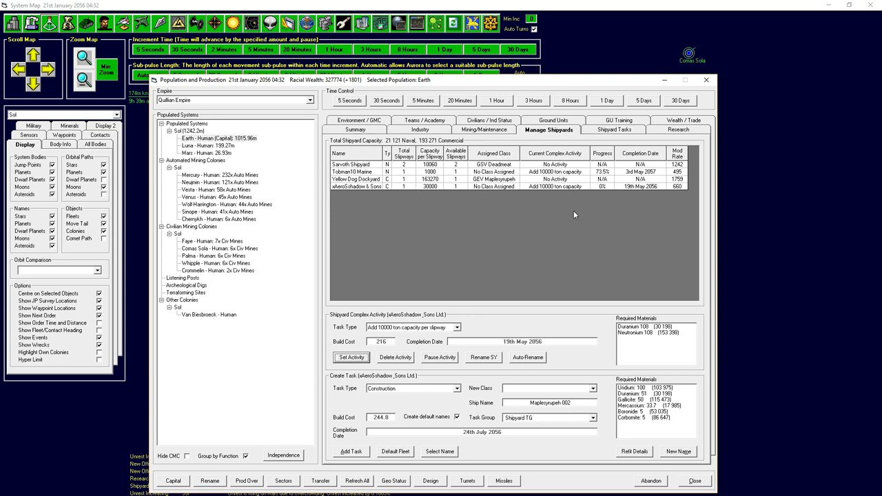
click(694, 480)
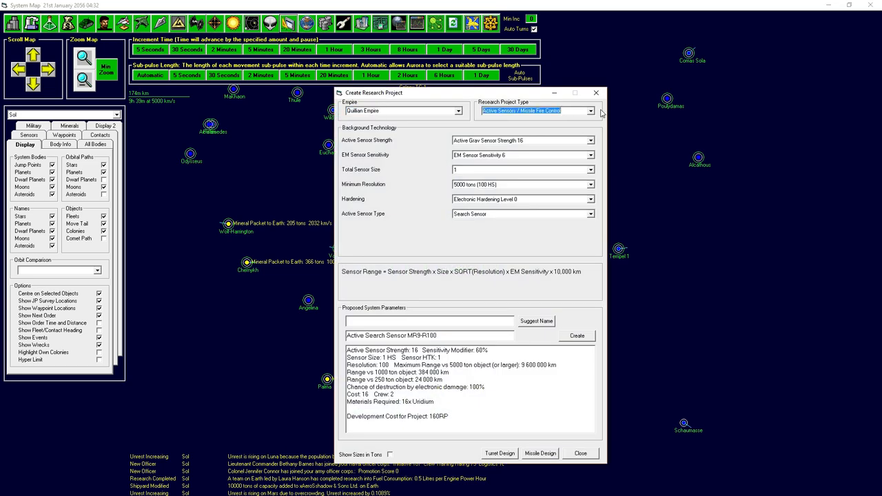
Start an Engines research project using Magneto-plasma Drive Technology.
click(590, 111)
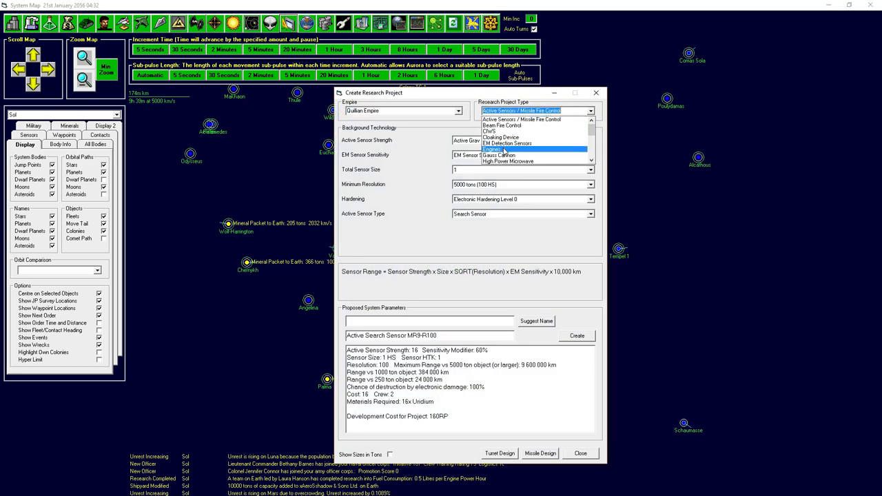
click(491, 149)
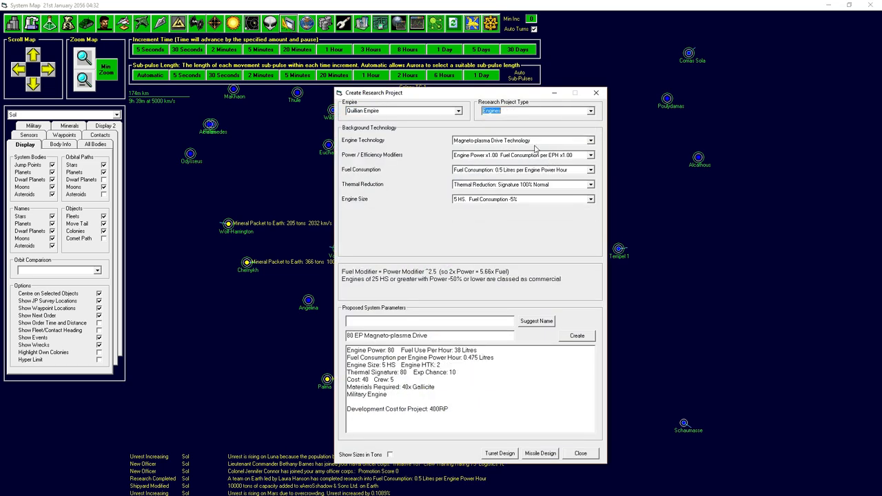
click(590, 140)
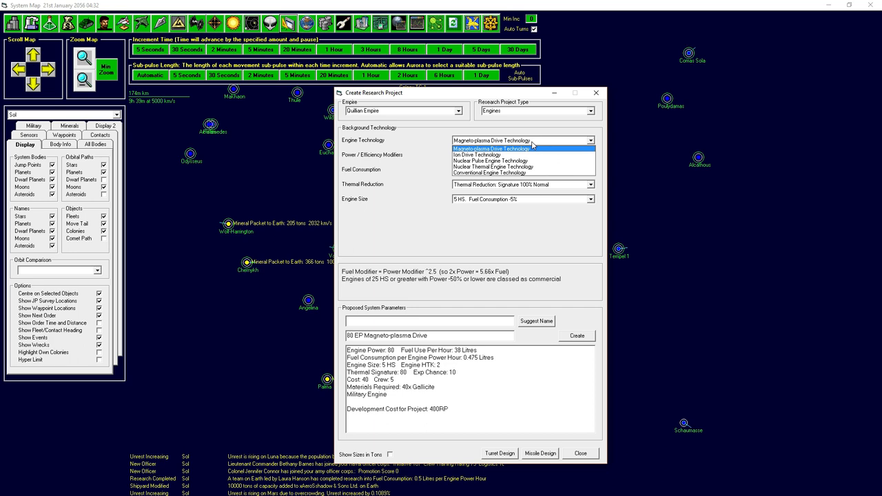
click(494, 149)
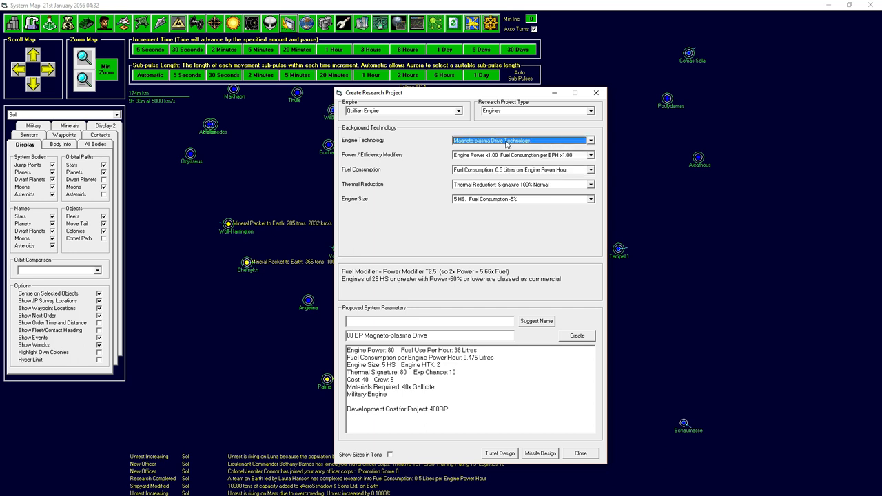
Set the engine power modifier to x0.25.
click(589, 155)
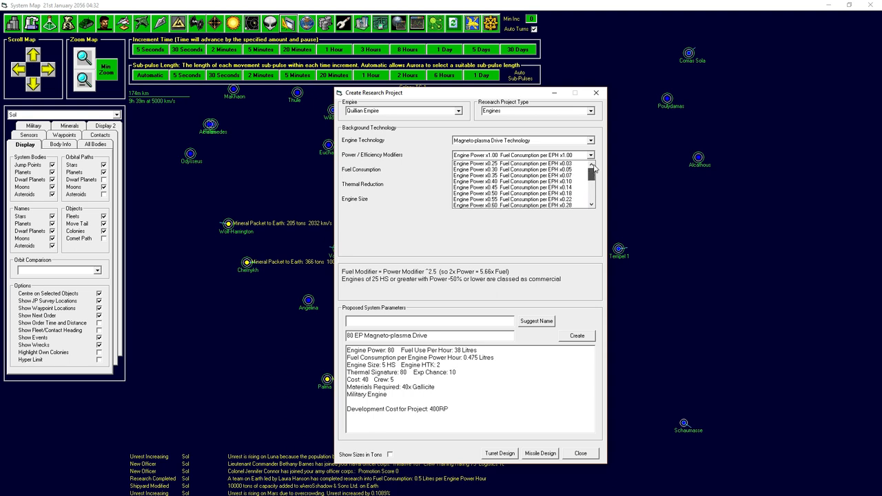
click(513, 193)
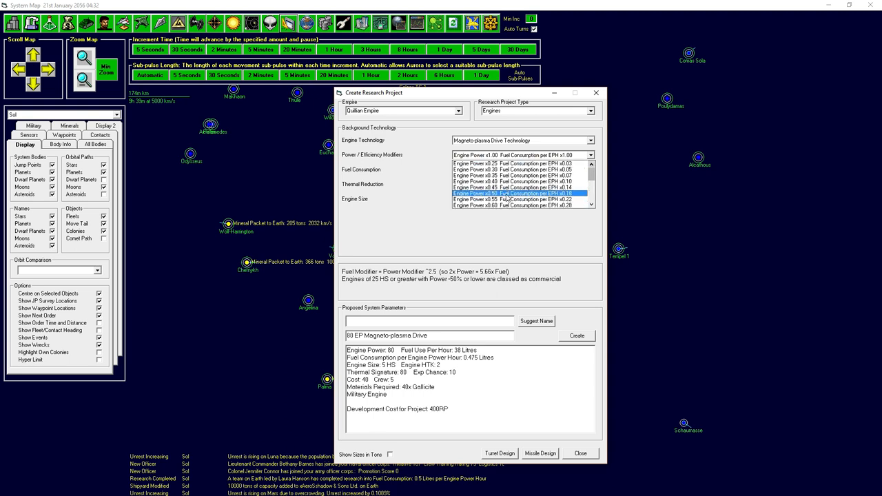
click(521, 164)
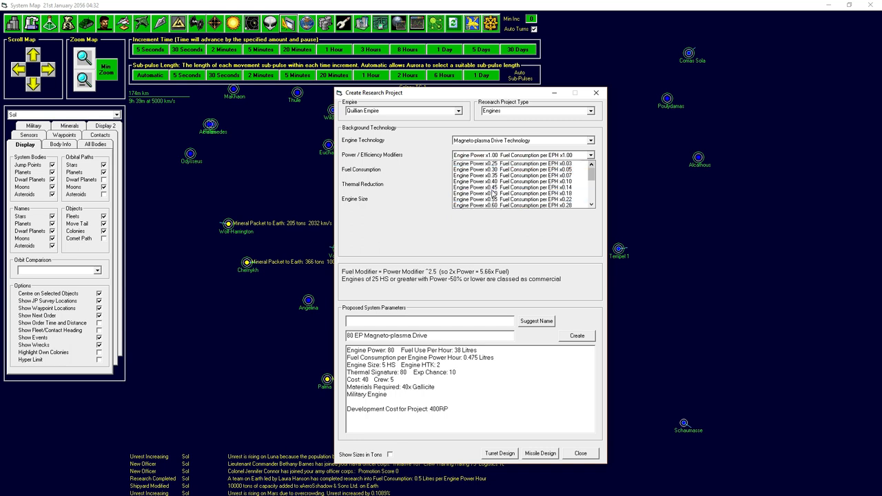
click(520, 163)
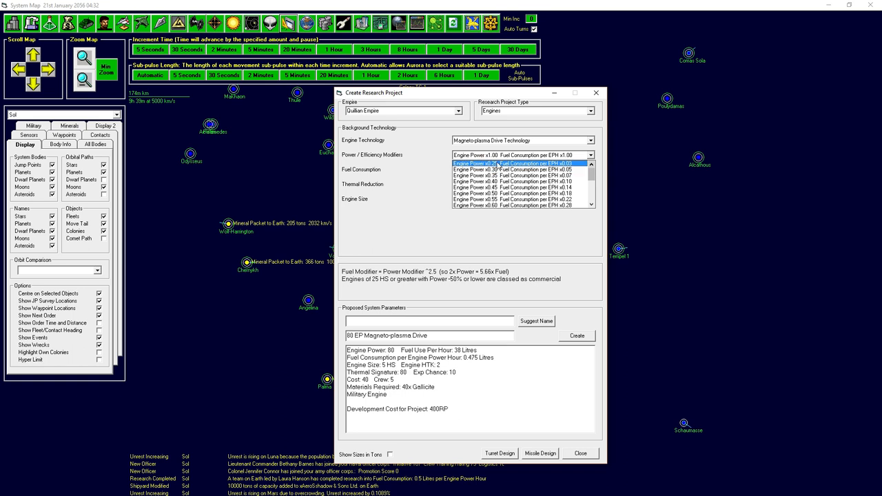
mouse_move(572, 168)
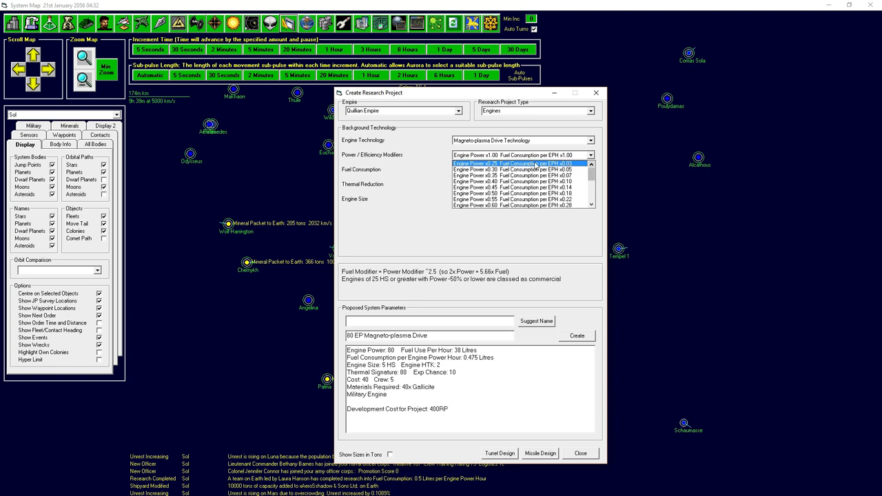
click(513, 163)
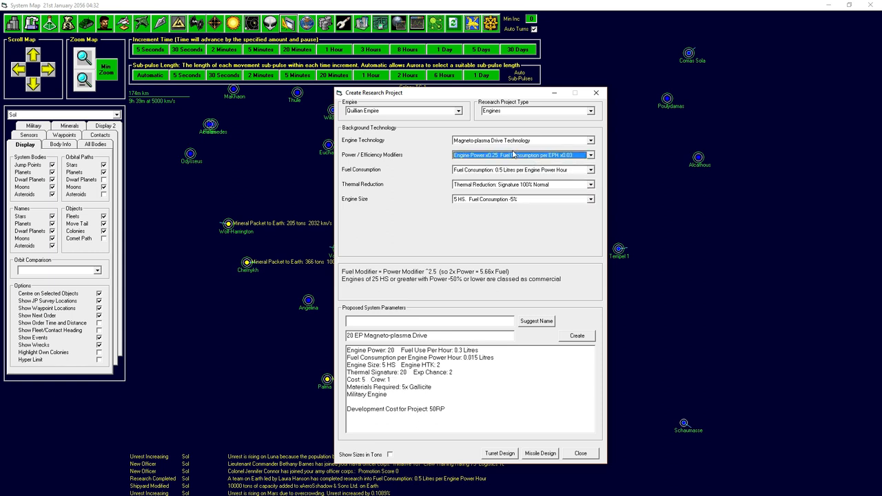
Keep fuel consumption at 0.5 litres and set engine size to 50 HS.
click(589, 170)
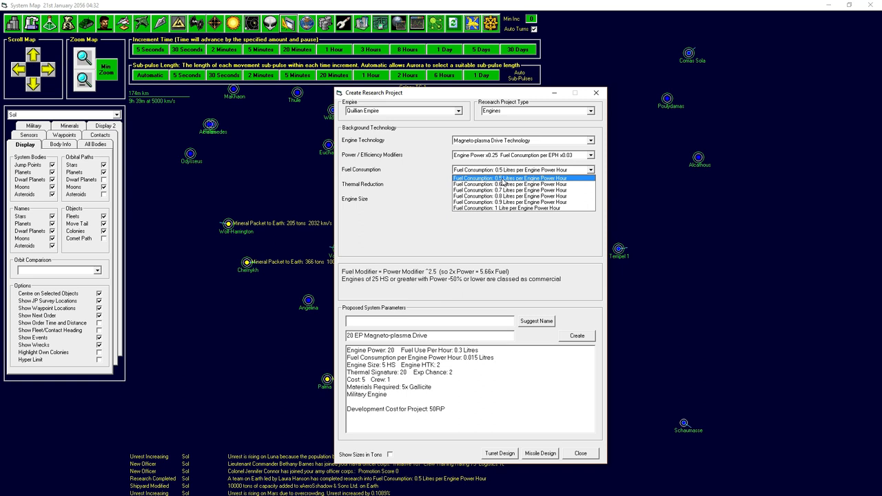
click(508, 177)
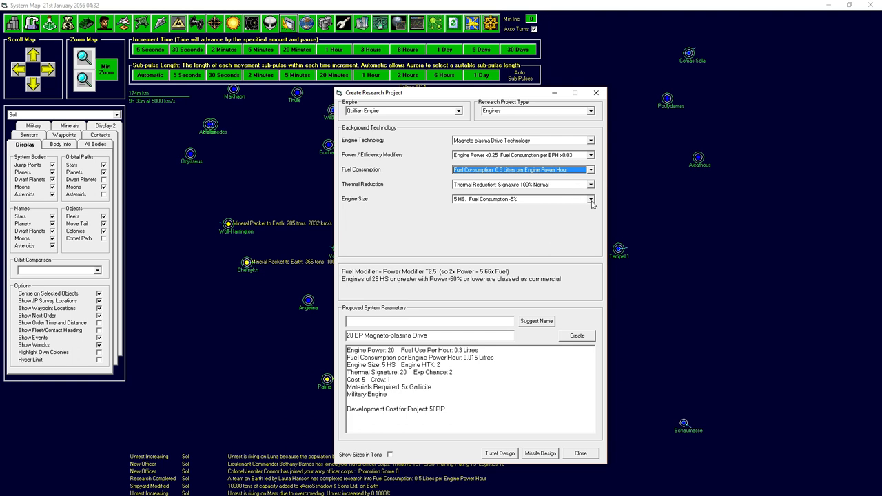
click(590, 199)
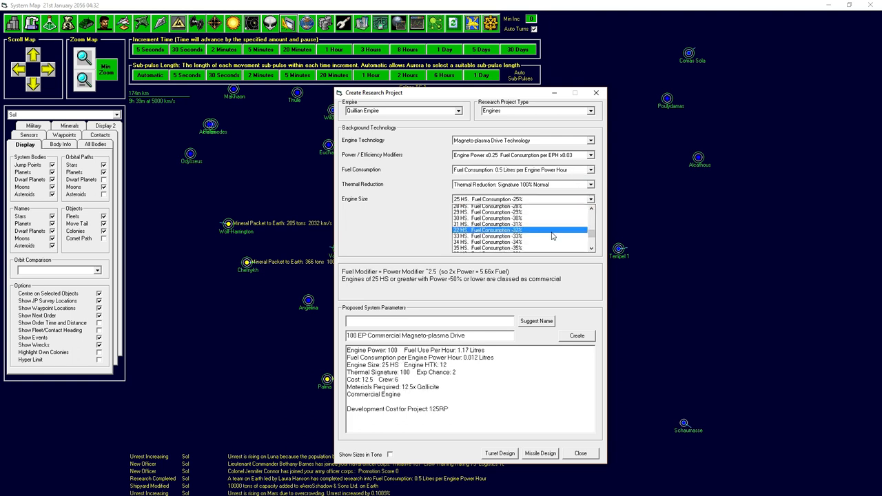
scroll(down, 3)
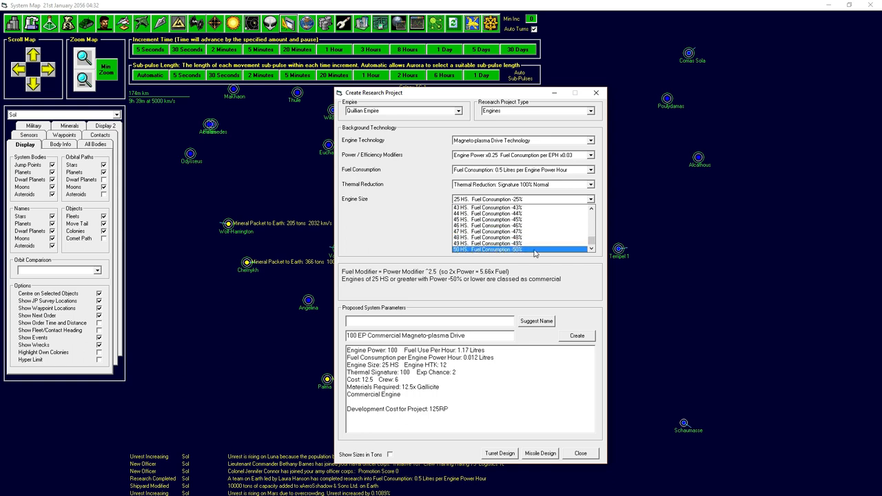
click(489, 249)
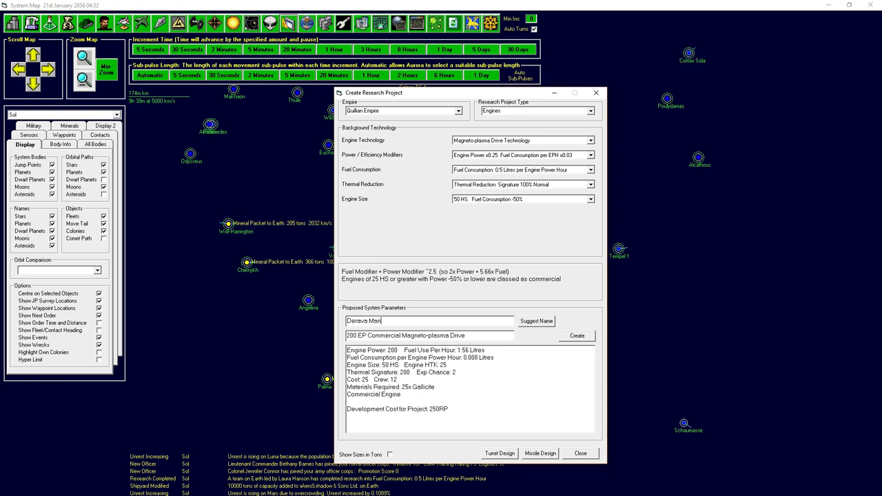
Enter 'Derava Magnetics Inc.' as the 200 EP commercial drive's manufacturer name.
text(Magnetics)
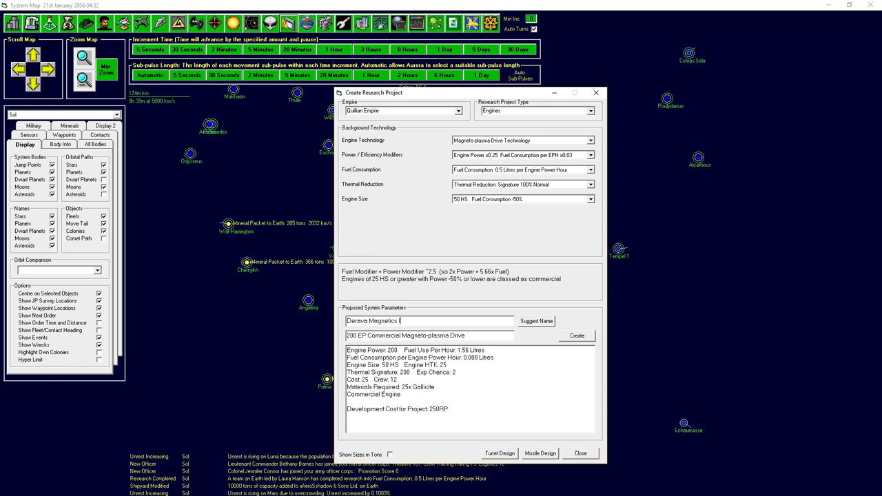
text(Inc.)
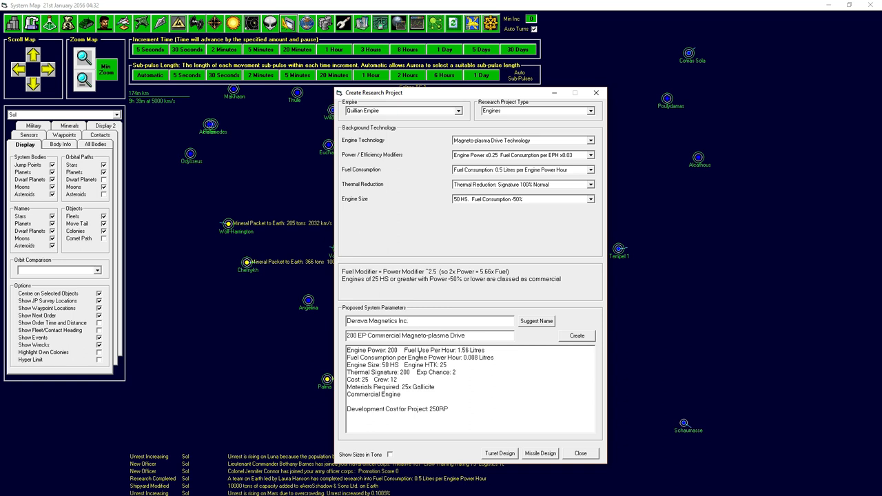
click(410, 321)
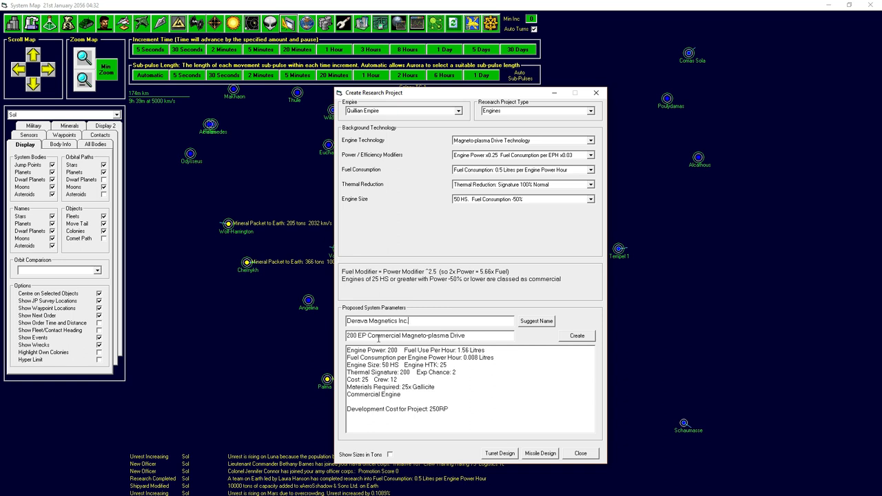
double_click(352, 334)
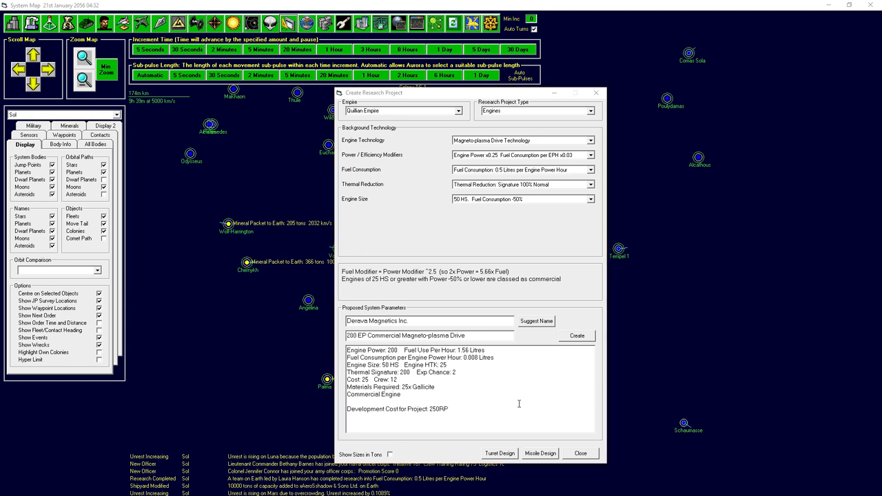
double_click(352, 336)
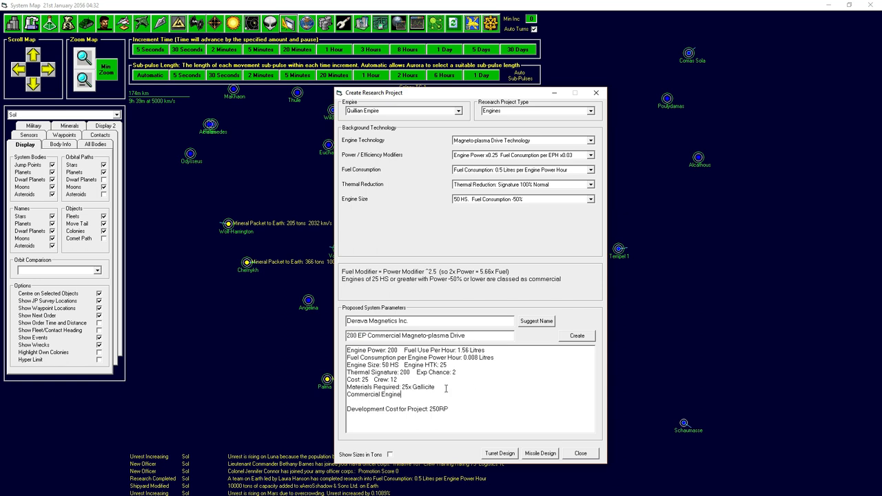
mouse_move(505, 377)
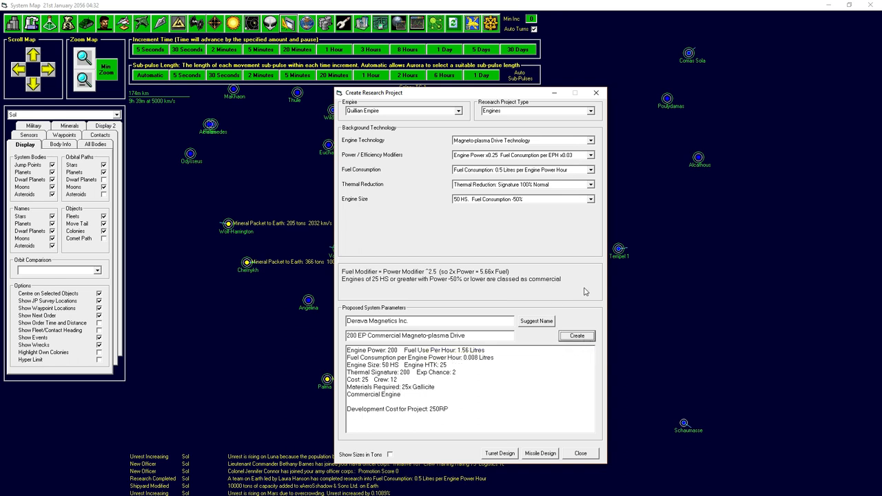
mouse_move(614, 202)
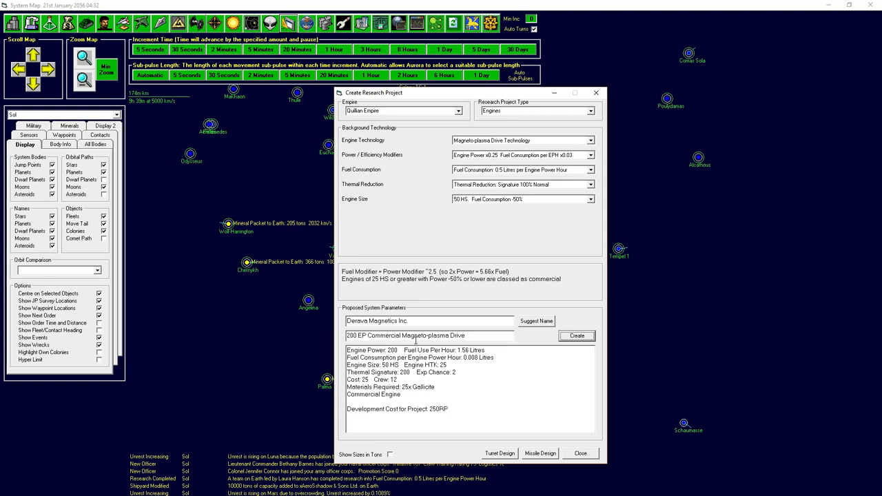
mouse_move(597, 159)
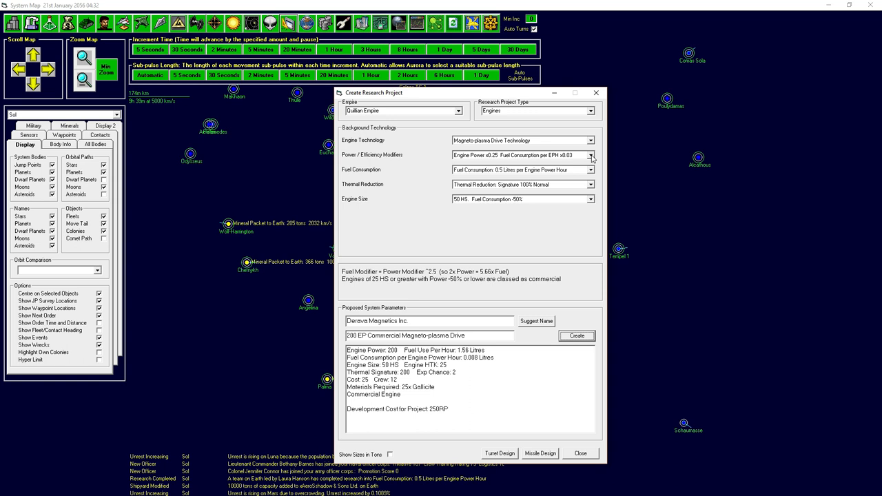
Switch the power modifier to x1.00 for an 800 EP, 4000RP drive, checking fuel and size options.
click(590, 154)
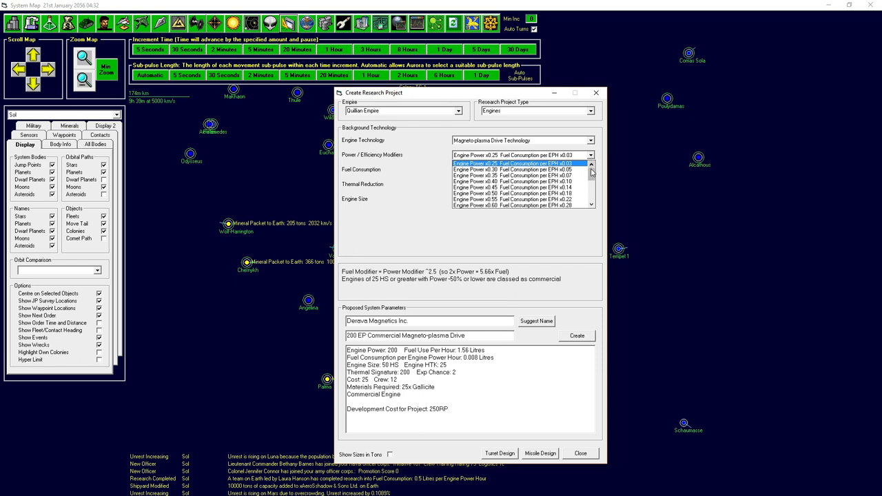
click(590, 170)
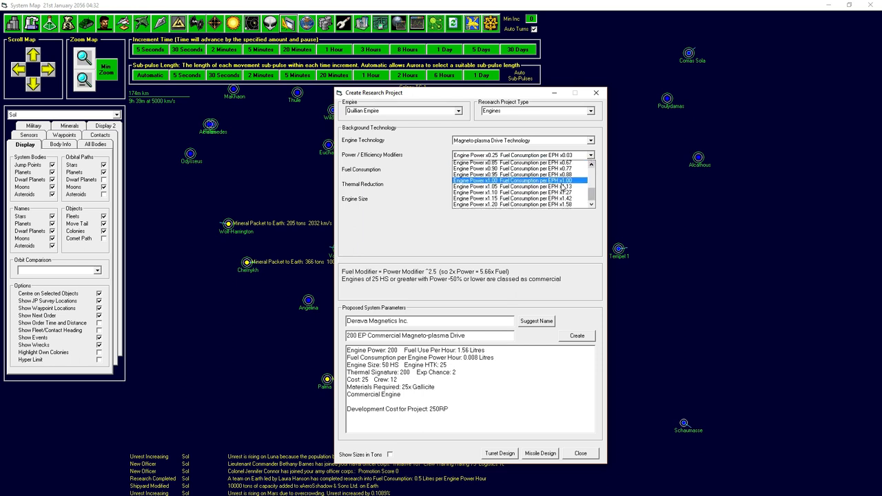
click(503, 205)
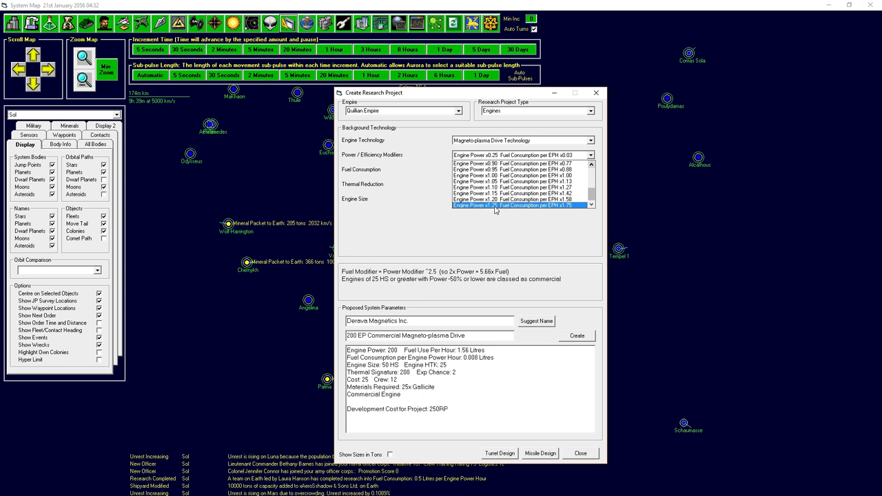
mouse_move(573, 210)
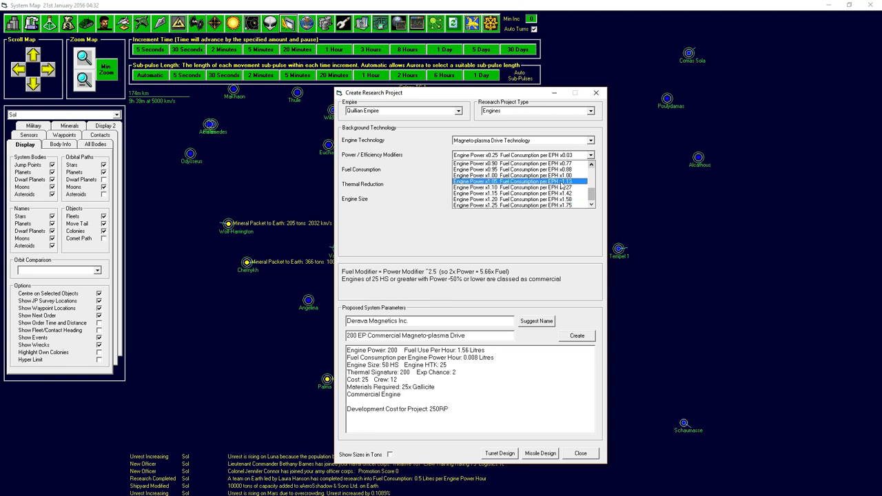
click(520, 174)
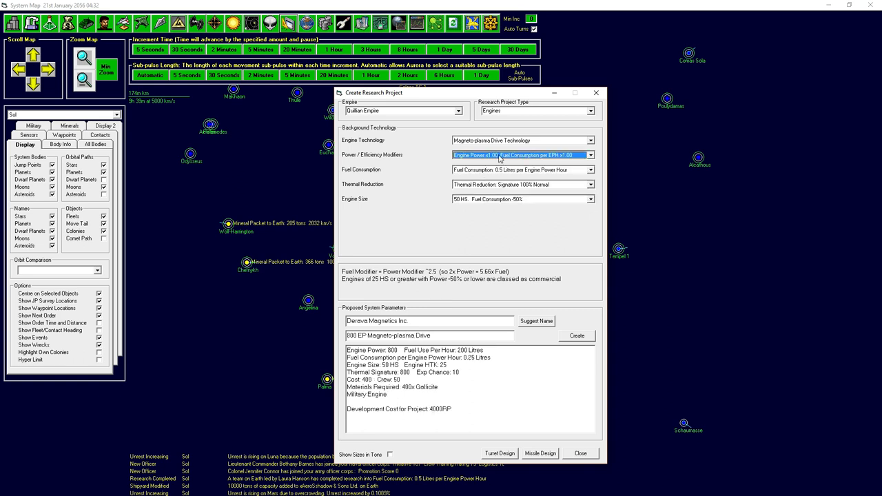
mouse_move(562, 159)
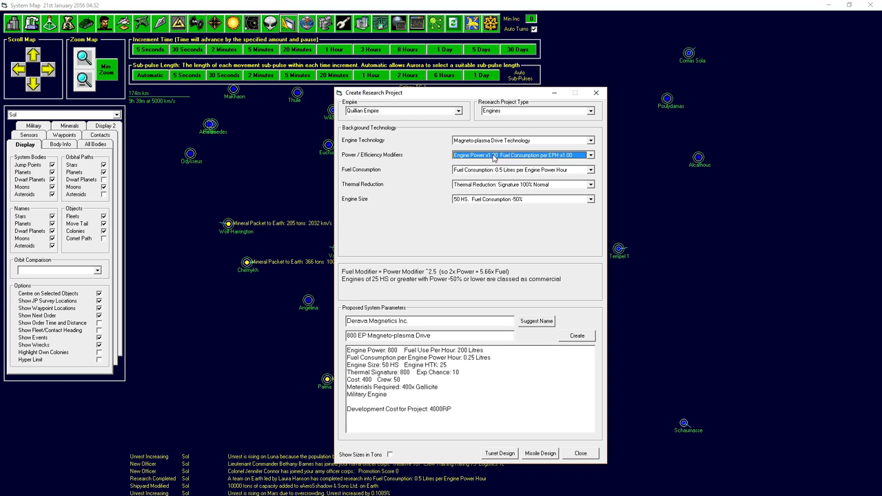
click(522, 169)
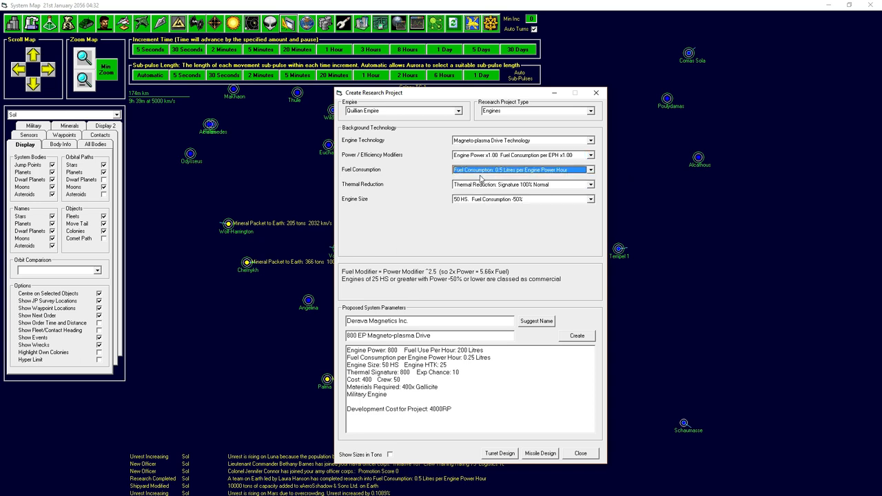
click(590, 199)
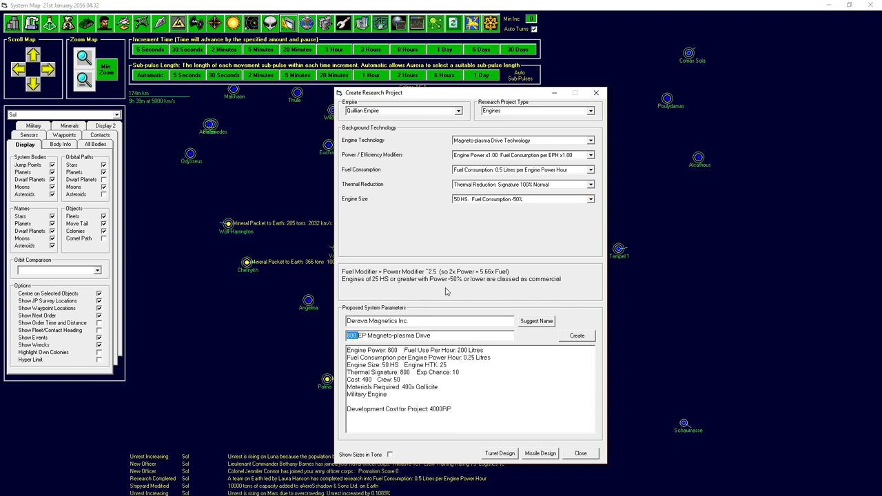
mouse_move(541, 256)
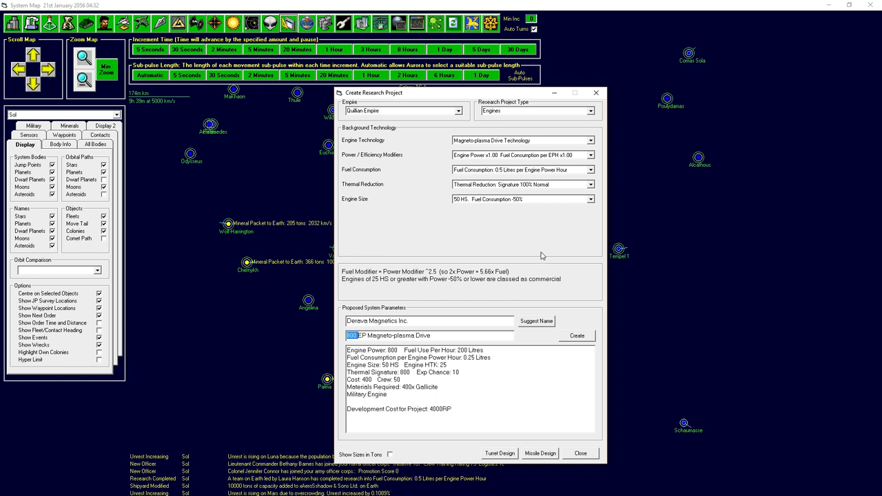
click(589, 199)
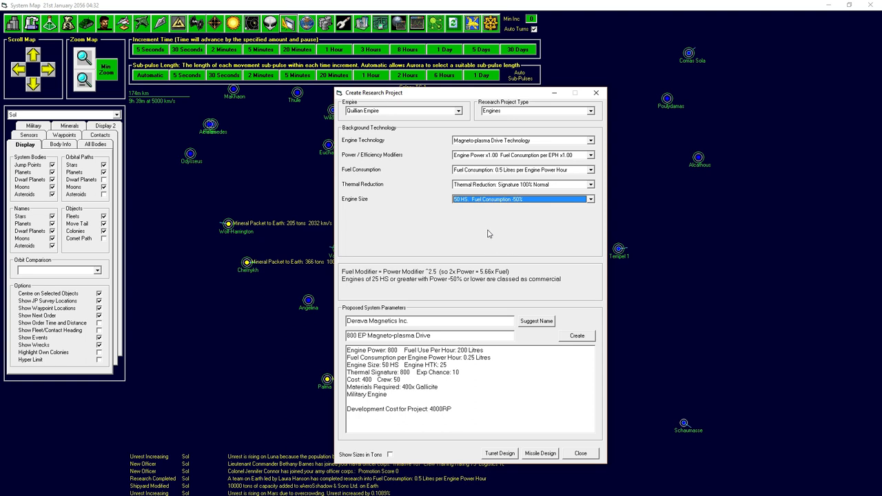
mouse_move(467, 206)
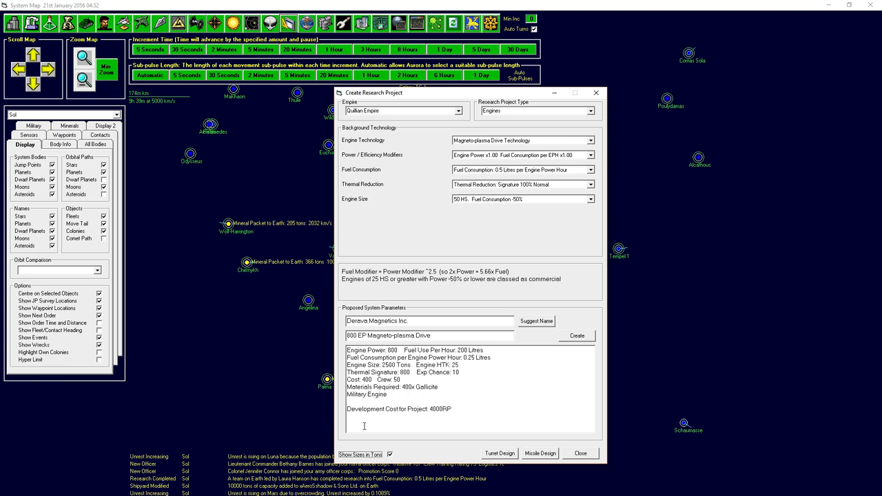
Show sizes in HS, set engine size to 25 HS, and create the 400 EP drive project.
click(389, 454)
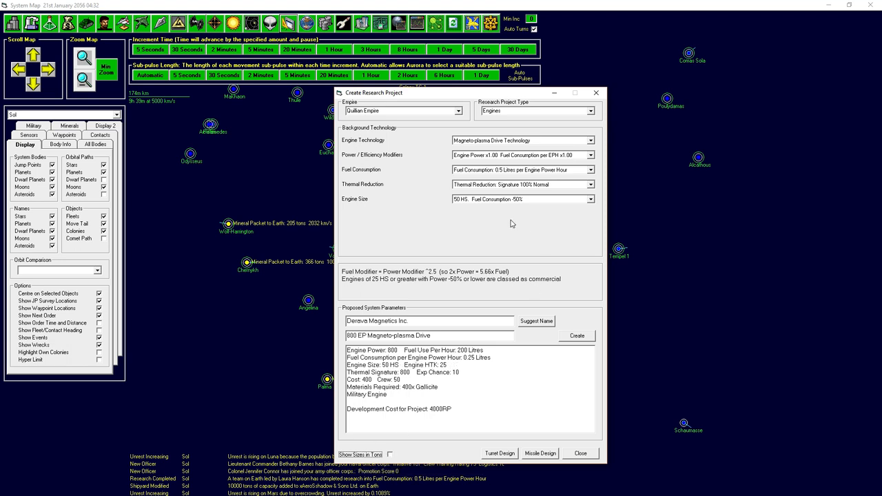
click(589, 199)
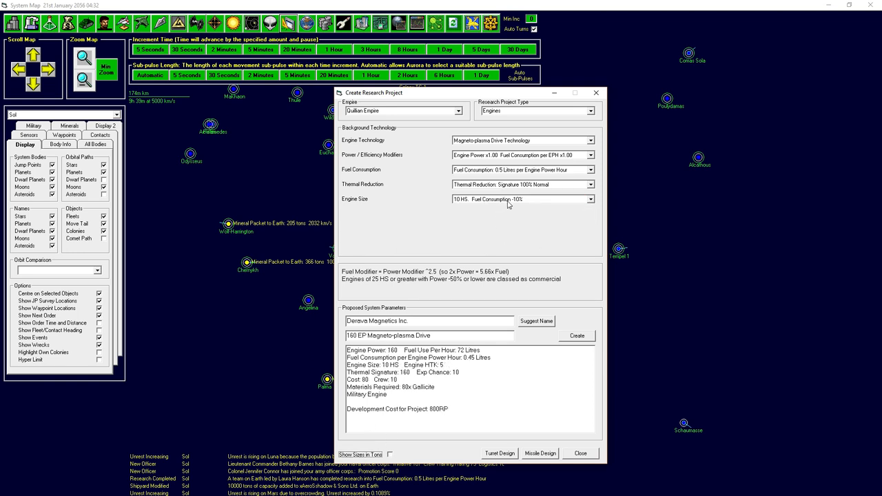
click(589, 199)
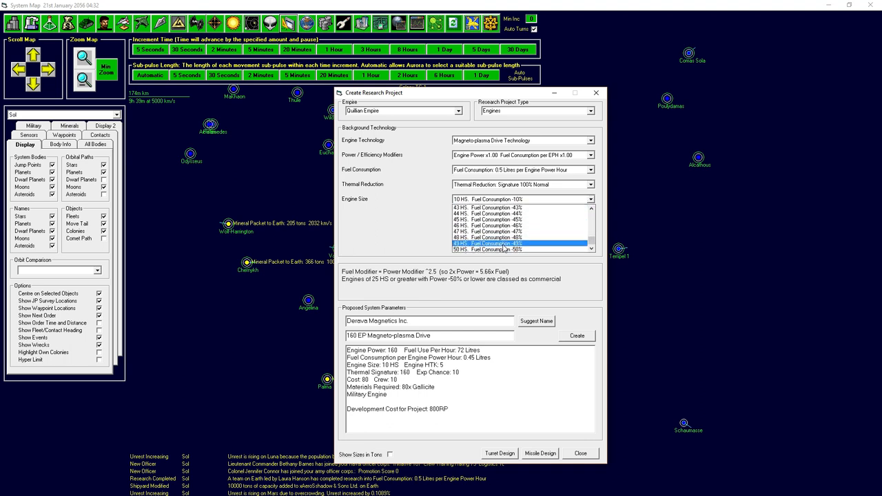
click(489, 249)
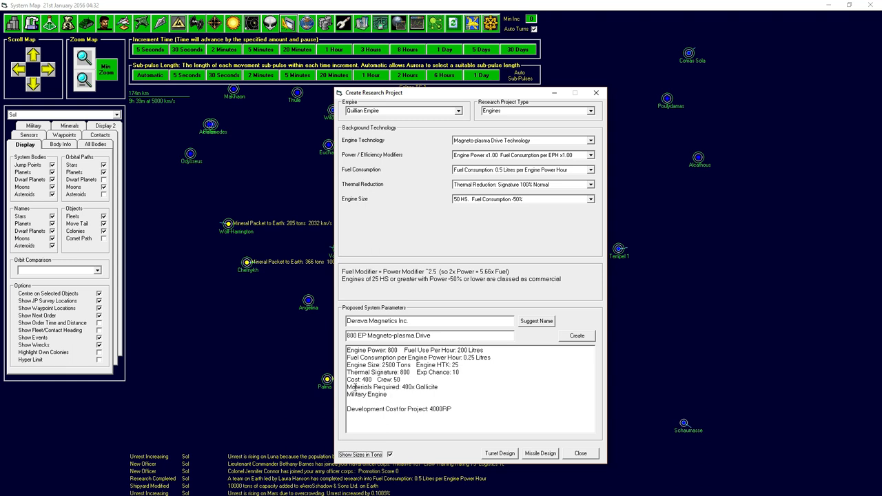
mouse_move(428, 286)
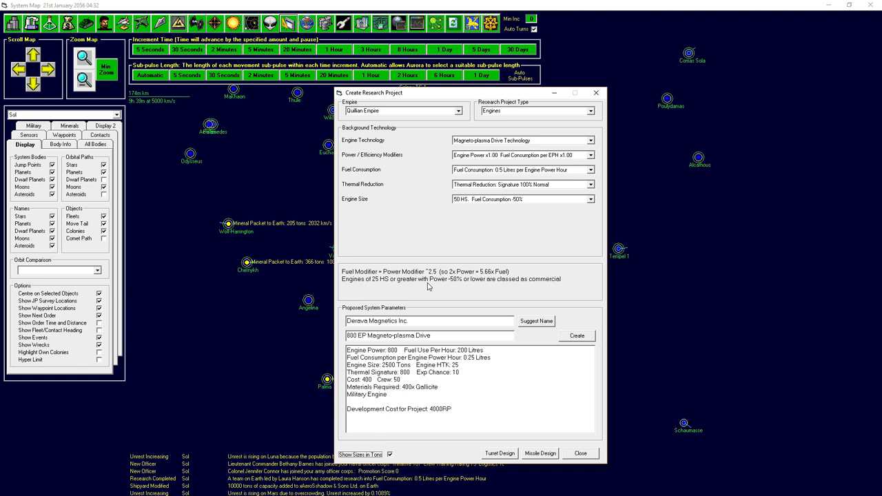
mouse_move(500, 208)
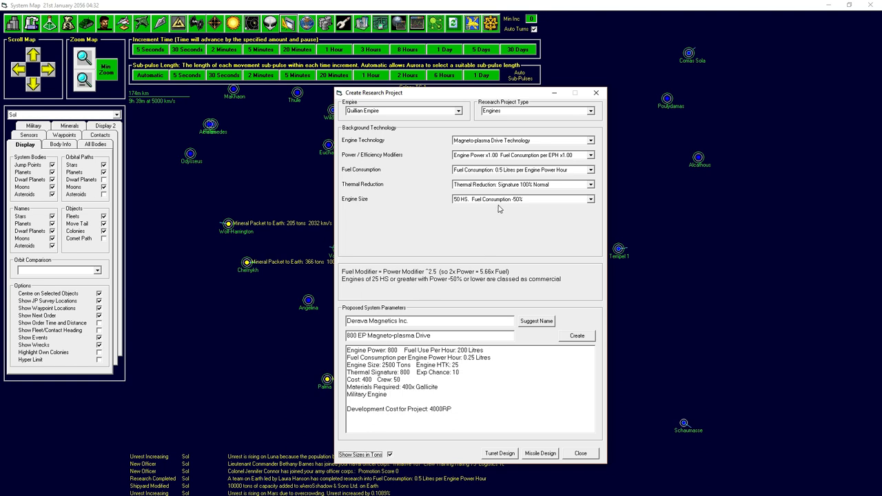
mouse_move(482, 210)
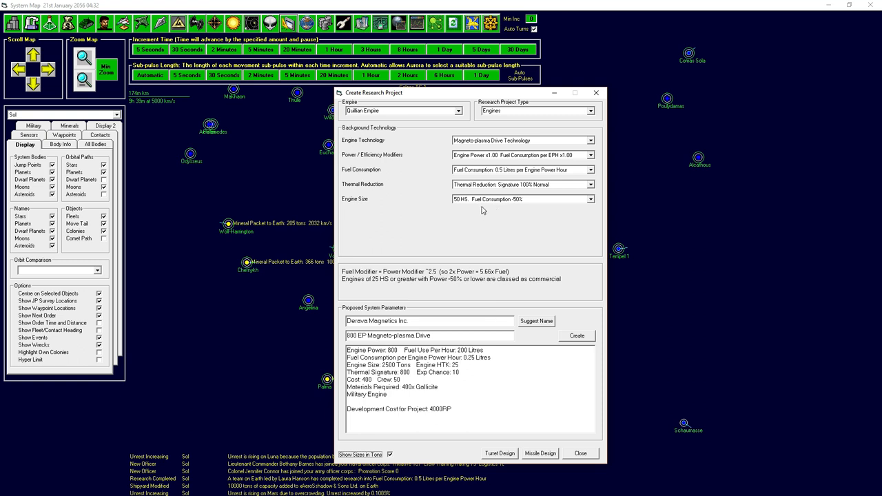
mouse_move(484, 205)
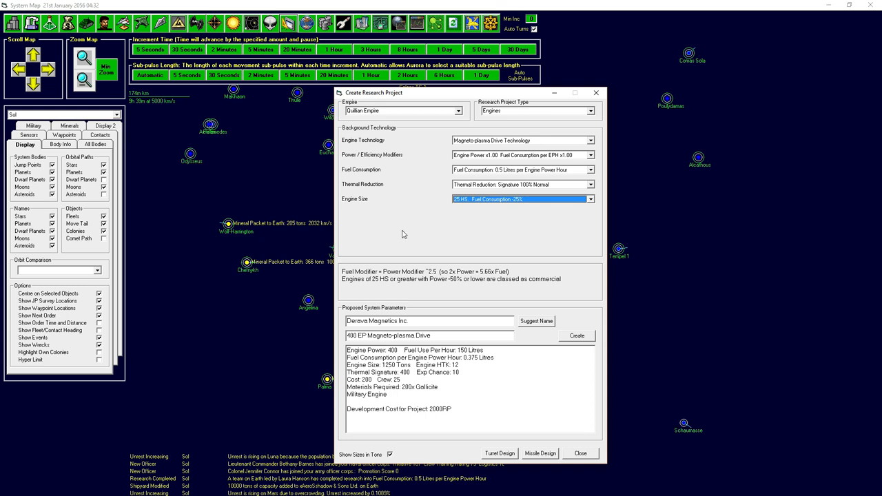
mouse_move(339, 334)
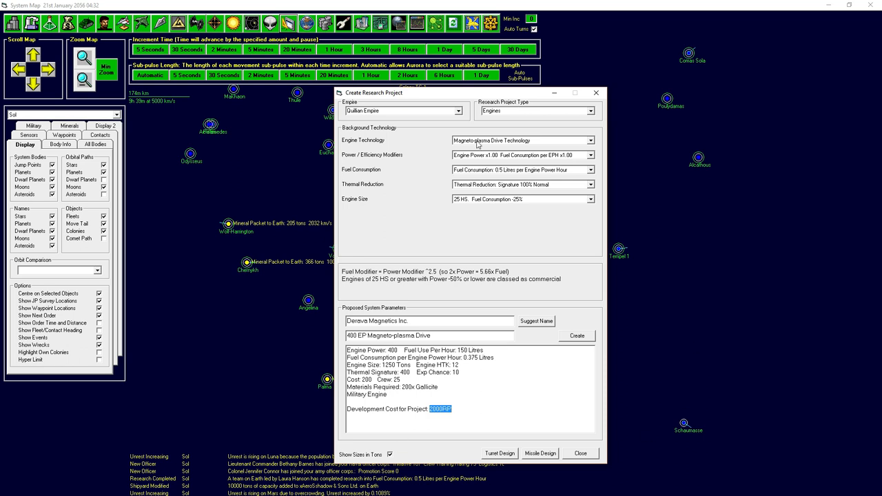
mouse_move(546, 248)
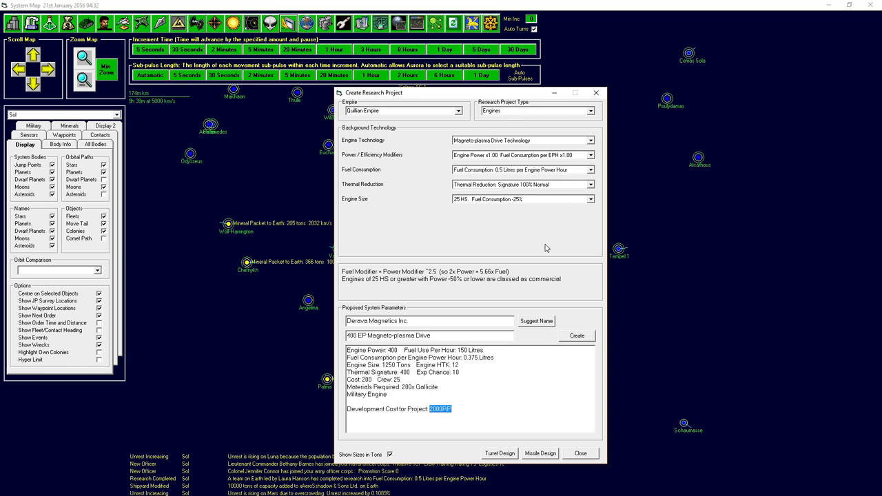
mouse_move(582, 237)
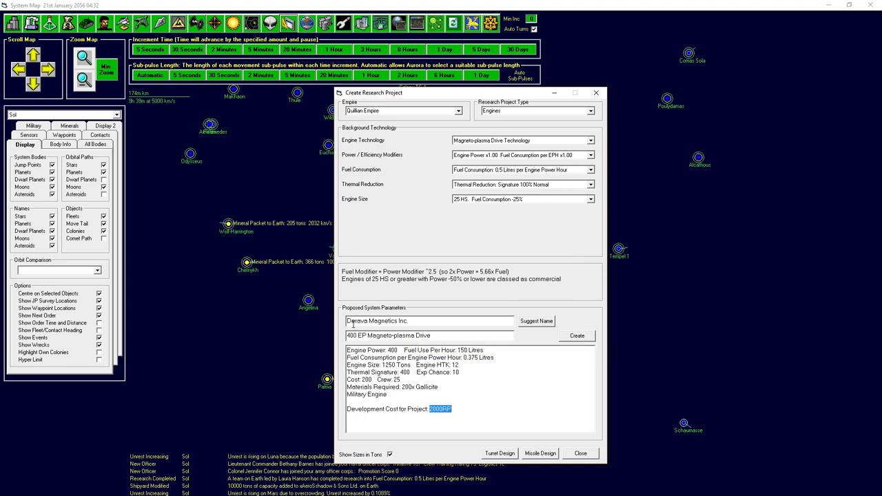
click(576, 337)
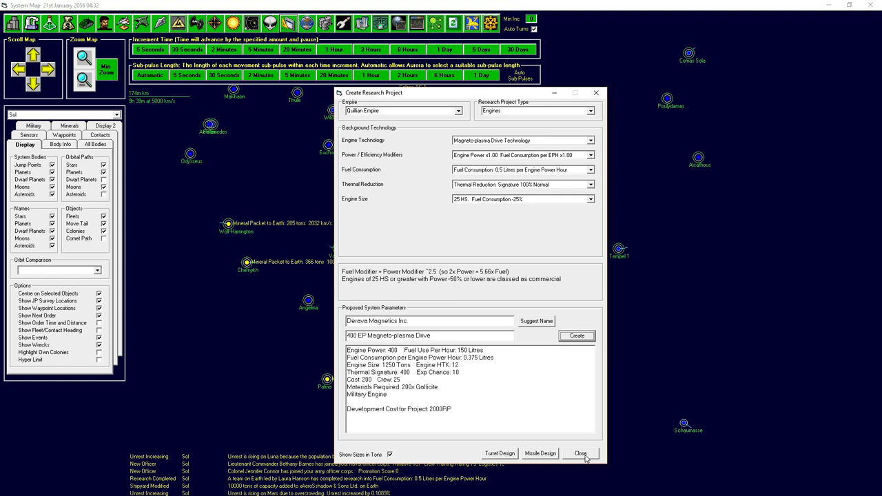
Mark the 200 EP Magneto-plasma and 2.5 EP Lightgiver commercial engines obsolete in the Engines report.
click(580, 453)
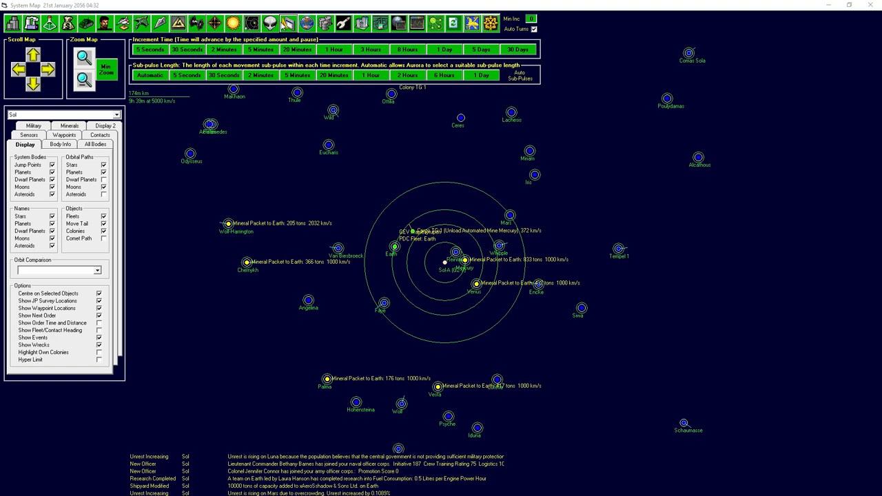
mouse_move(338, 28)
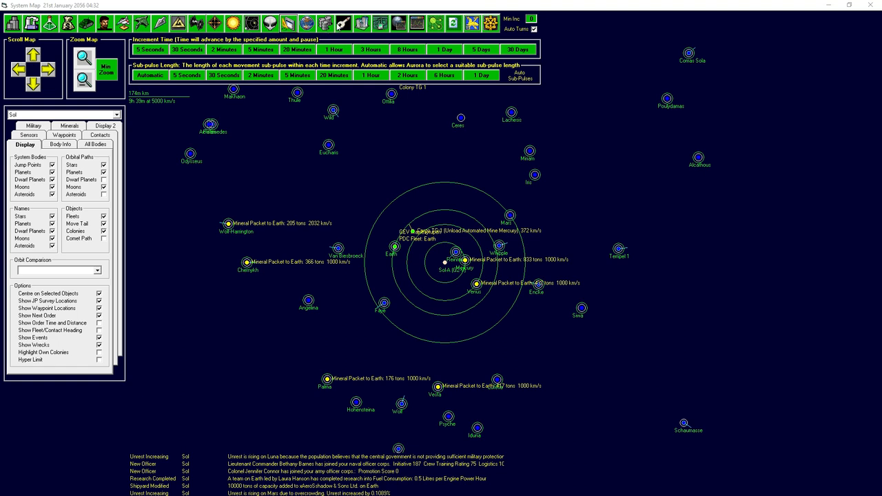
mouse_move(343, 23)
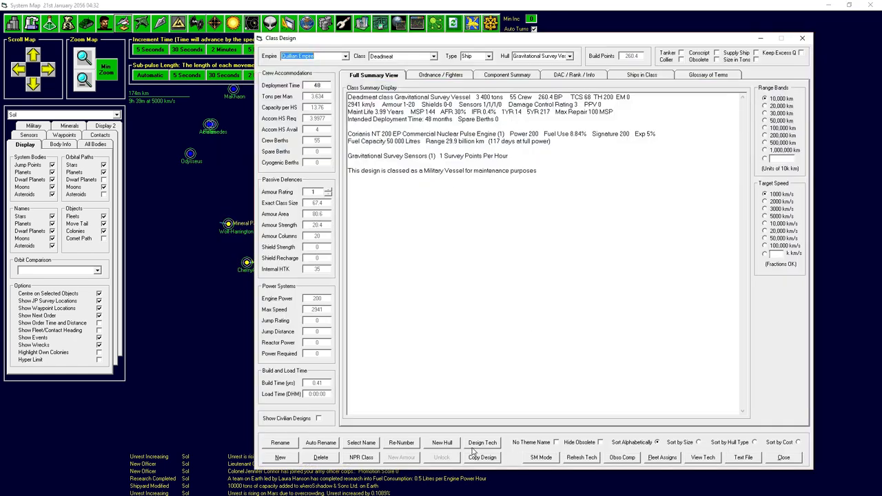
mouse_move(782, 456)
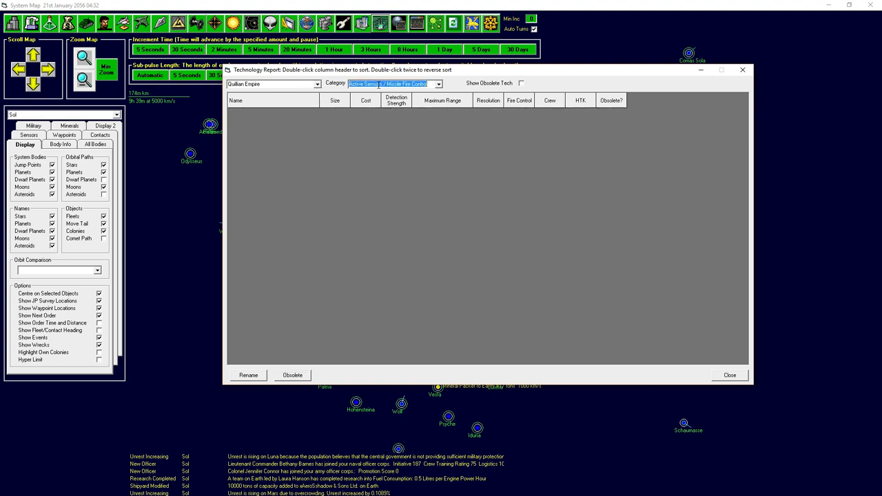
click(438, 84)
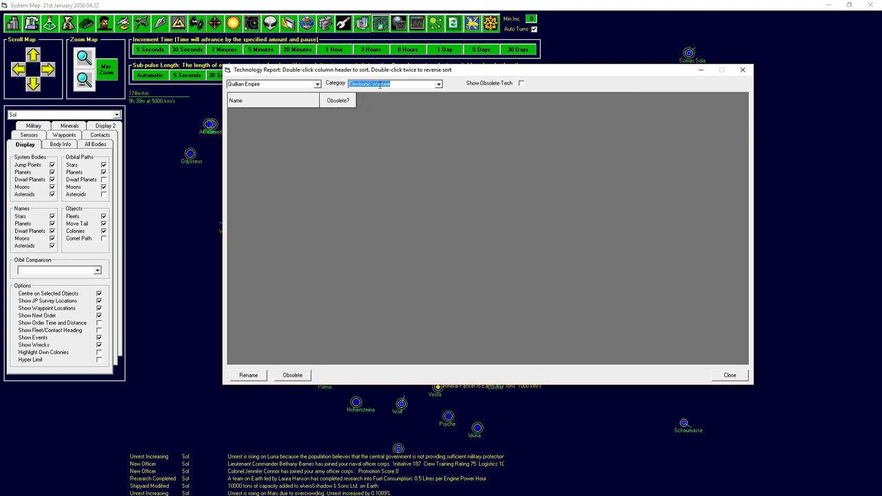
click(437, 84)
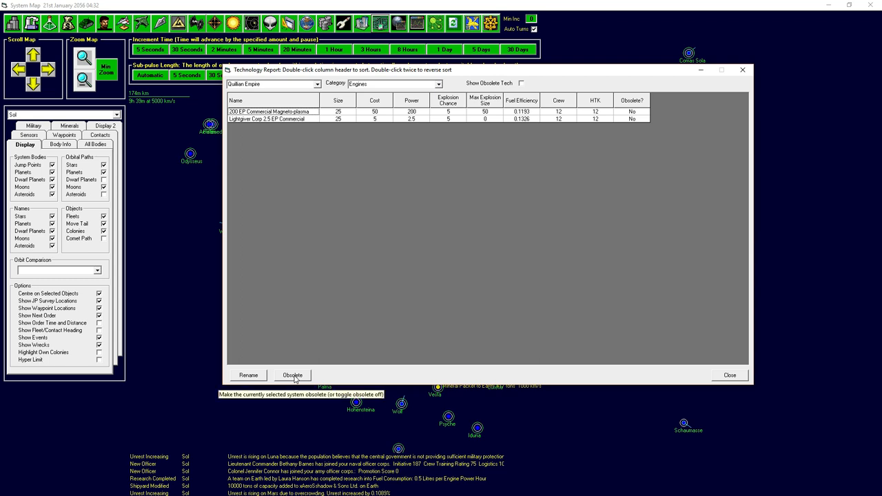
click(292, 374)
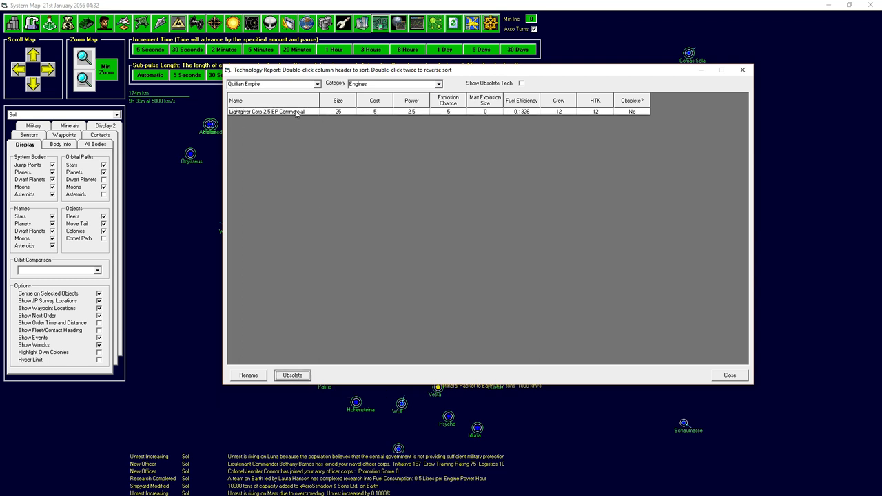
click(266, 111)
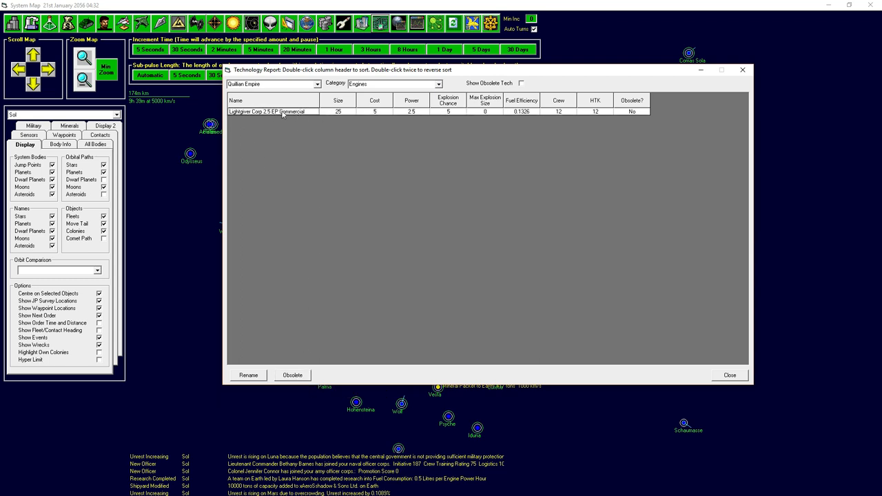
click(292, 374)
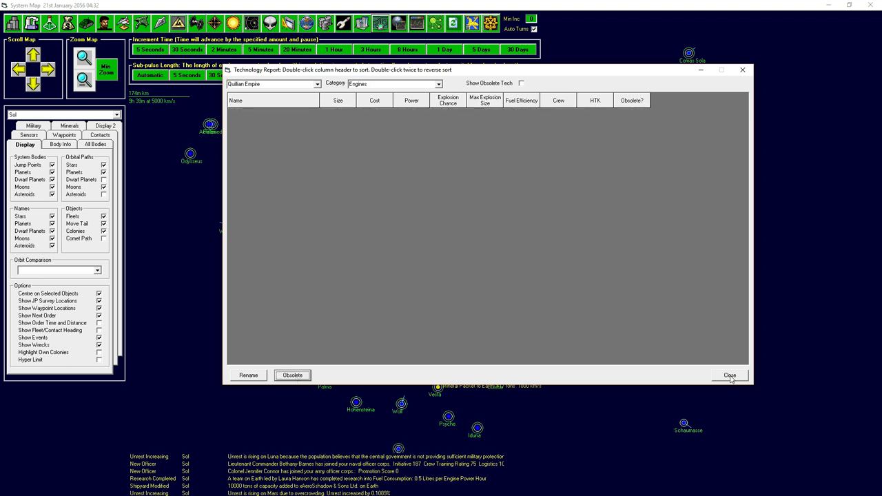
Assign Laura Hanson to research the 200 EP commercial drive and queue the 400 EP drive.
click(728, 375)
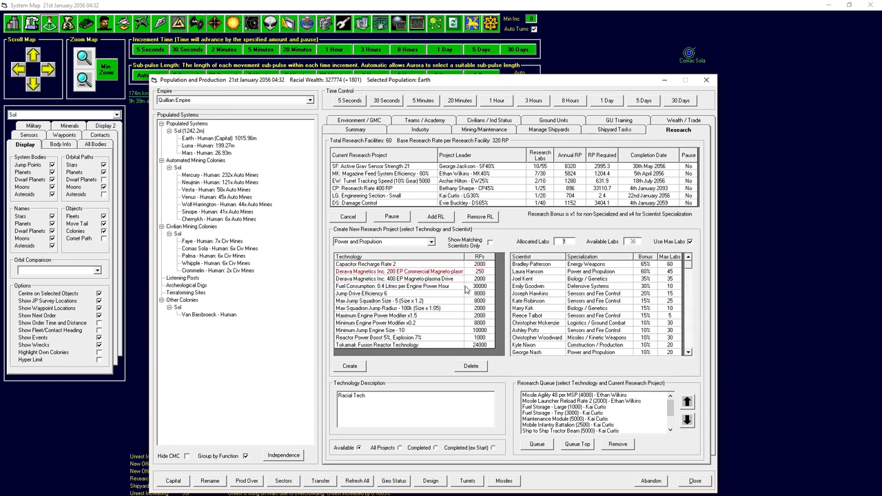
click(399, 279)
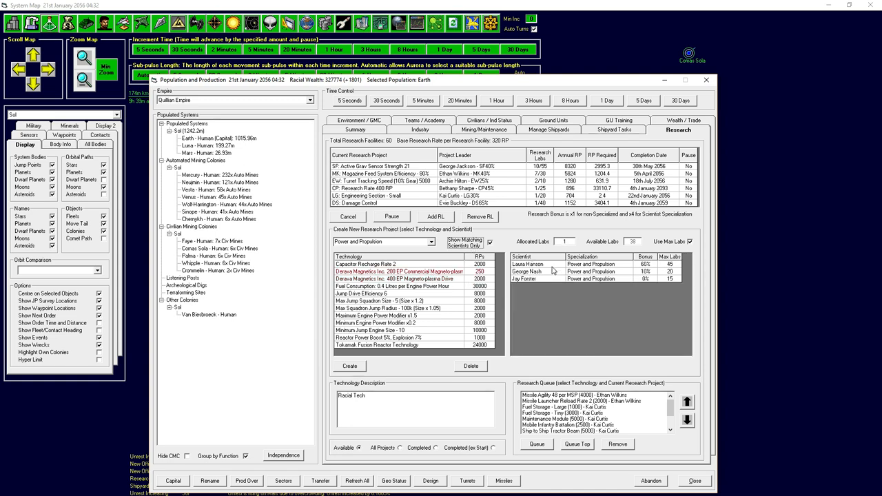
click(527, 264)
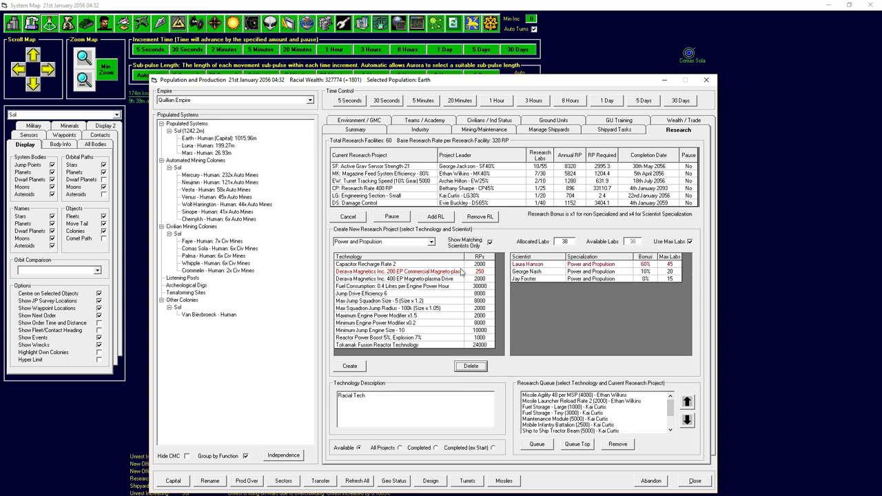
click(348, 365)
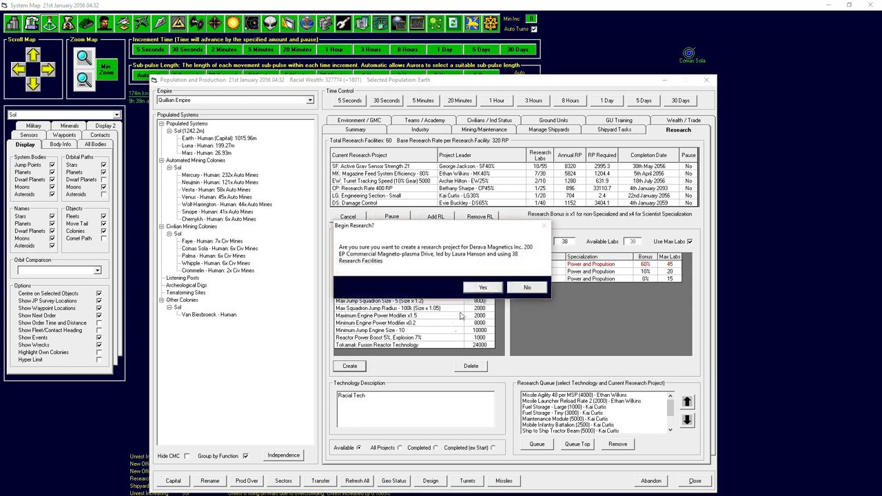
click(482, 287)
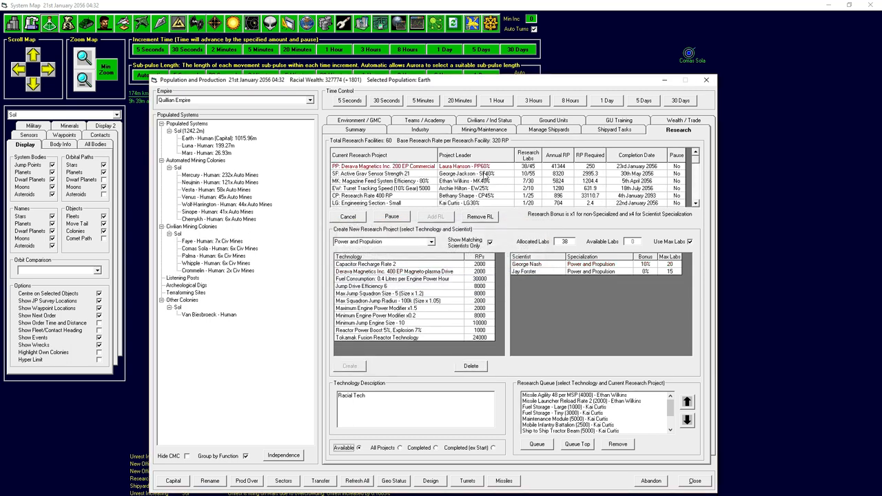
click(392, 271)
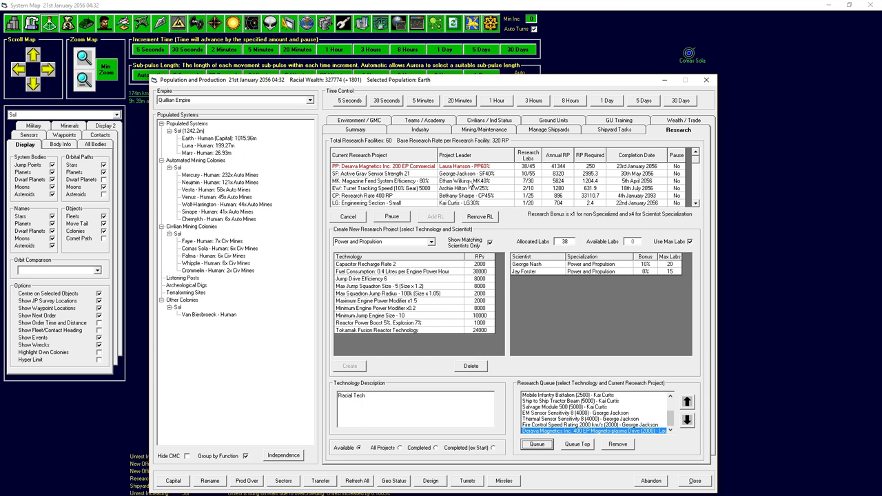
mouse_move(460, 190)
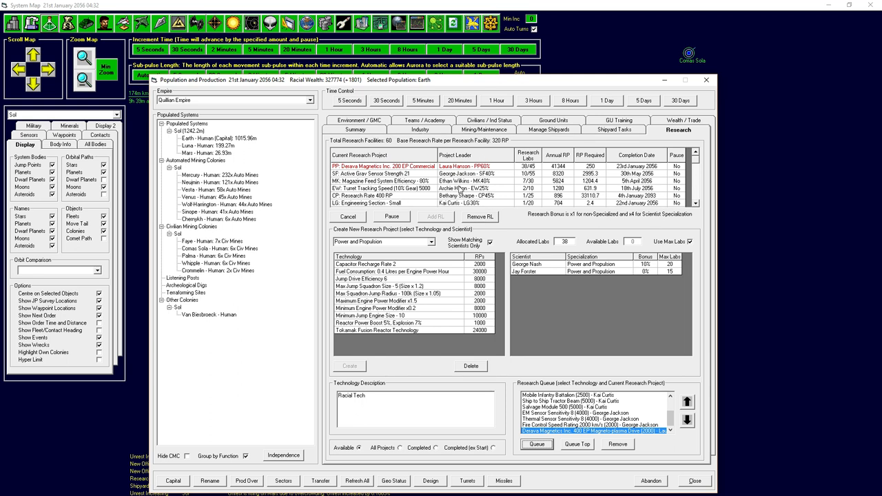
click(693, 480)
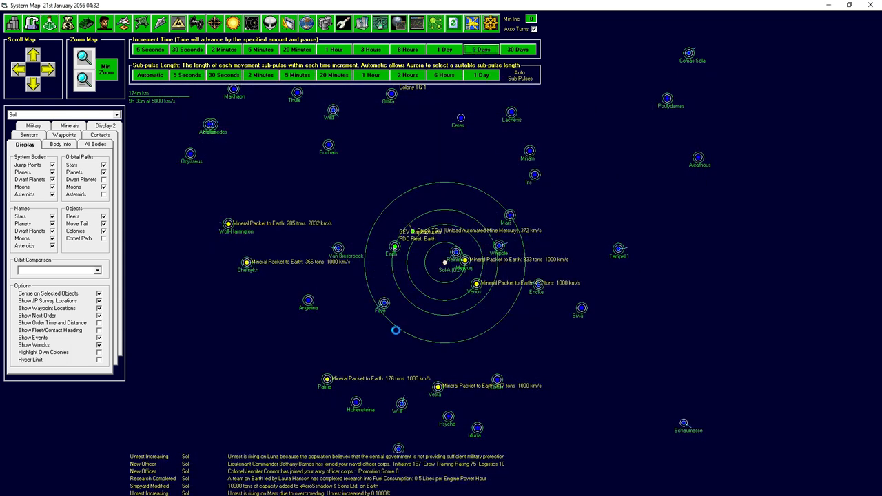
Advance the clock five days to 26 January 2056.
click(480, 49)
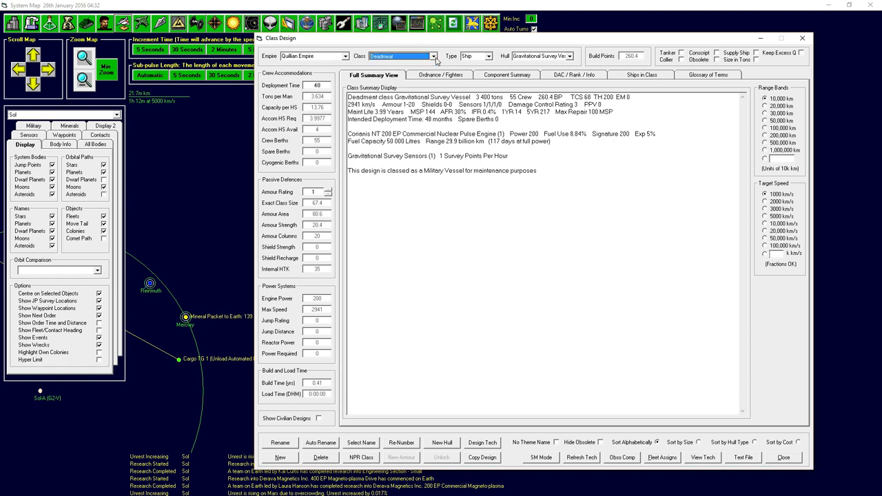
click(439, 75)
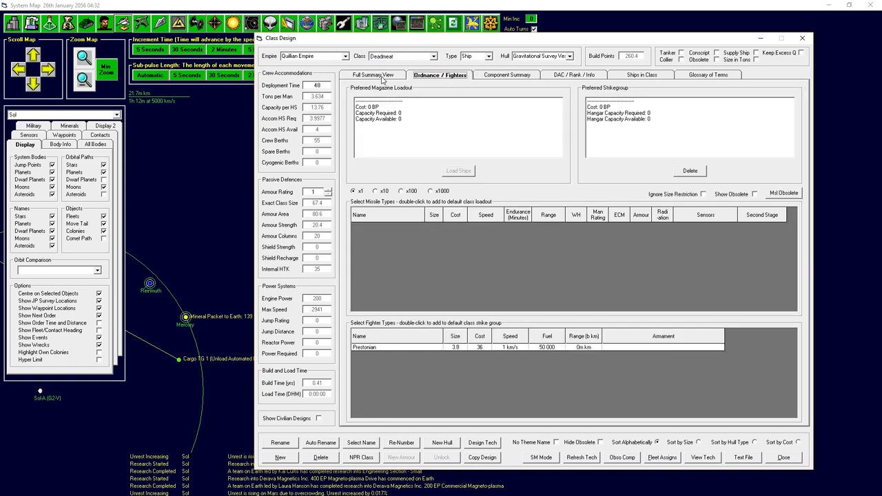
click(374, 75)
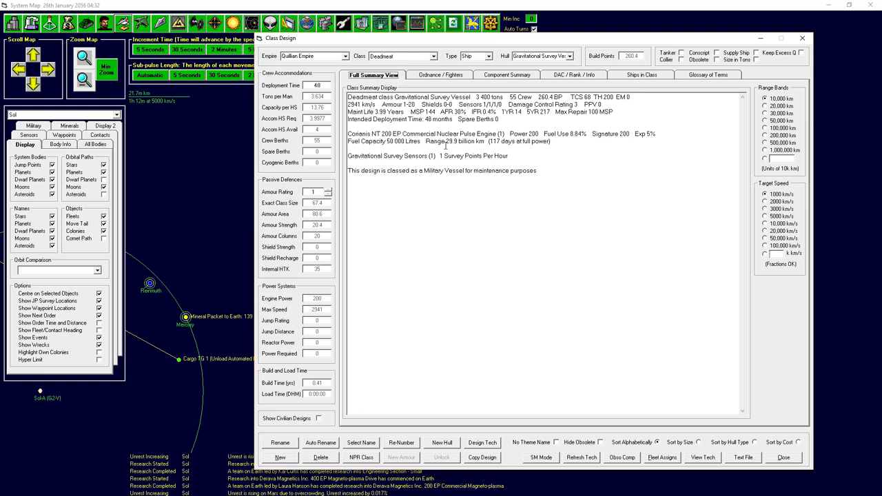
click(439, 74)
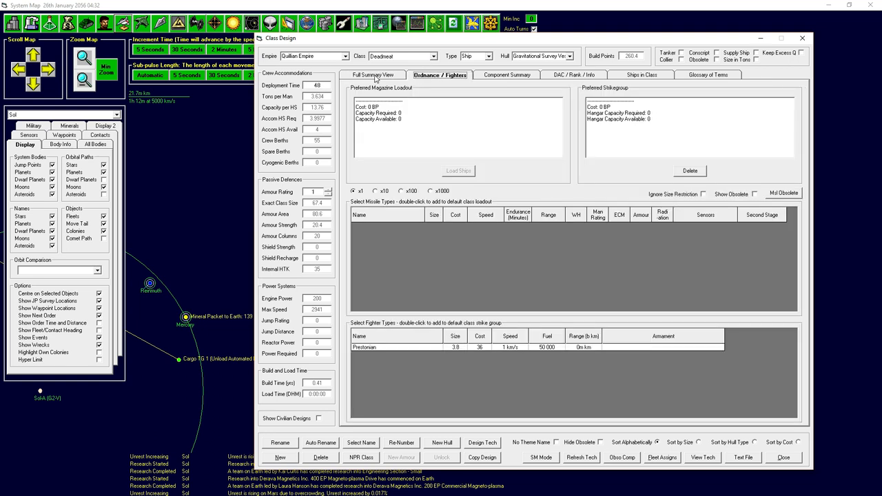
click(373, 75)
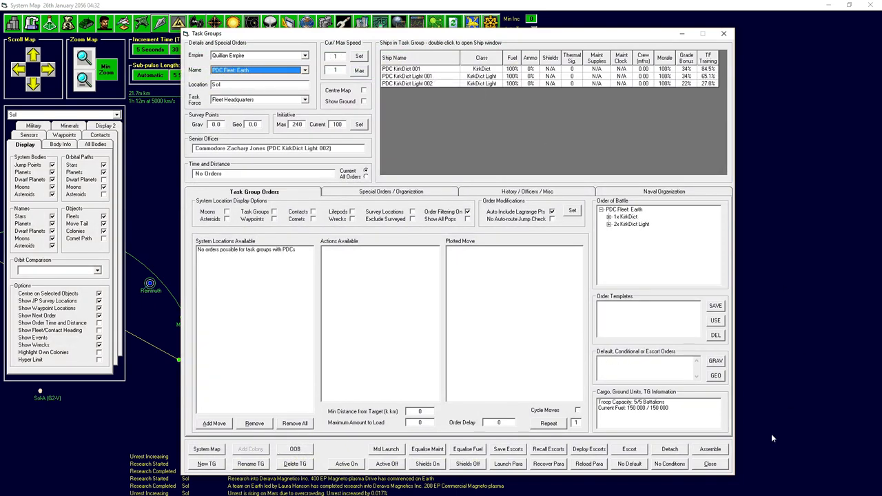
click(723, 33)
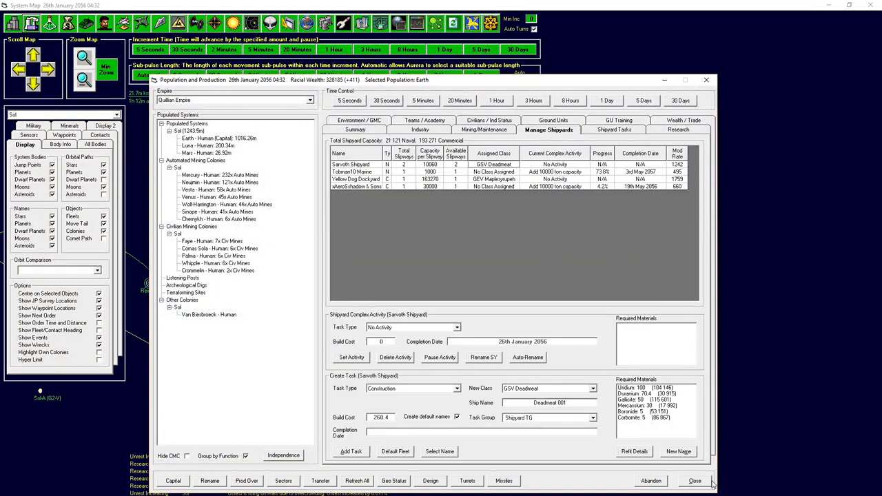
click(694, 480)
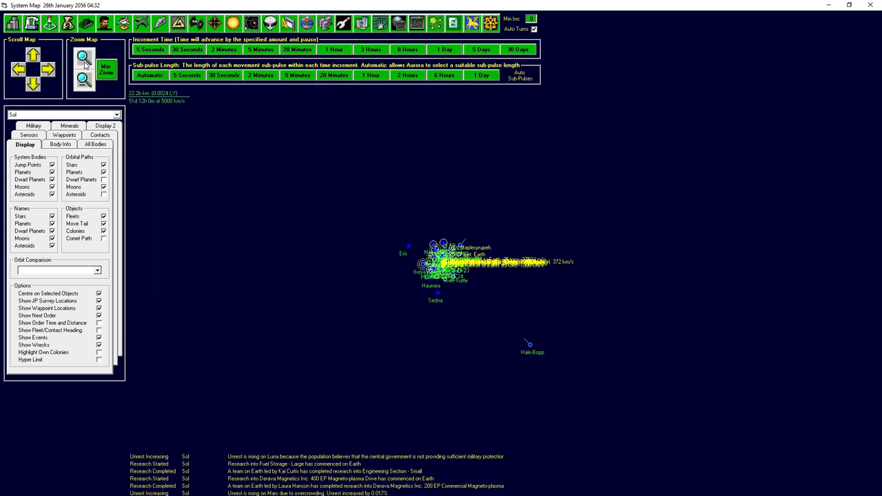
click(82, 79)
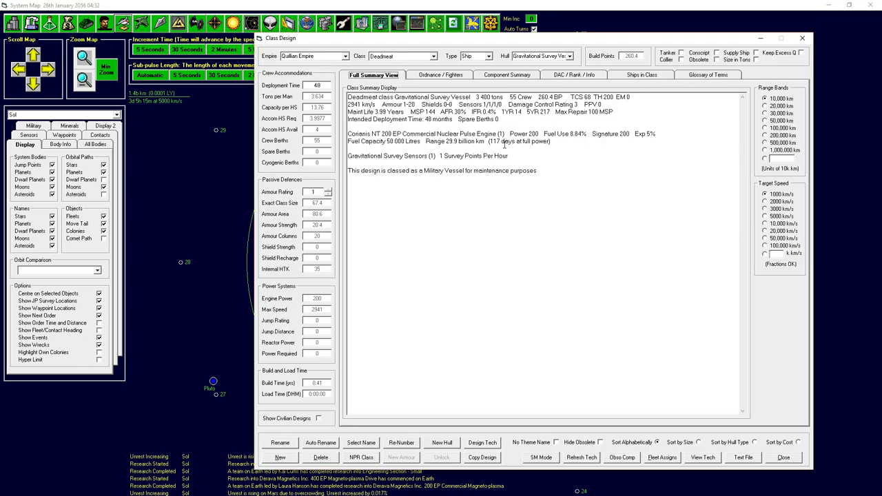
Copy the Deadmeat design and browse the Joeb, KirkDict Light and Maplesyrupeh classes.
drag(370, 134, 467, 134)
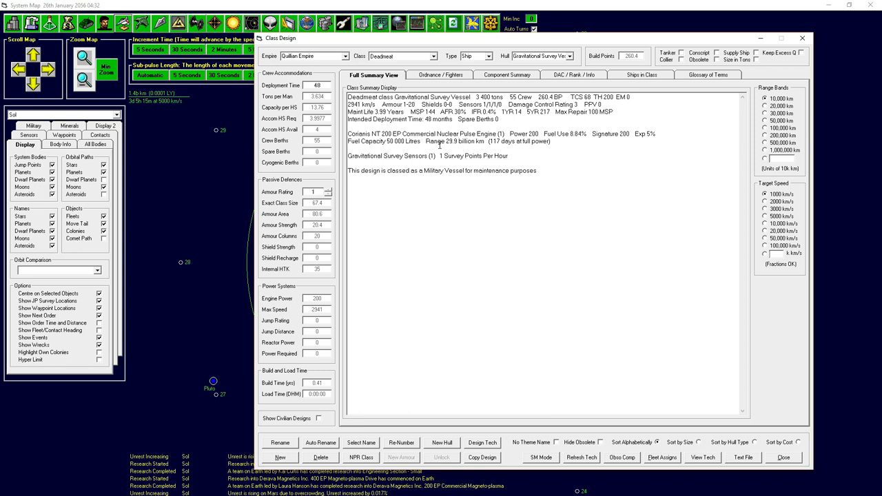
drag(437, 142, 551, 141)
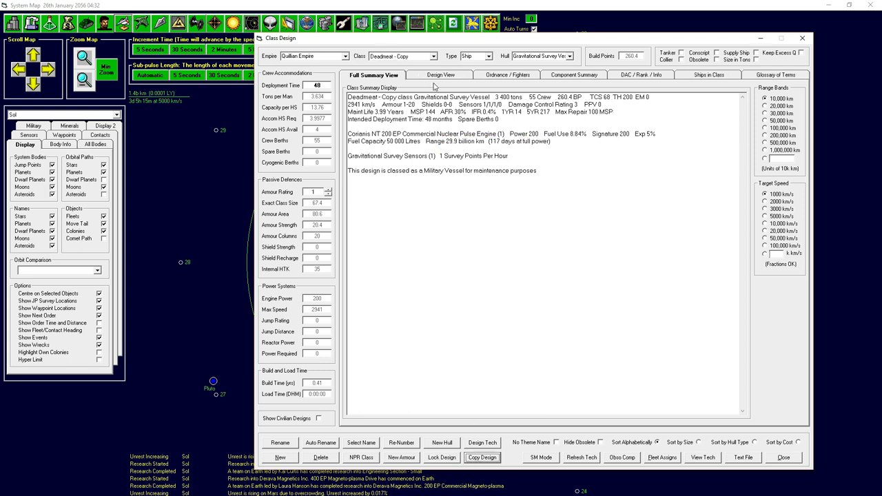
click(432, 55)
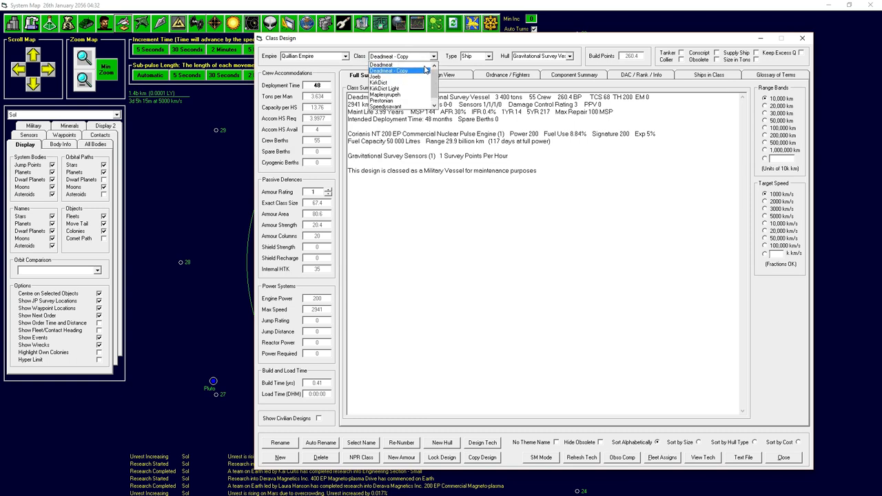
click(382, 64)
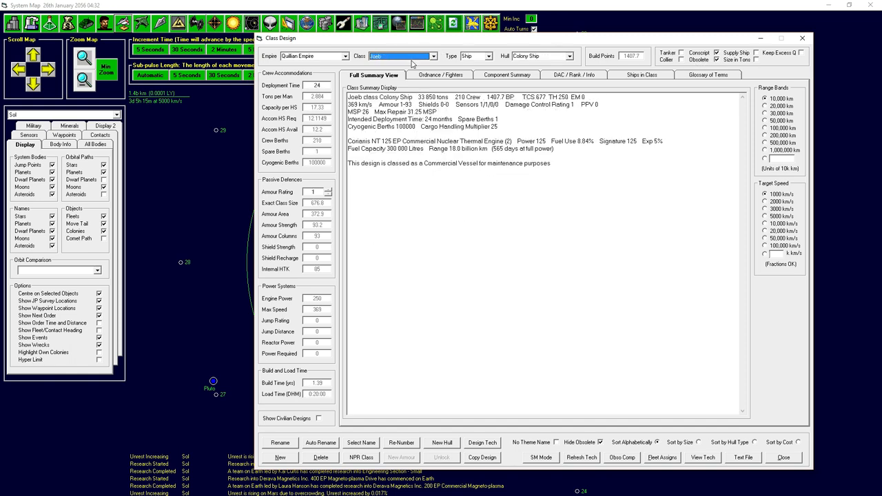
click(433, 55)
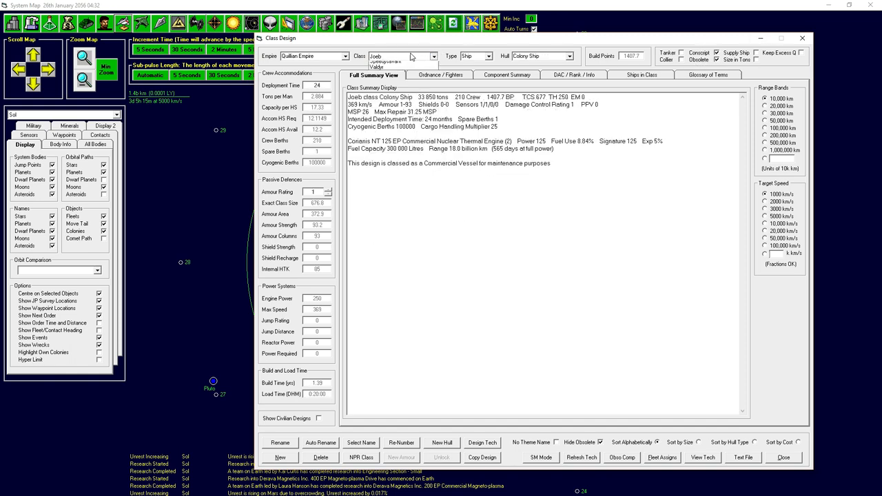
click(399, 56)
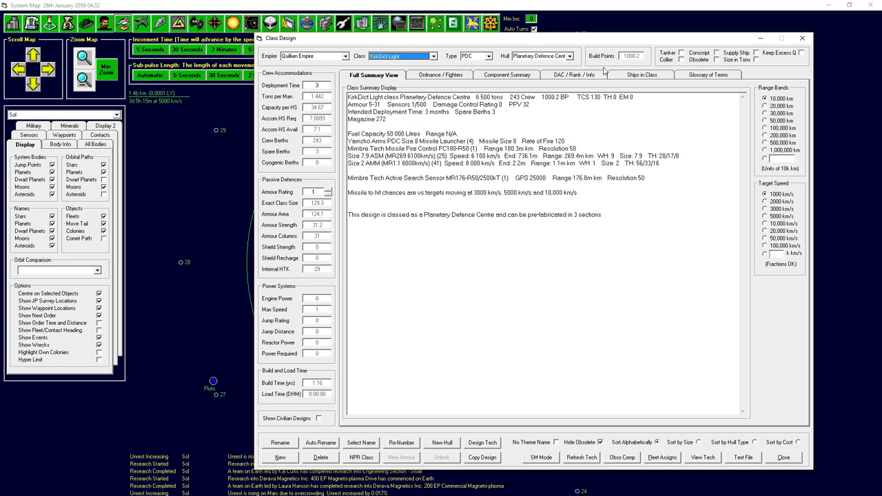
click(433, 55)
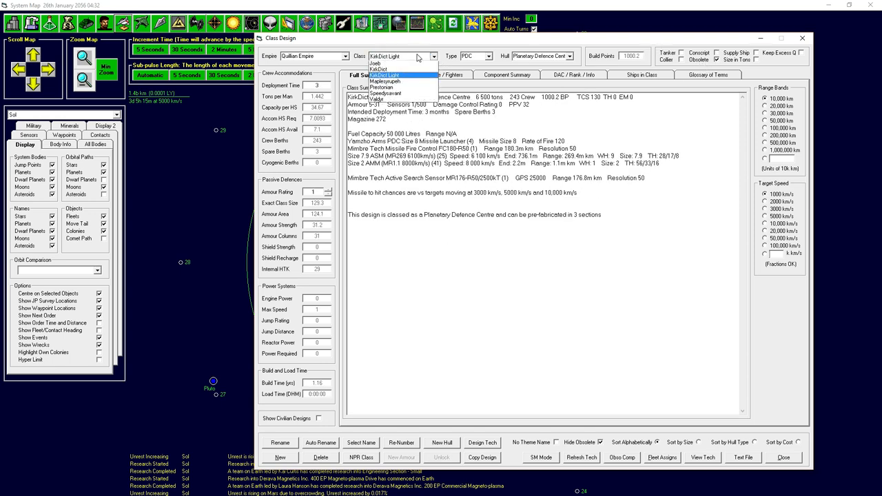
click(384, 81)
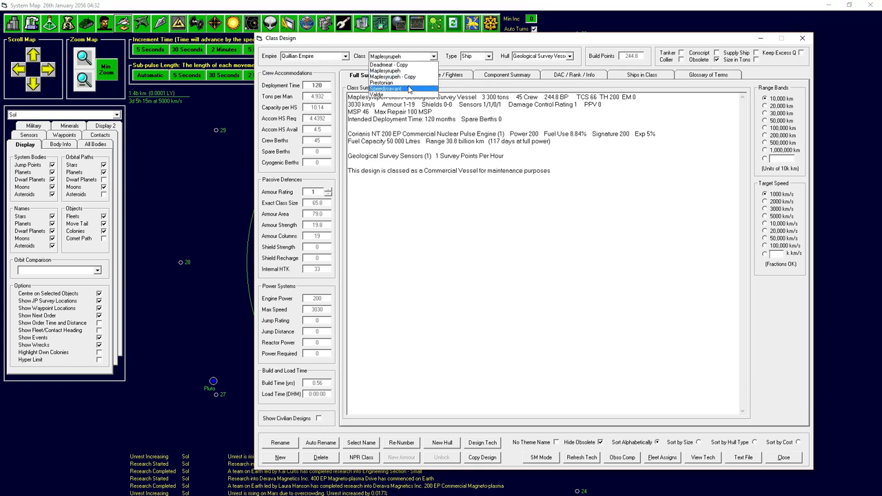
Delete the Prestonian class and select the Maplesyrupeh - Copy design.
click(382, 83)
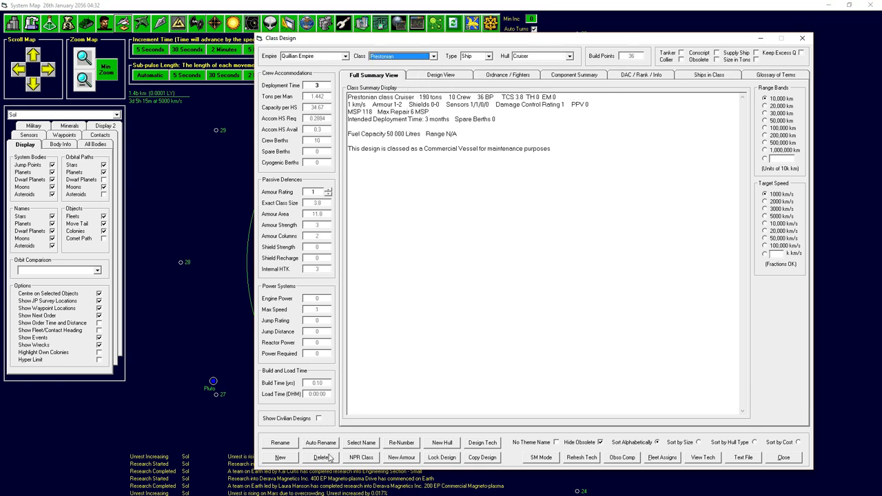
click(322, 456)
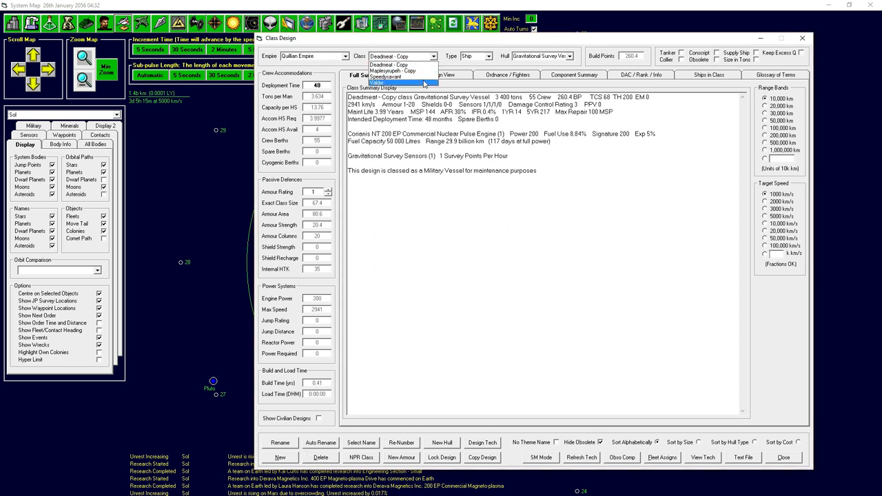
click(377, 82)
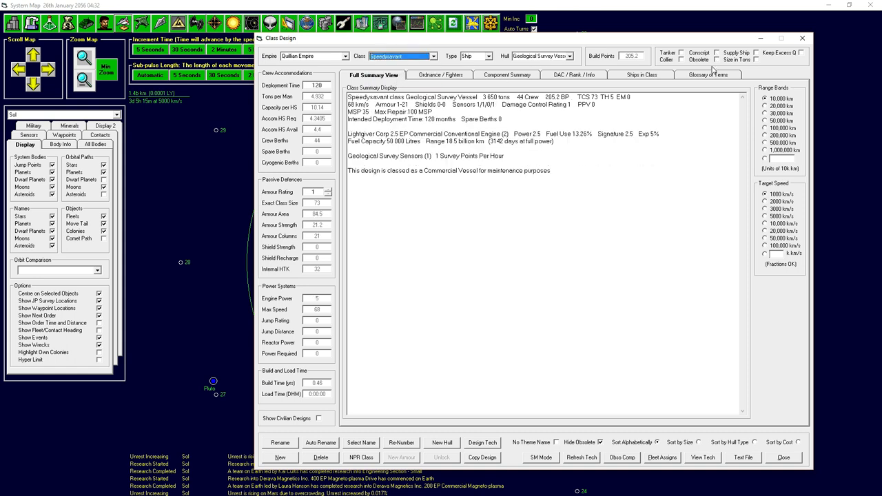
click(433, 56)
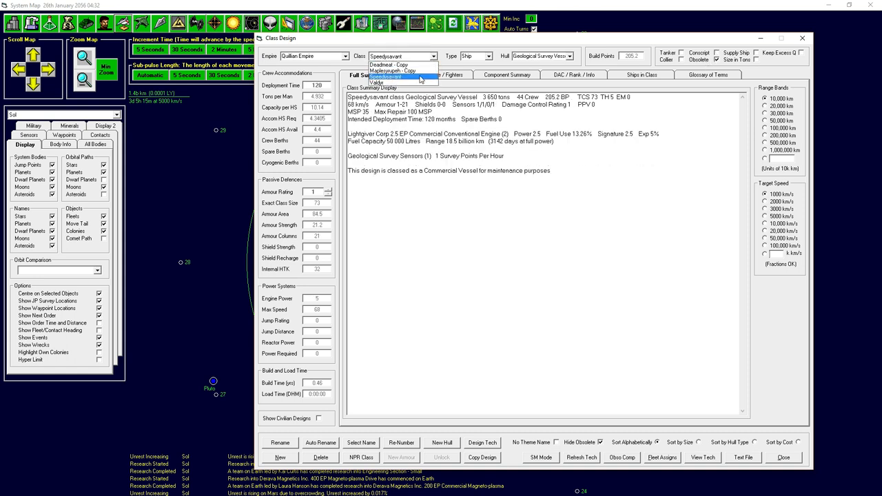
click(392, 69)
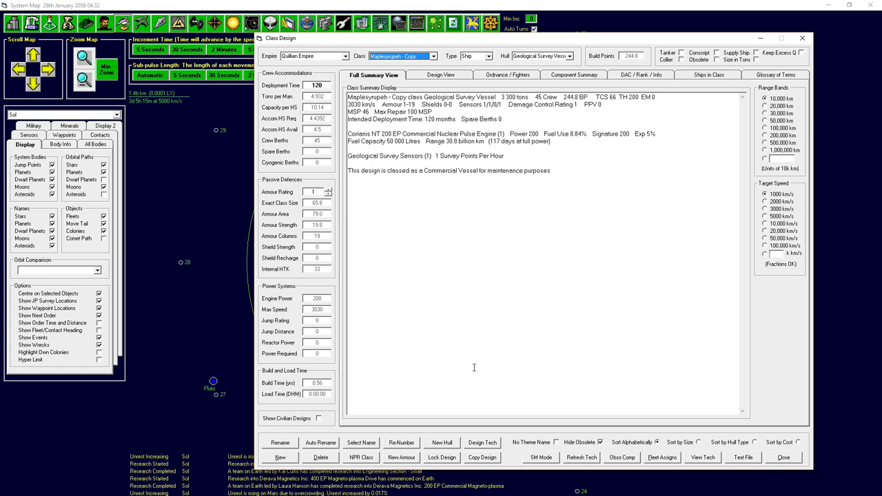
Rename the Maplesyrupeh copy to 'Maplesyrupeh - Extra Sticky' from Design View.
click(439, 75)
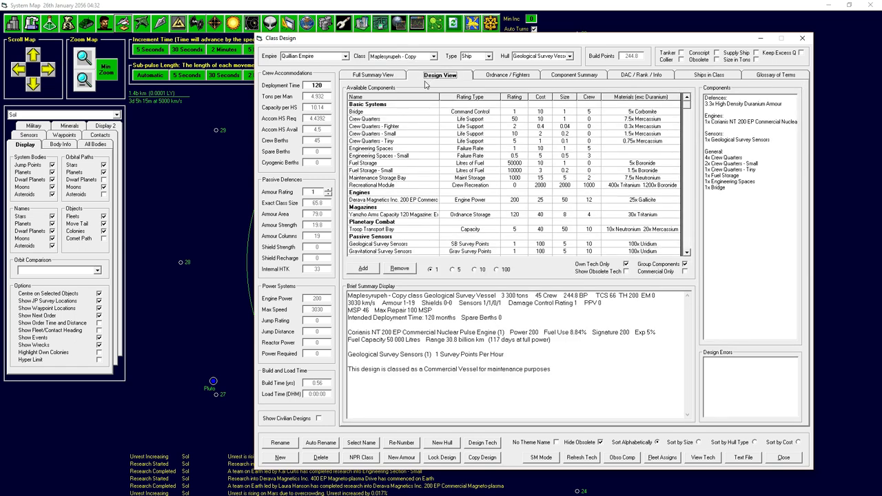
mouse_move(756, 215)
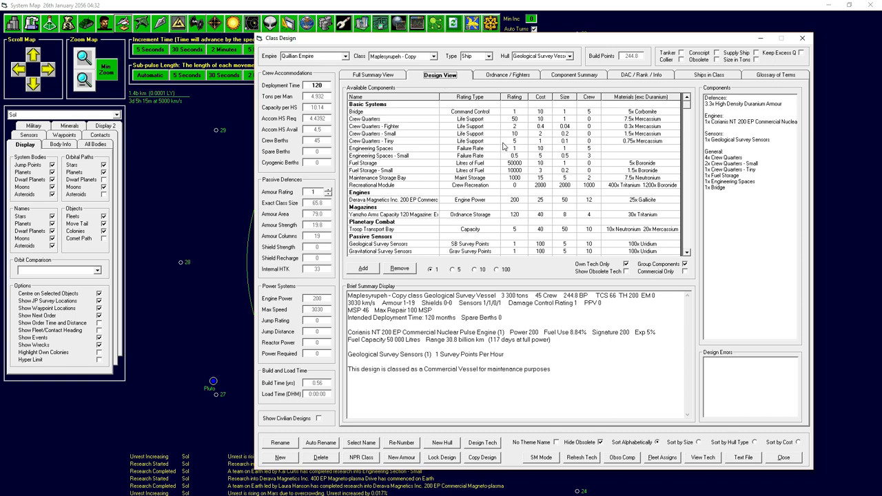
click(280, 442)
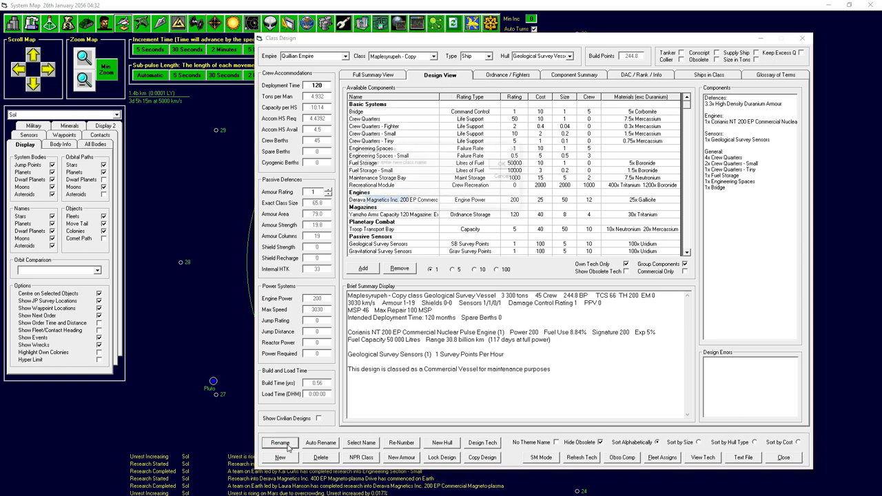
click(280, 442)
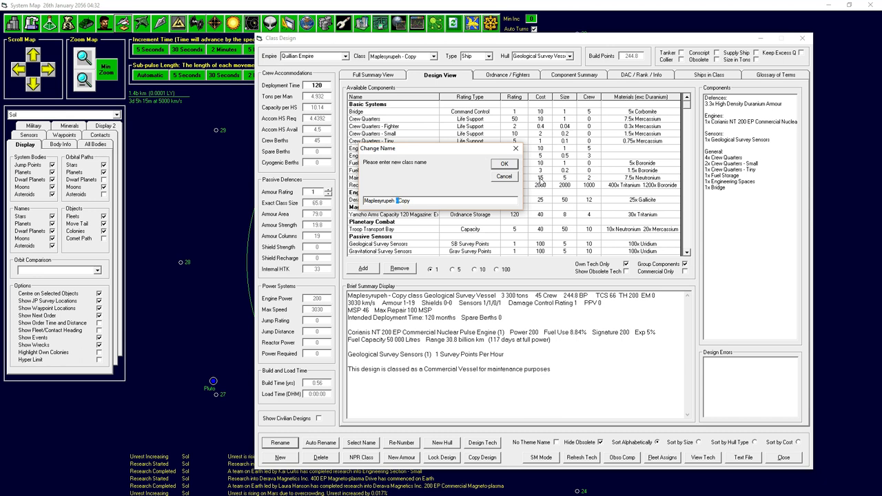
text(Extra Stick)
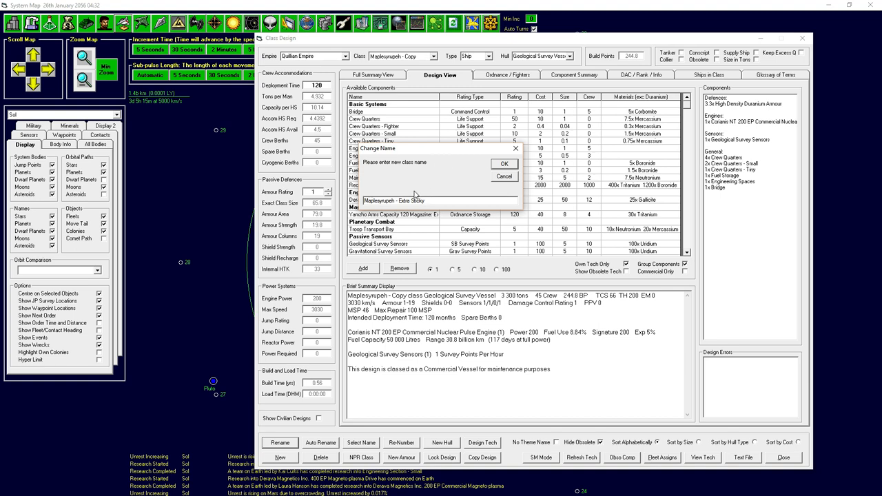
click(504, 164)
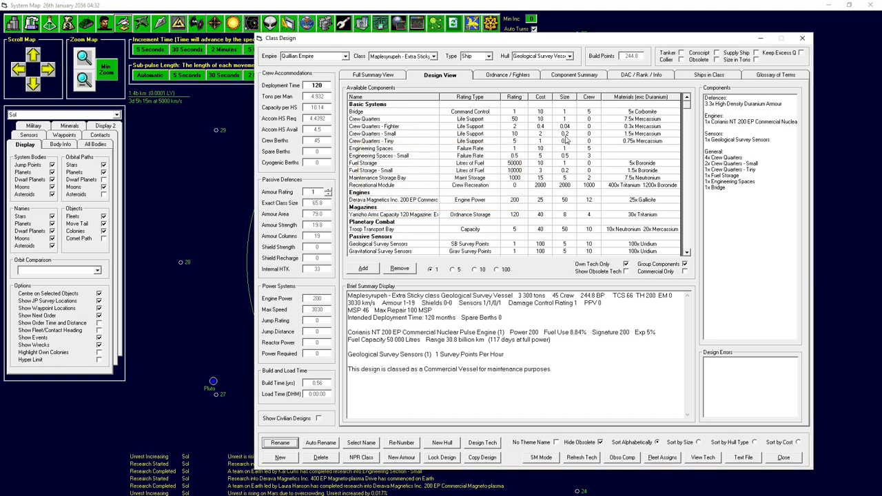
mouse_move(738, 127)
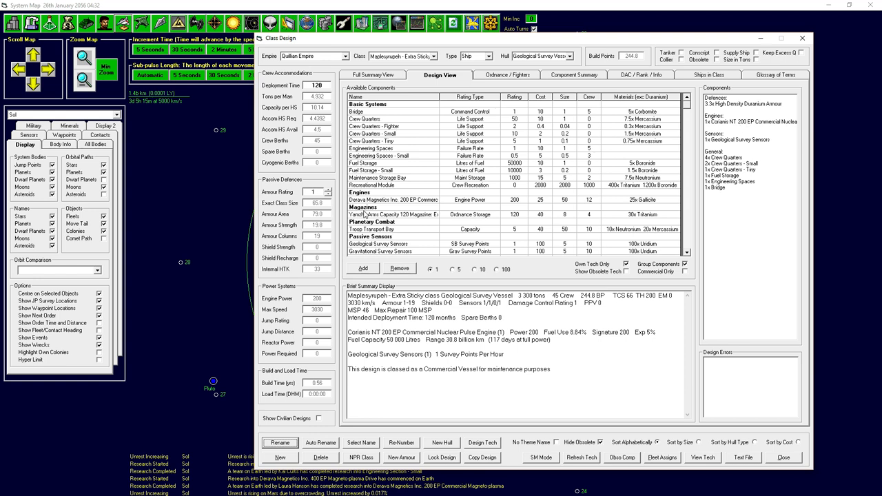
mouse_move(438, 209)
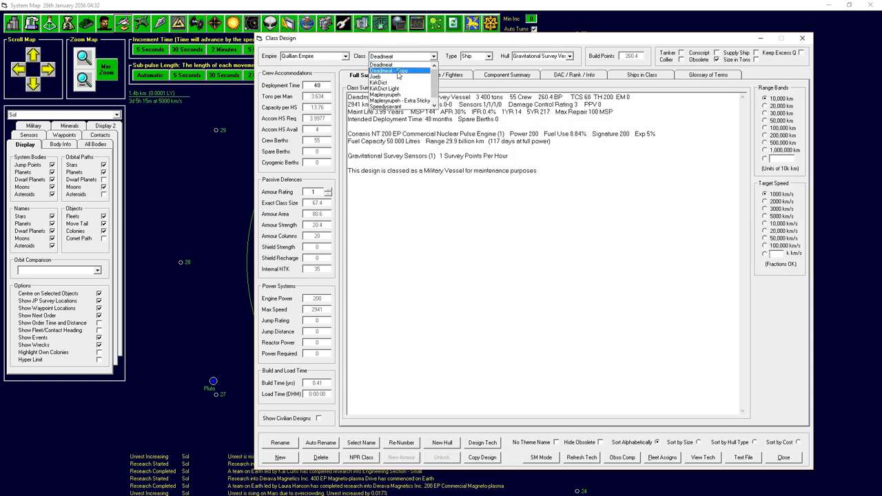
click(386, 90)
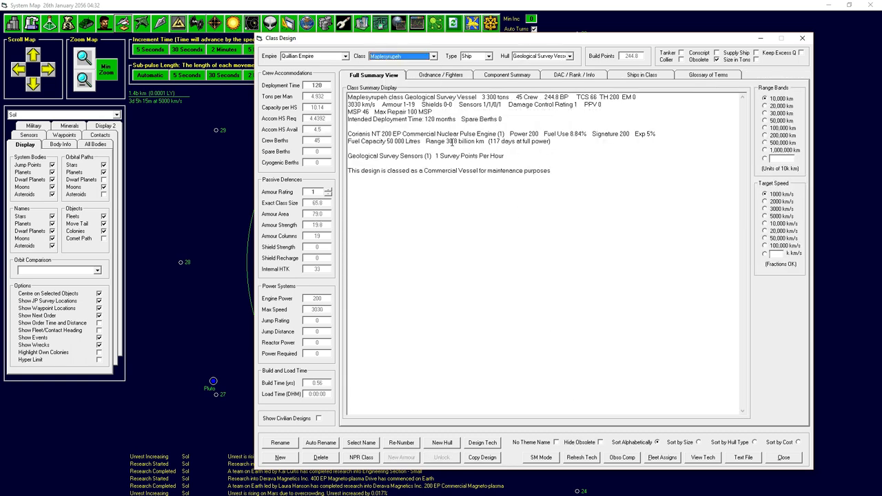
click(434, 56)
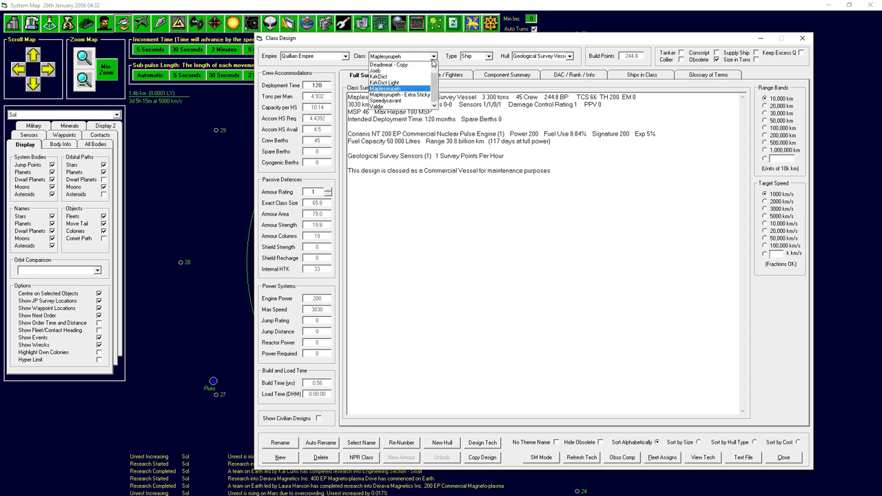
click(400, 94)
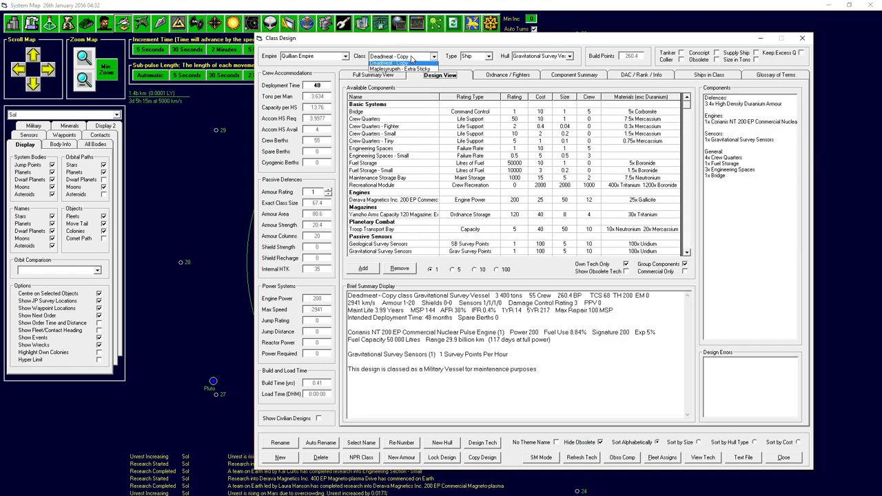
click(403, 69)
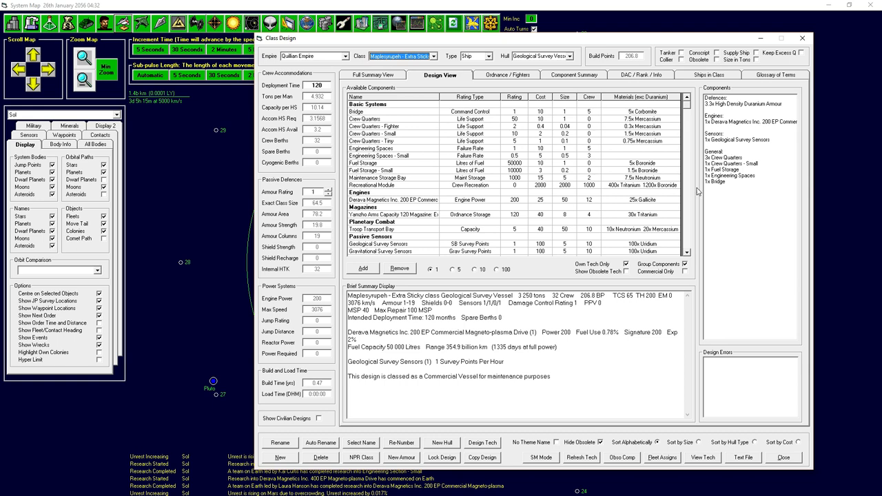
mouse_move(748, 127)
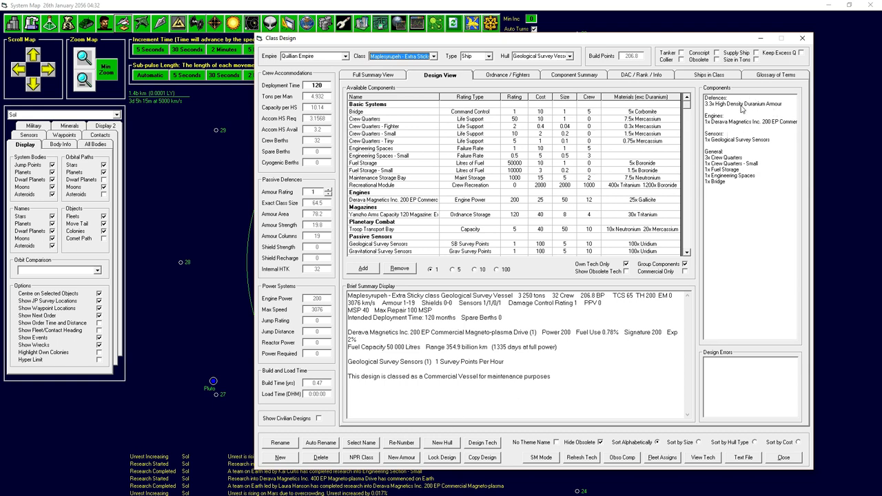
mouse_move(290, 273)
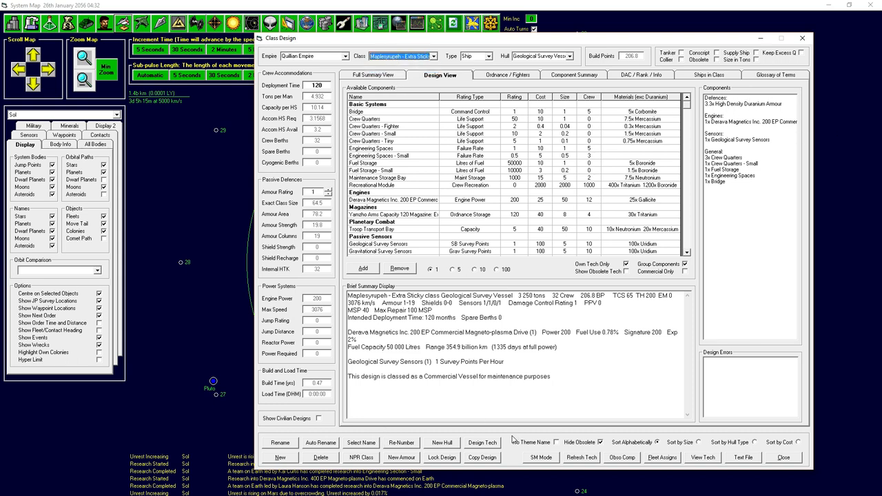
Apply Composite Armour to Extra Sticky (3,200 tons, 3,125 km/s) and bring up Earth's production screen.
click(401, 457)
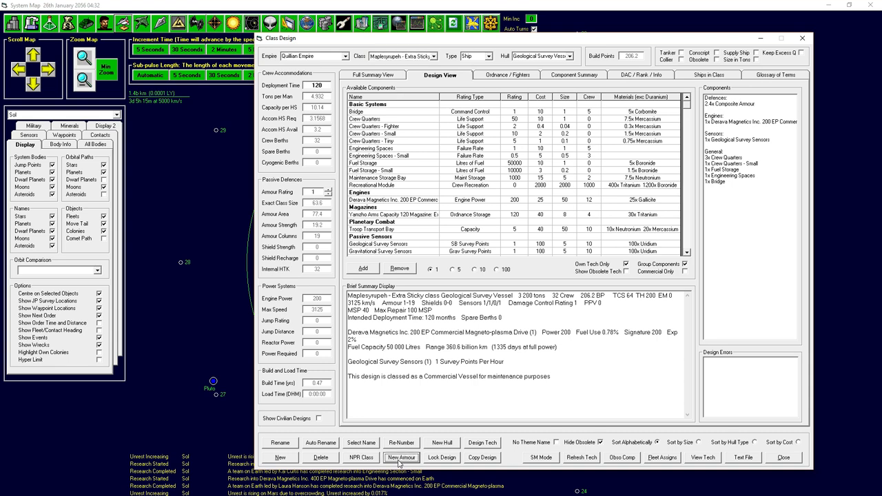
mouse_move(714, 107)
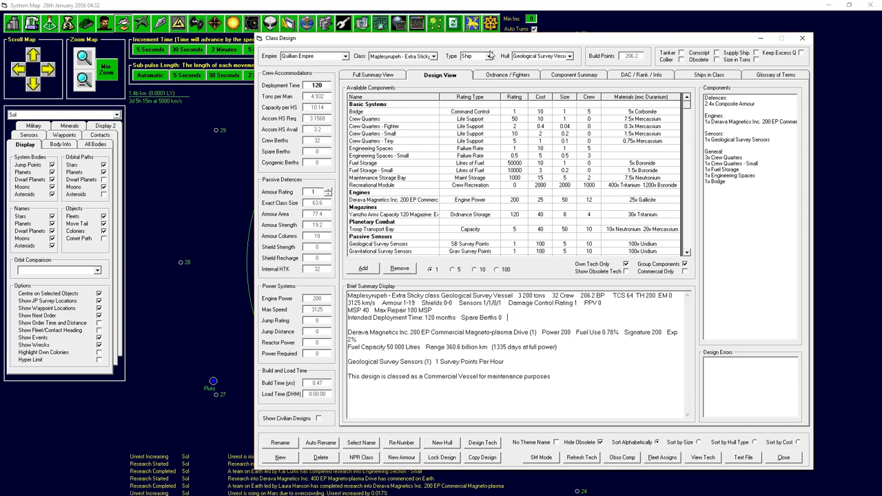
click(783, 456)
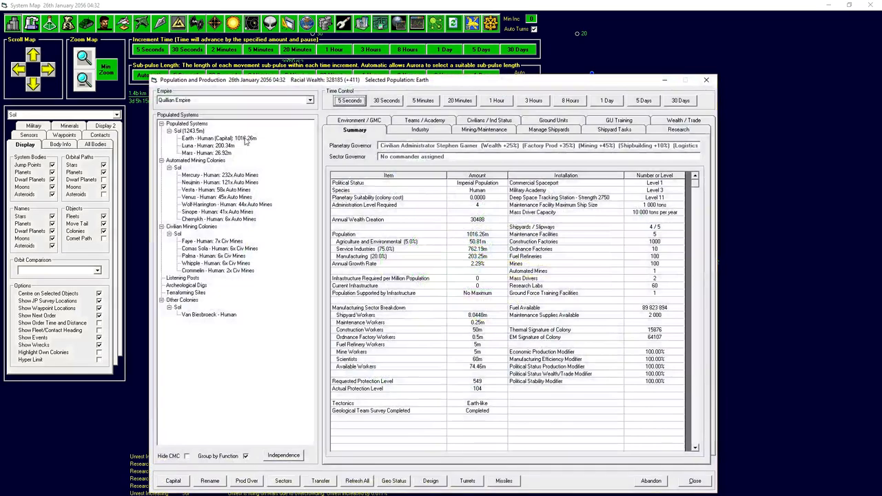
Retool Yellow Dog Dockyard for the Extra Sticky class and advance five days.
click(548, 129)
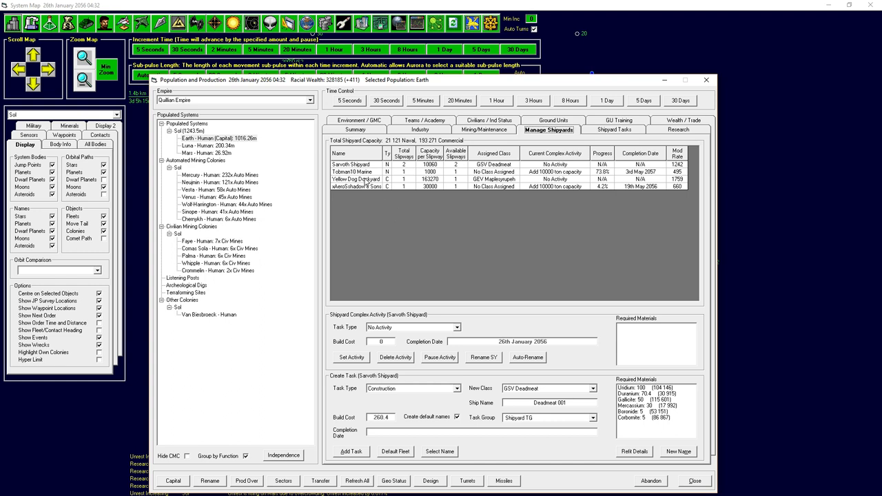
click(356, 179)
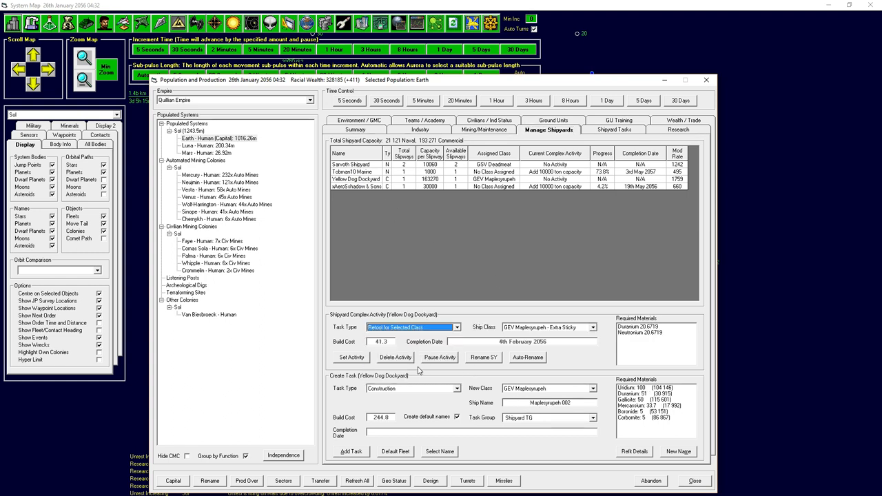
click(544, 326)
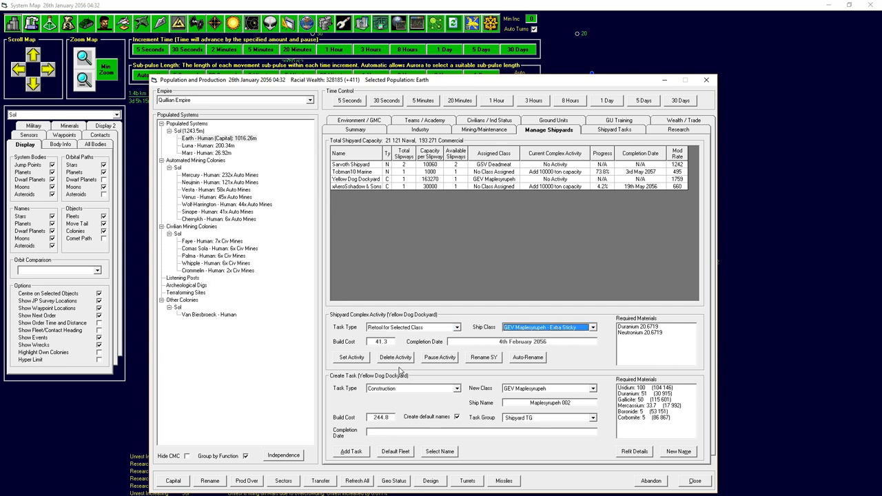
click(351, 356)
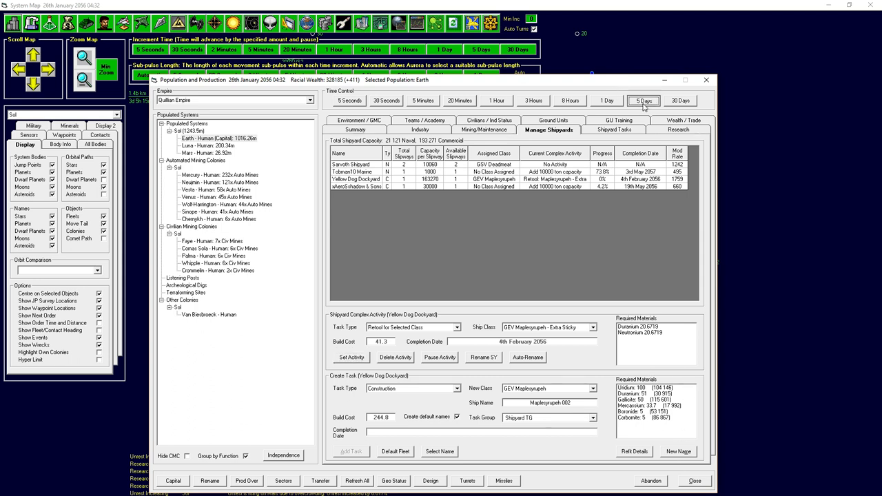
click(644, 100)
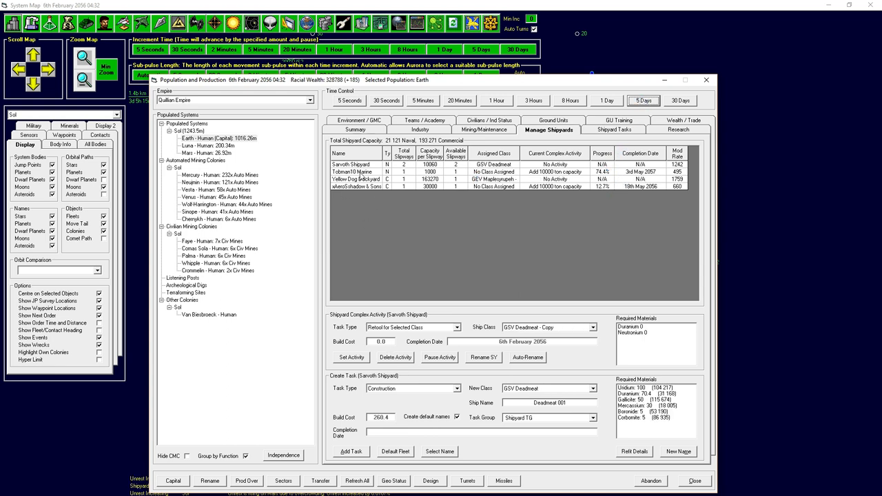
Set Yellow Dog Dockyard's task to refit the existing Maplesyrupeh ship.
click(356, 179)
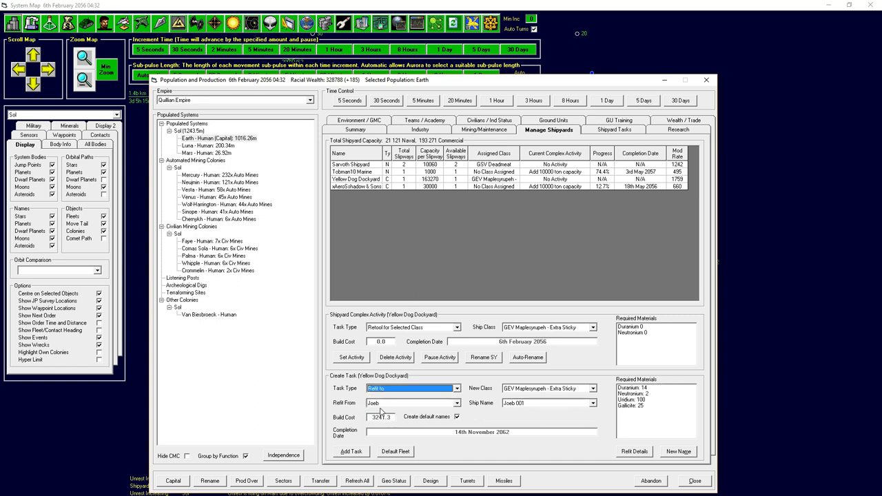
click(412, 403)
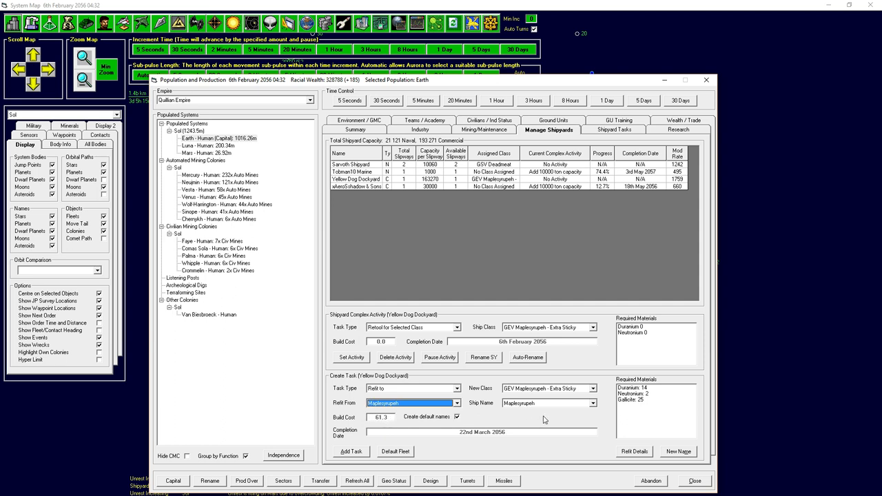
click(544, 402)
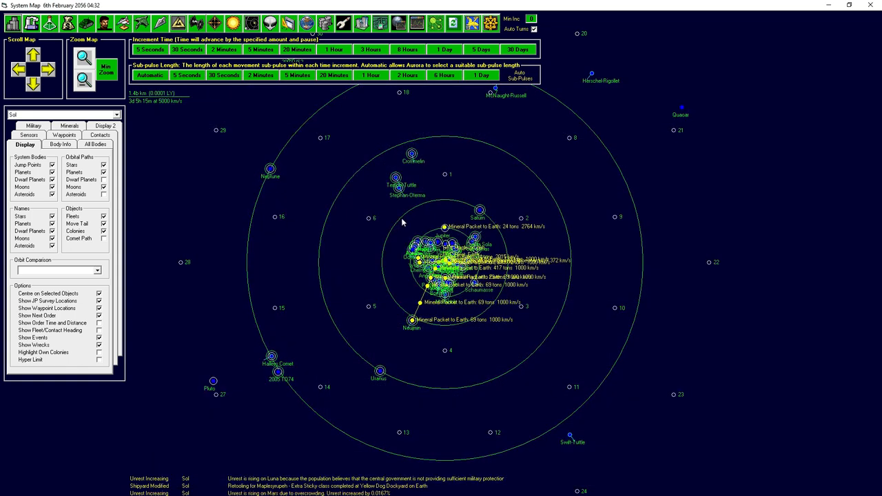
mouse_move(410, 219)
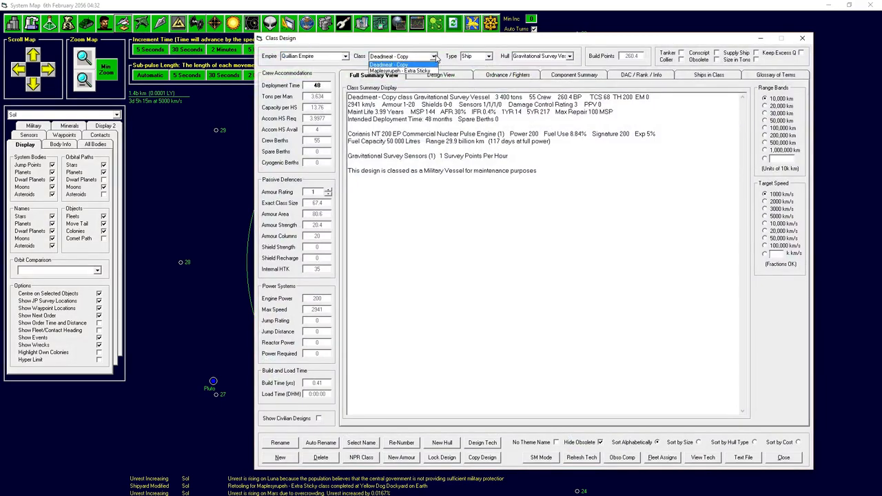
Rename the Deadmeat - Copy class to Deadmeat.
click(399, 58)
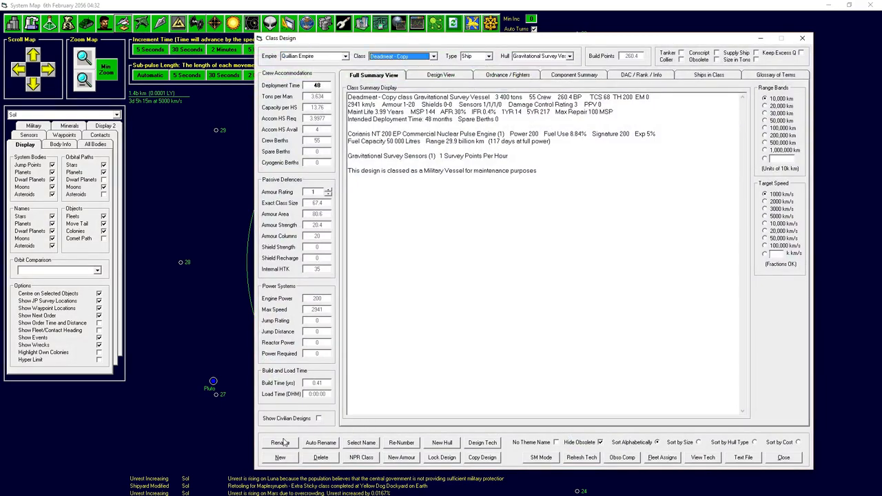
click(280, 443)
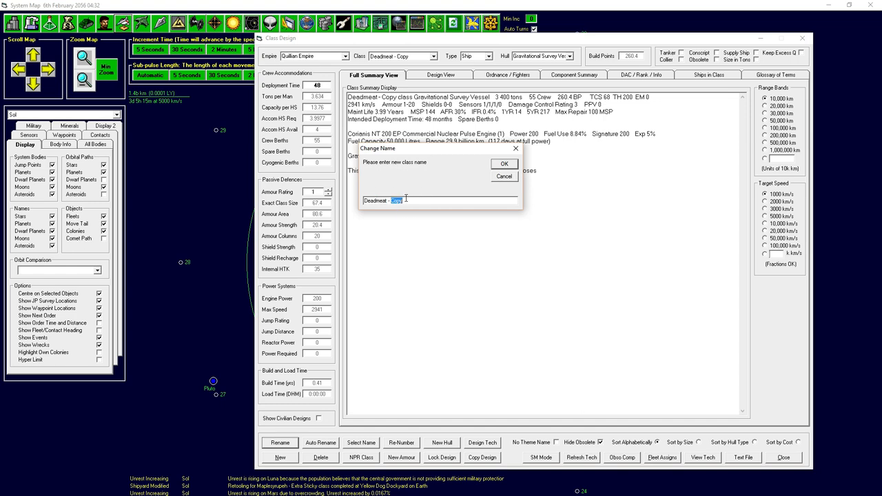
click(503, 163)
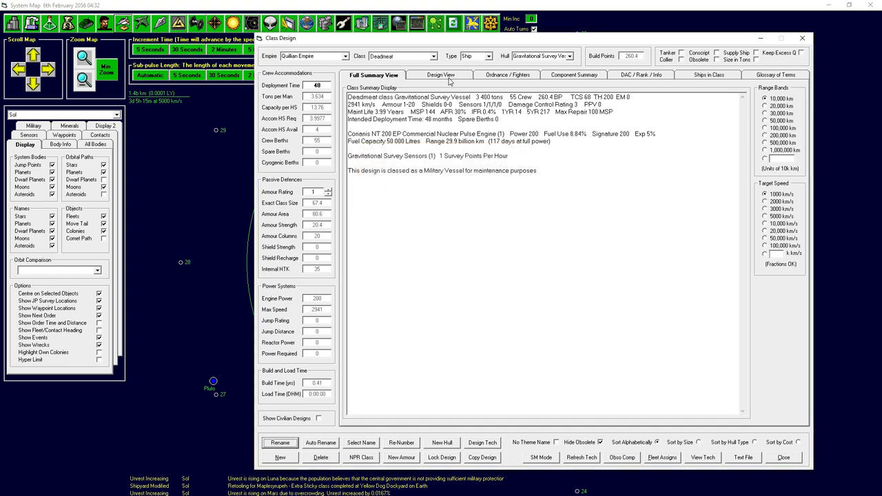
In the component layout, swap the nuclear pulse engine for the magneto-plasma drive.
click(440, 74)
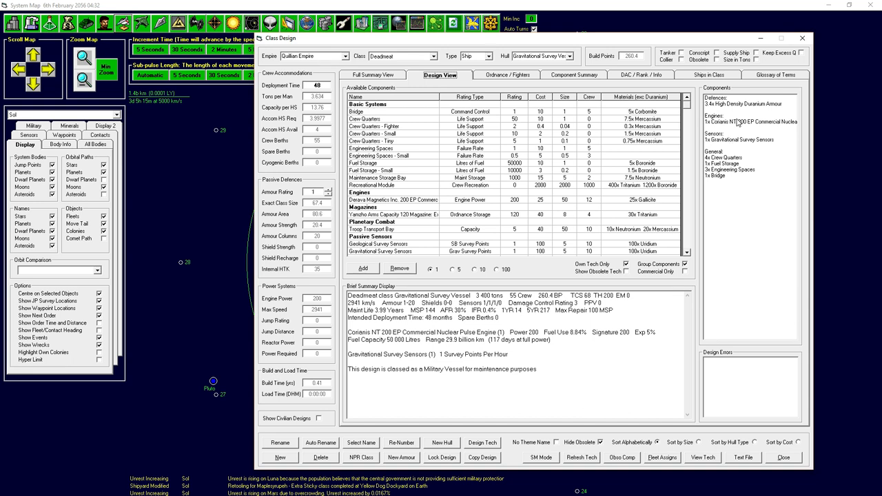
click(750, 122)
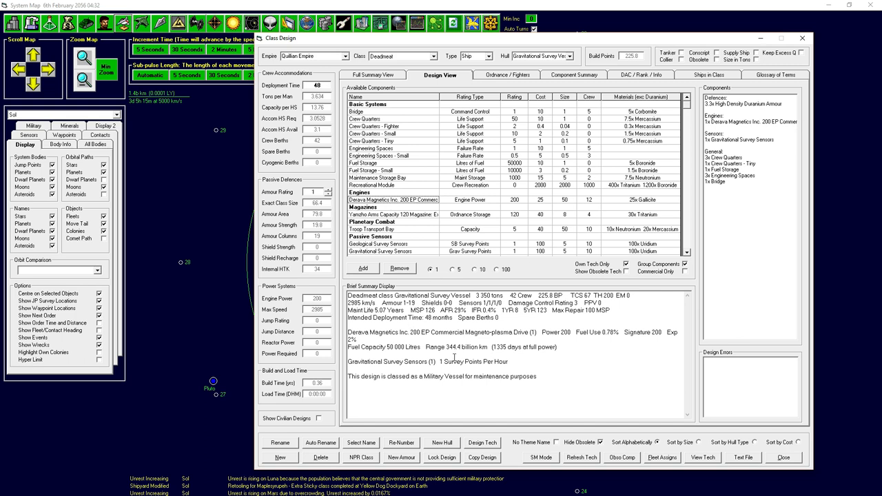
double_click(445, 376)
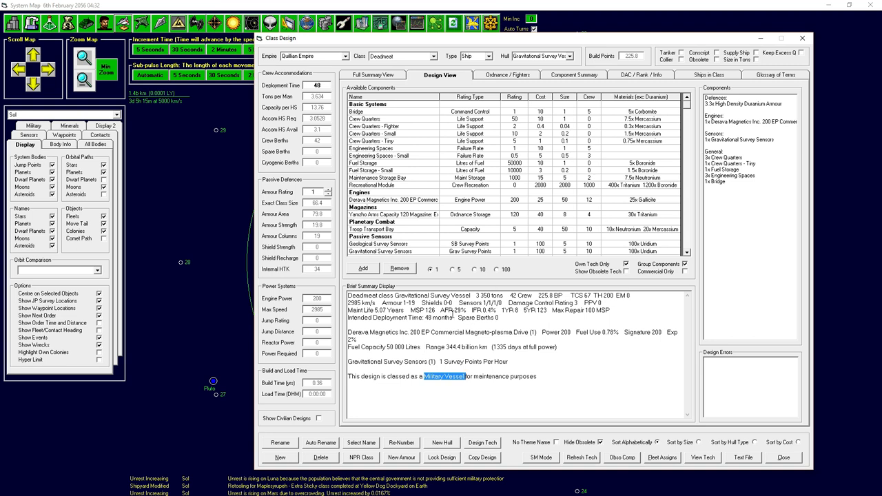
mouse_move(681, 294)
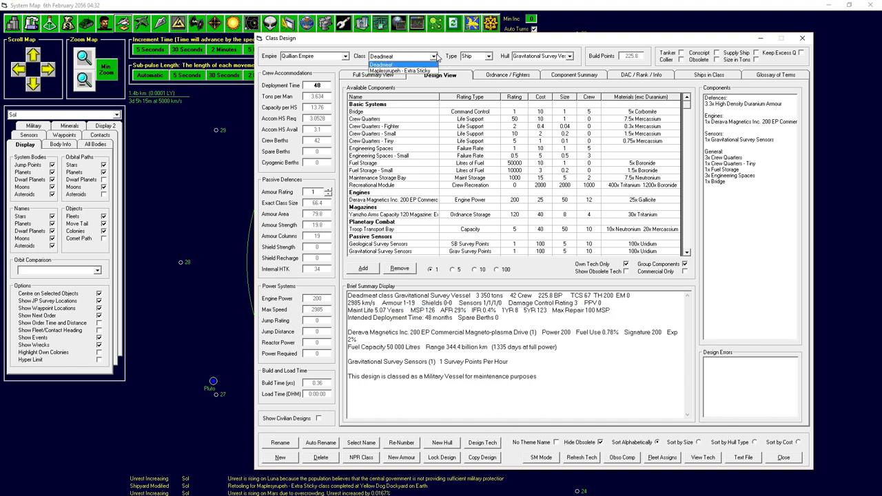
Review Extra Sticky's component and full summaries, then switch to the Deadmeat class.
click(392, 71)
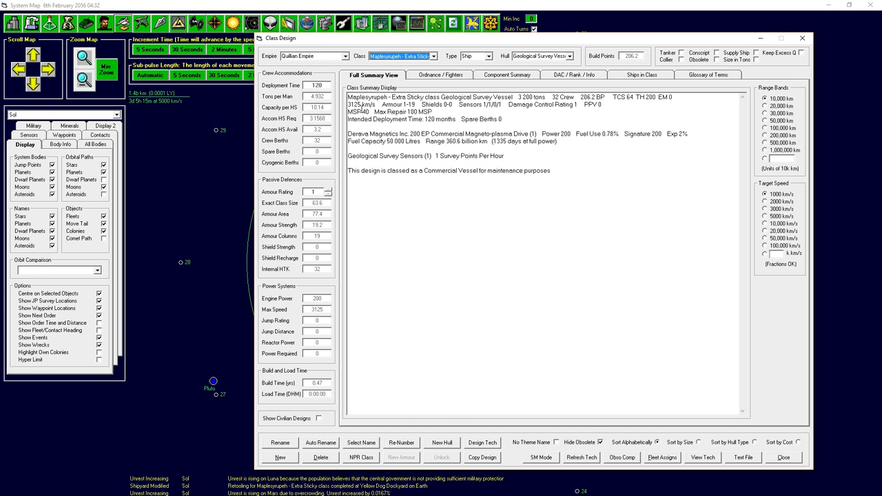
double_click(389, 112)
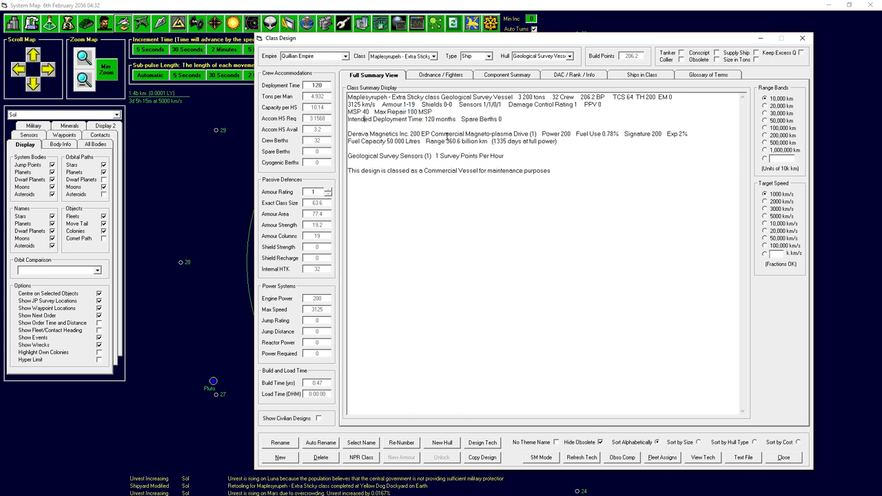
click(507, 75)
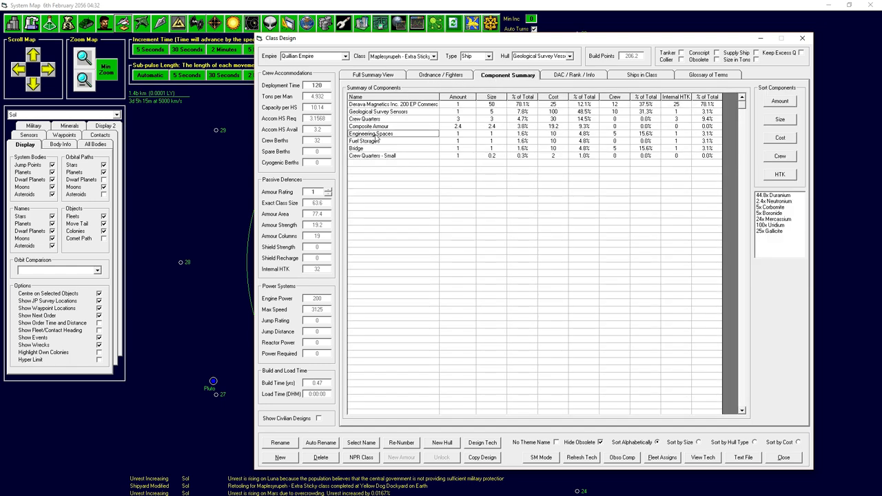
click(374, 74)
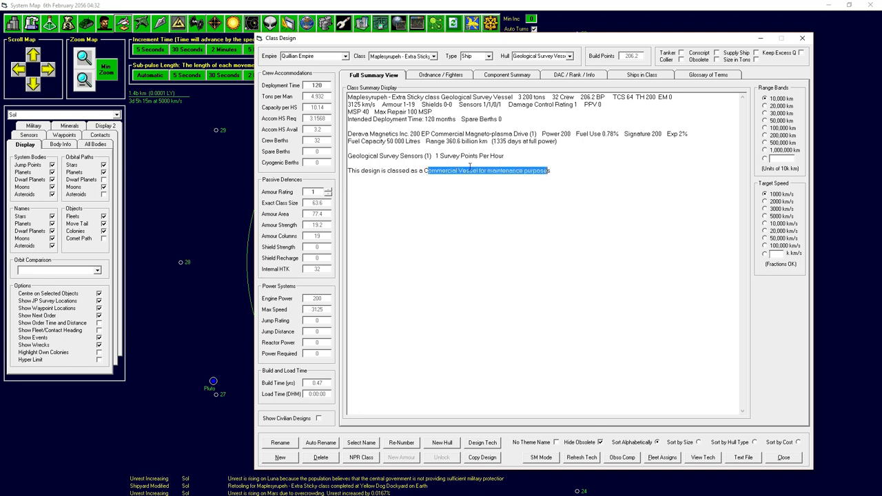
click(434, 56)
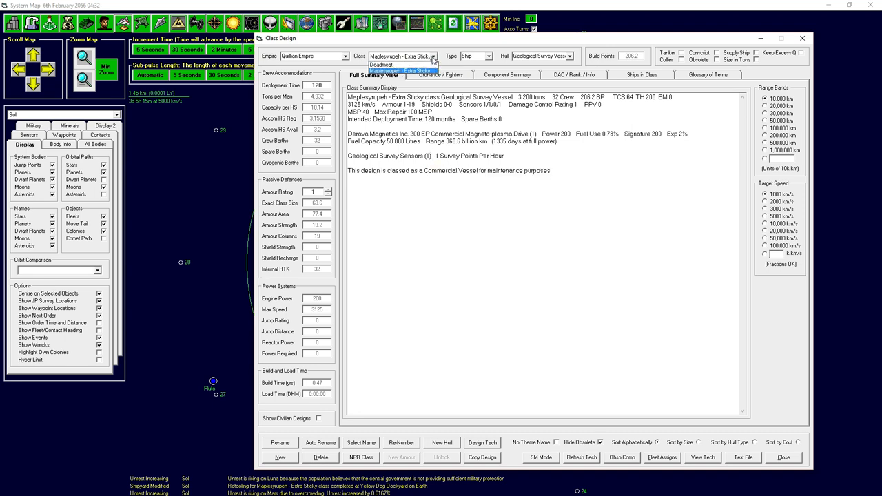
click(381, 64)
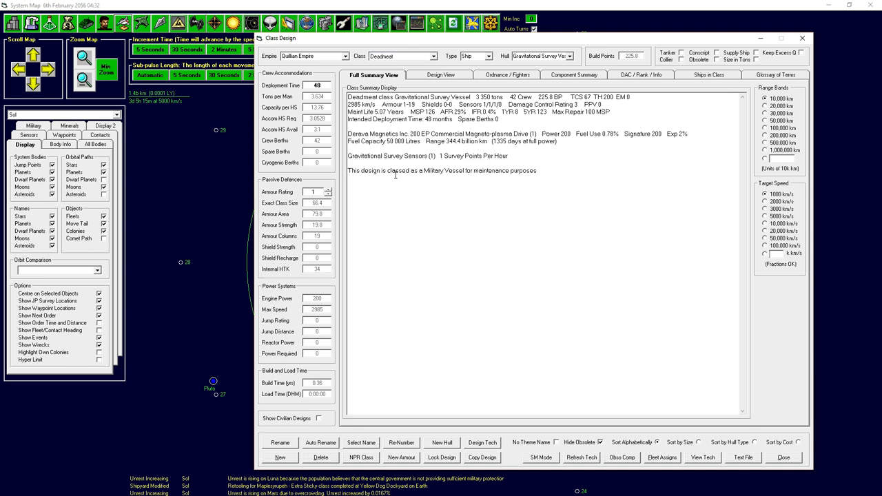
mouse_move(484, 83)
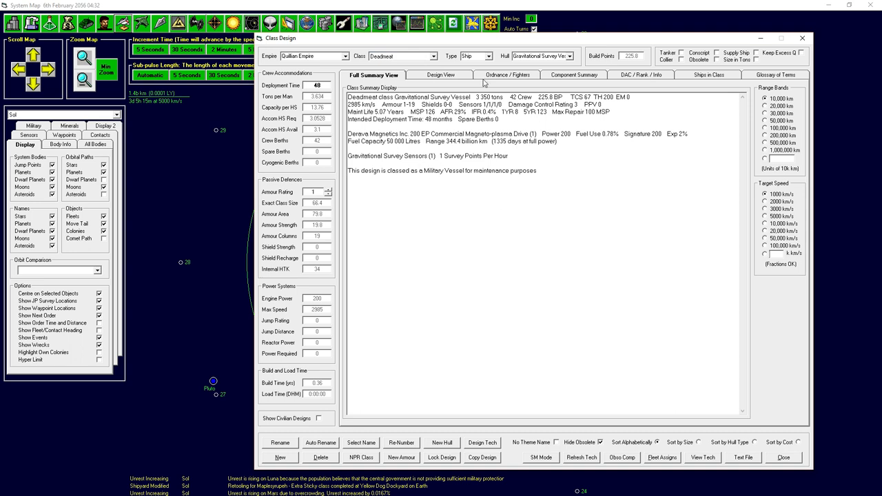
mouse_move(405, 67)
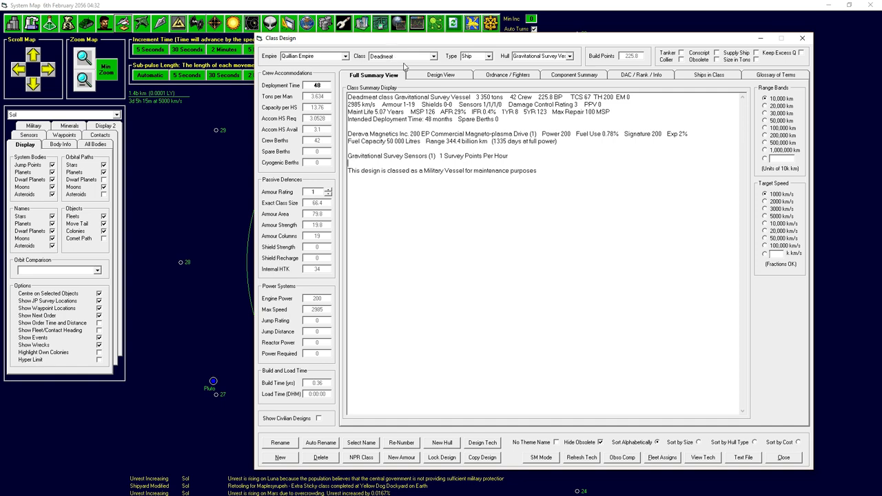
click(439, 75)
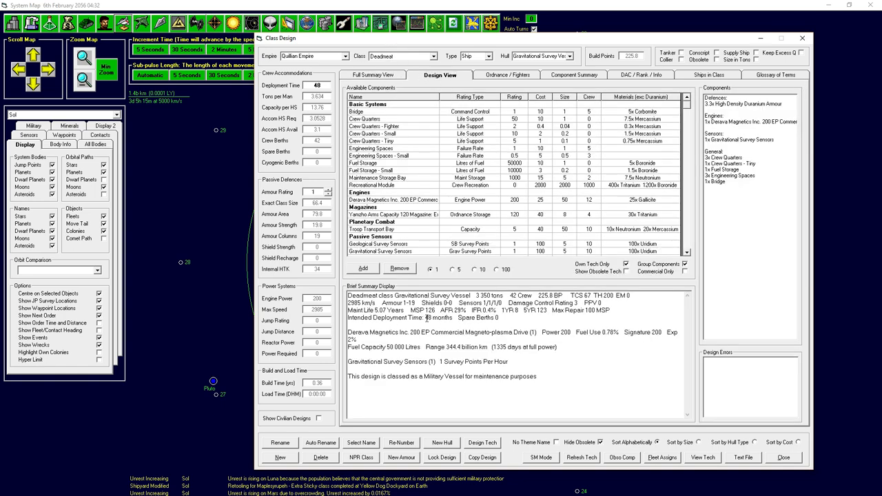
triple_click(476, 310)
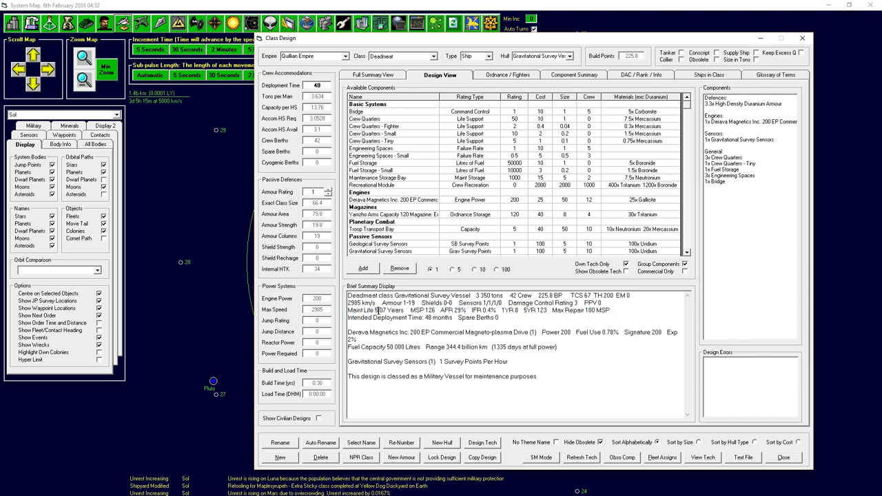
double_click(383, 310)
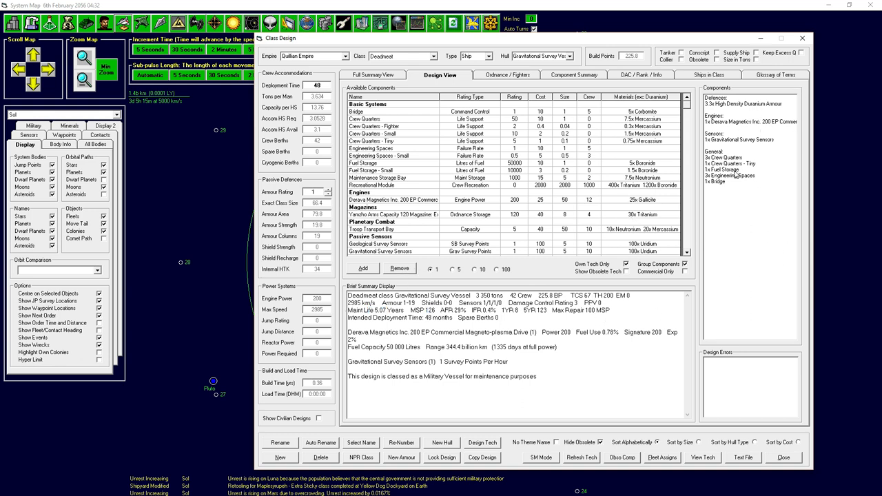
click(750, 176)
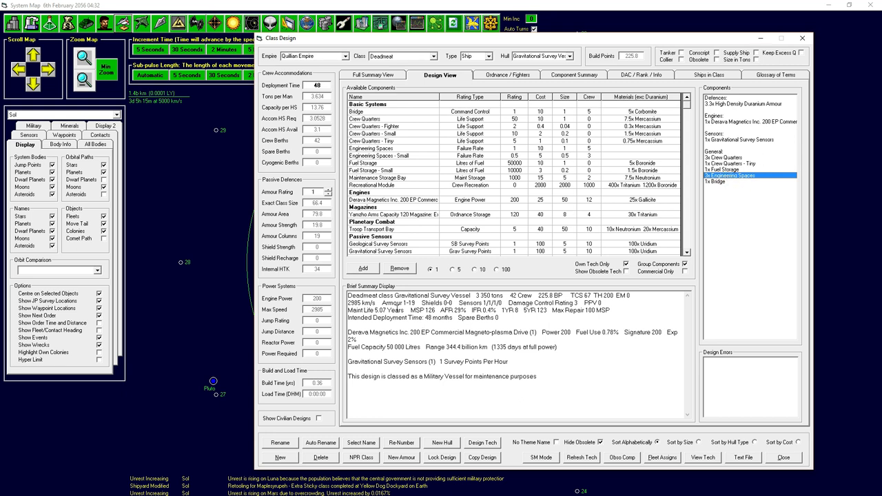
Swap Deadmeat's engineering spaces and storage bay for a small engineering space, reaching 3,300 tons.
double_click(382, 310)
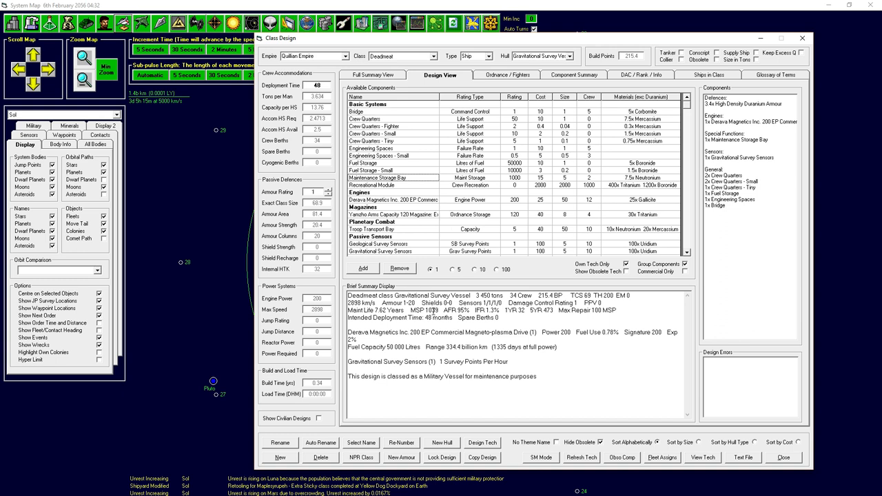
mouse_move(583, 310)
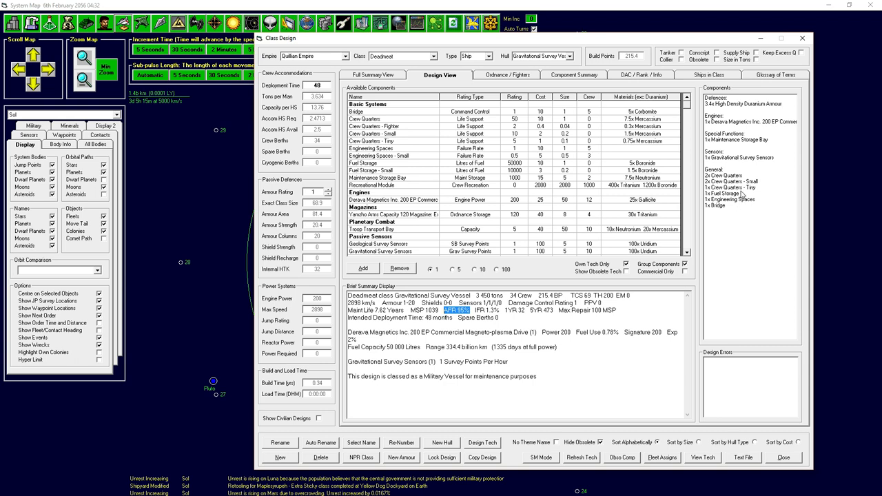
click(737, 139)
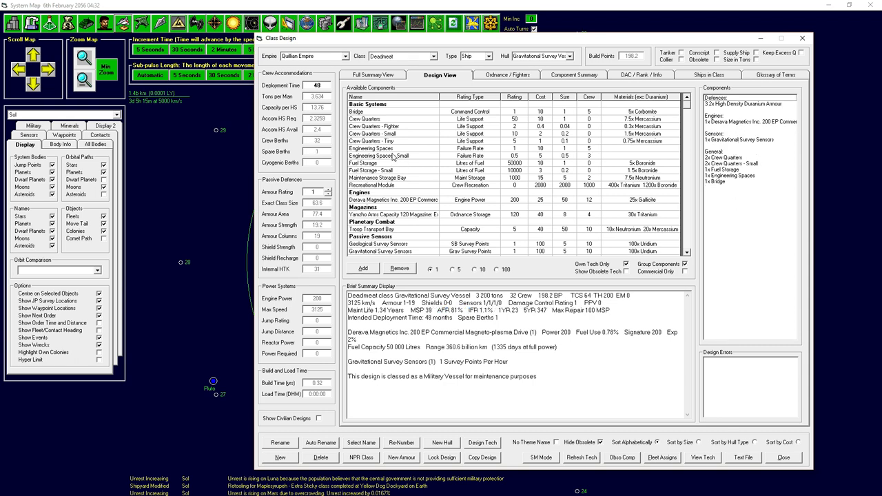
click(393, 149)
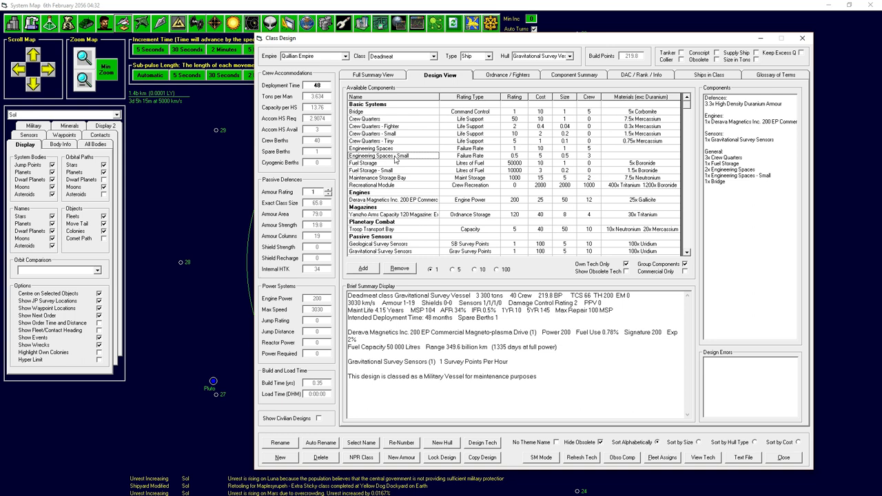
double_click(457, 310)
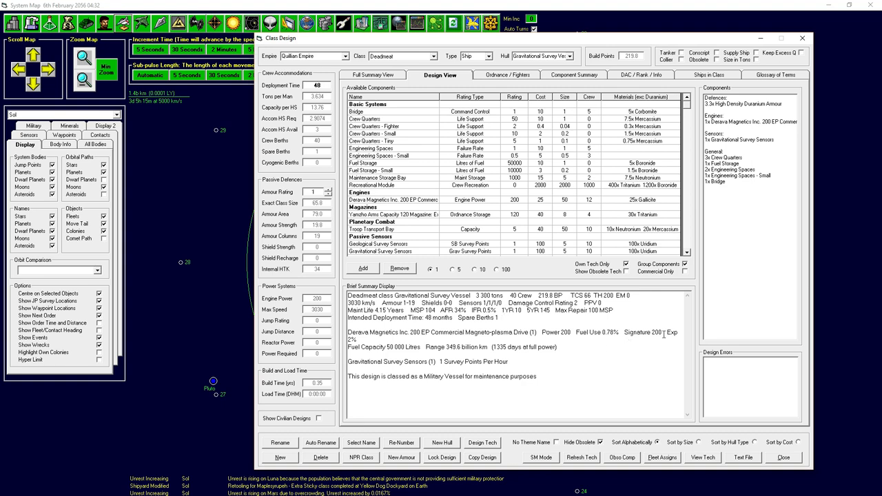
mouse_move(782, 230)
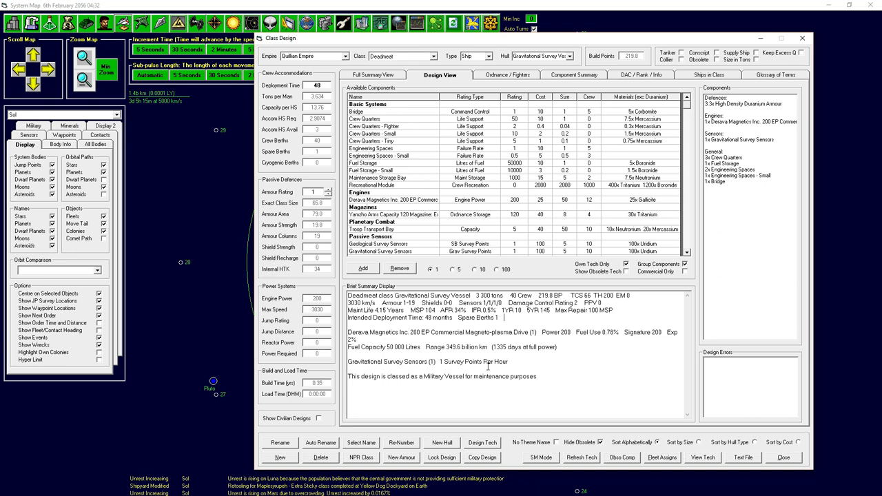
double_click(494, 361)
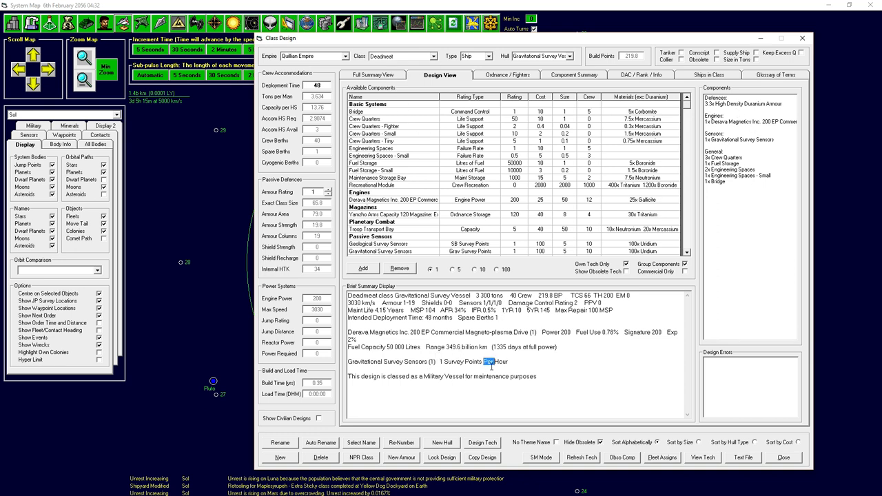
click(783, 456)
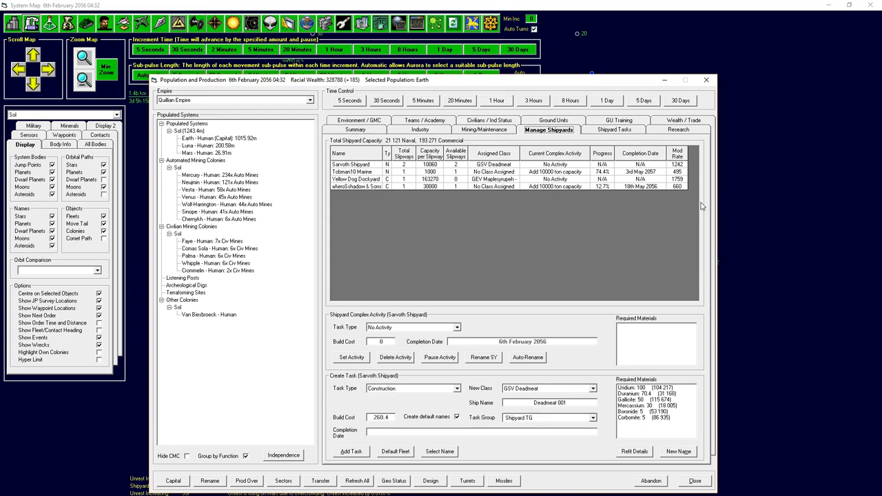
Check shipyard tasks and advance the clock five days to 11 February 2056.
click(614, 129)
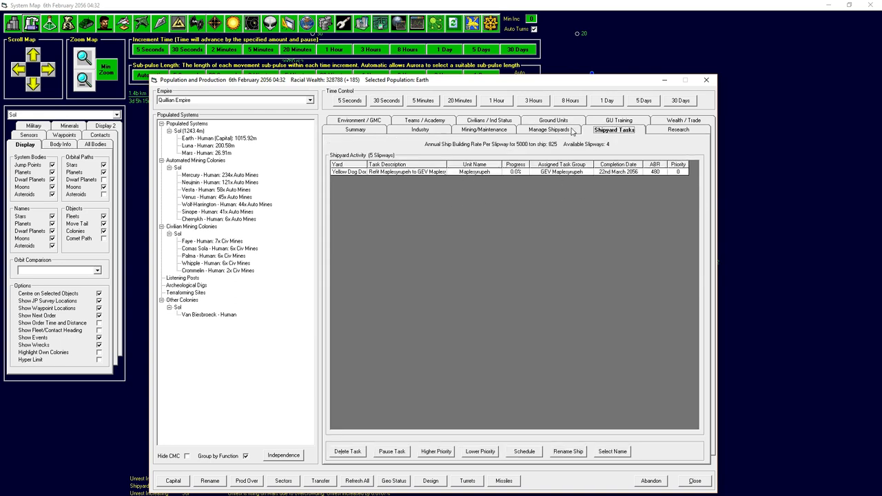
click(548, 130)
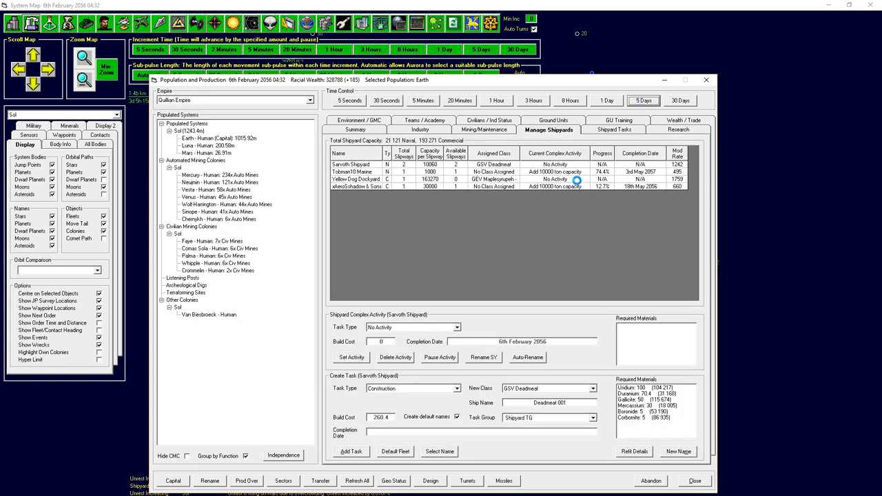
click(641, 100)
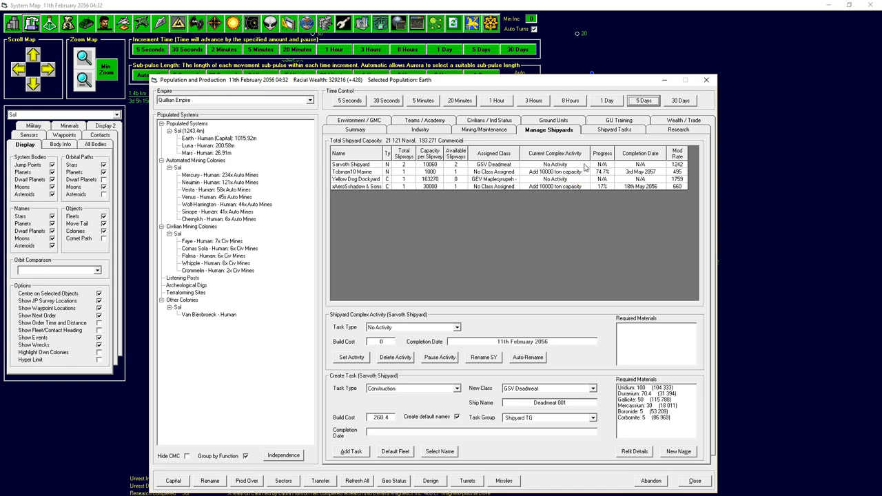
click(614, 129)
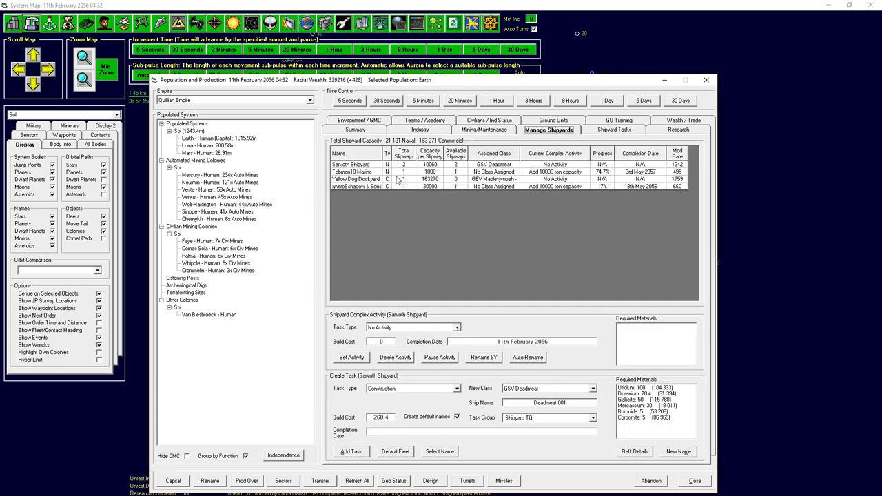
Inspect Yellow Dog Dockyard's class design, then return to the Sol system map.
click(356, 179)
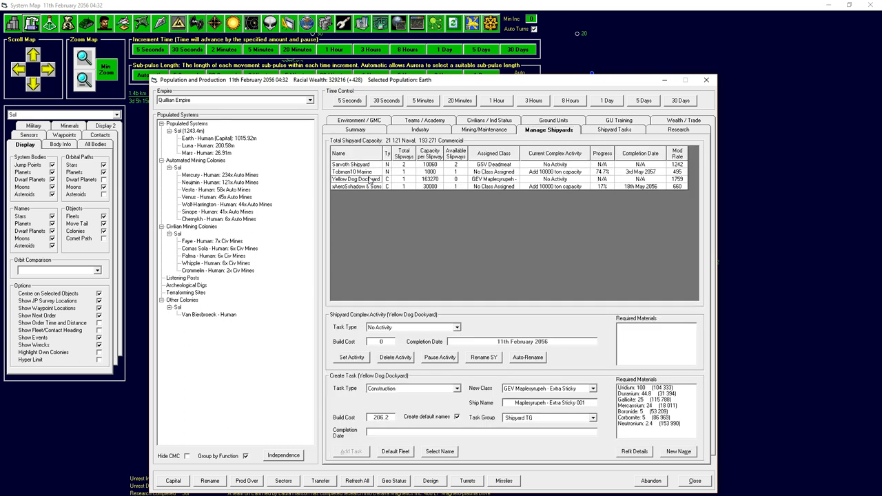
click(548, 417)
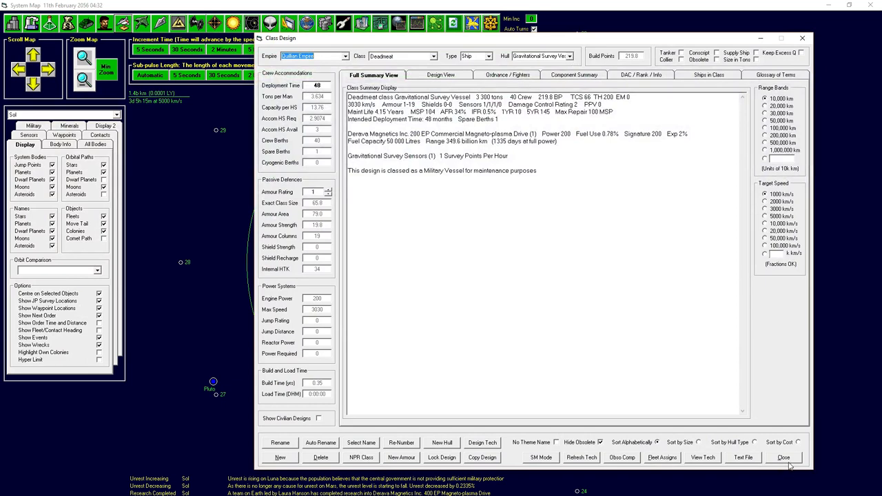
click(783, 457)
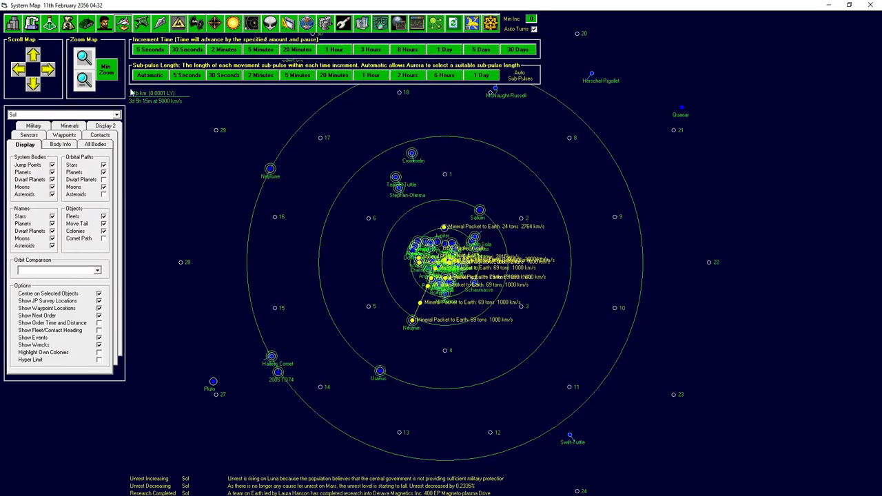
click(83, 58)
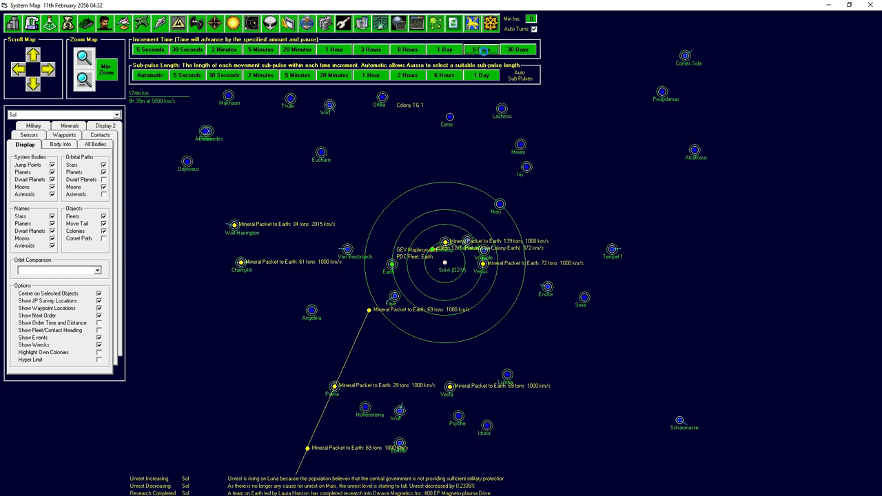
Advance the clock five more days to 15 February 2056.
click(481, 49)
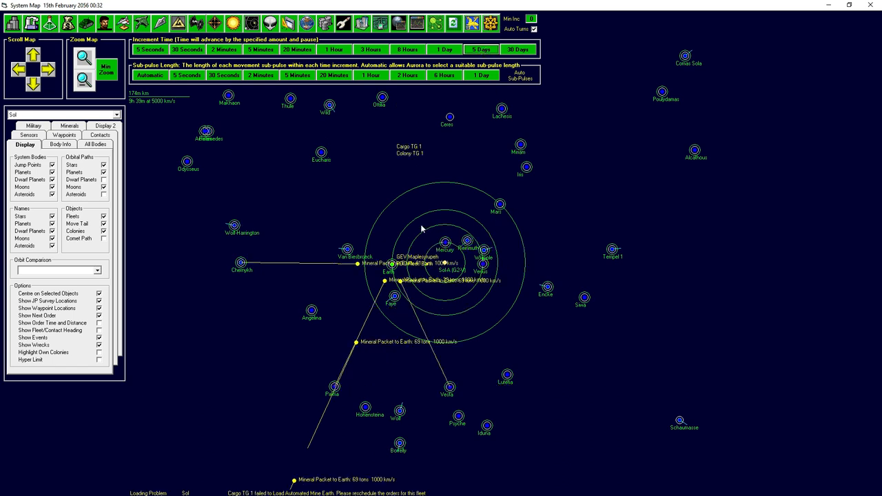
mouse_move(257, 413)
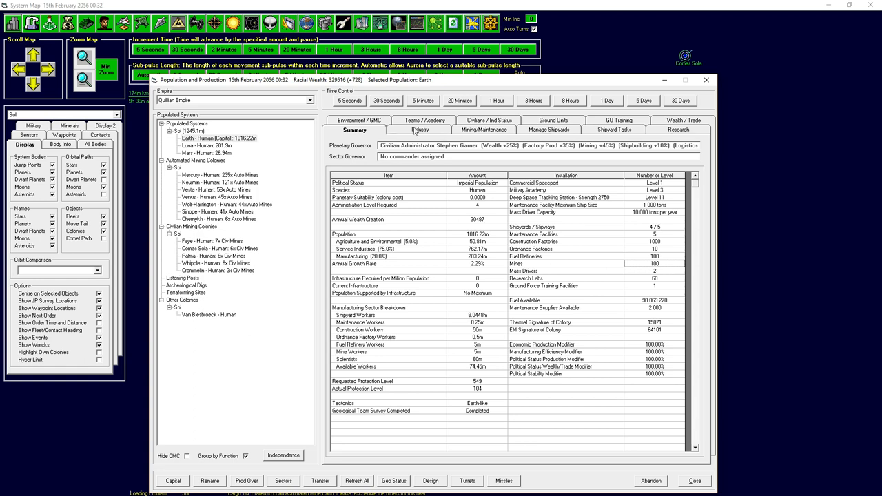
mouse_move(429, 142)
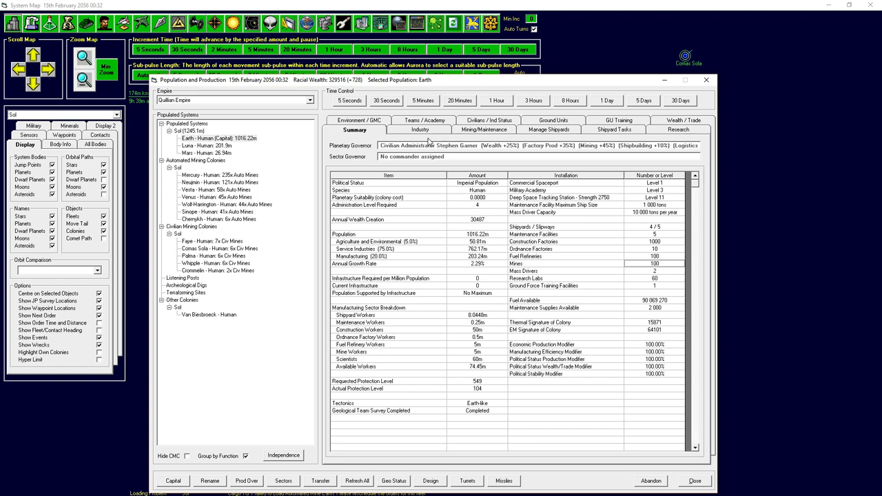
Review Earth's industry projects, automated mine conversion cost and mining report.
click(420, 130)
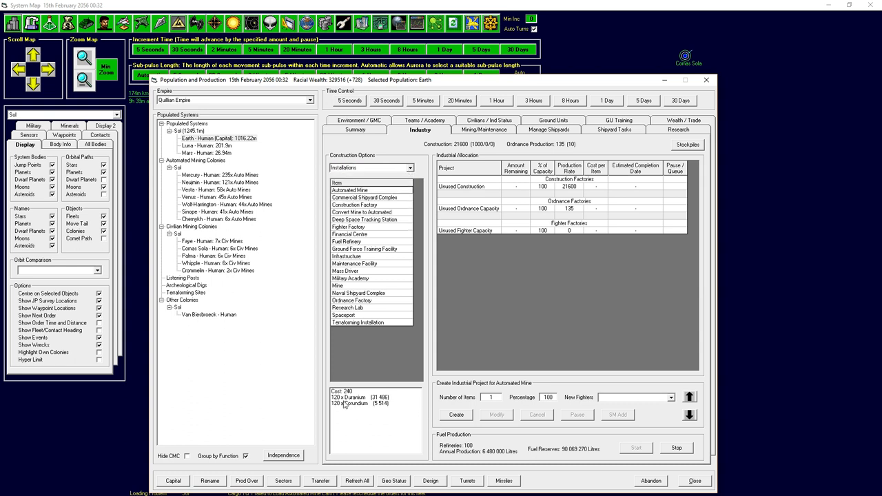
click(361, 212)
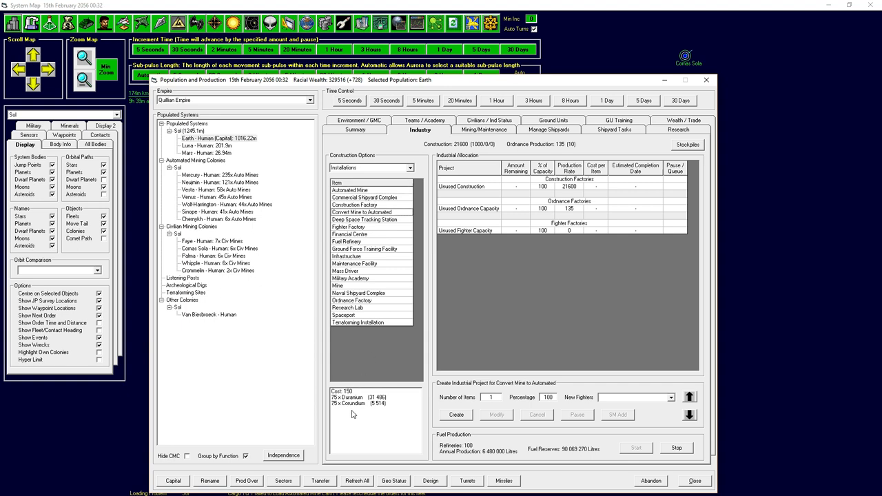
click(483, 130)
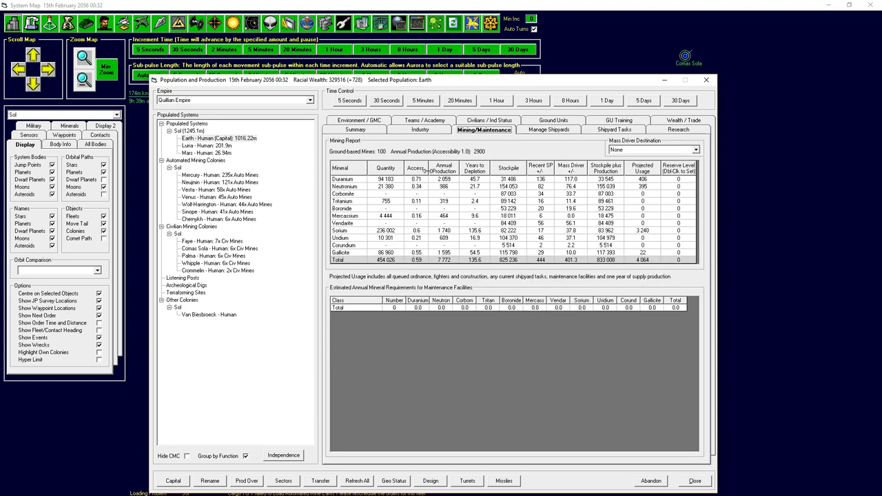
mouse_move(489, 284)
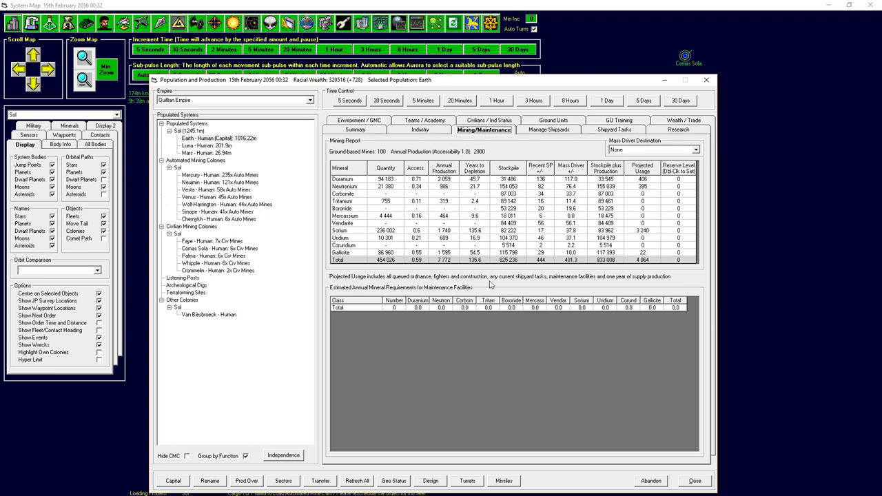
mouse_move(321, 228)
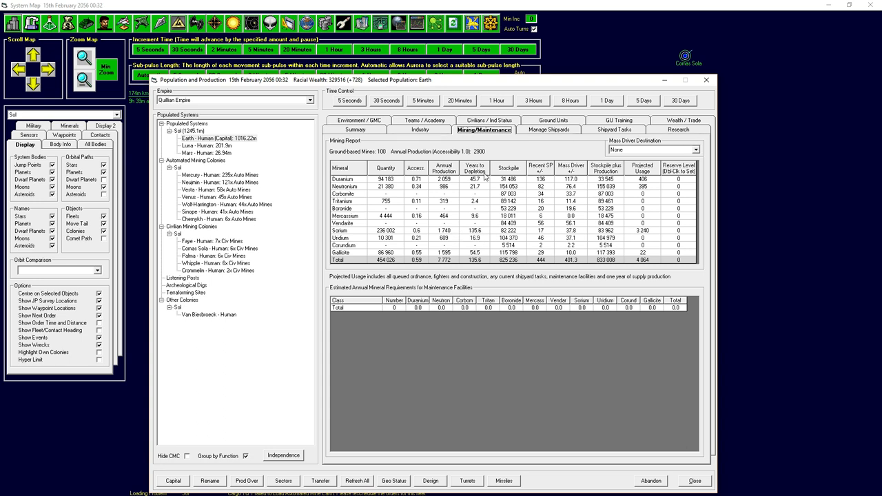
Return to Earth's summary, then open the Mercury colony's summary and mining figures.
click(355, 129)
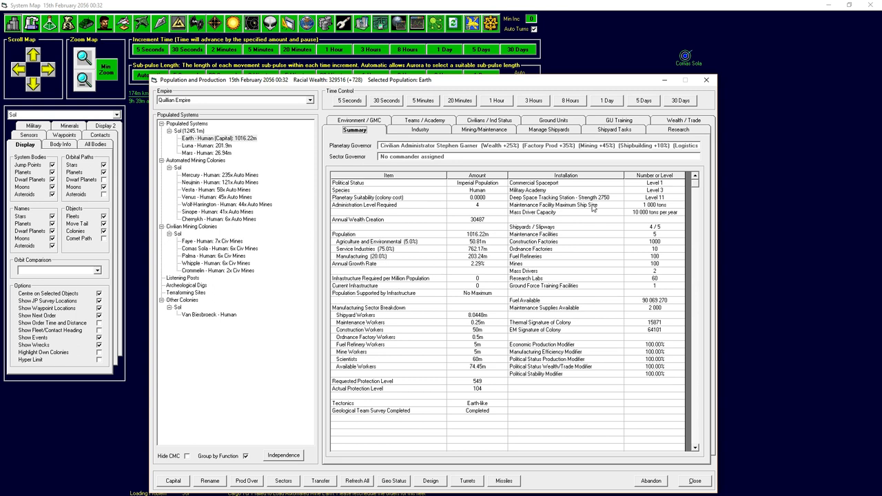
mouse_move(702, 463)
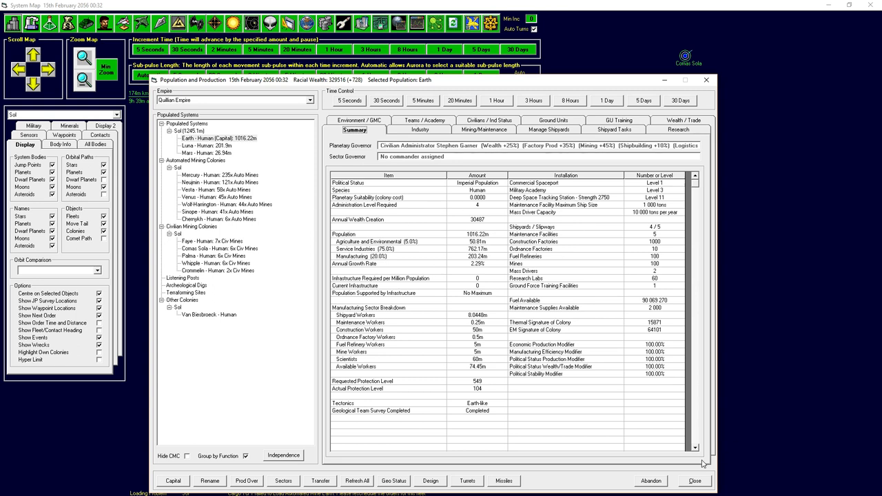
click(219, 174)
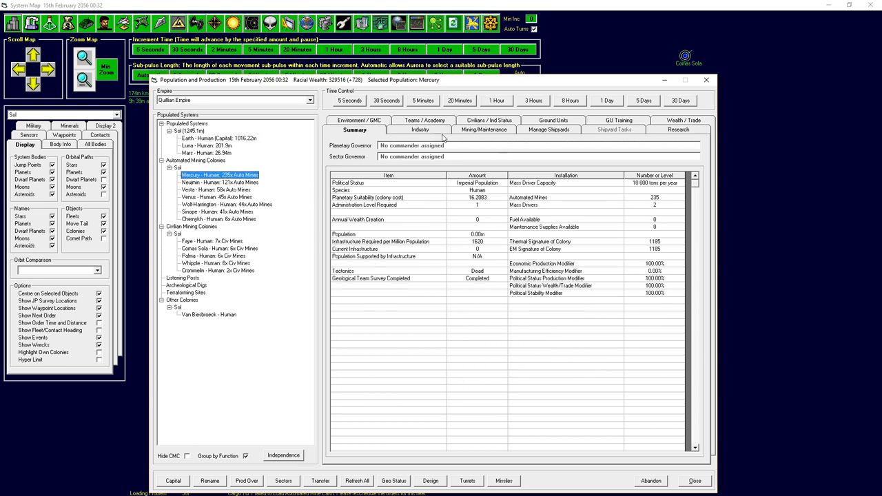
click(483, 130)
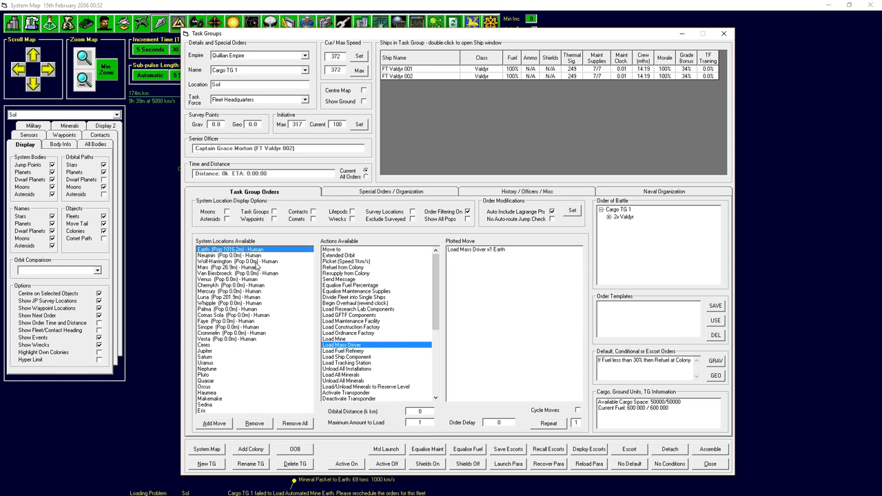
Choose the location and load action for Cargo TG 1's mass-driver order.
click(210, 268)
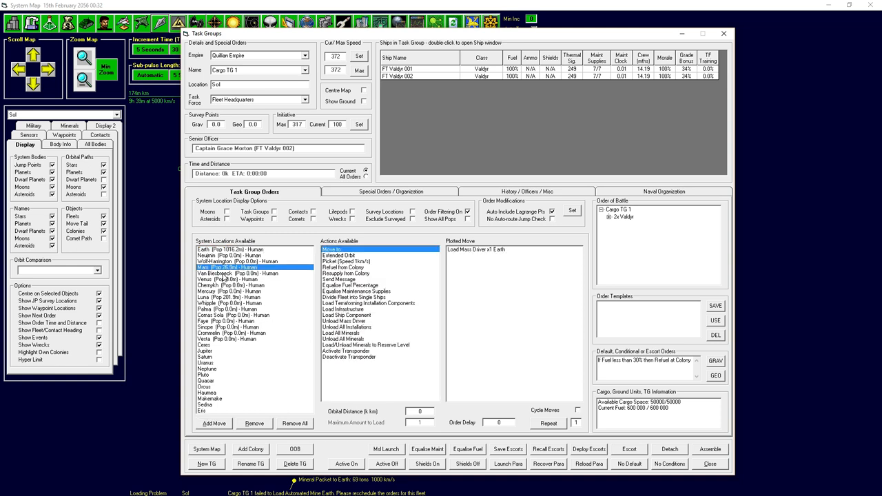
click(221, 291)
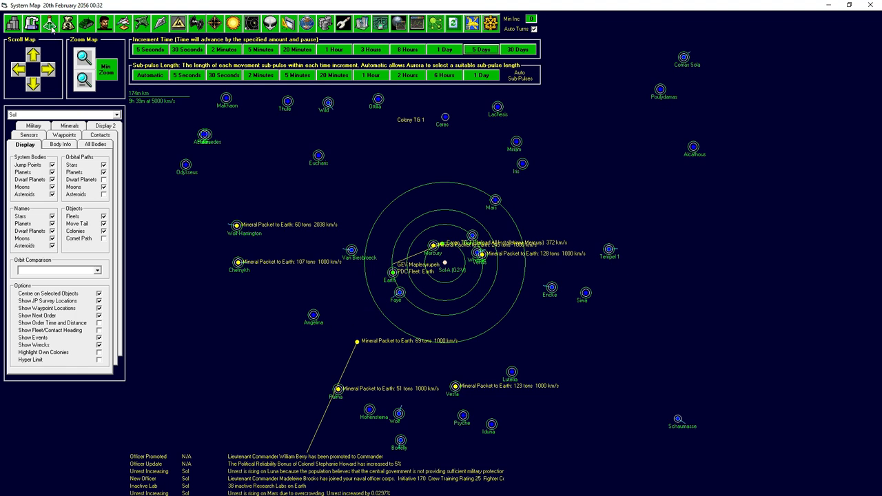
mouse_move(49, 22)
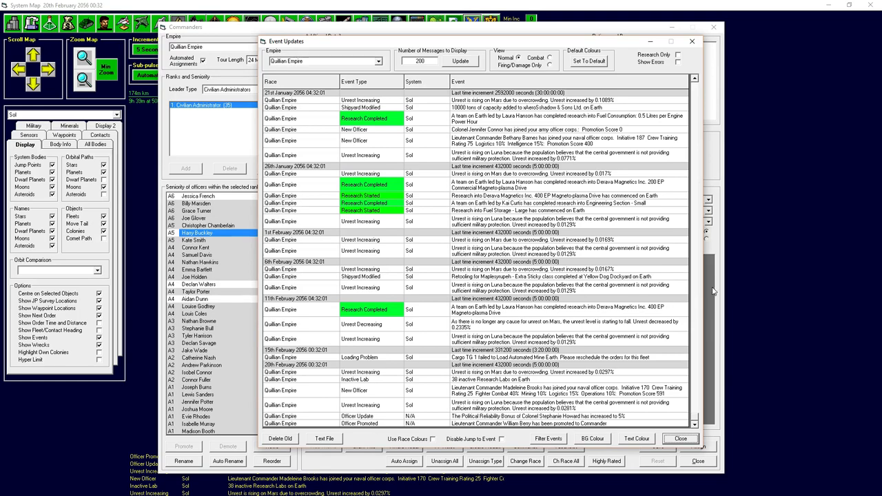
mouse_move(714, 288)
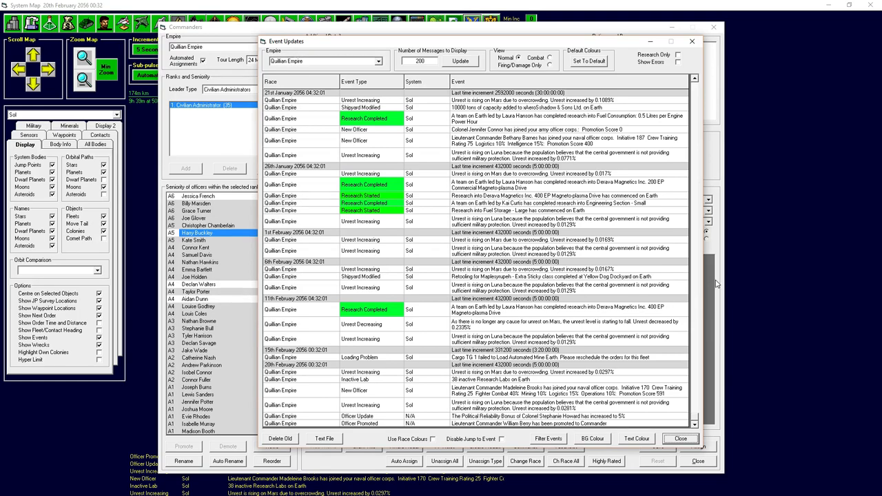
Close the event log after reading about Cargo TG 1's failed load at Earth.
click(679, 438)
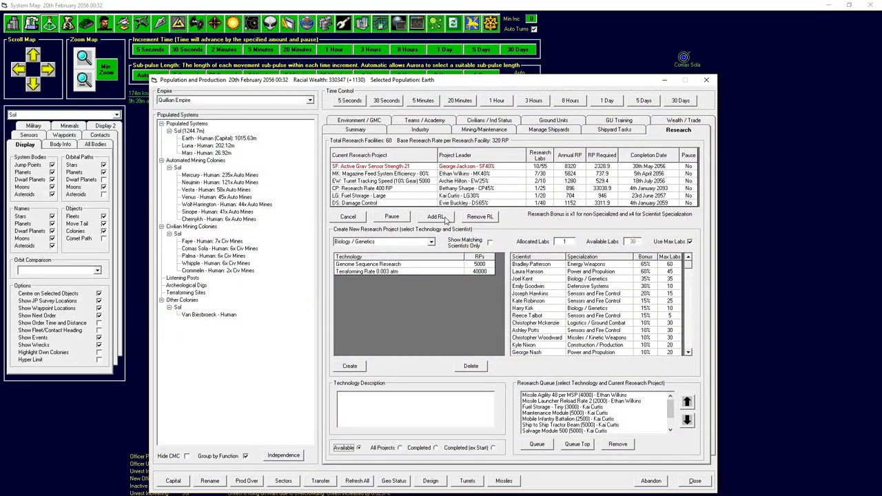
Add labs to Active Grav Sensor Strength, Magazine Feed and Turret Tracking Speed, dismissing the lab-limit warning.
click(434, 216)
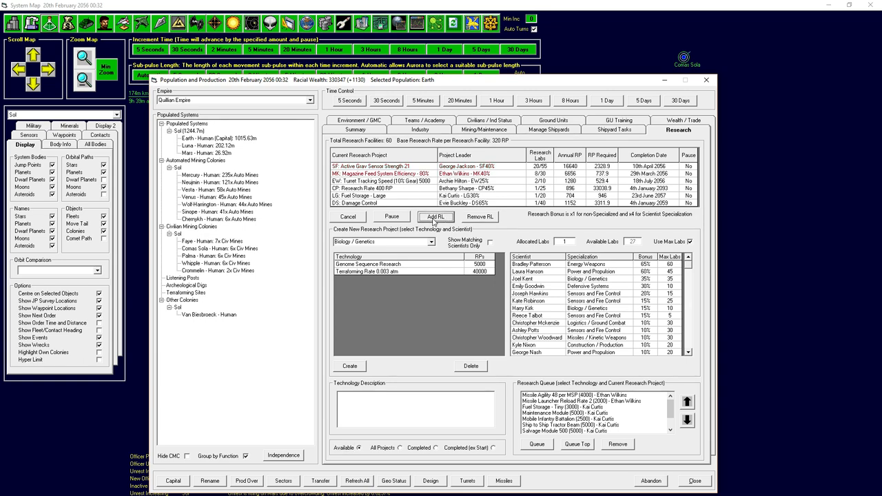
click(435, 216)
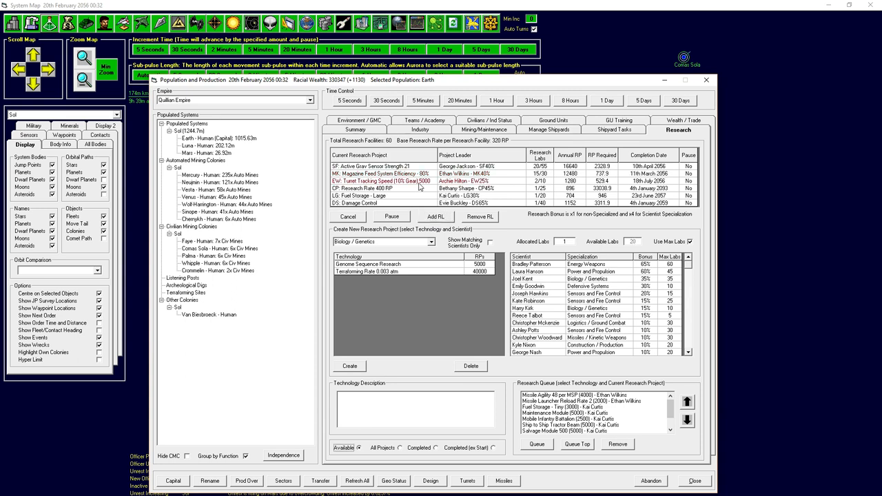
click(436, 217)
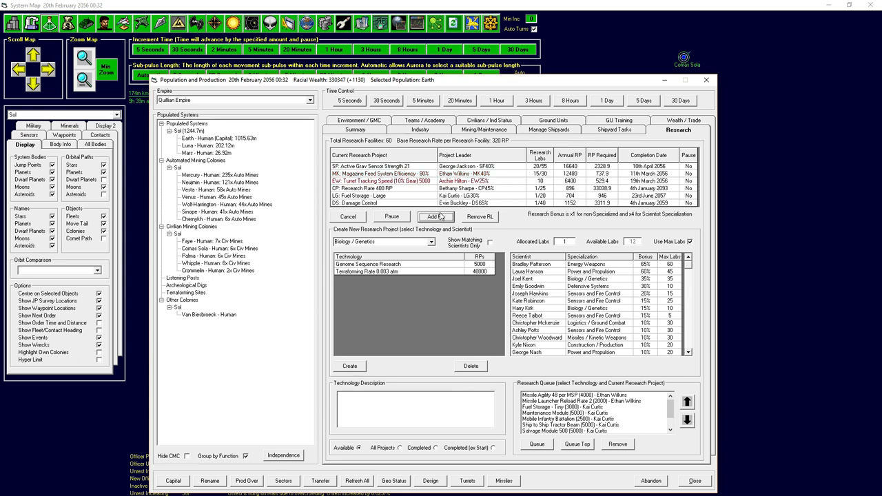
click(436, 217)
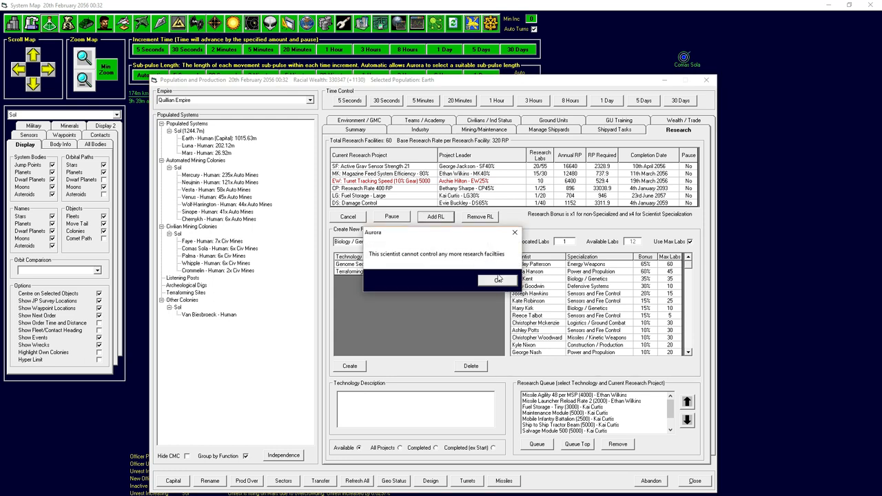
click(497, 279)
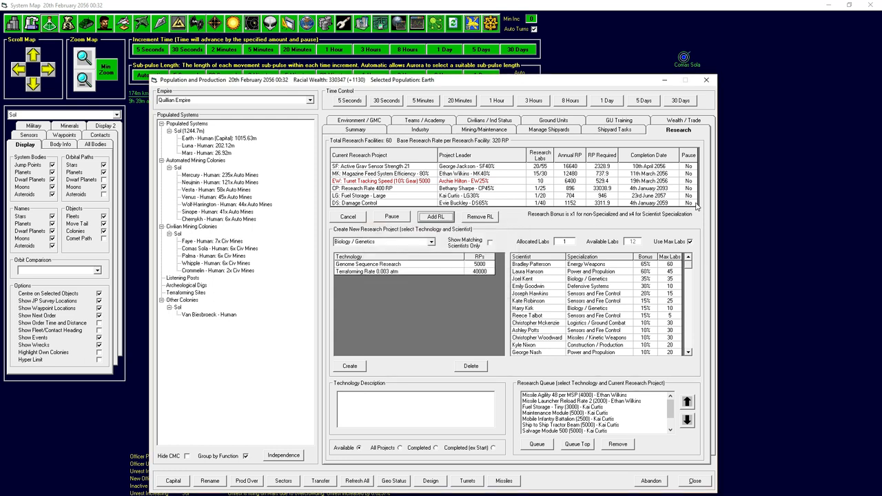
Shift labs from Magazine Feed to Active Grav Sensor Strength, leaving no free labs, and close the window.
click(435, 216)
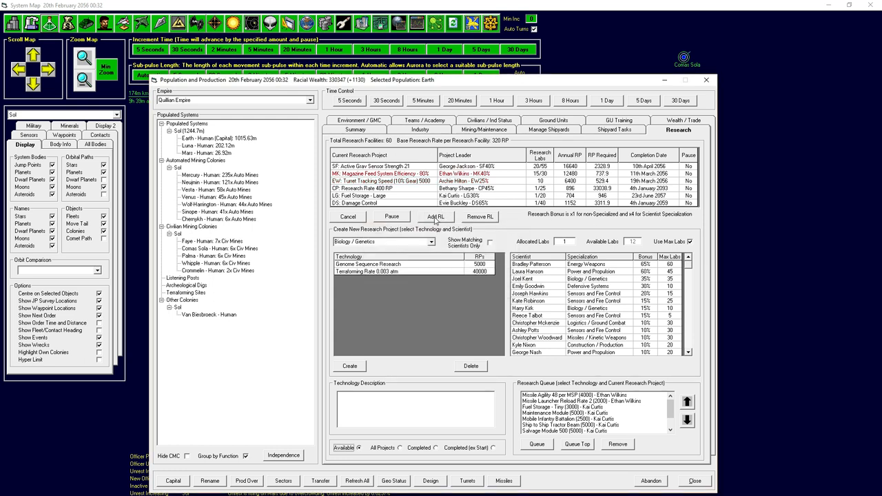
click(434, 217)
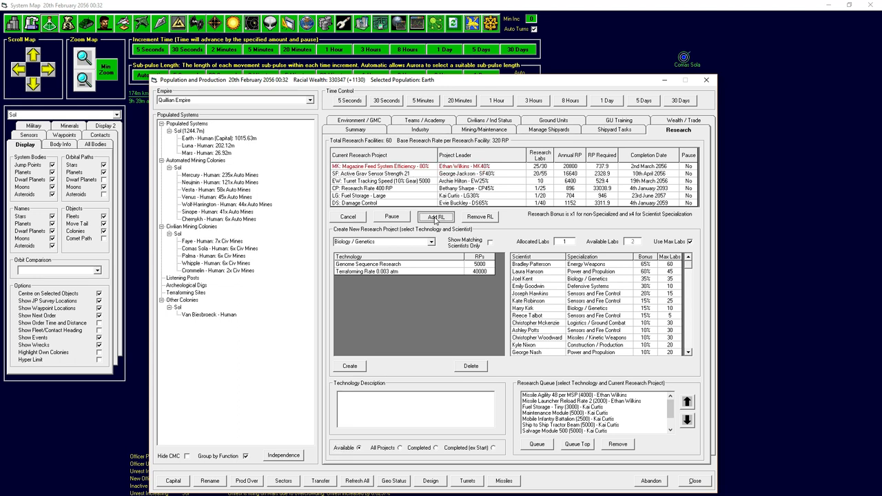
click(434, 217)
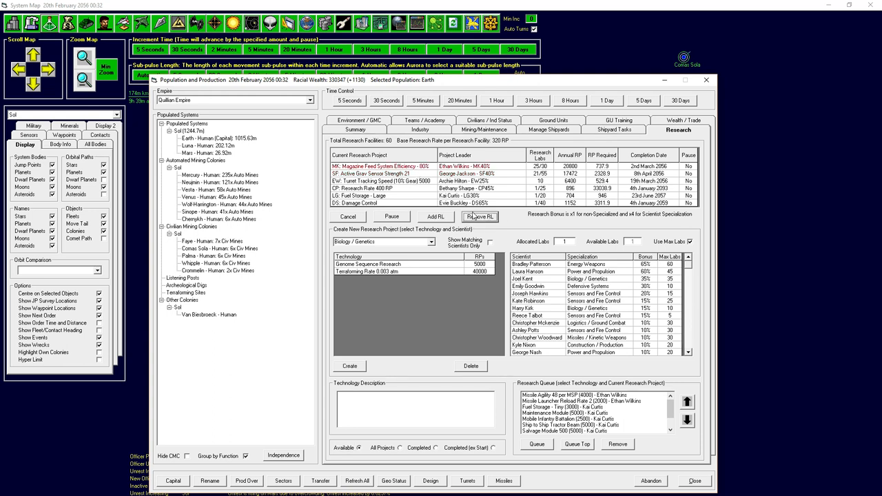
click(479, 216)
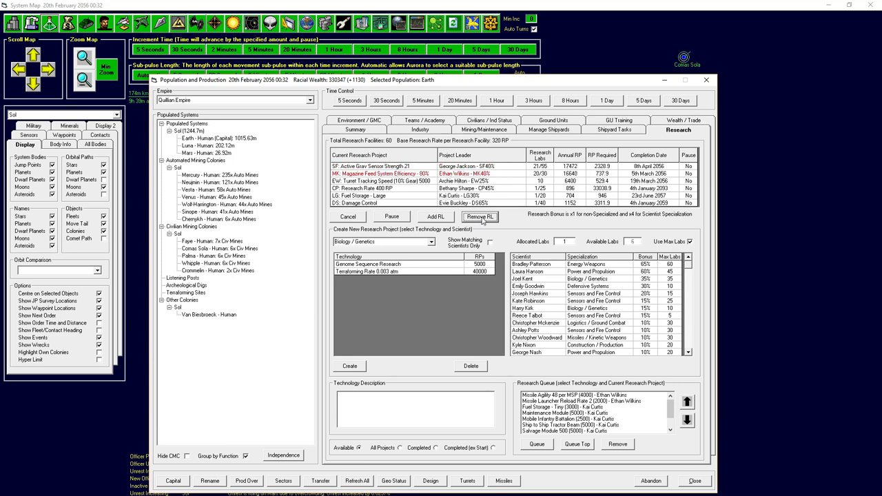
click(479, 216)
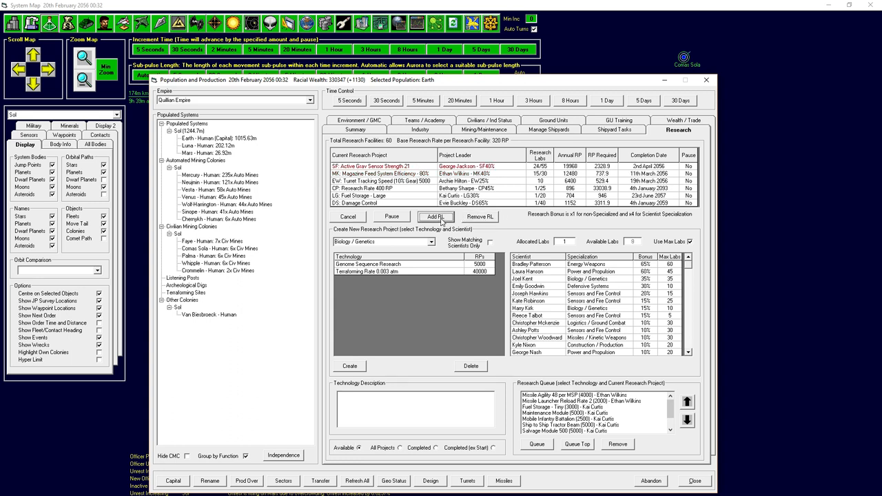
click(435, 216)
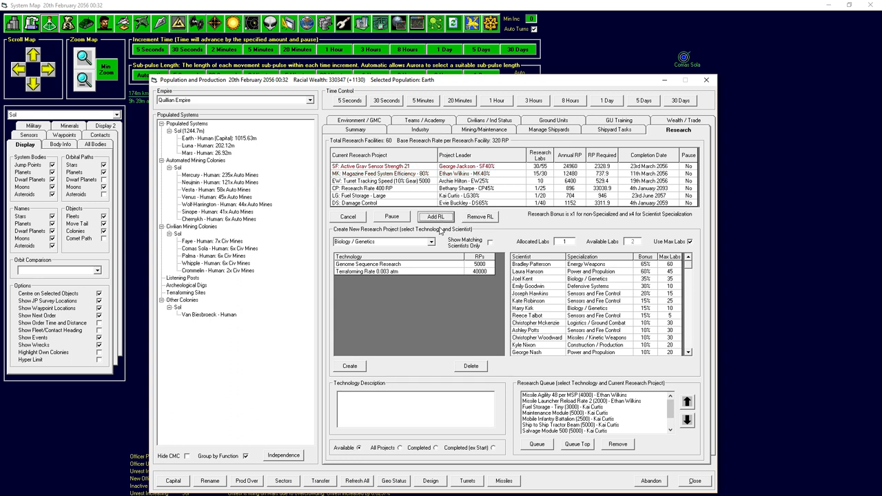
click(434, 216)
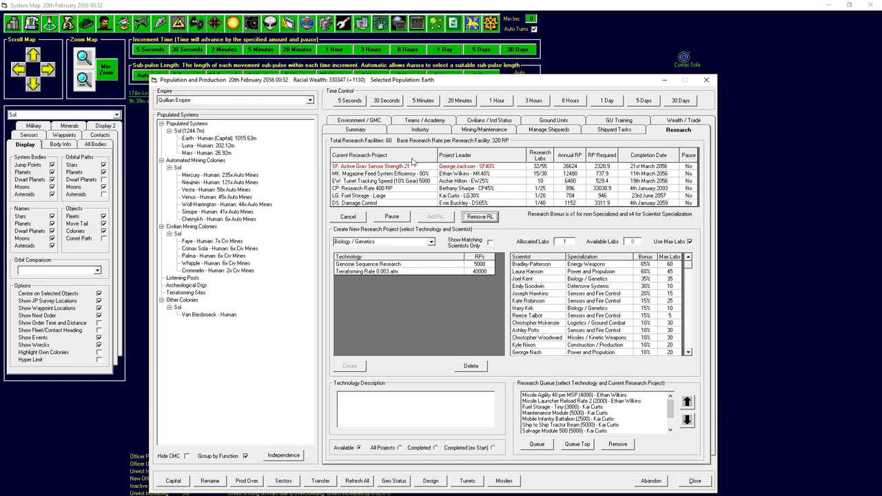
mouse_move(715, 482)
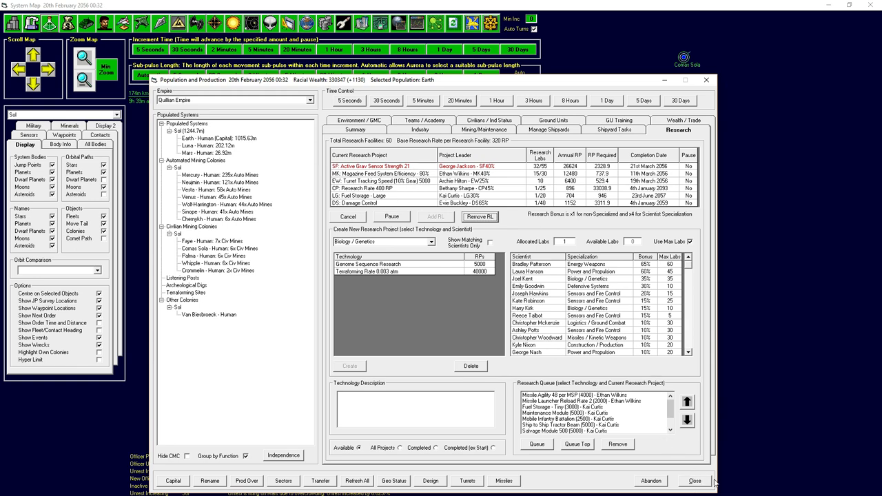
click(693, 480)
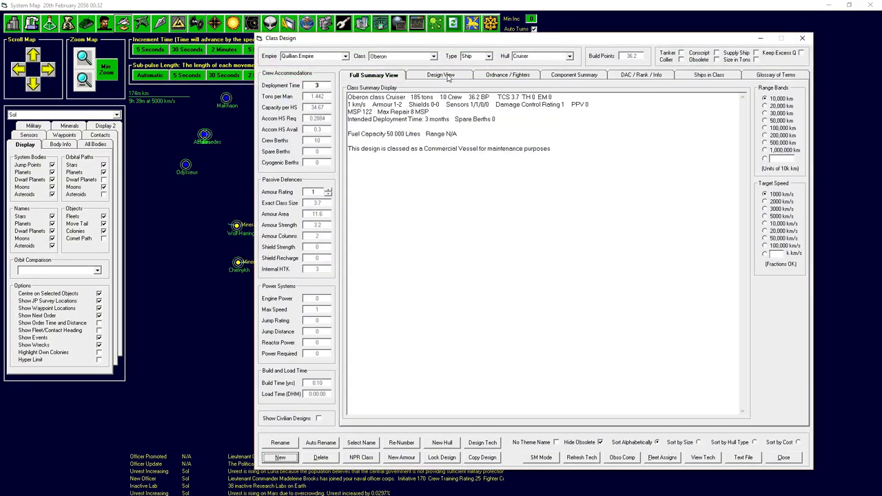
Add components such as a maintenance storage bay to the Oberon cruiser, then delete the design.
click(439, 74)
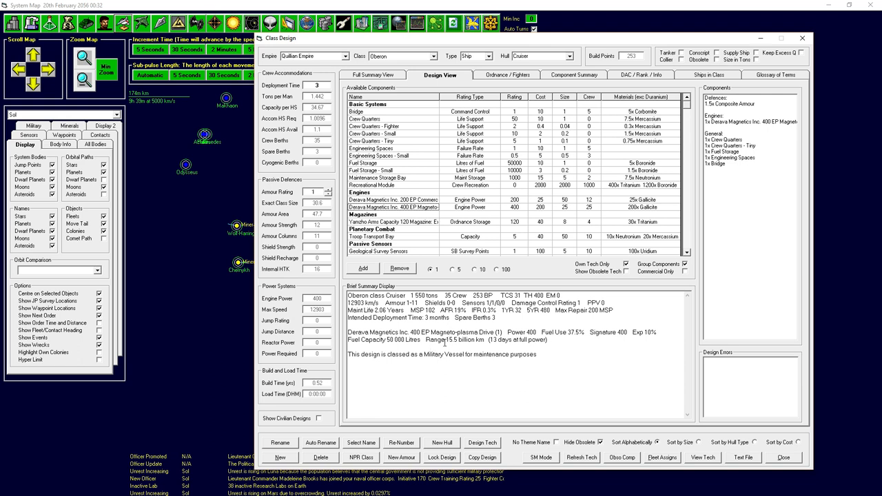
mouse_move(451, 241)
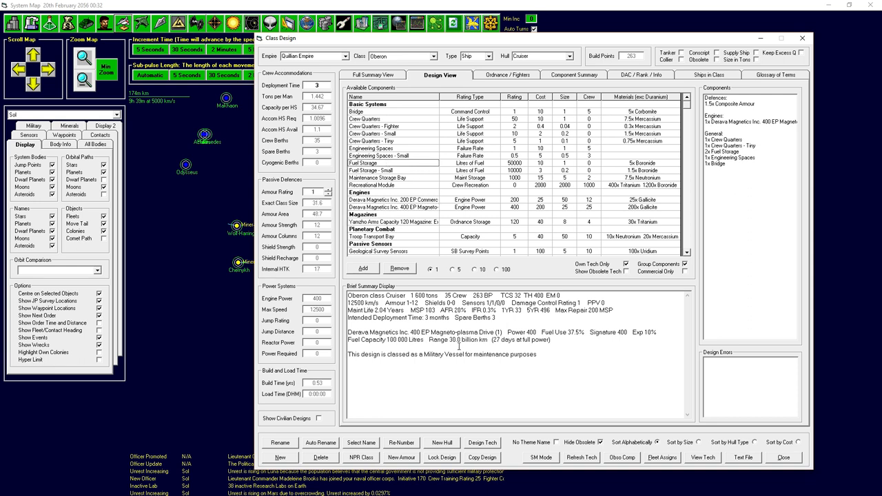
double_click(356, 304)
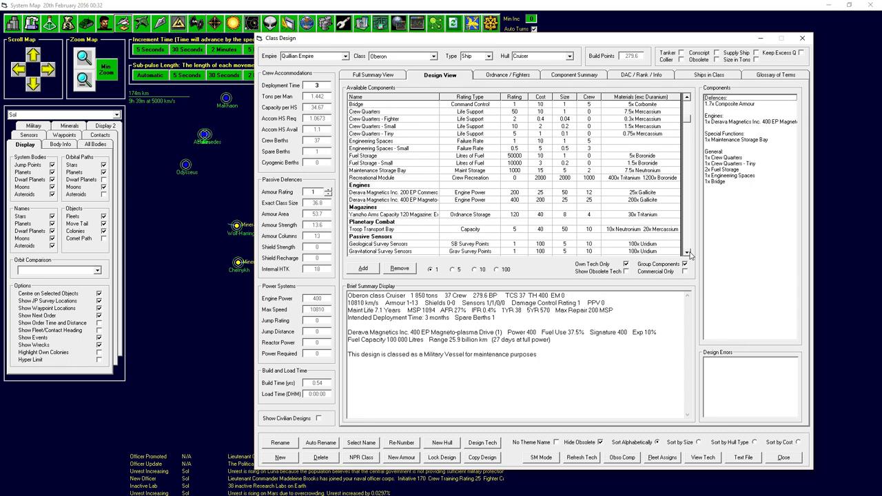
right_click(686, 254)
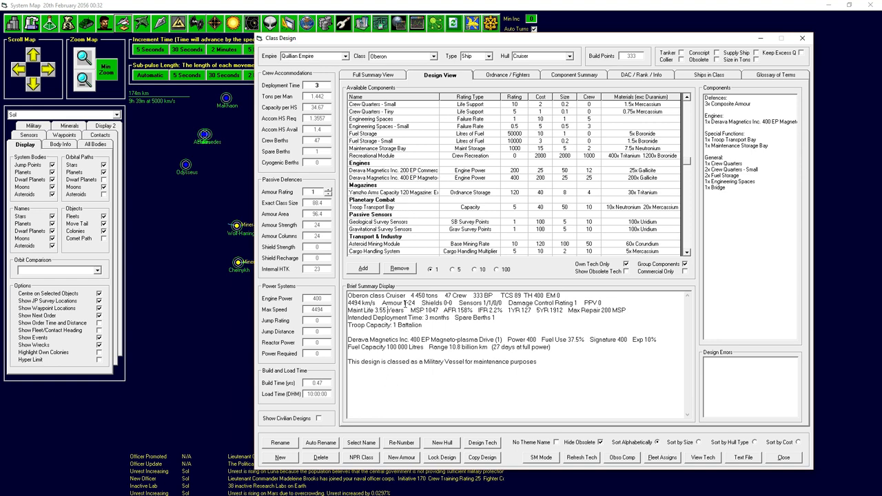
double_click(414, 295)
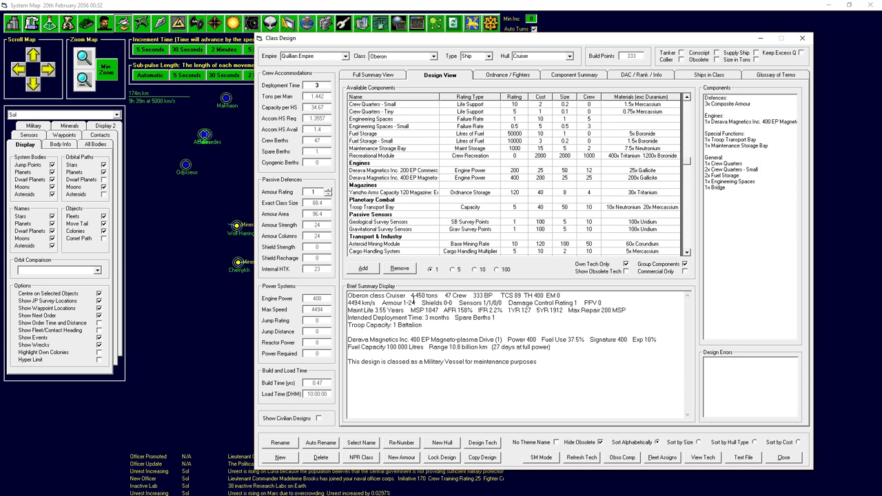
mouse_move(412, 300)
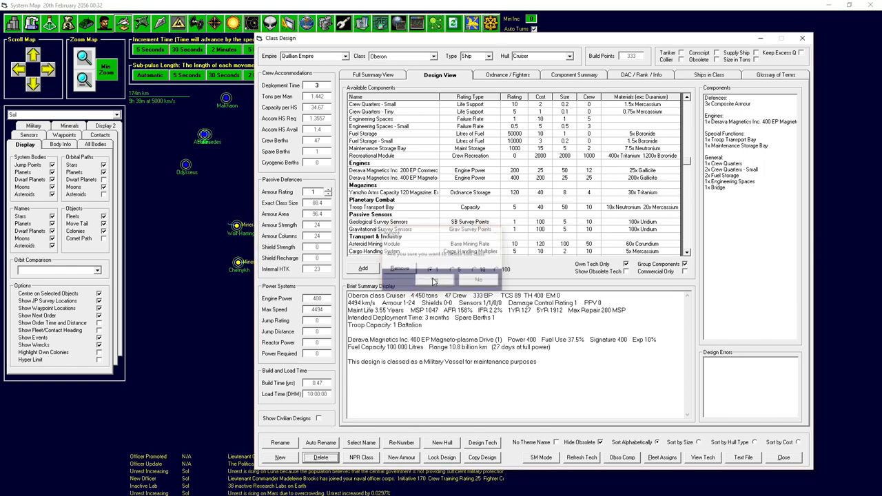
click(783, 456)
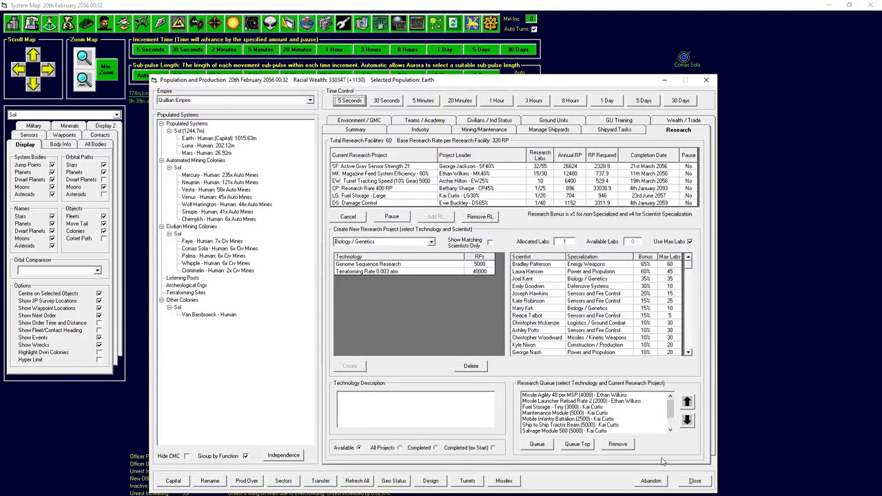
Open shipyard management and set the Sarvoth Shipyard task type to Scrap for Joeb.
click(694, 480)
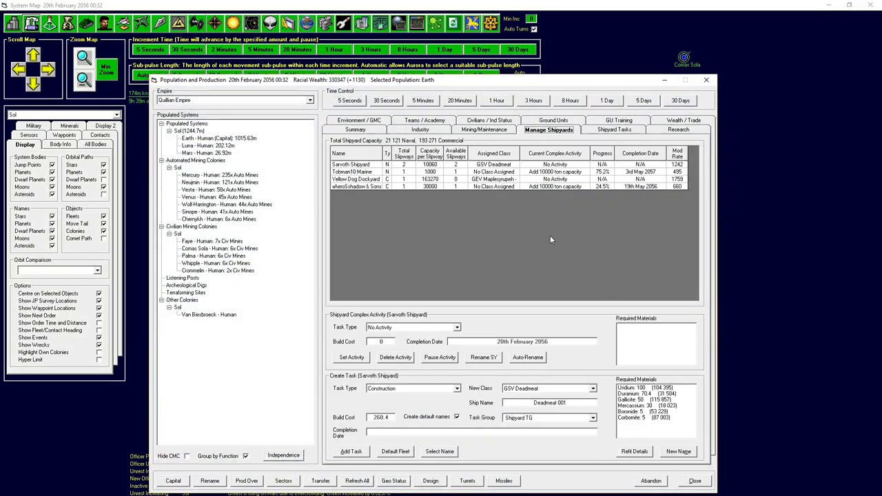
mouse_move(444, 196)
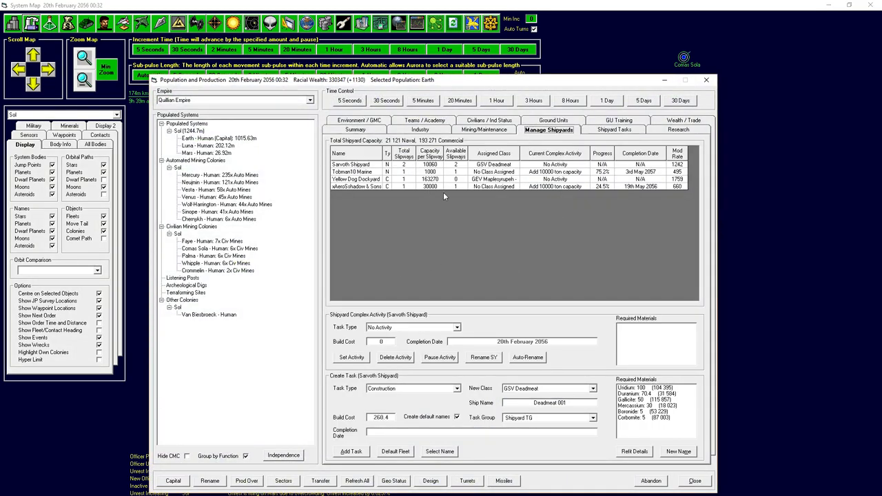
mouse_move(372, 168)
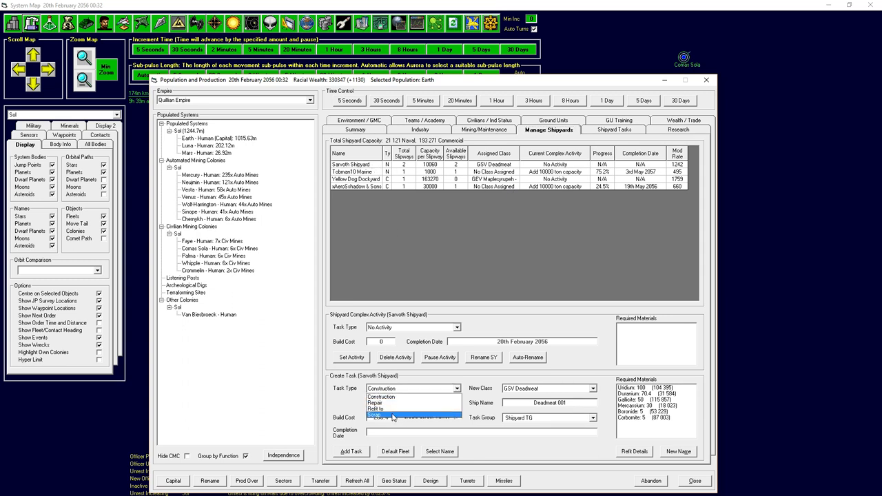
click(389, 410)
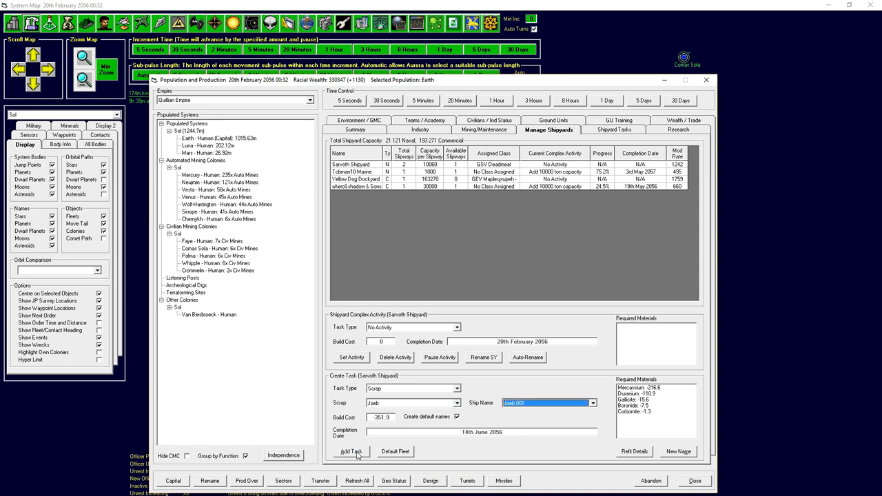
mouse_move(730, 288)
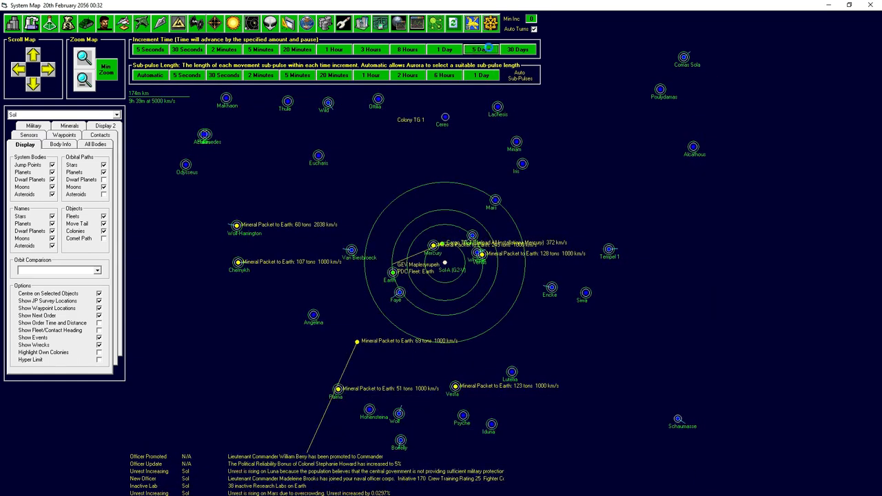
click(480, 49)
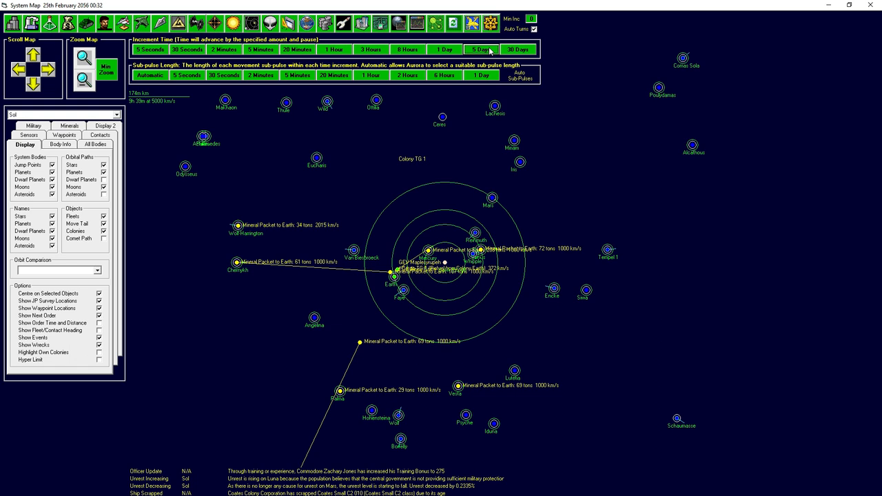
mouse_move(494, 404)
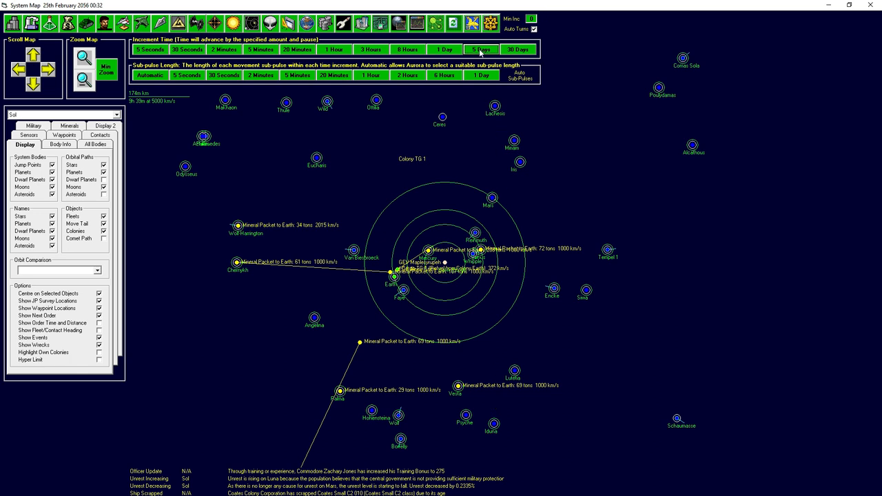
mouse_move(493, 53)
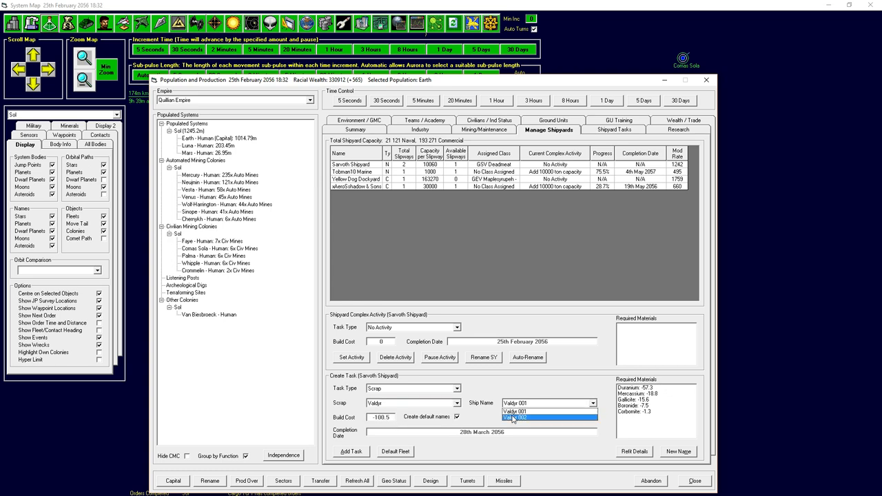
Pick Valdyr 002 as the ship to scrap.
click(514, 418)
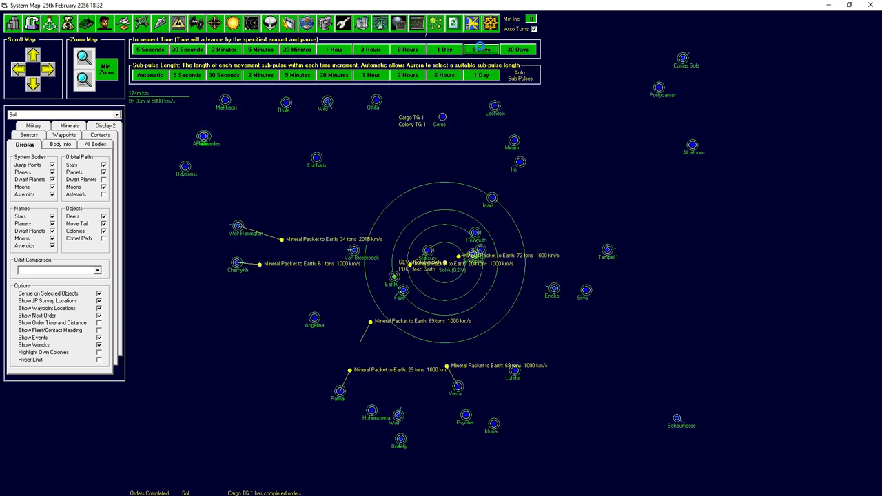
Advance the game four five-day turns to reach 15 March 2056.
click(480, 49)
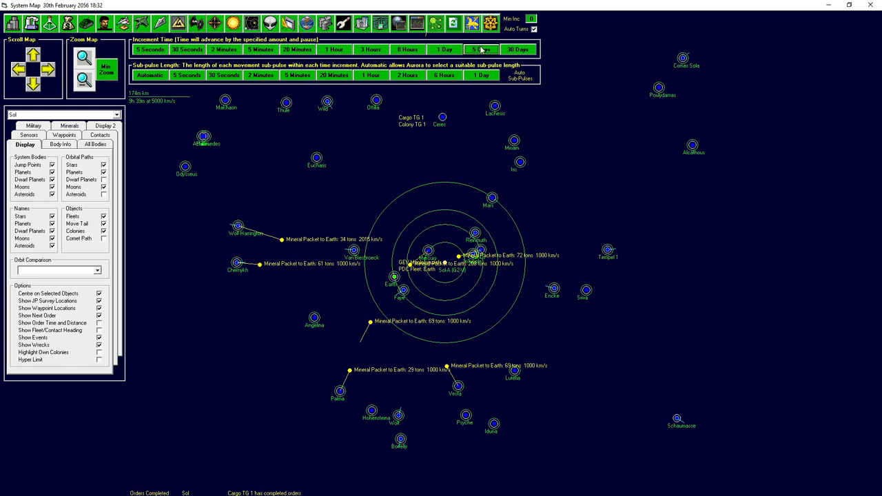
click(480, 49)
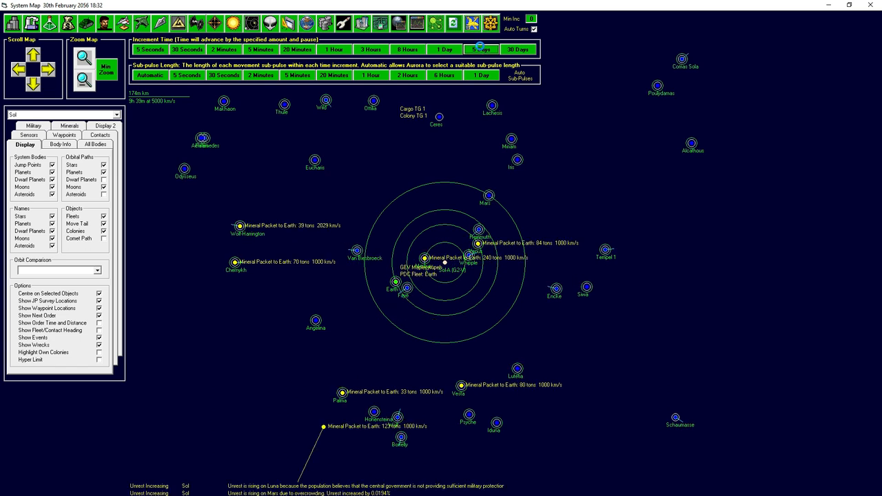
click(480, 49)
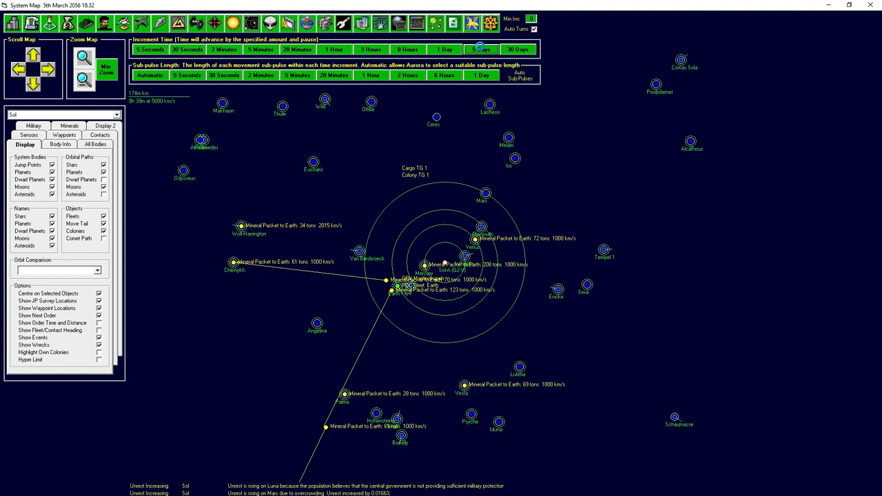
click(480, 49)
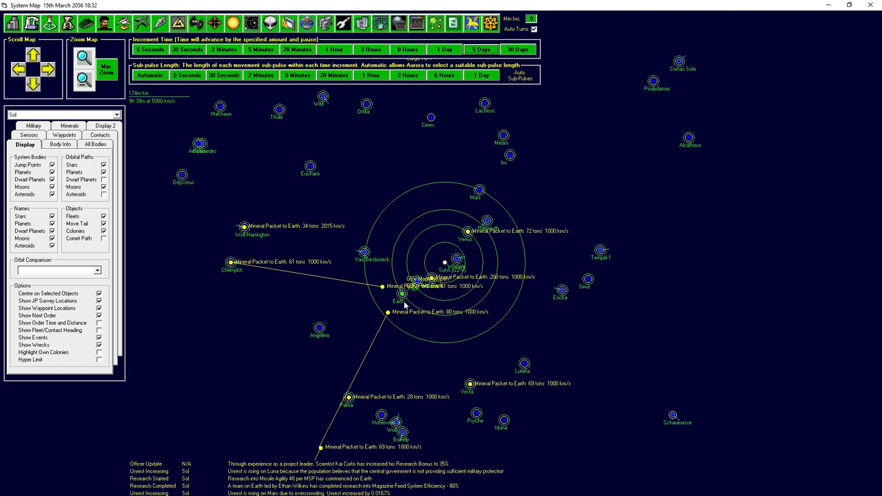
mouse_move(401, 424)
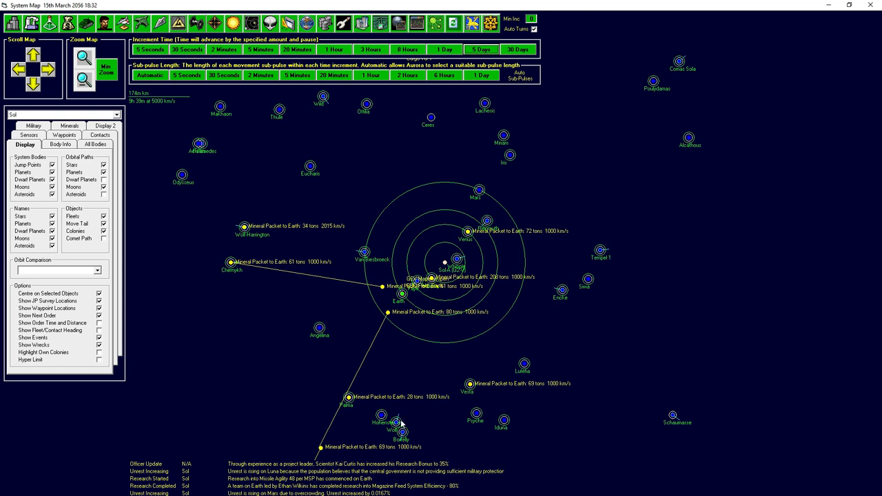
mouse_move(291, 482)
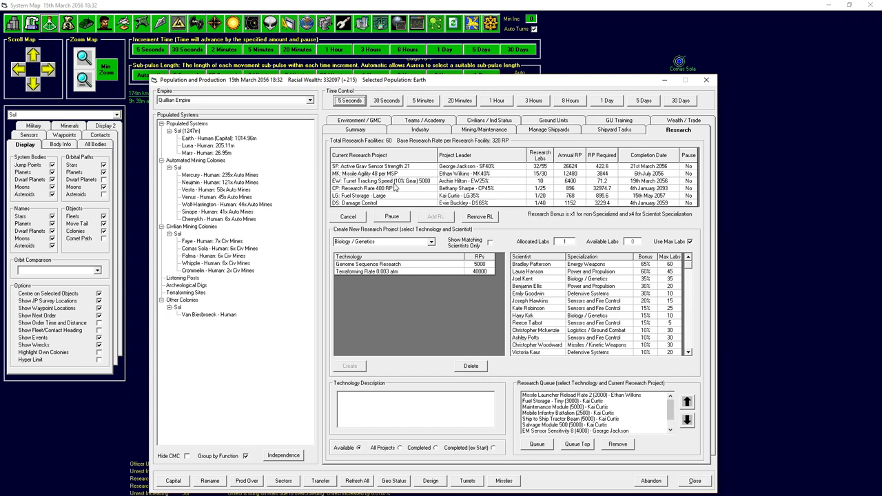
mouse_move(417, 184)
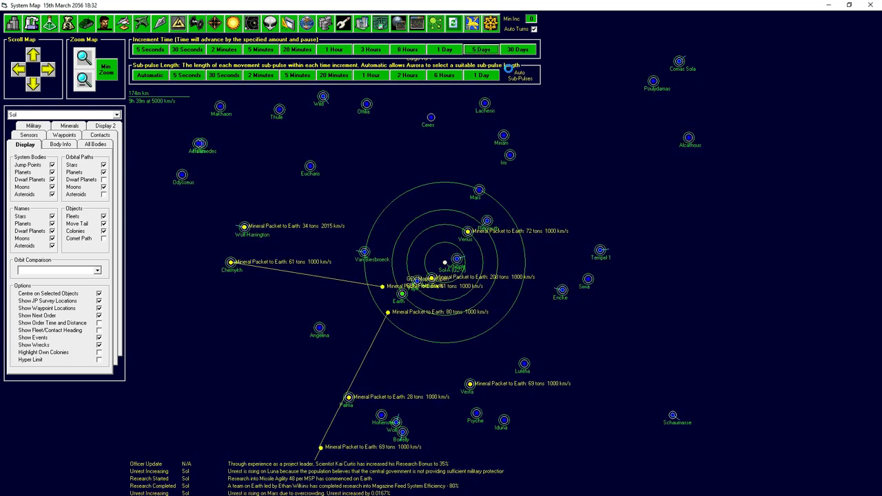
Advance five days, then browse research fields and put spare labs on Missile Agility 48 per MSP.
click(480, 49)
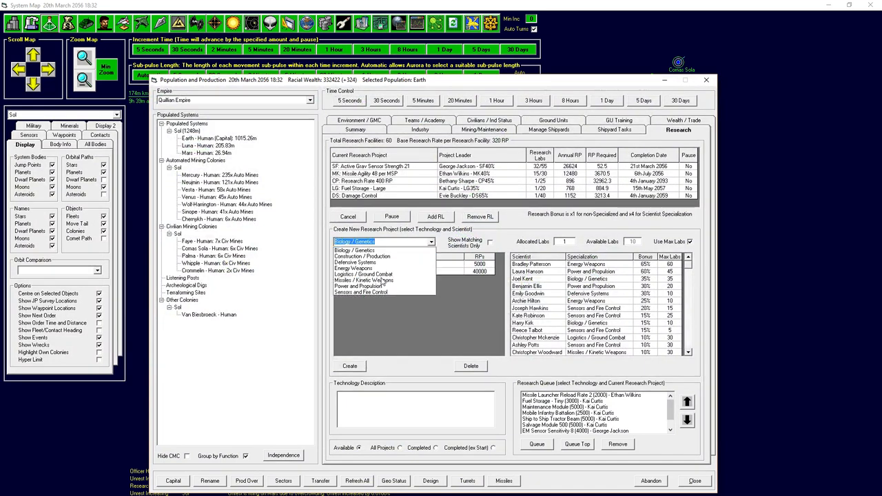
click(360, 292)
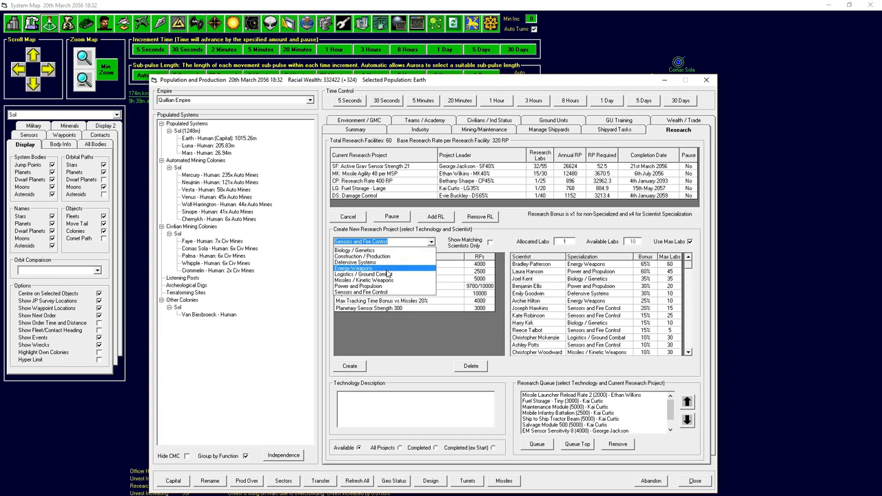
click(355, 268)
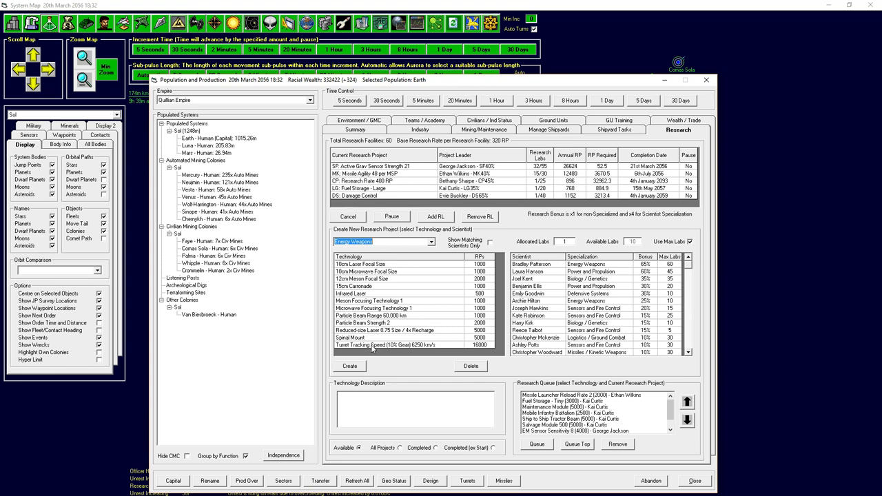
click(384, 241)
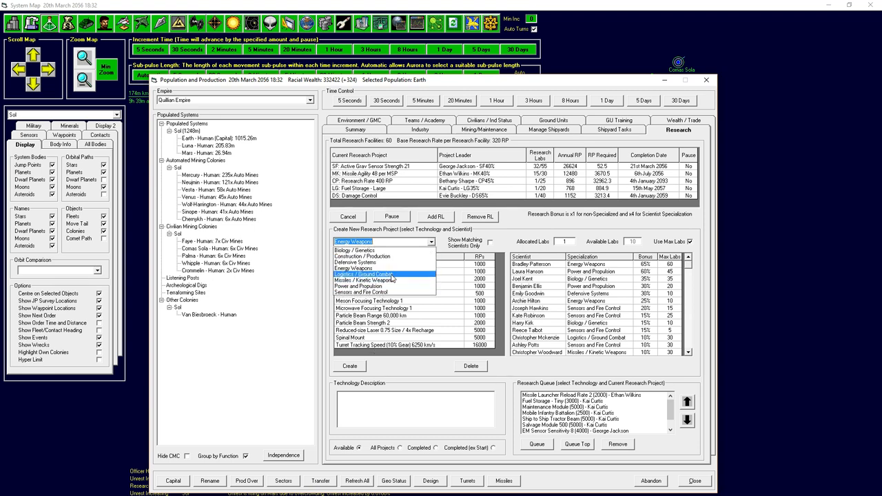
click(384, 280)
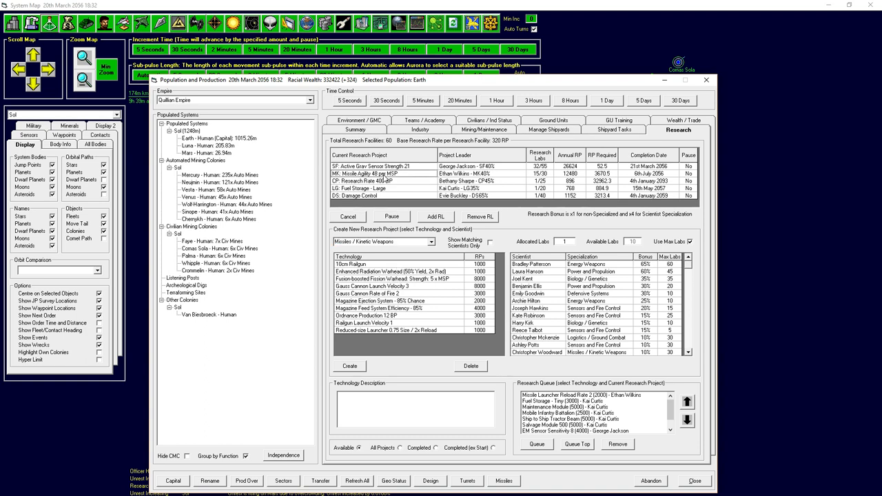
click(435, 216)
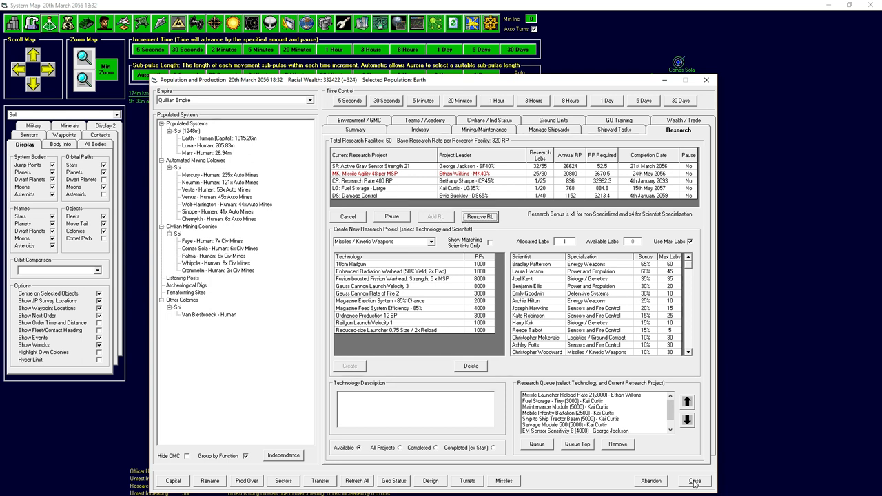
Close the research screen and advance two five-day turns to 25 March 2056.
click(693, 480)
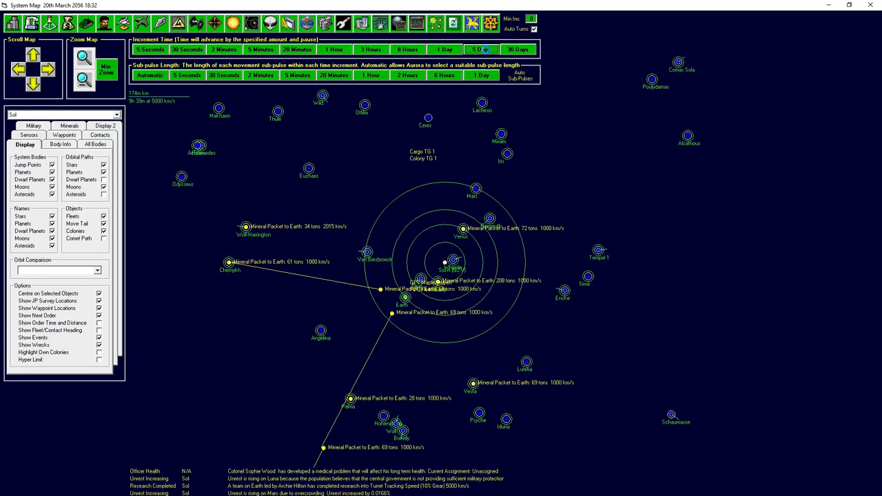
click(481, 49)
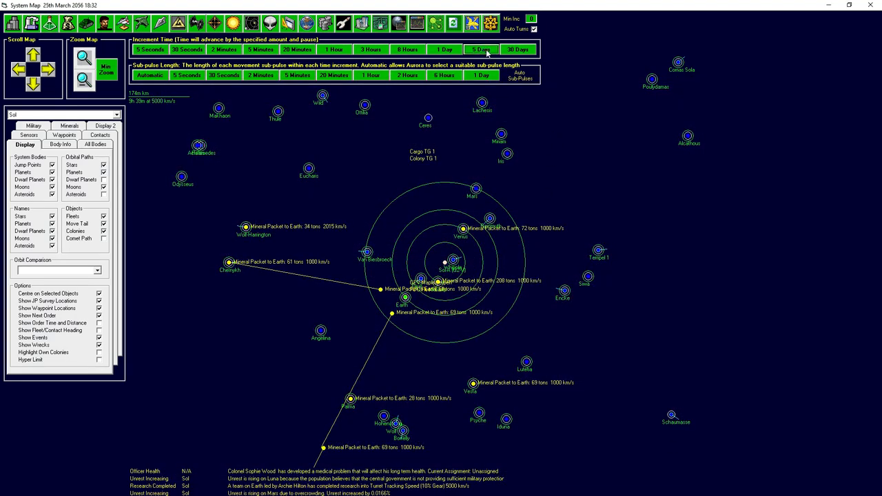
click(480, 49)
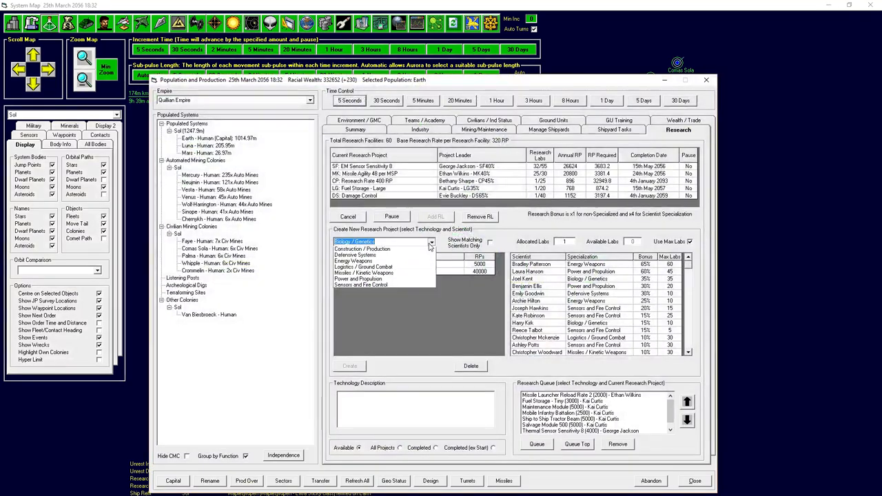
Queue Beam Fire Control Range 24,000 km behind George Jackson's sensor project, showing only matching scientists.
click(360, 285)
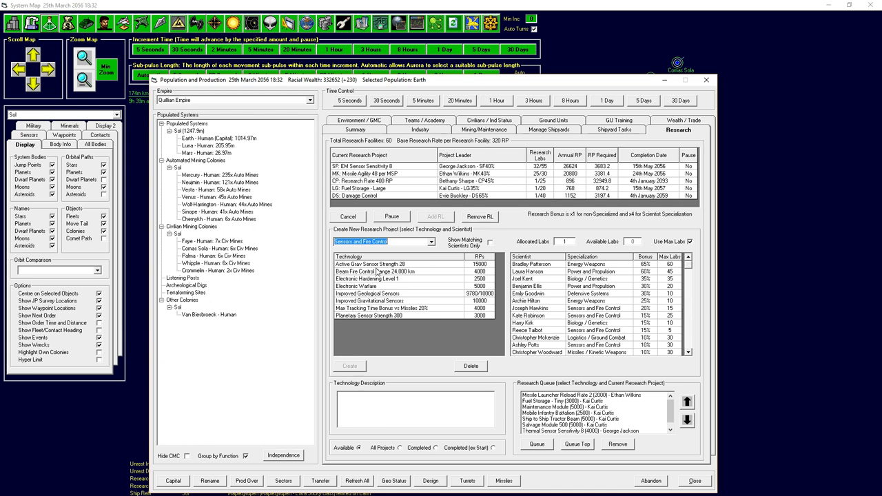
mouse_move(380, 272)
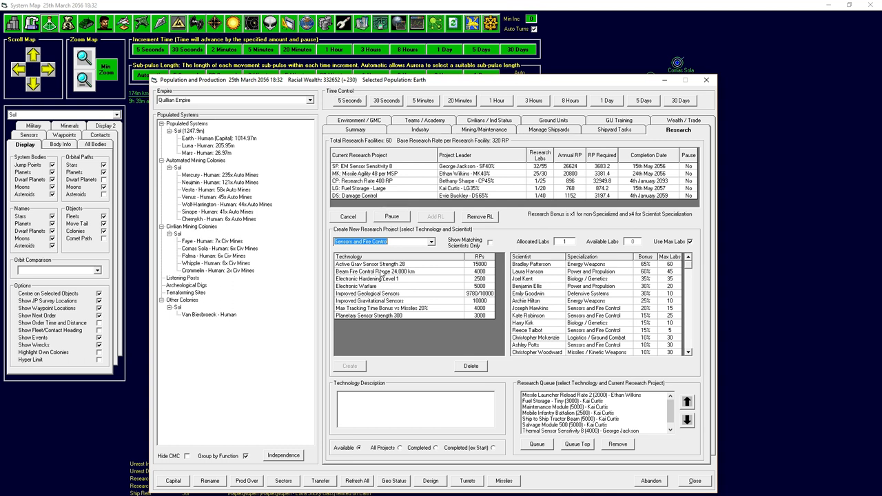
click(490, 241)
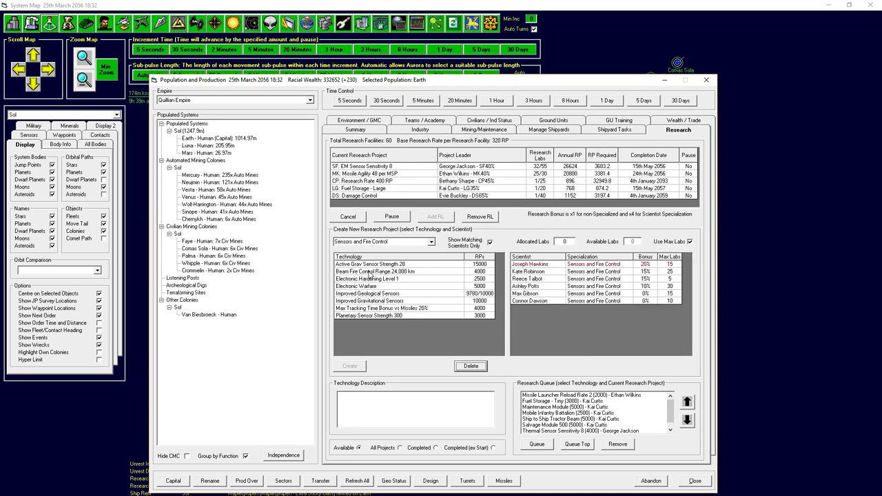
click(375, 271)
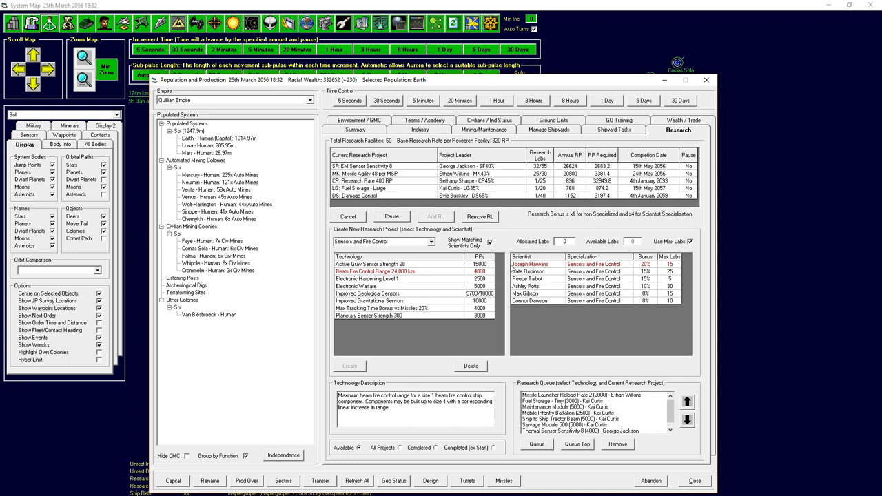
click(523, 263)
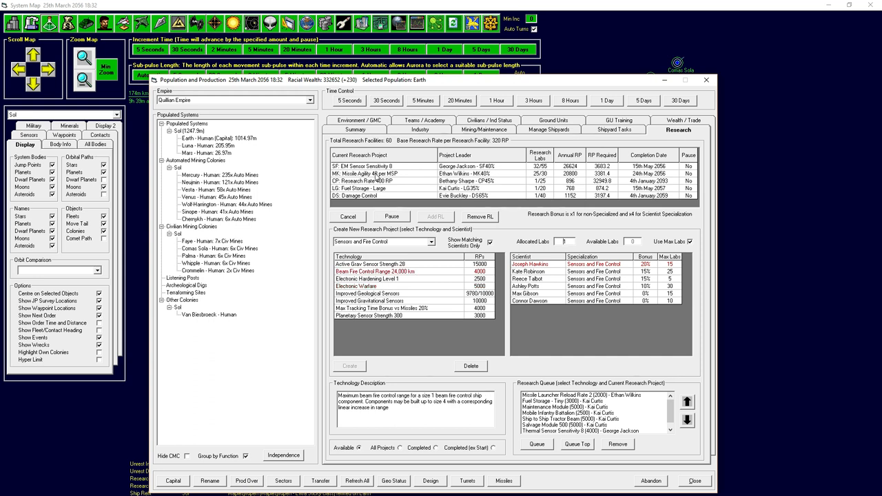
click(372, 264)
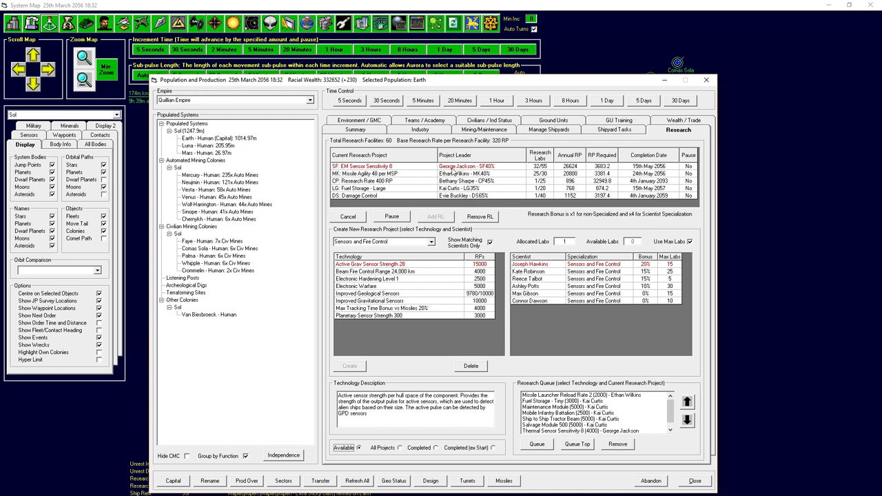
mouse_move(402, 171)
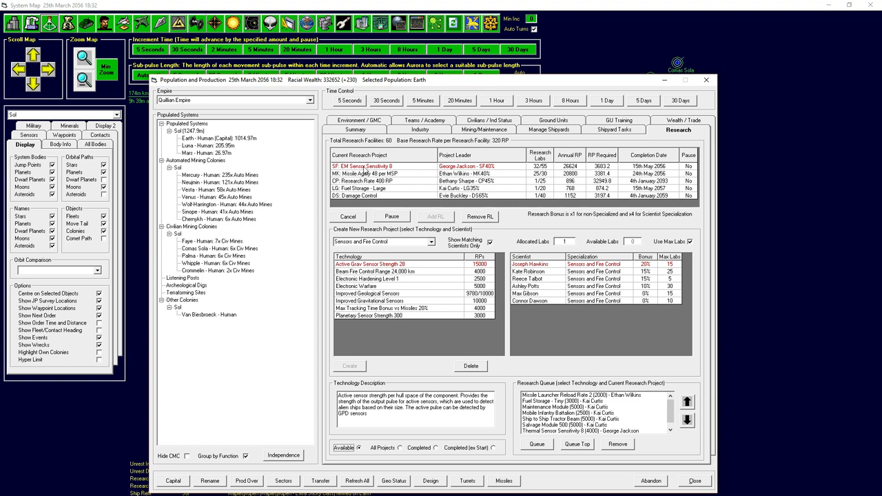
click(375, 271)
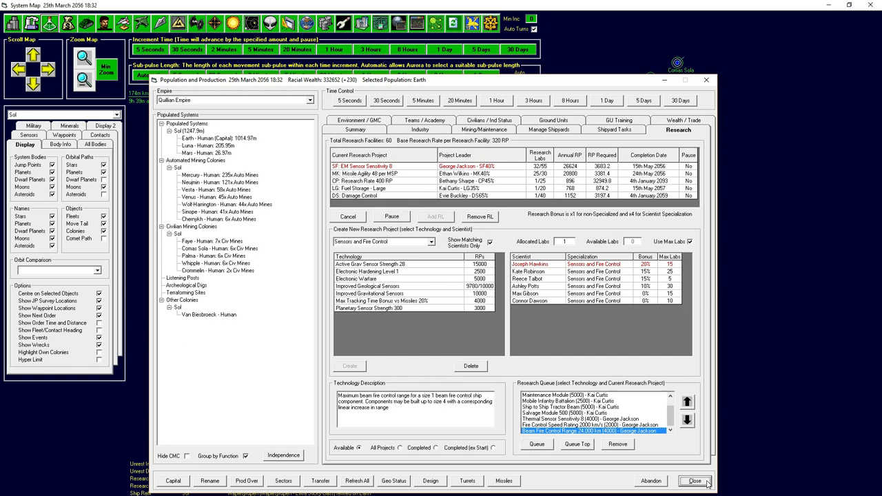
click(693, 481)
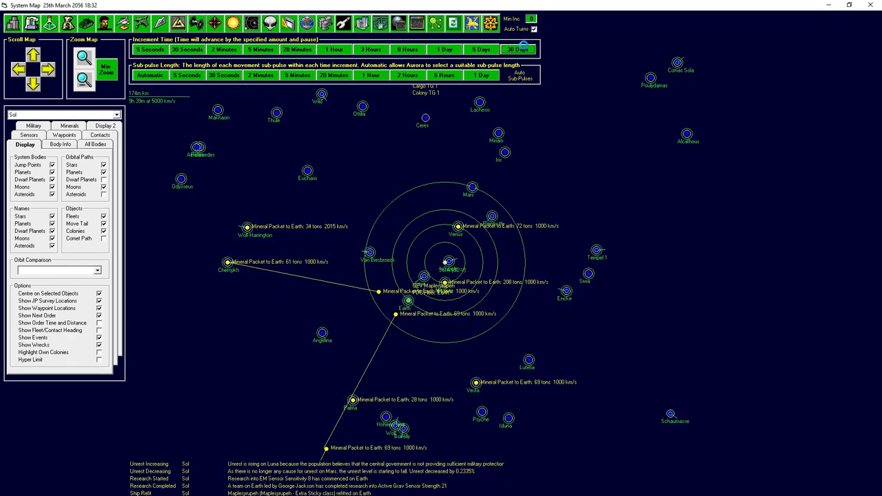
Advance thirty days to 25 April 2056 and view the task group's special orders.
click(517, 49)
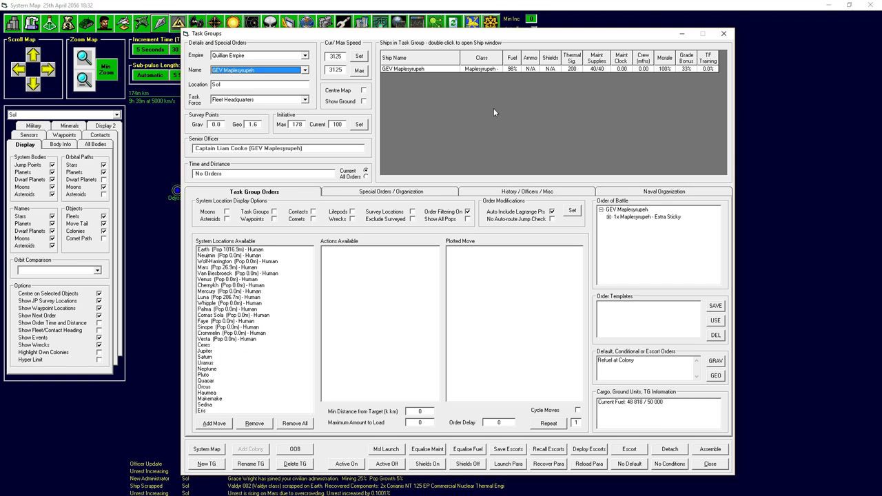
click(390, 192)
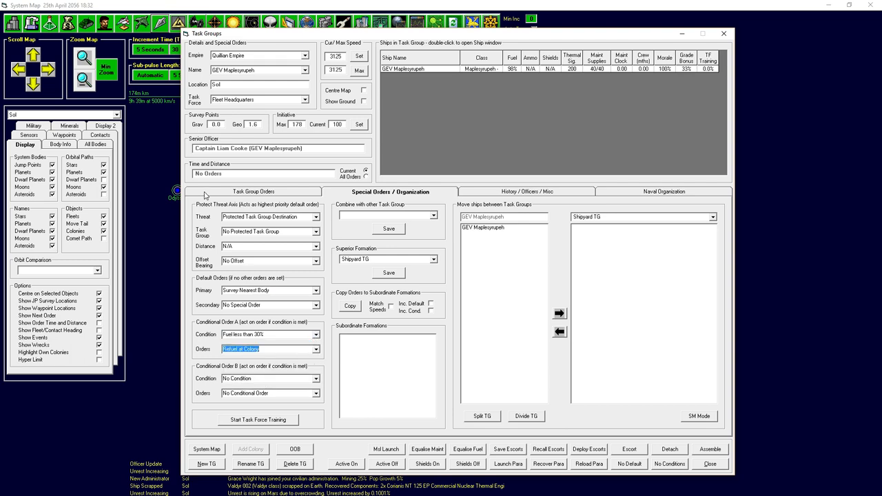
click(724, 33)
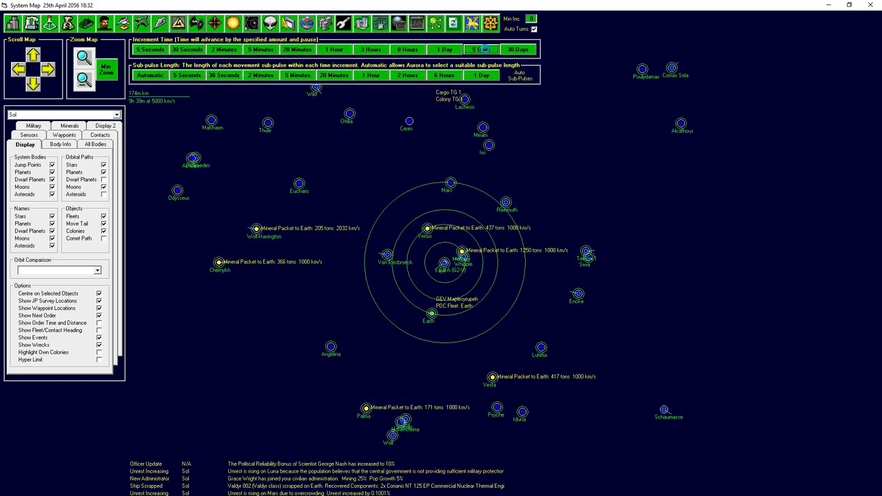
Advance two five-day turns to 10 May 2056 and zoom out to the outer Sol system.
click(481, 49)
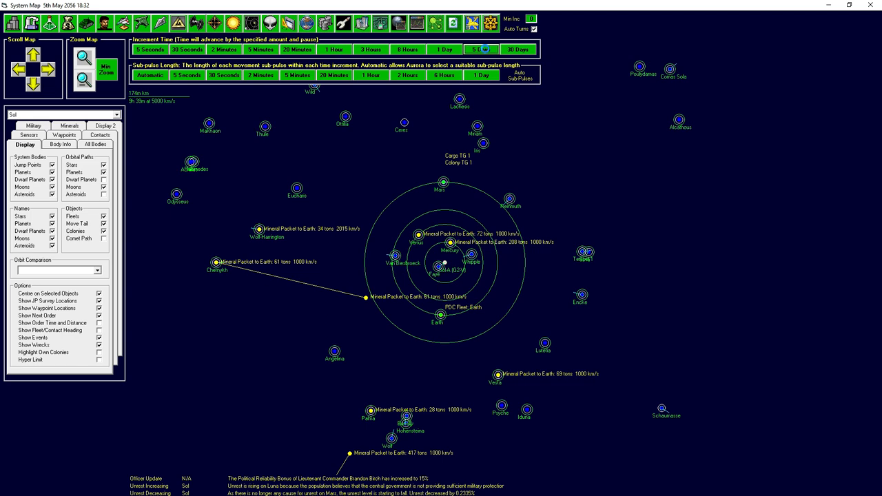
click(480, 49)
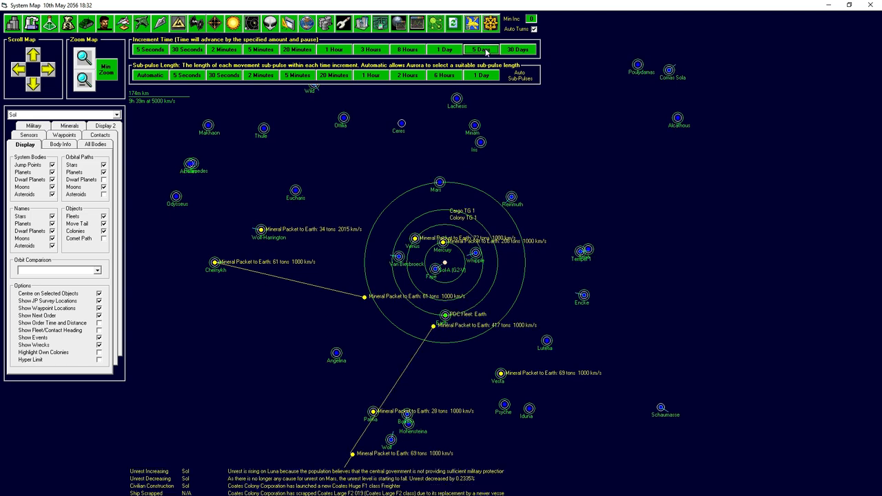
click(106, 69)
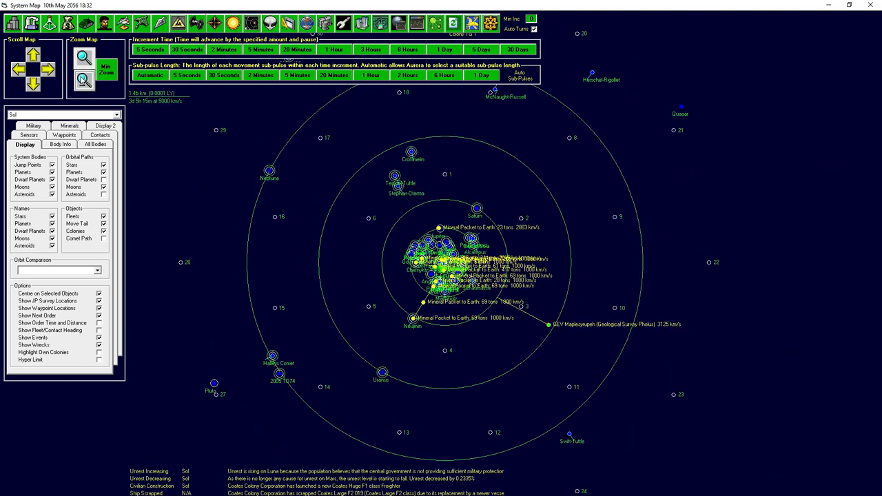
mouse_move(646, 329)
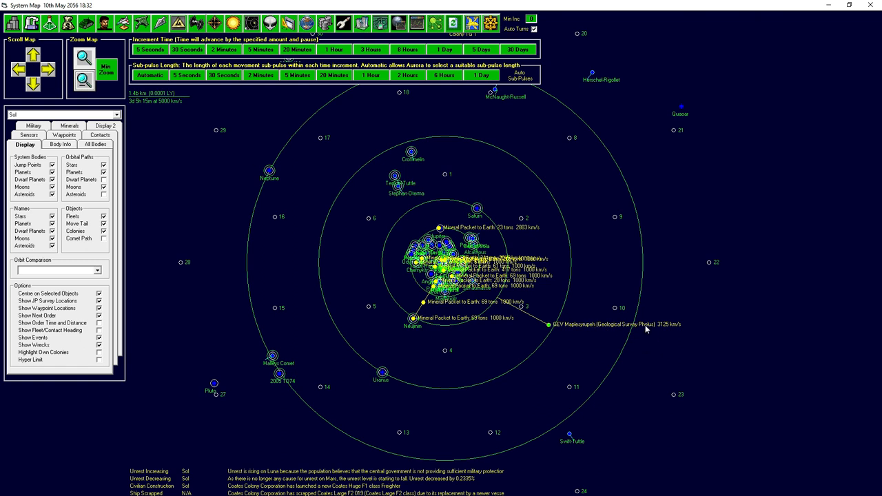
mouse_move(637, 331)
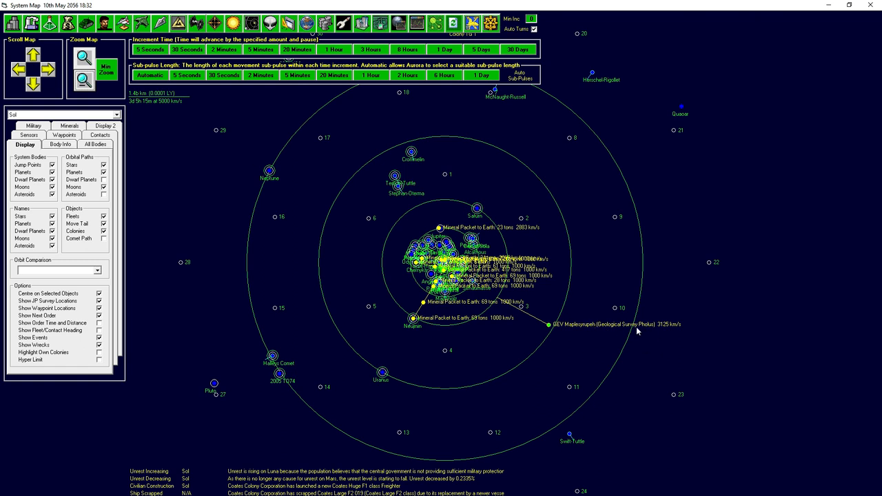
mouse_move(641, 193)
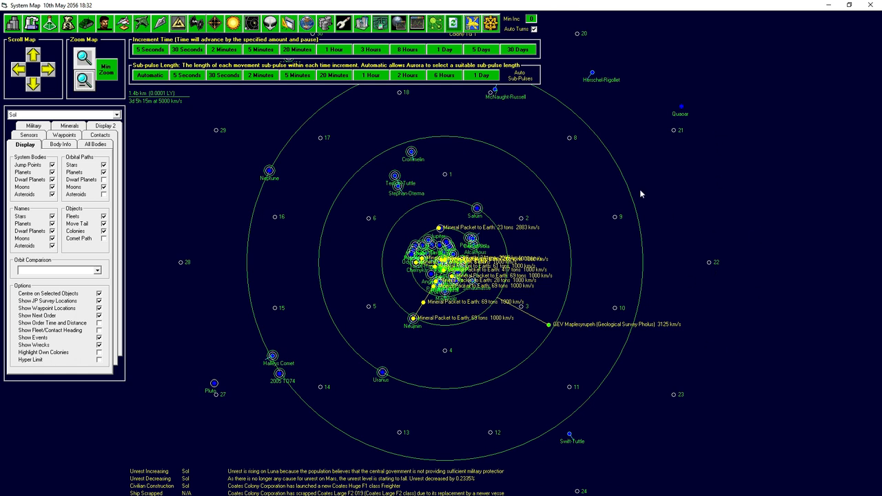
mouse_move(639, 302)
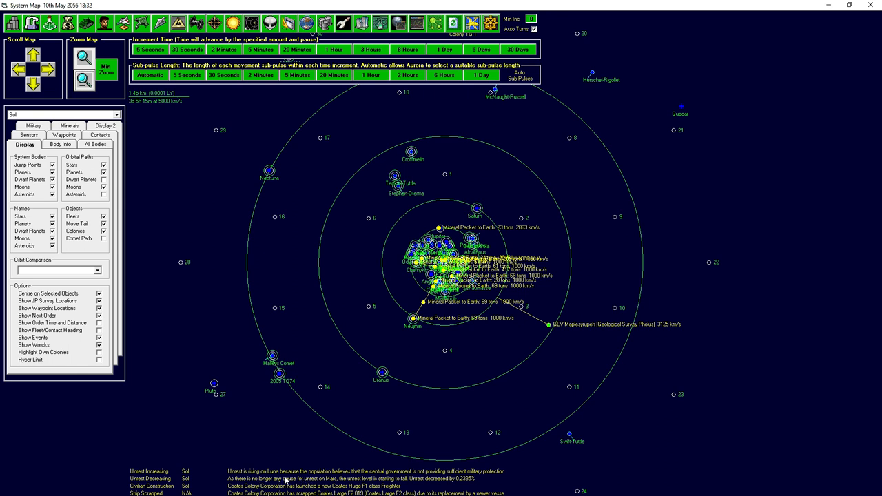
mouse_move(237, 119)
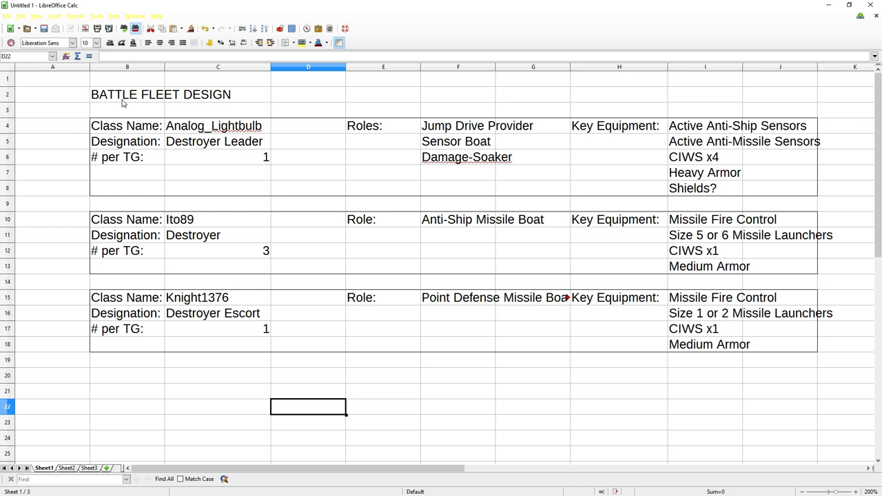
mouse_move(238, 152)
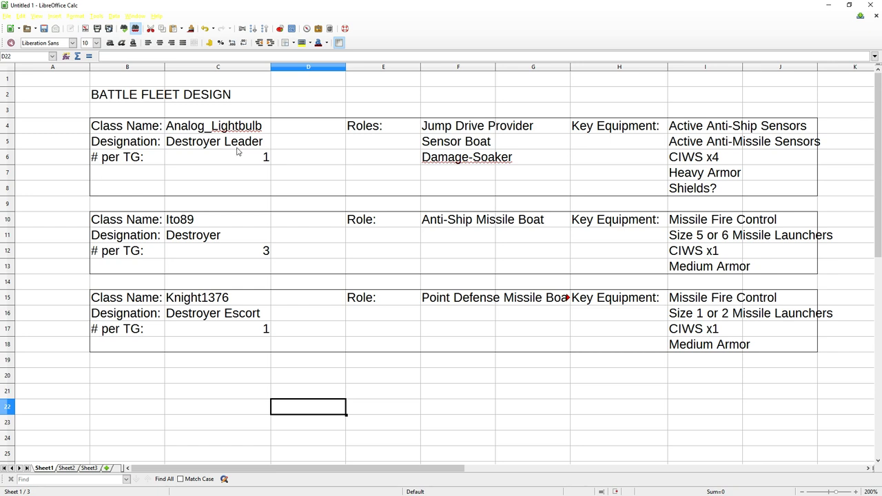
mouse_move(211, 132)
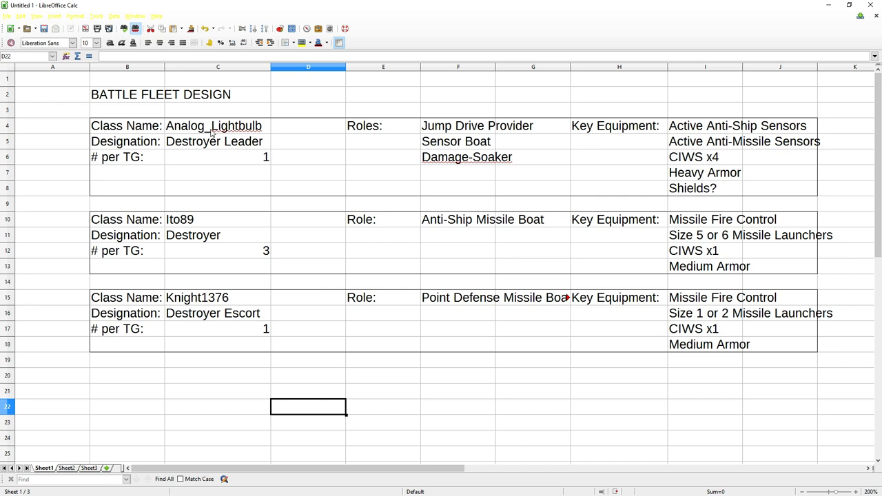
mouse_move(190, 158)
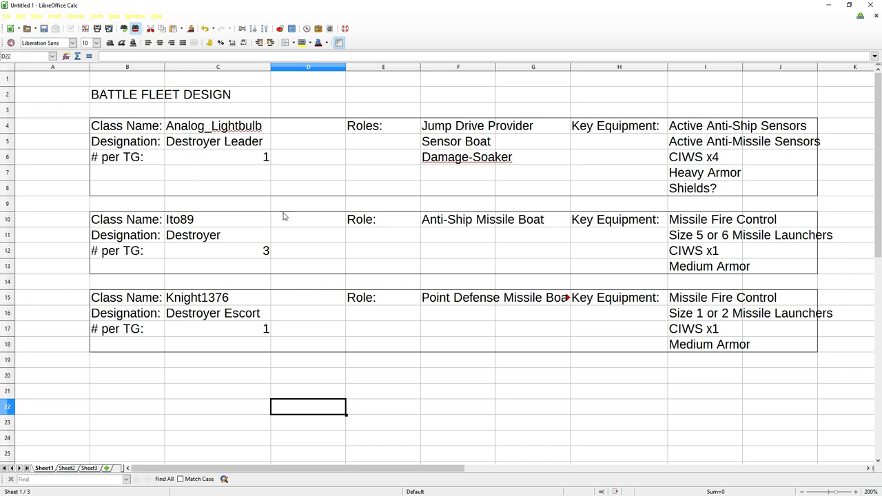
click(218, 141)
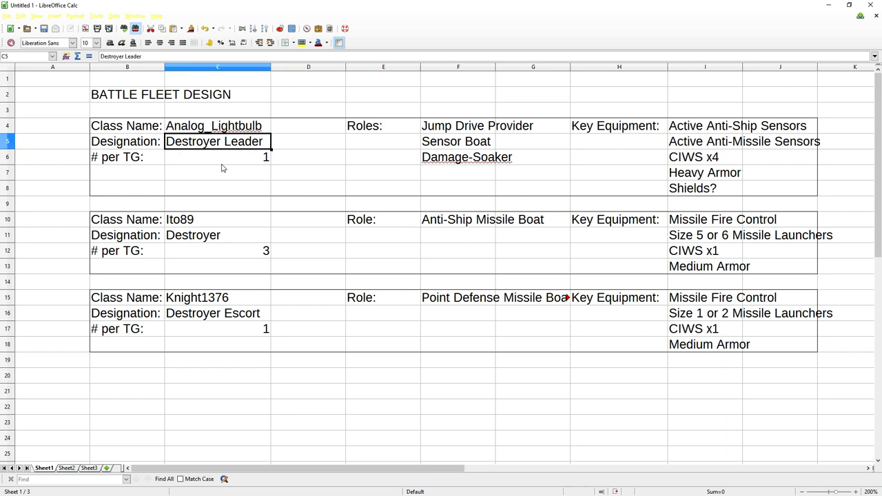
click(218, 157)
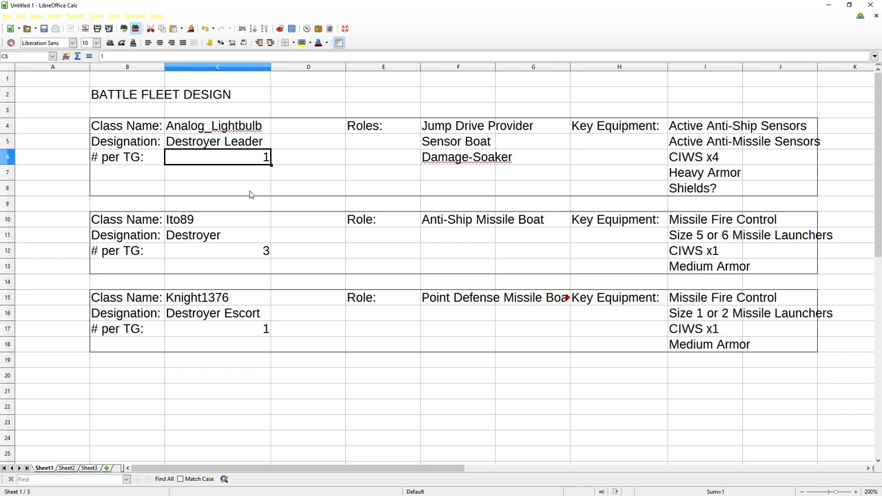
click(458, 125)
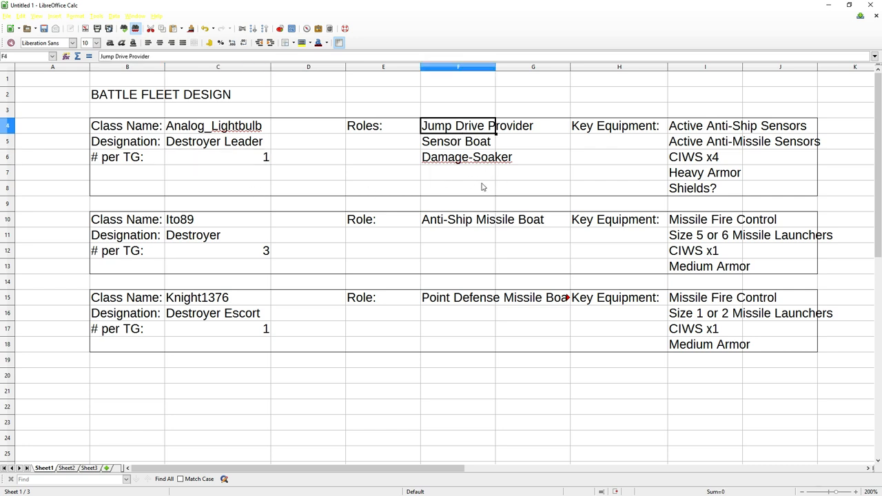
mouse_move(559, 207)
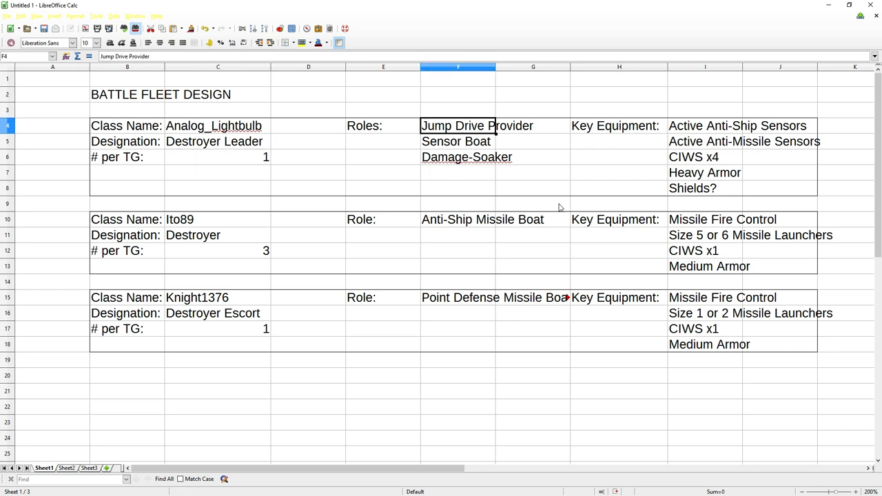
mouse_move(479, 115)
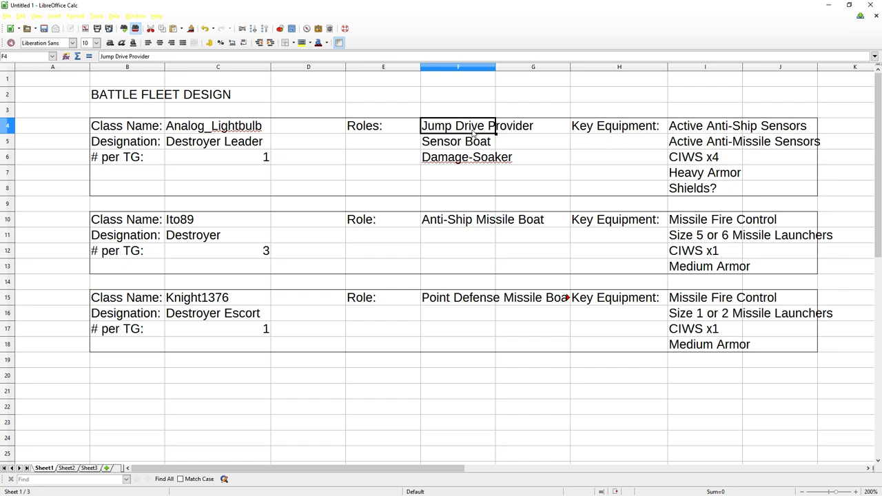
mouse_move(448, 146)
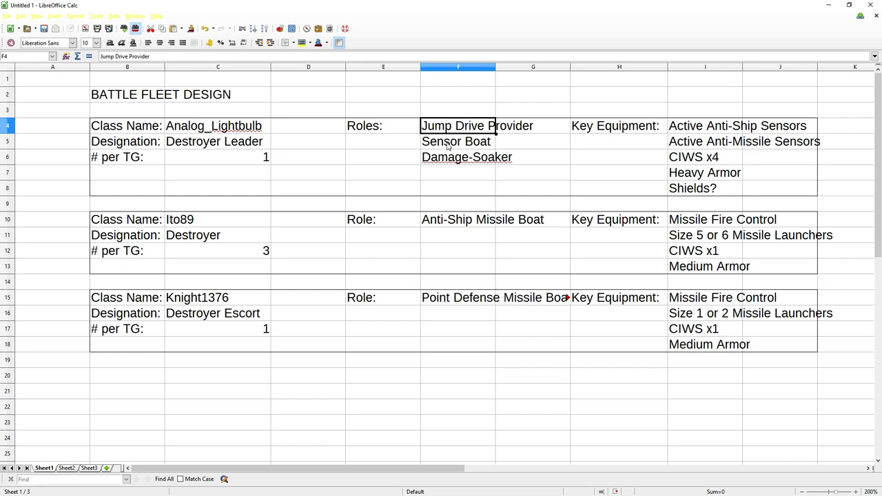
click(457, 141)
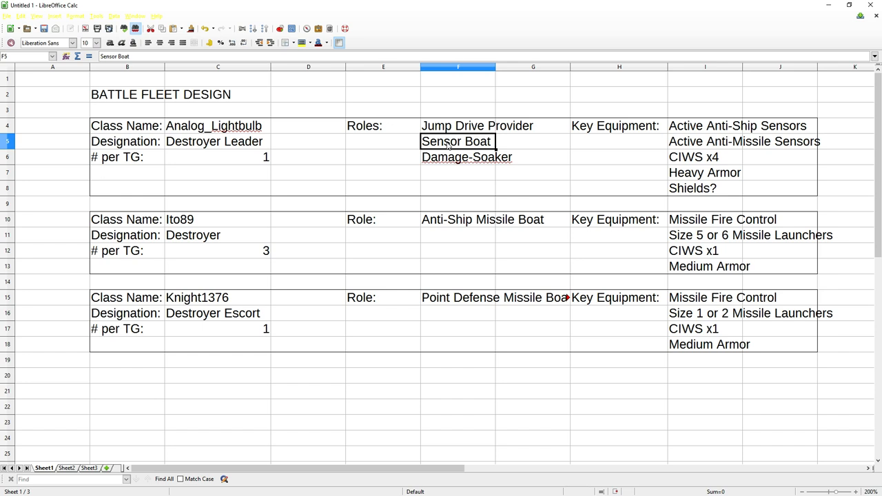
mouse_move(470, 143)
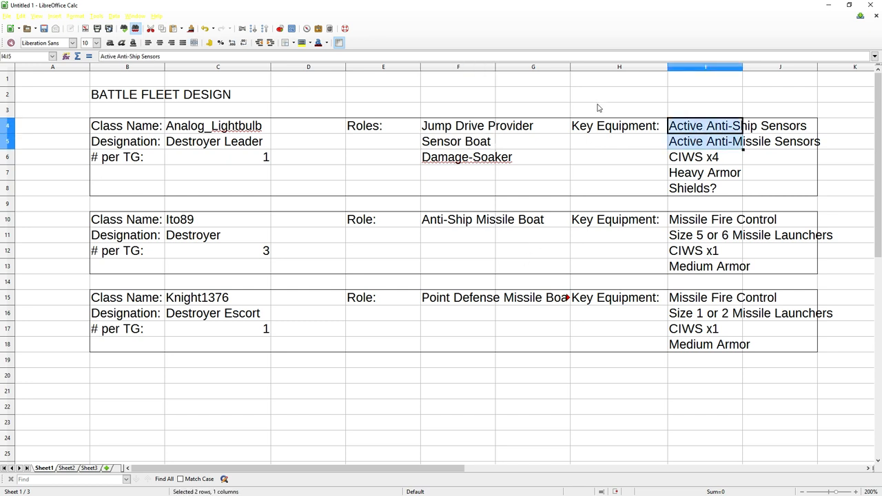
mouse_move(434, 95)
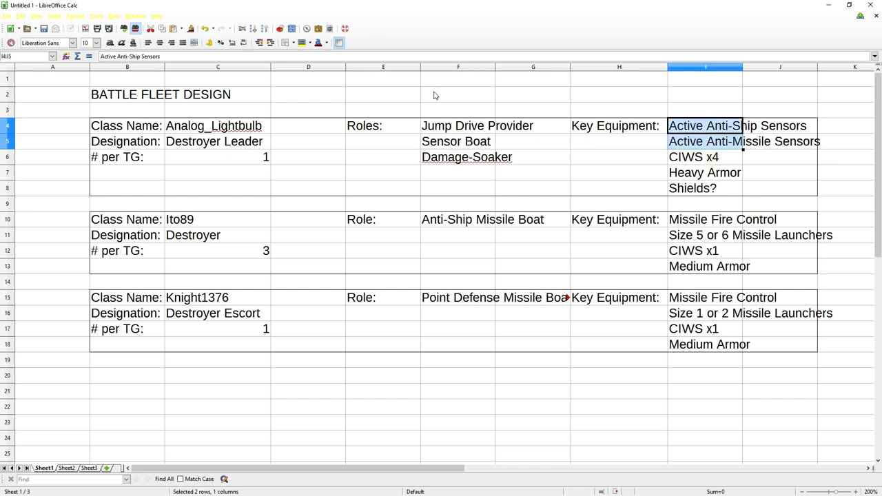
mouse_move(511, 119)
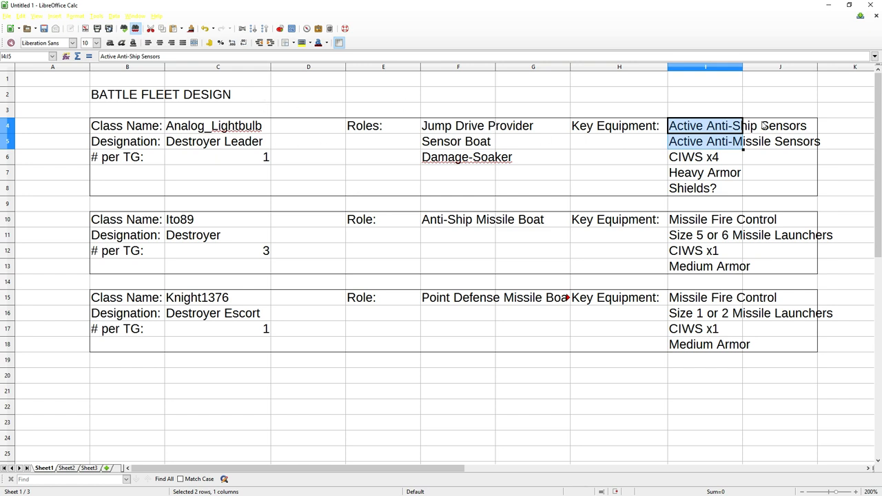
mouse_move(701, 163)
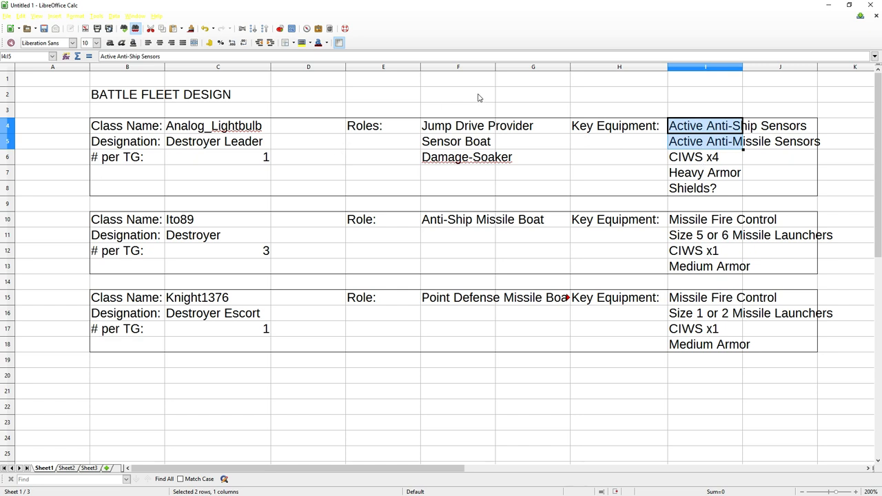
click(458, 157)
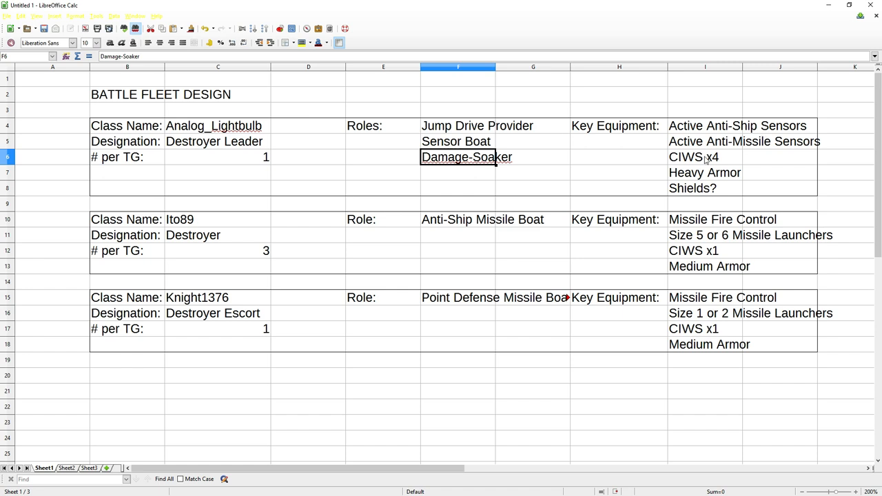
click(704, 157)
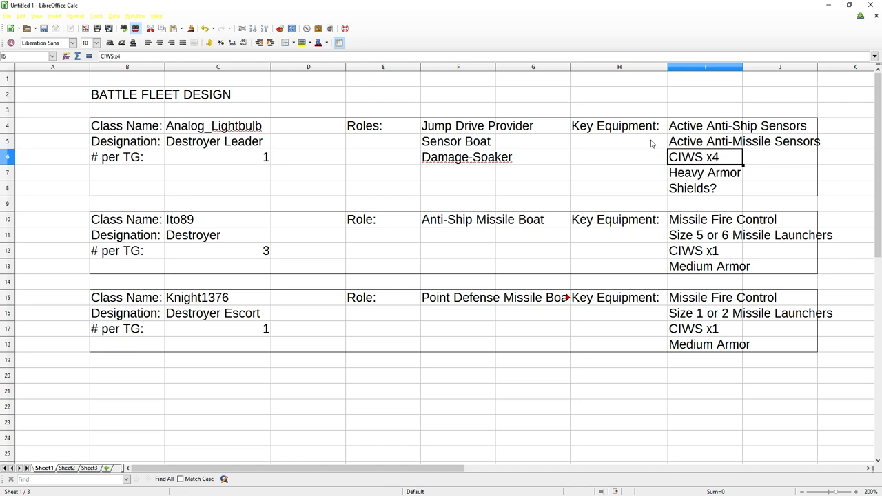
mouse_move(633, 154)
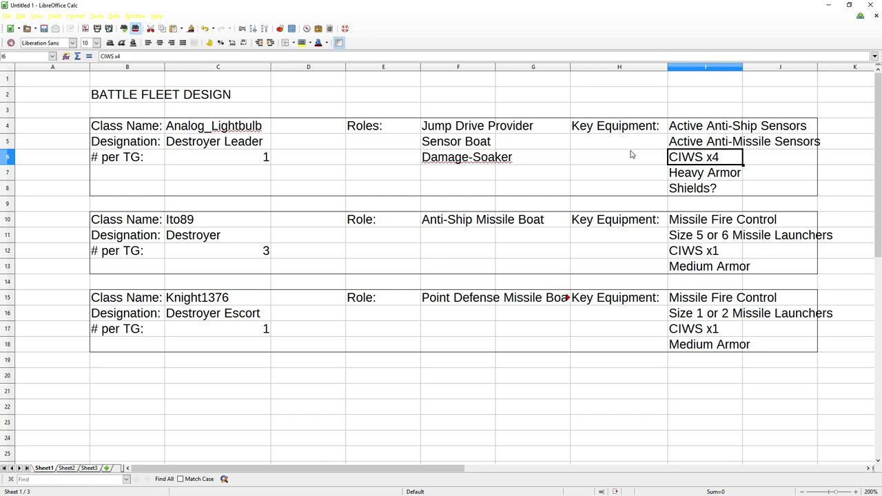
mouse_move(209, 139)
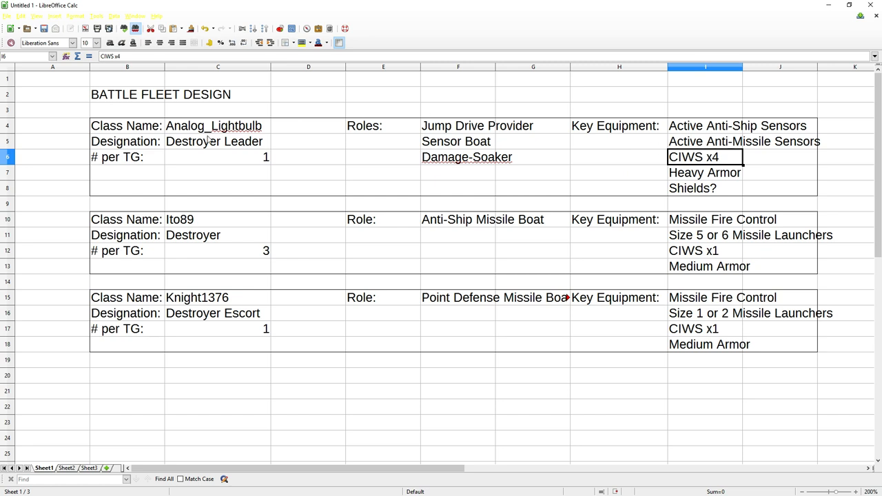
mouse_move(694, 153)
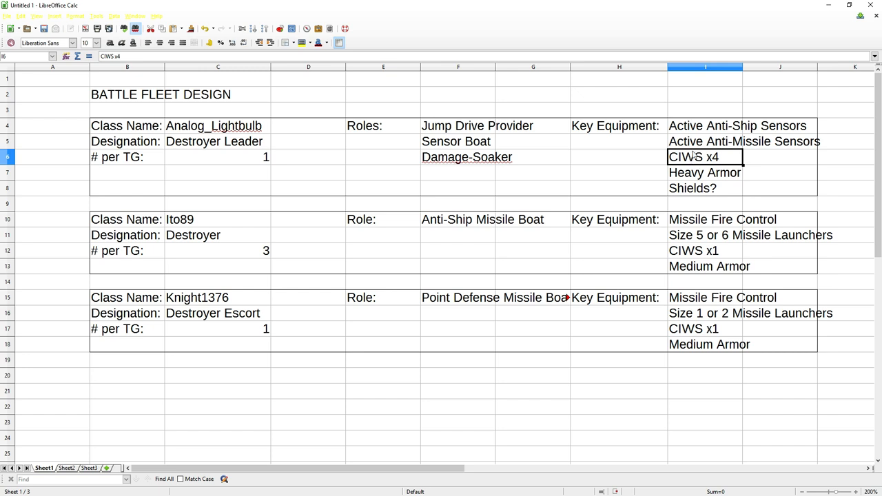
mouse_move(711, 179)
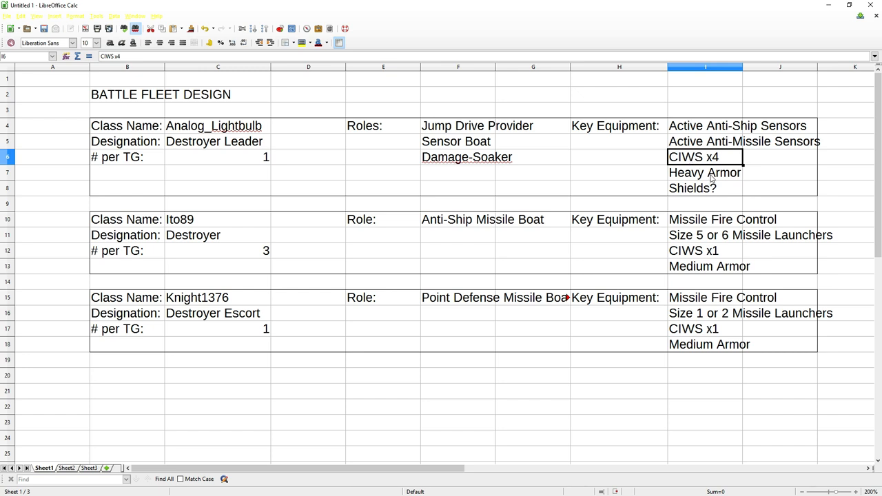
click(704, 188)
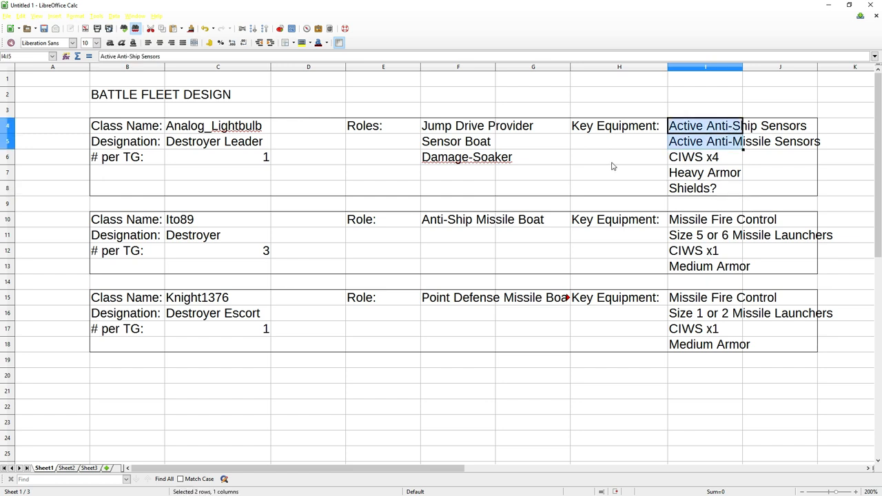
mouse_move(241, 184)
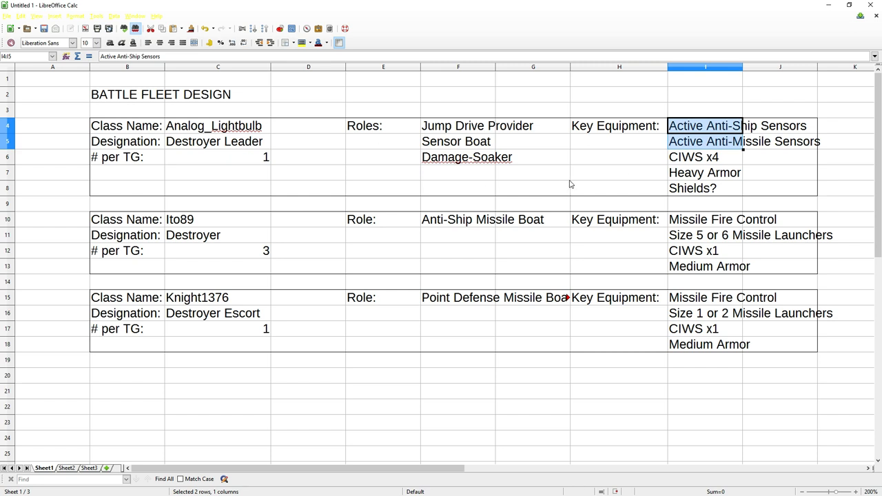
mouse_move(291, 87)
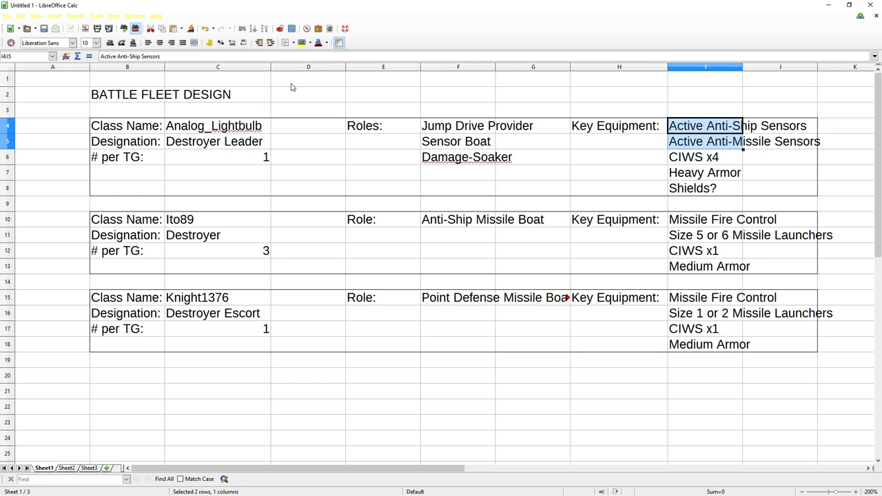
mouse_move(617, 189)
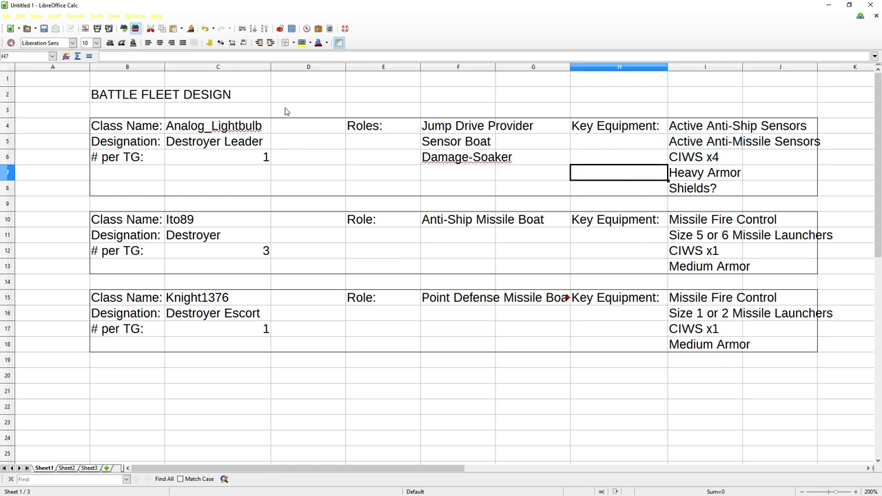
click(217, 125)
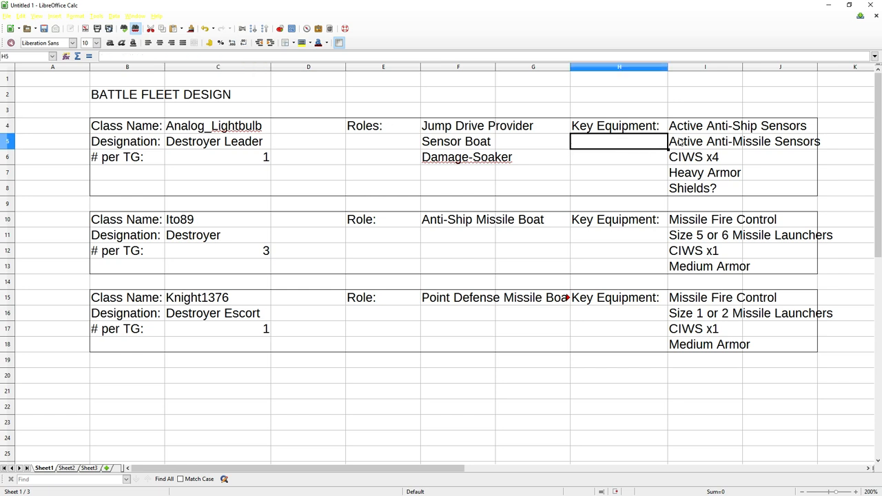
click(704, 157)
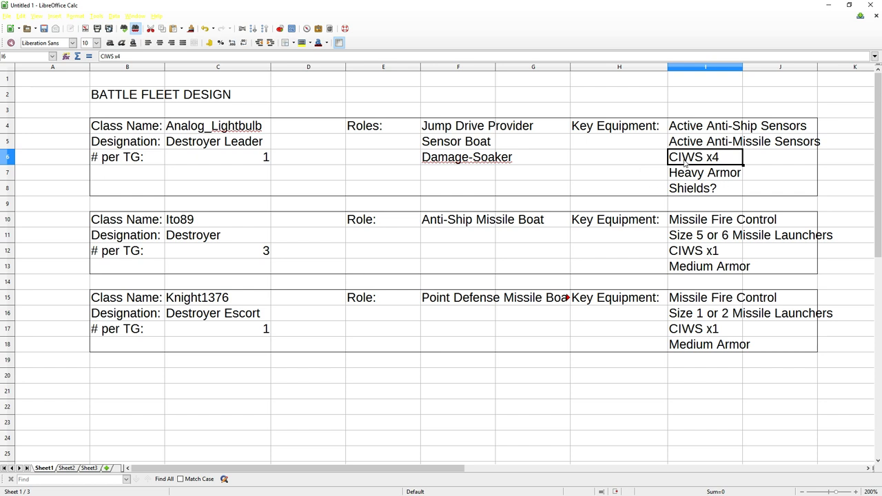
mouse_move(706, 151)
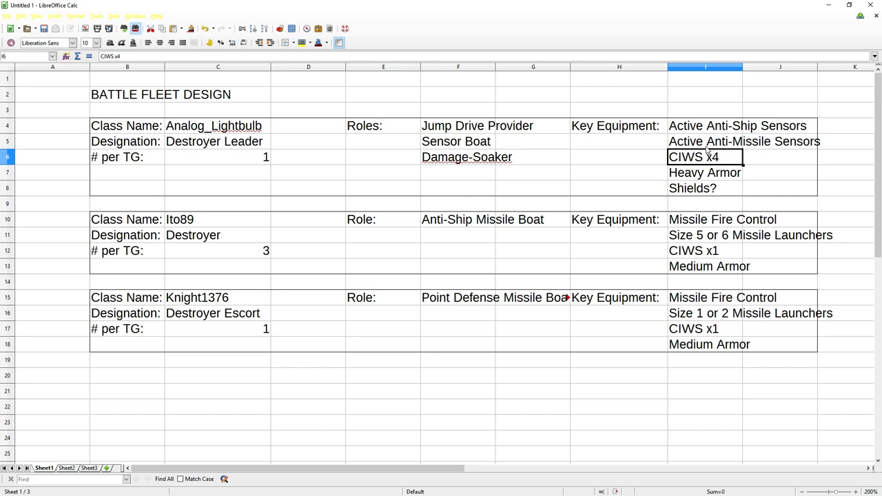
mouse_move(699, 176)
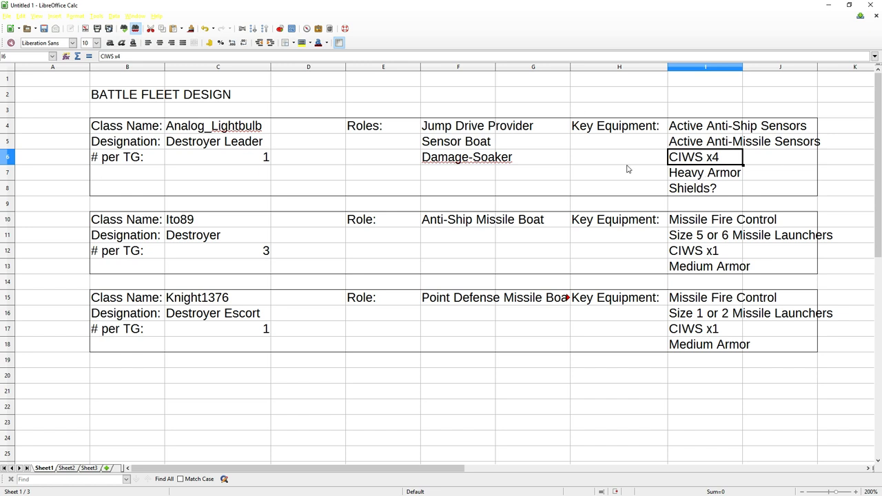
mouse_move(742, 130)
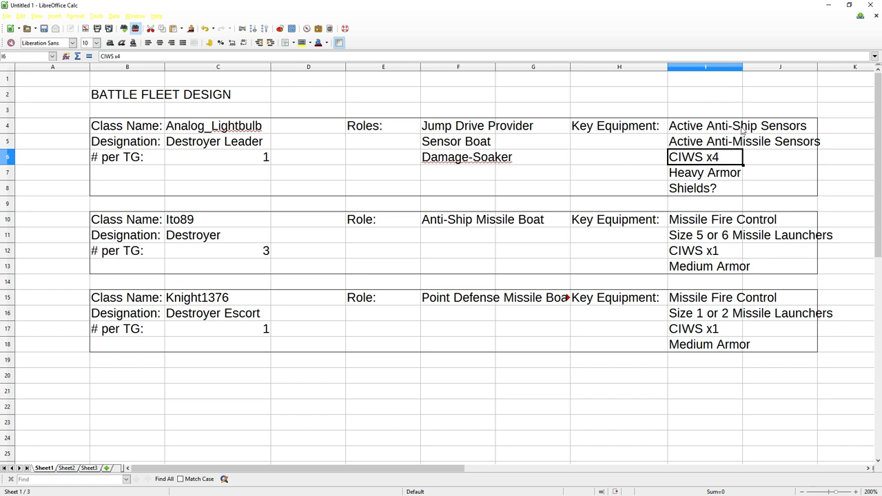
click(456, 142)
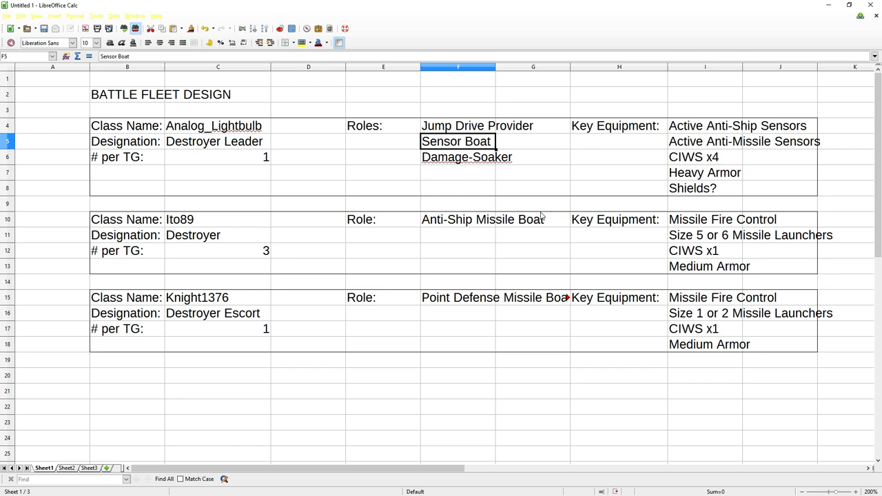
click(459, 125)
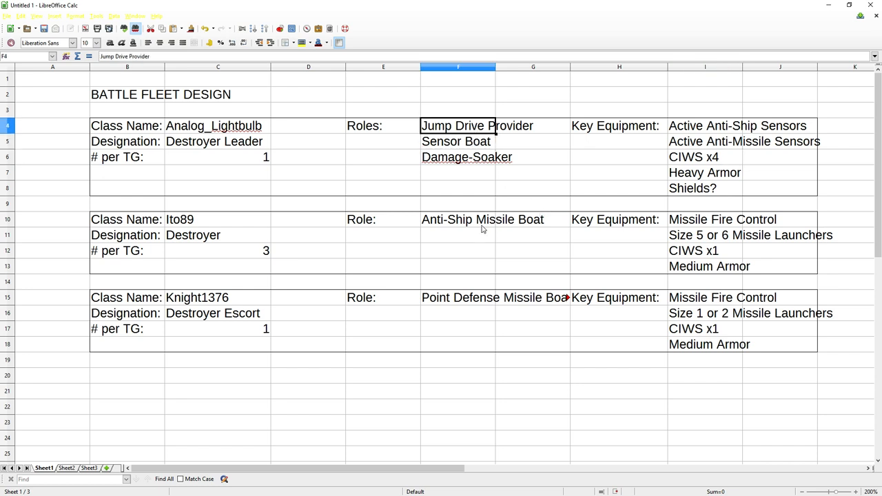
mouse_move(298, 211)
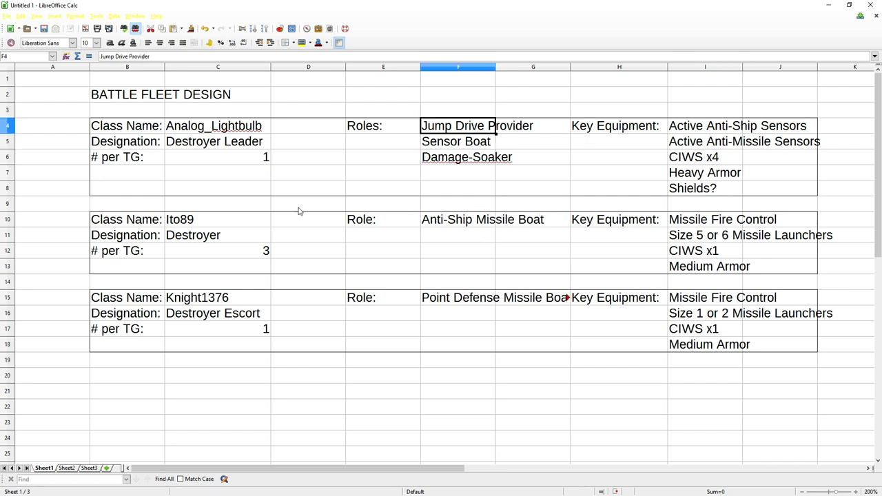
click(217, 250)
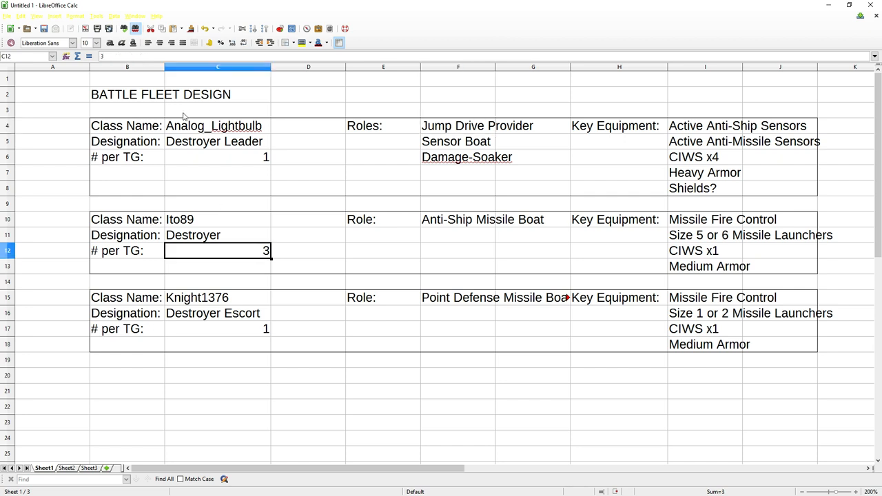
mouse_move(243, 245)
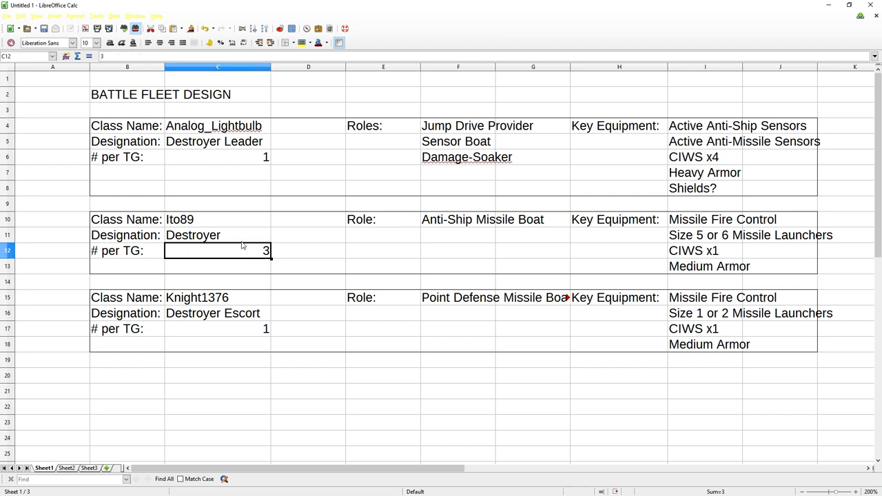
click(217, 235)
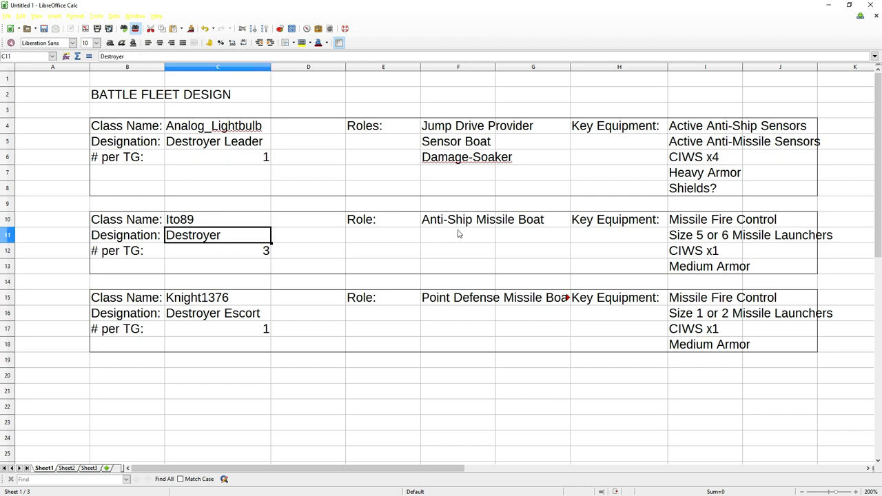
click(458, 219)
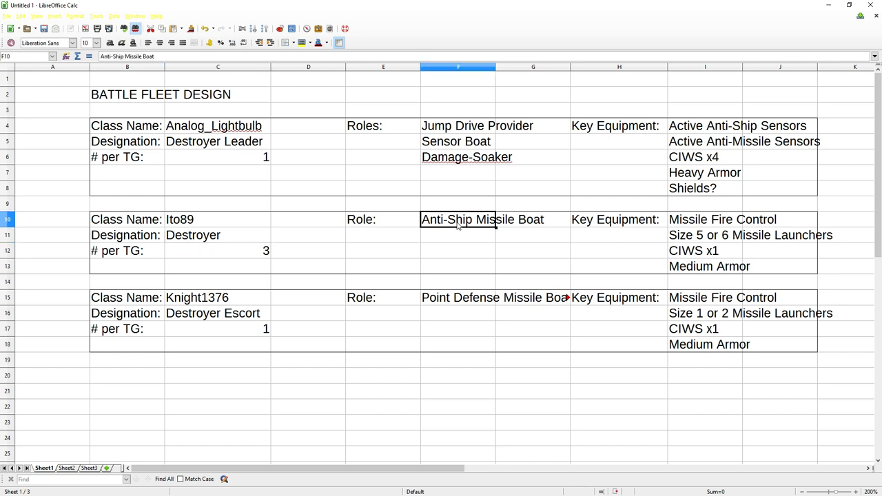
mouse_move(724, 243)
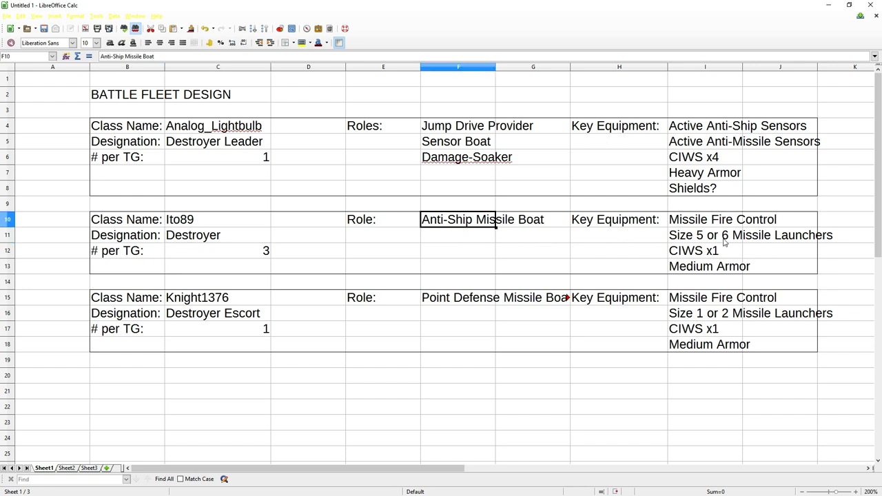
click(704, 235)
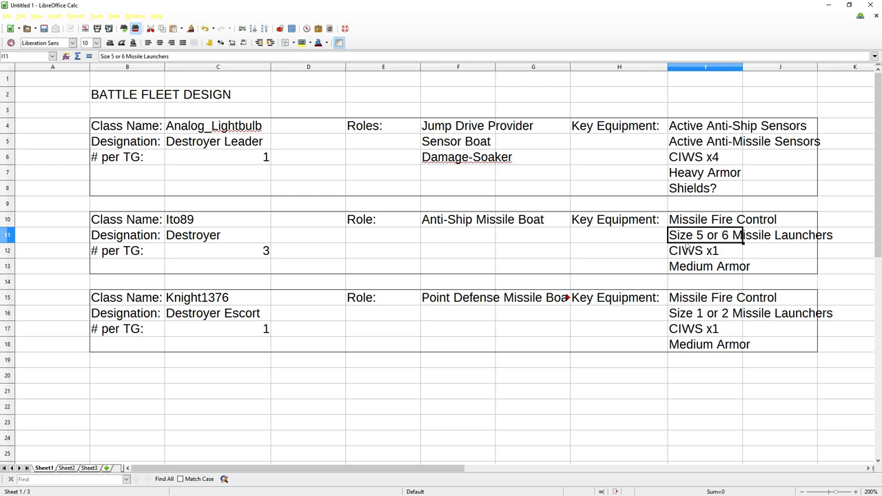
mouse_move(465, 228)
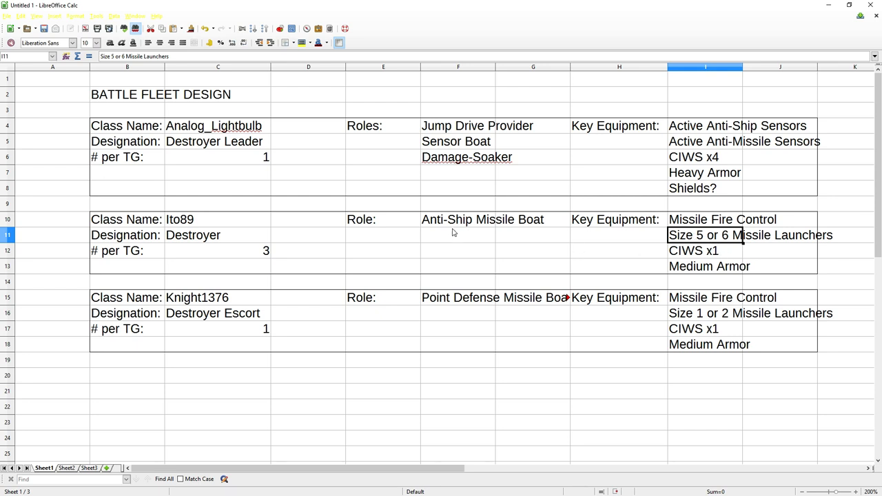
click(705, 219)
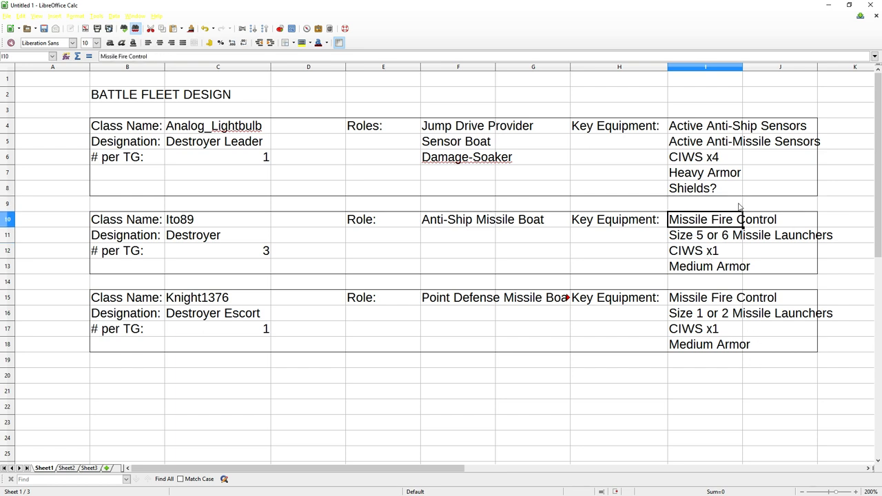
click(704, 250)
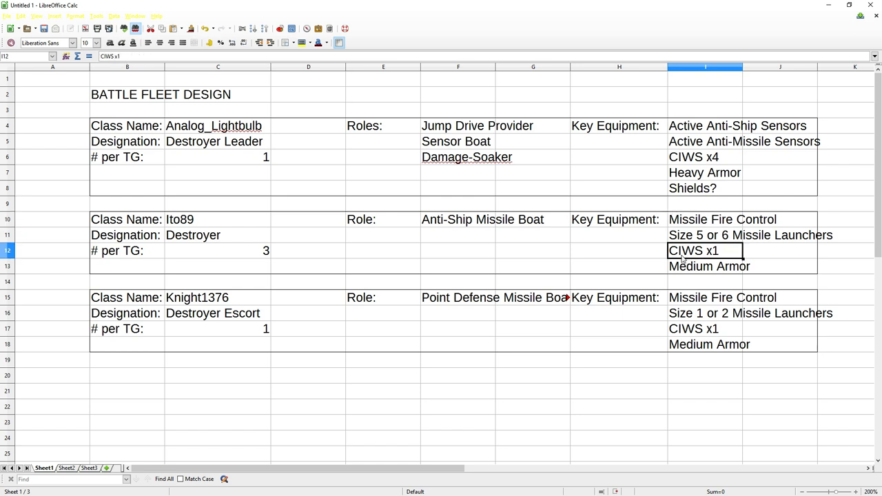
mouse_move(651, 248)
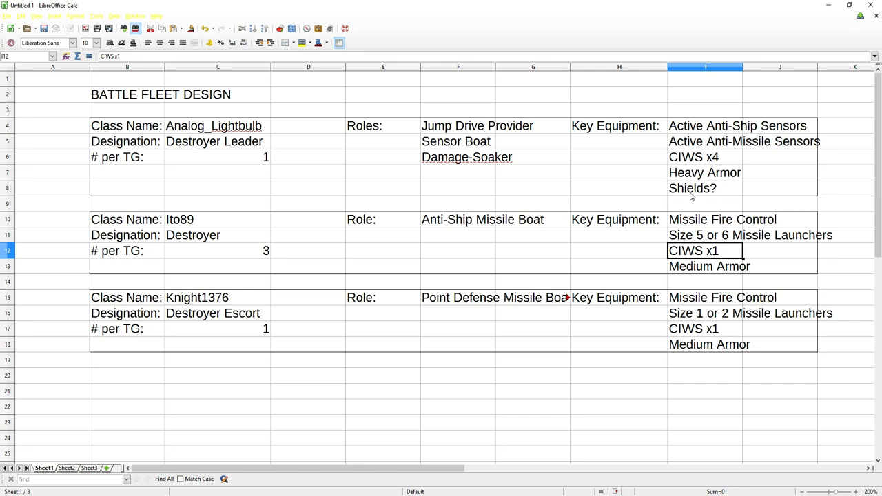
click(218, 297)
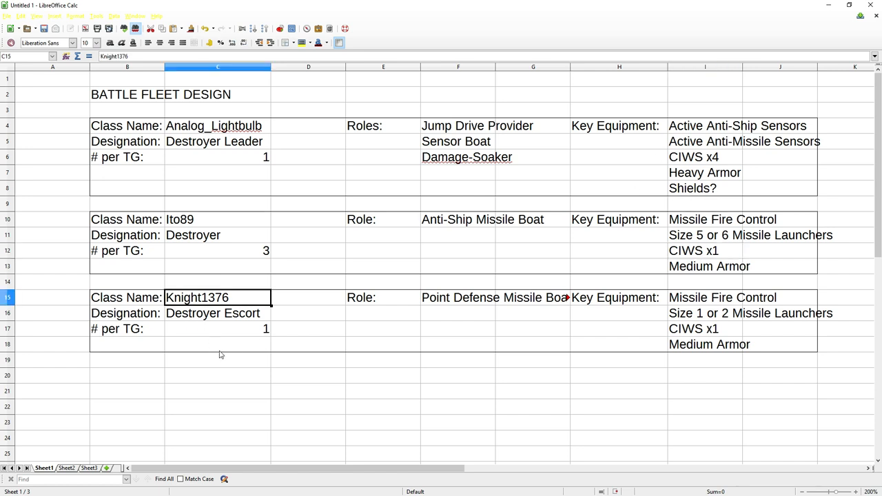
mouse_move(227, 319)
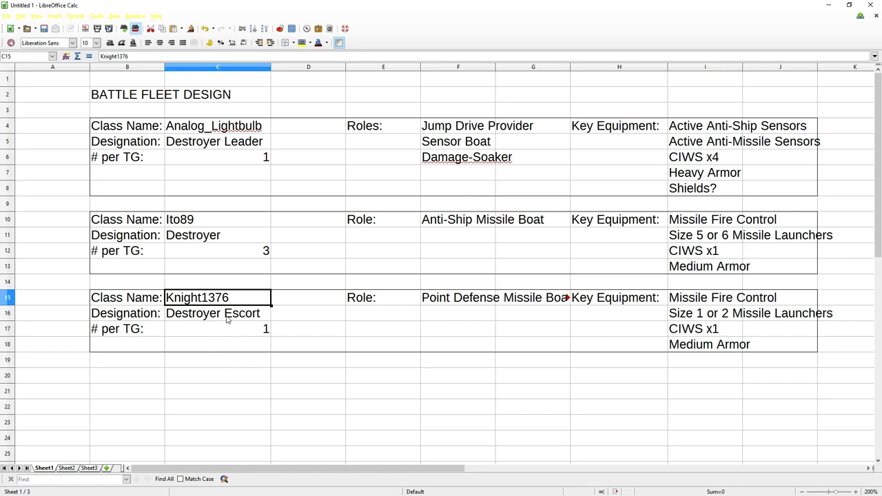
click(218, 312)
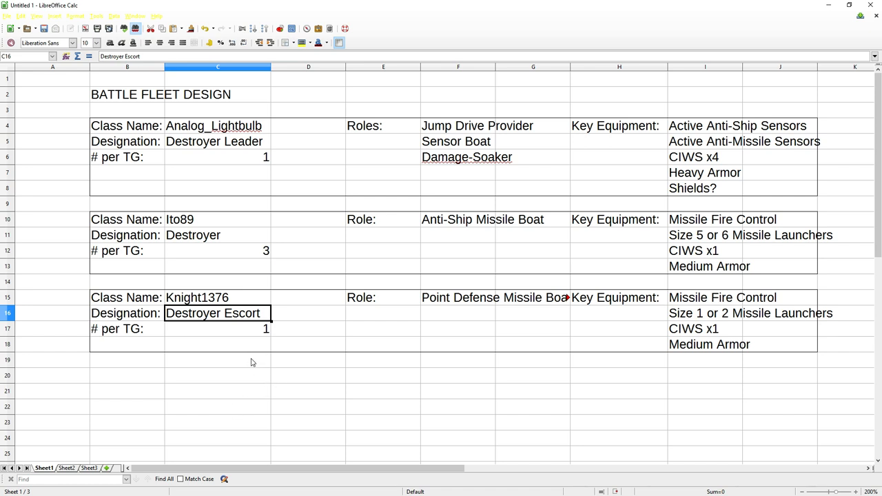
click(458, 297)
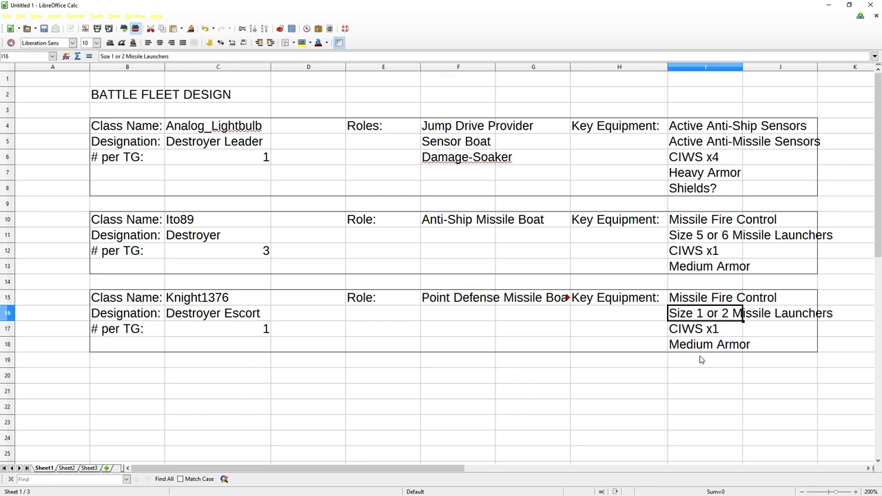
mouse_move(560, 337)
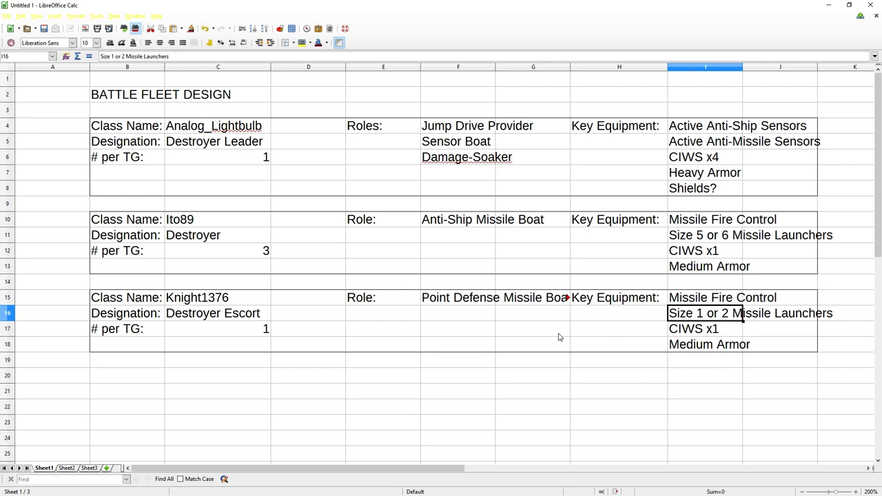
mouse_move(736, 328)
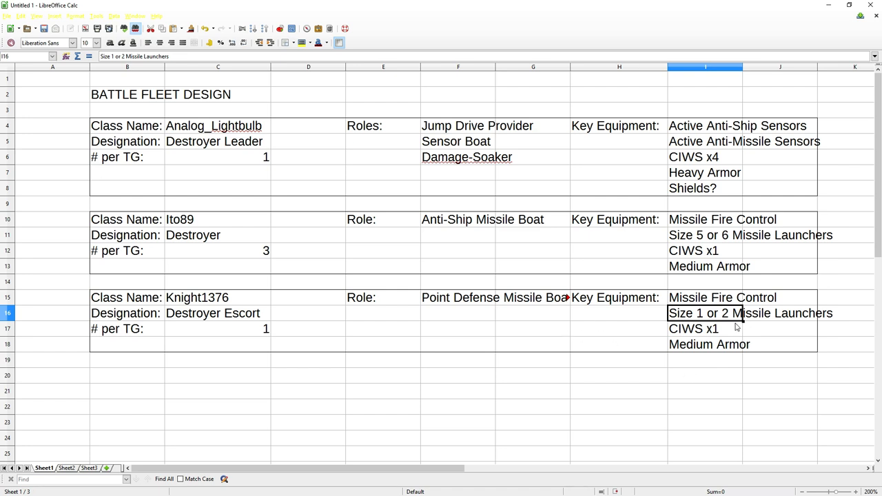
mouse_move(718, 322)
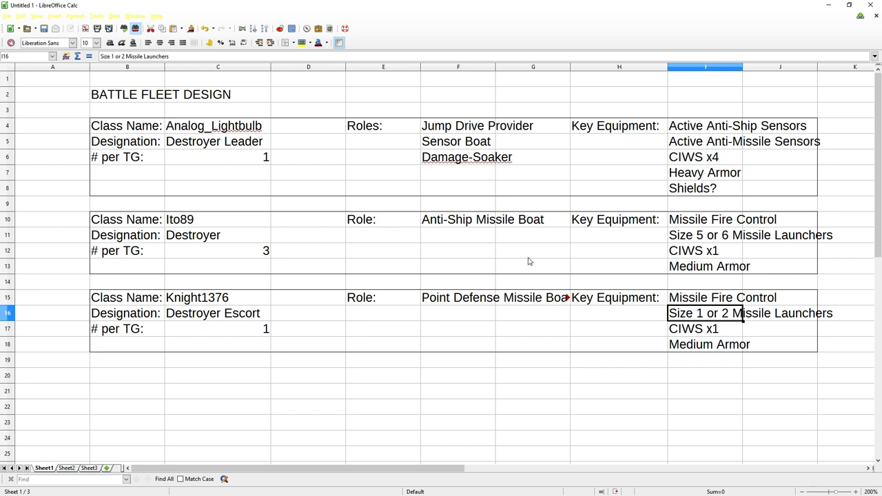
mouse_move(128, 194)
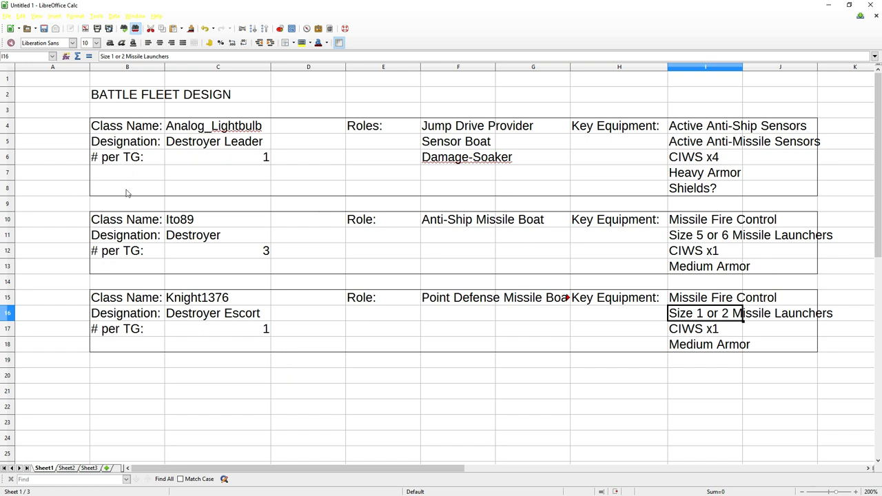
mouse_move(516, 179)
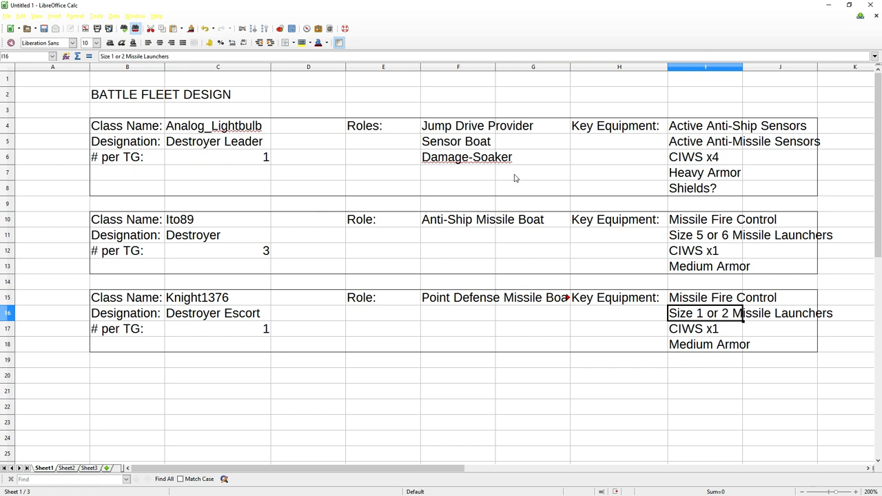